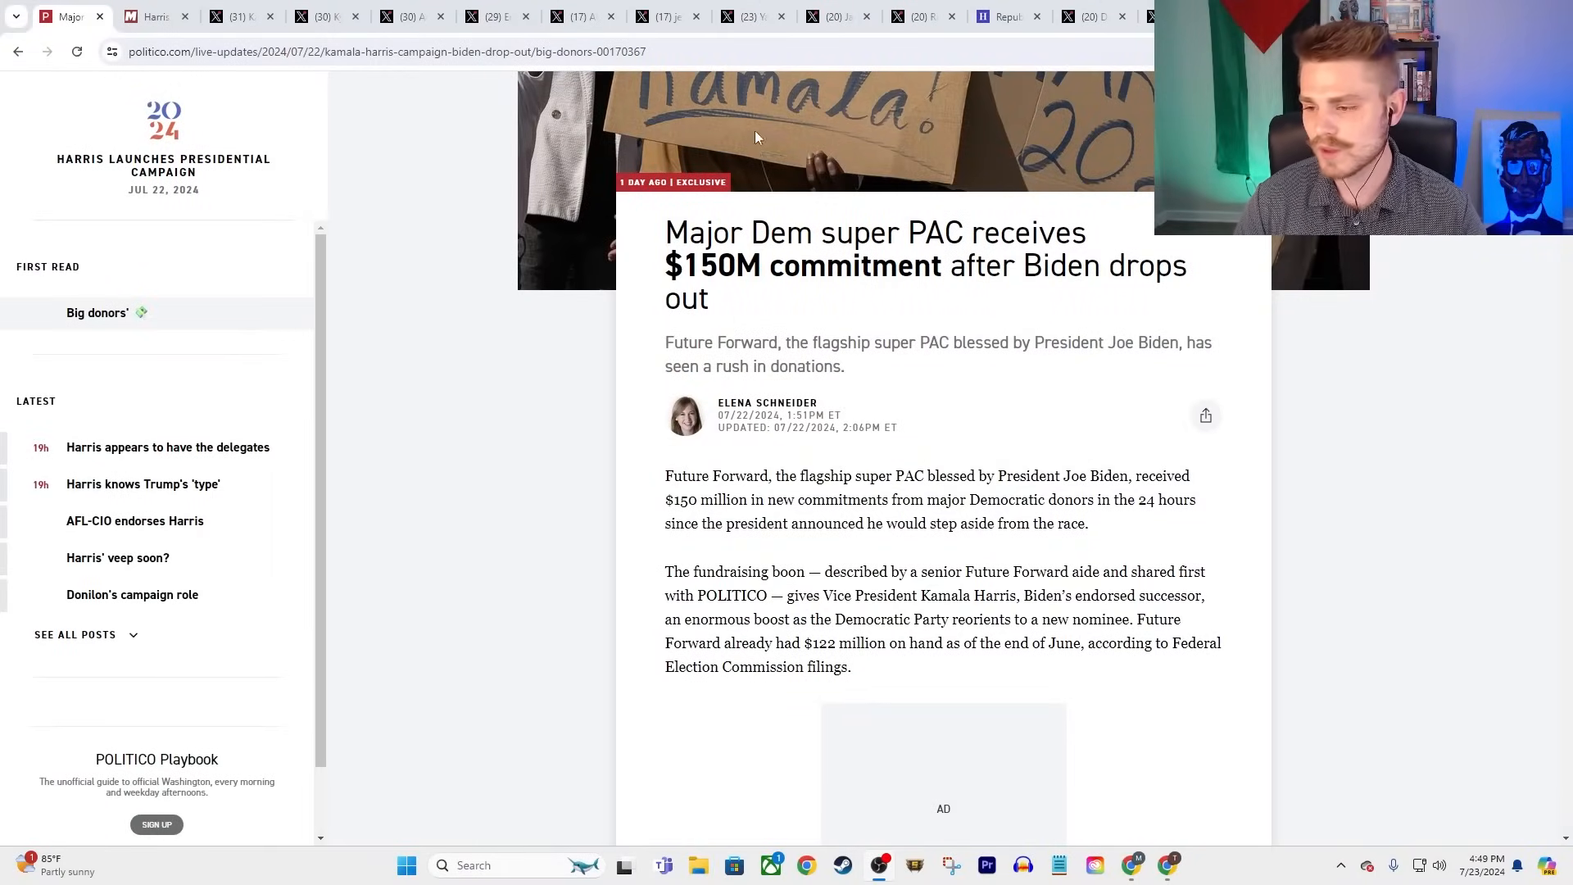
mouse_move(768, 241)
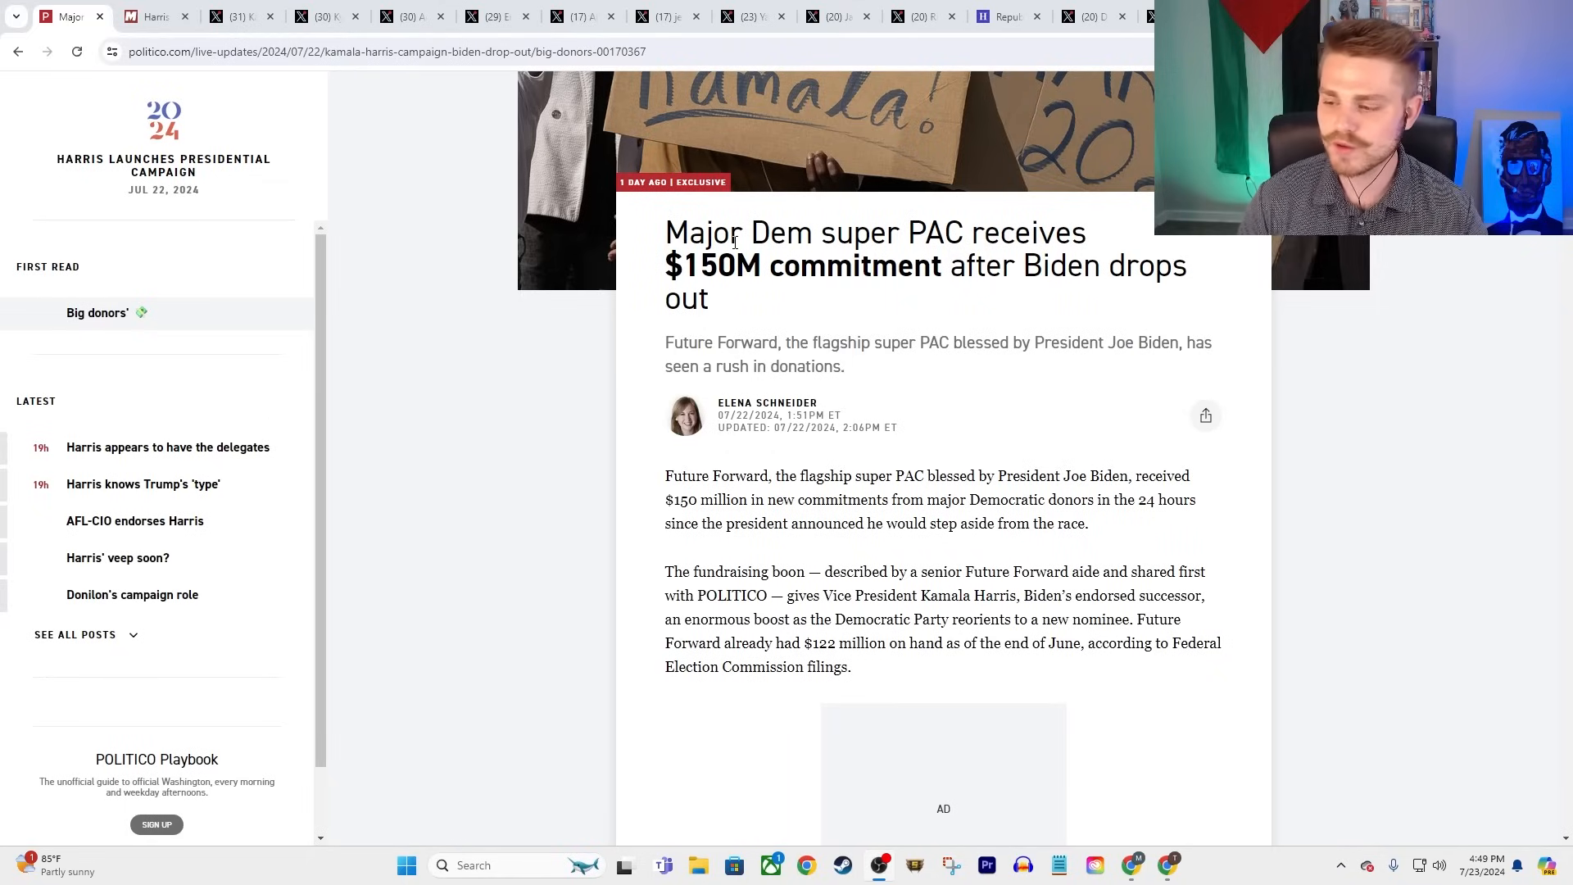
mouse_move(680, 209)
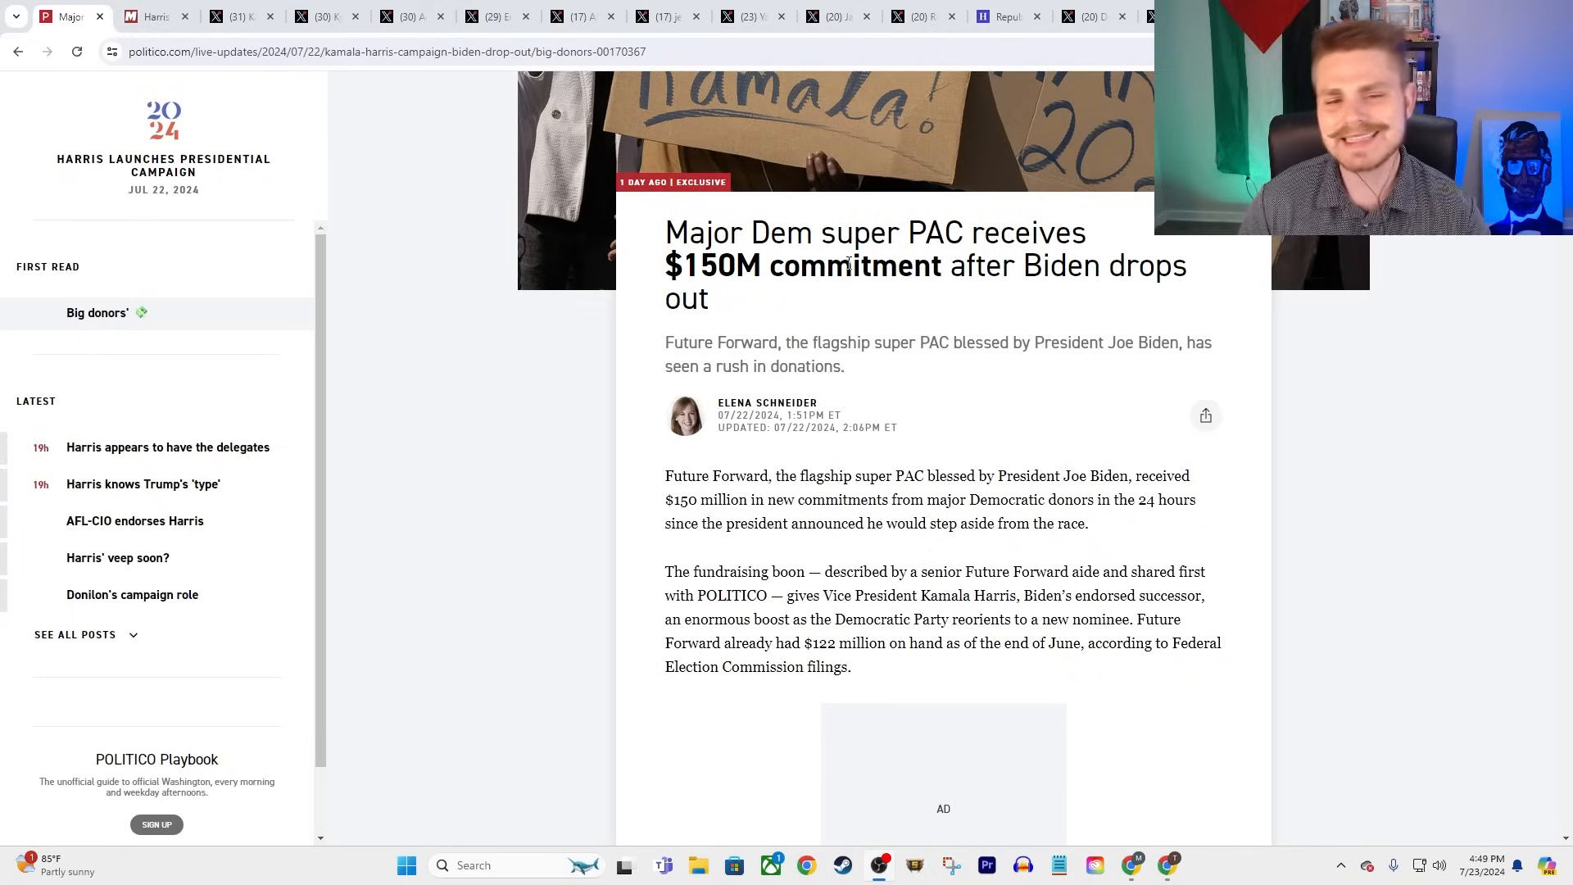
mouse_move(974, 331)
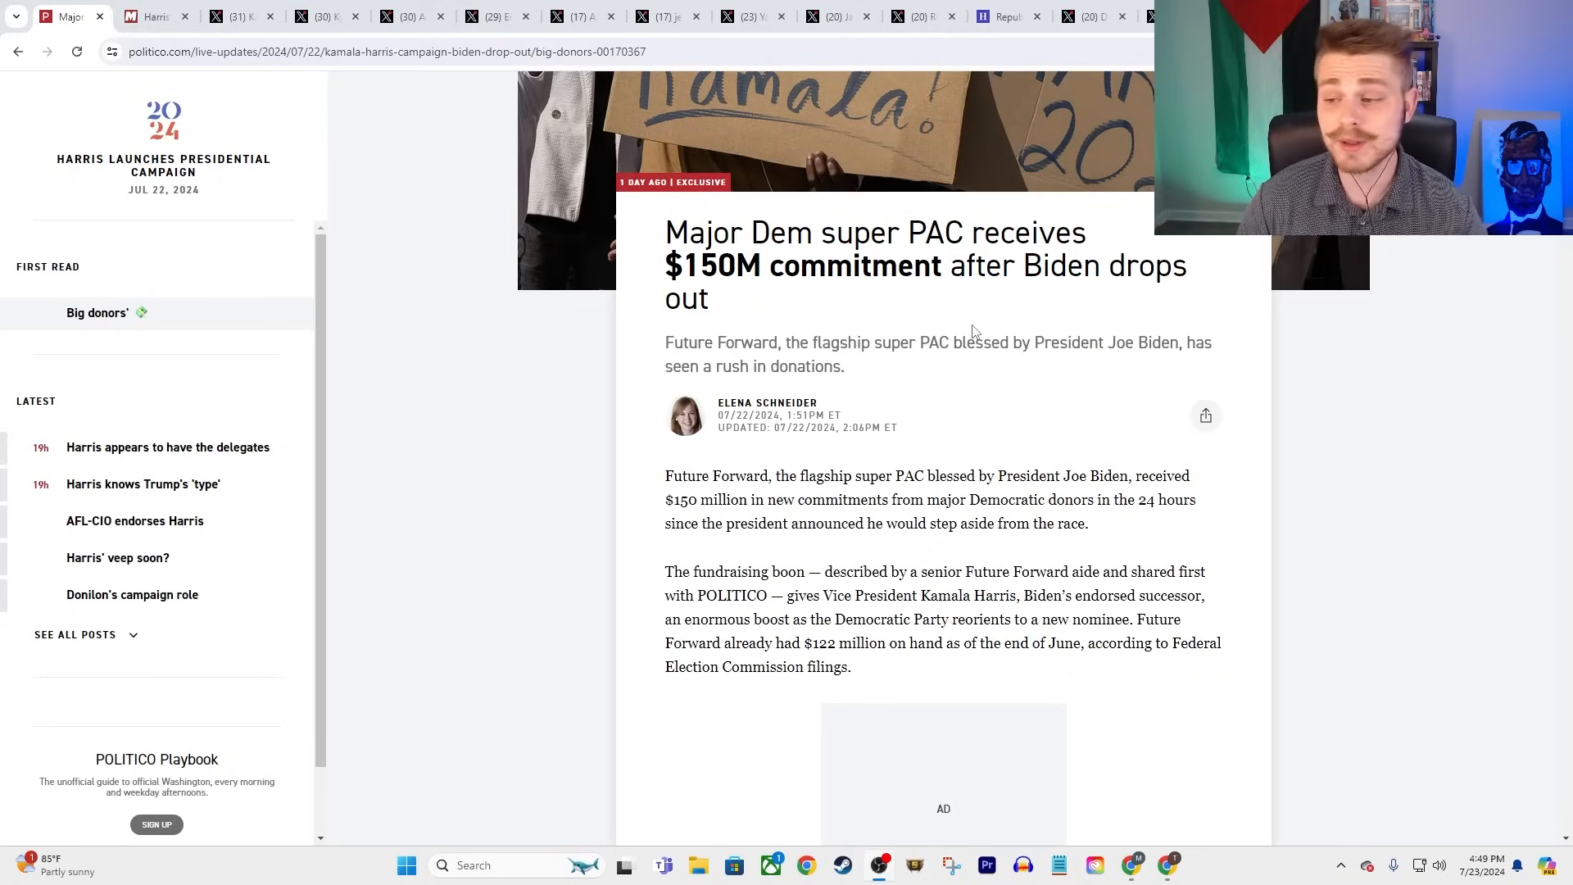
mouse_move(784, 309)
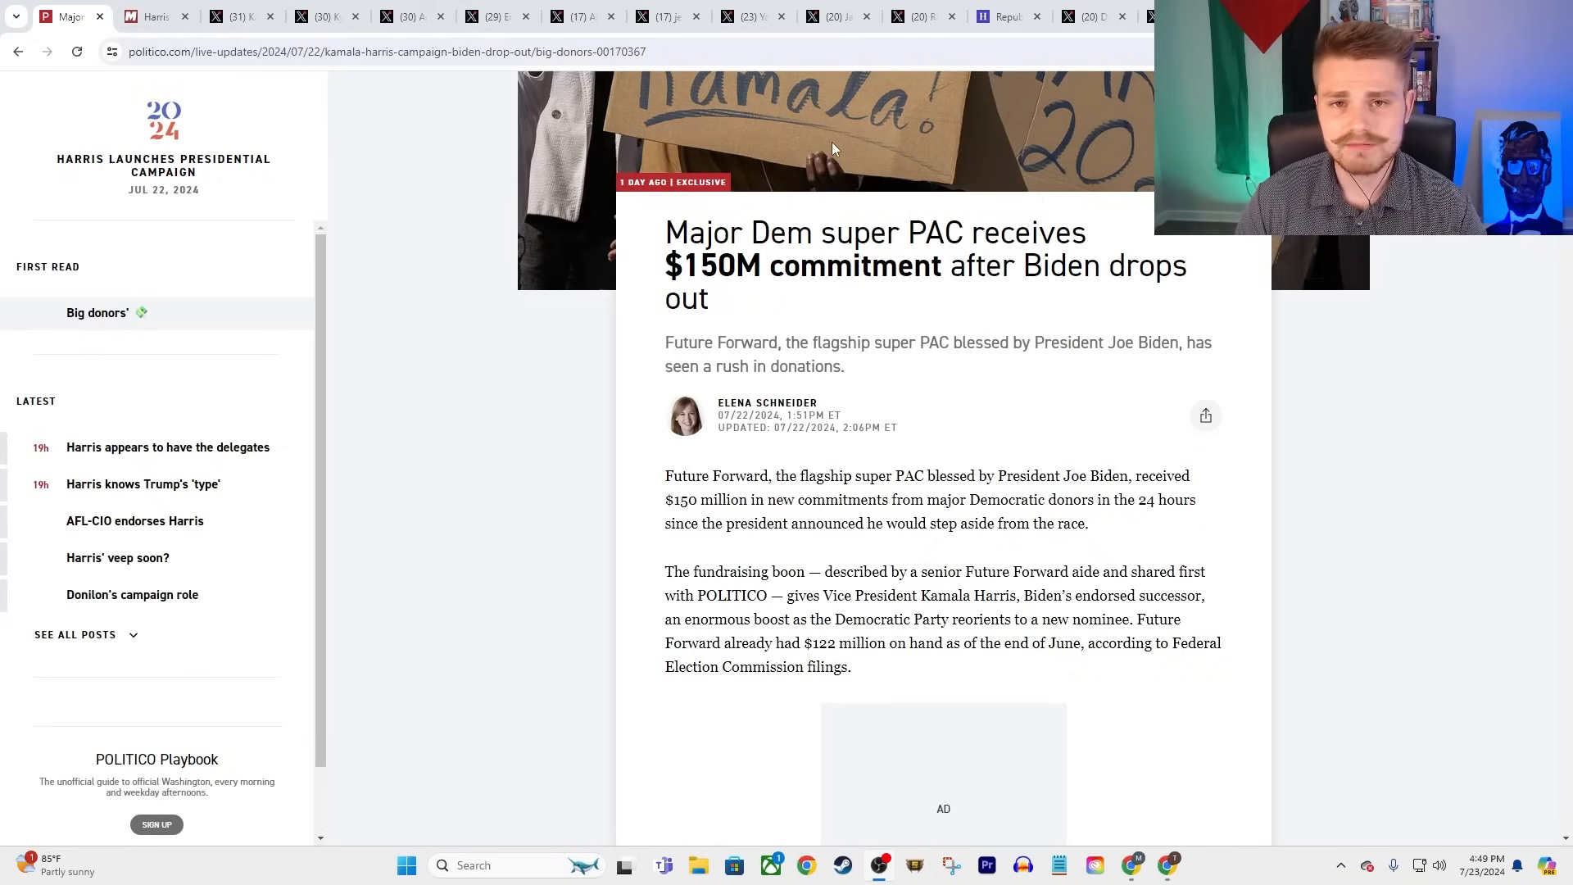
mouse_move(454, 188)
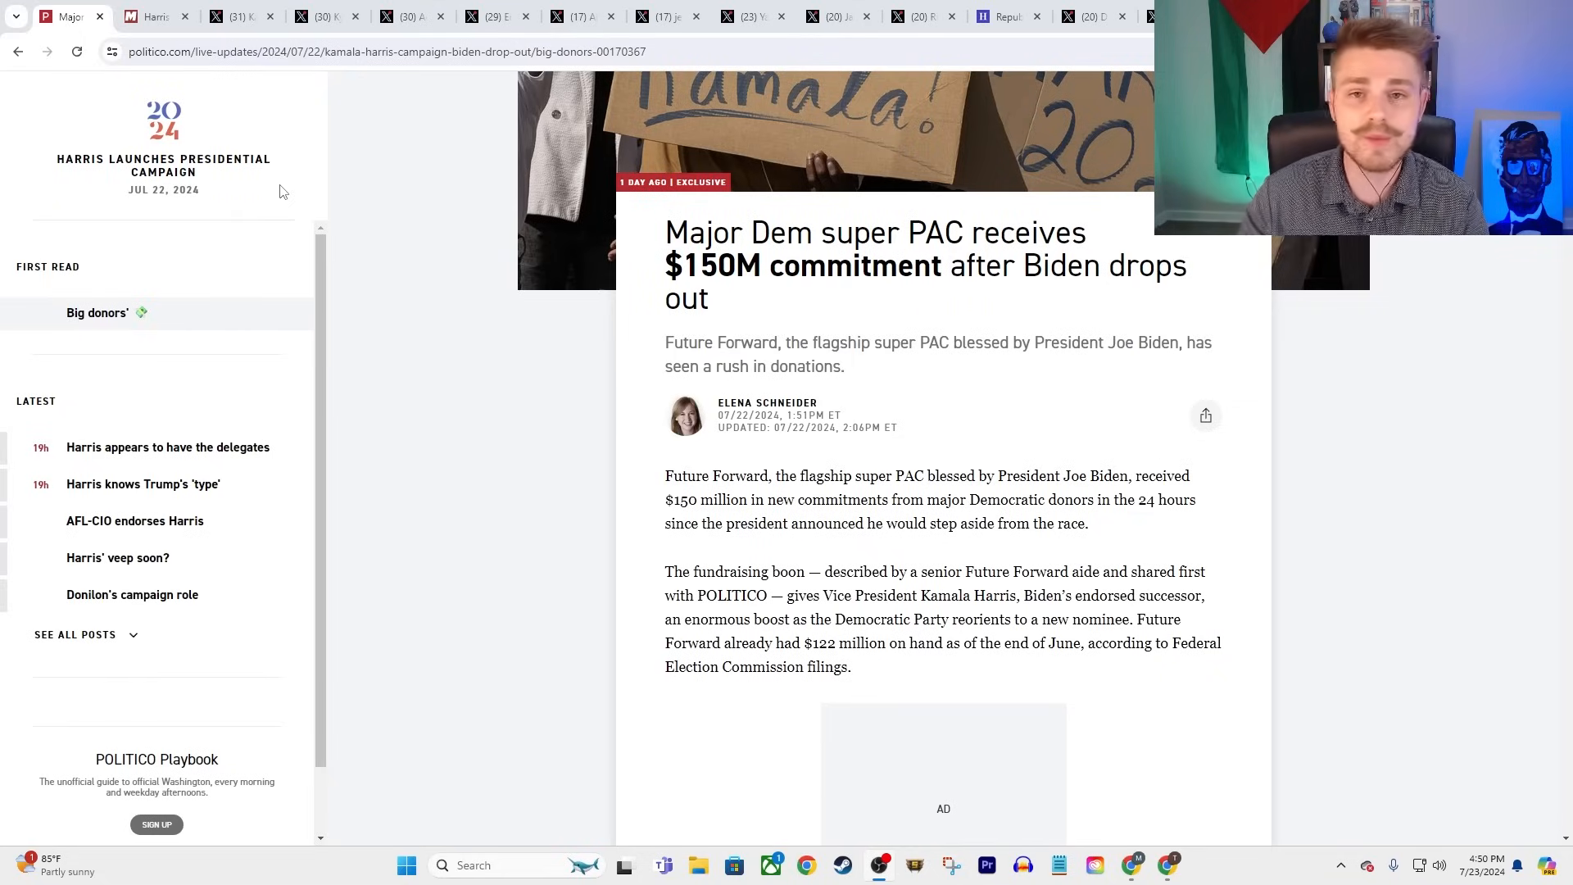
mouse_move(478, 8)
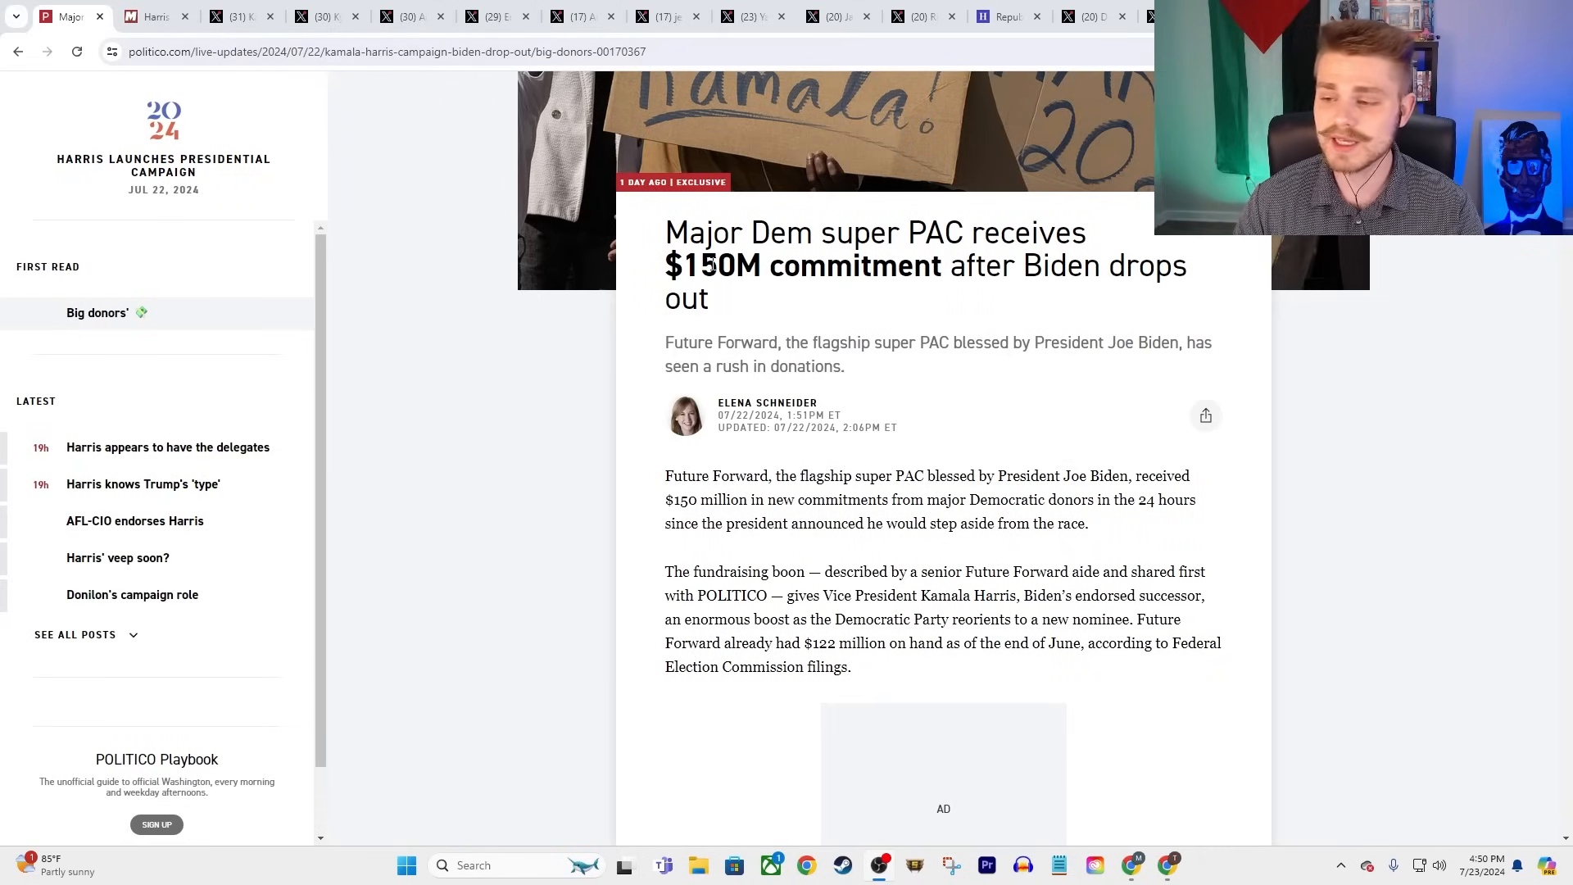
mouse_move(477, 216)
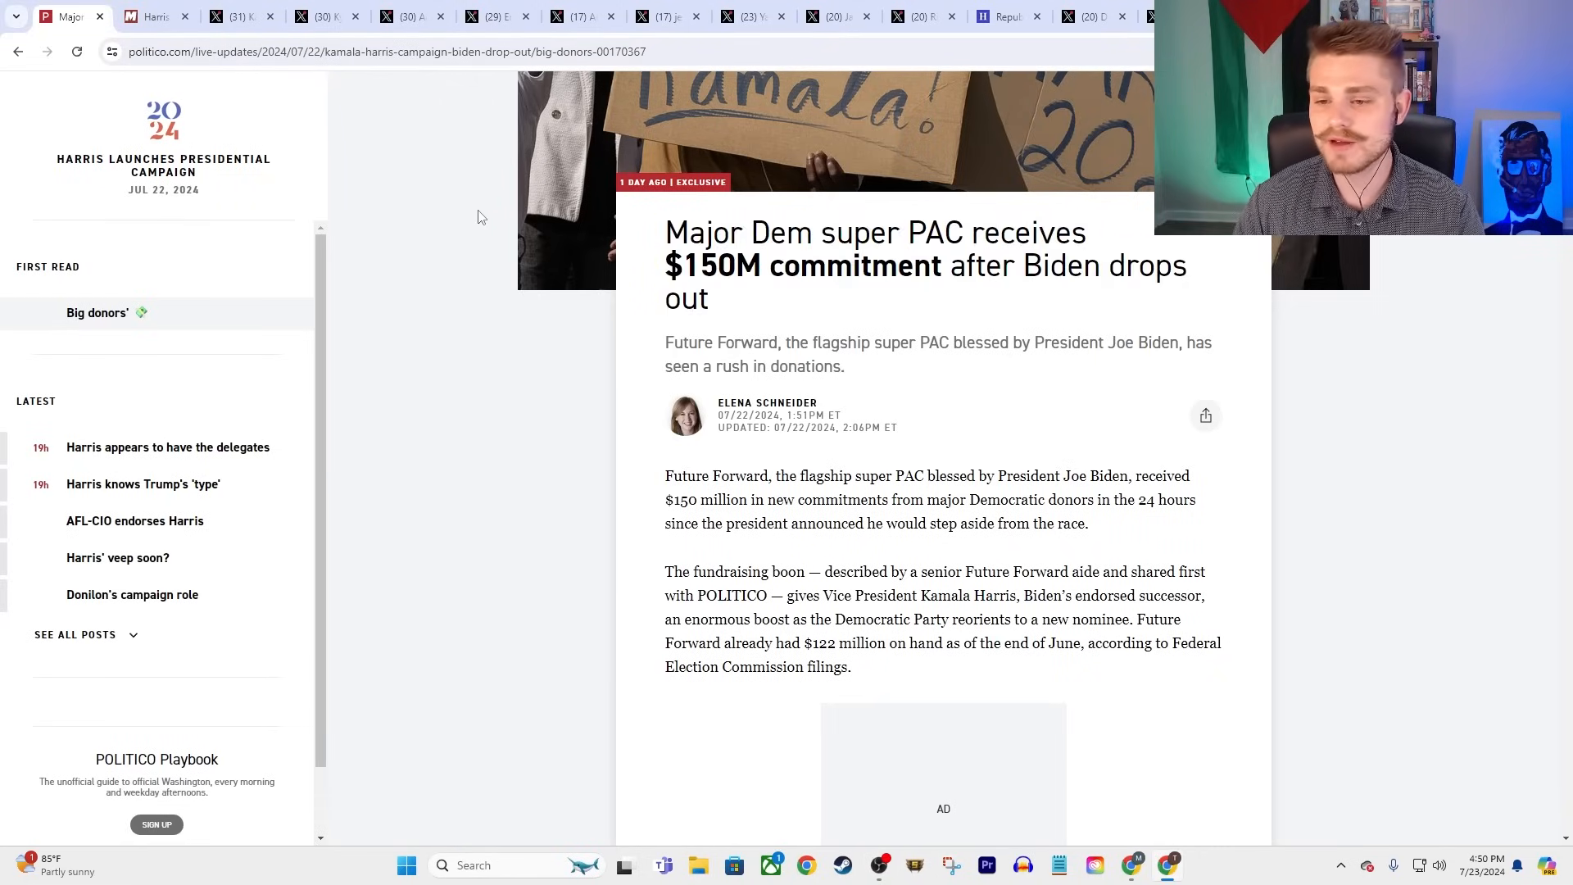
mouse_move(155, 16)
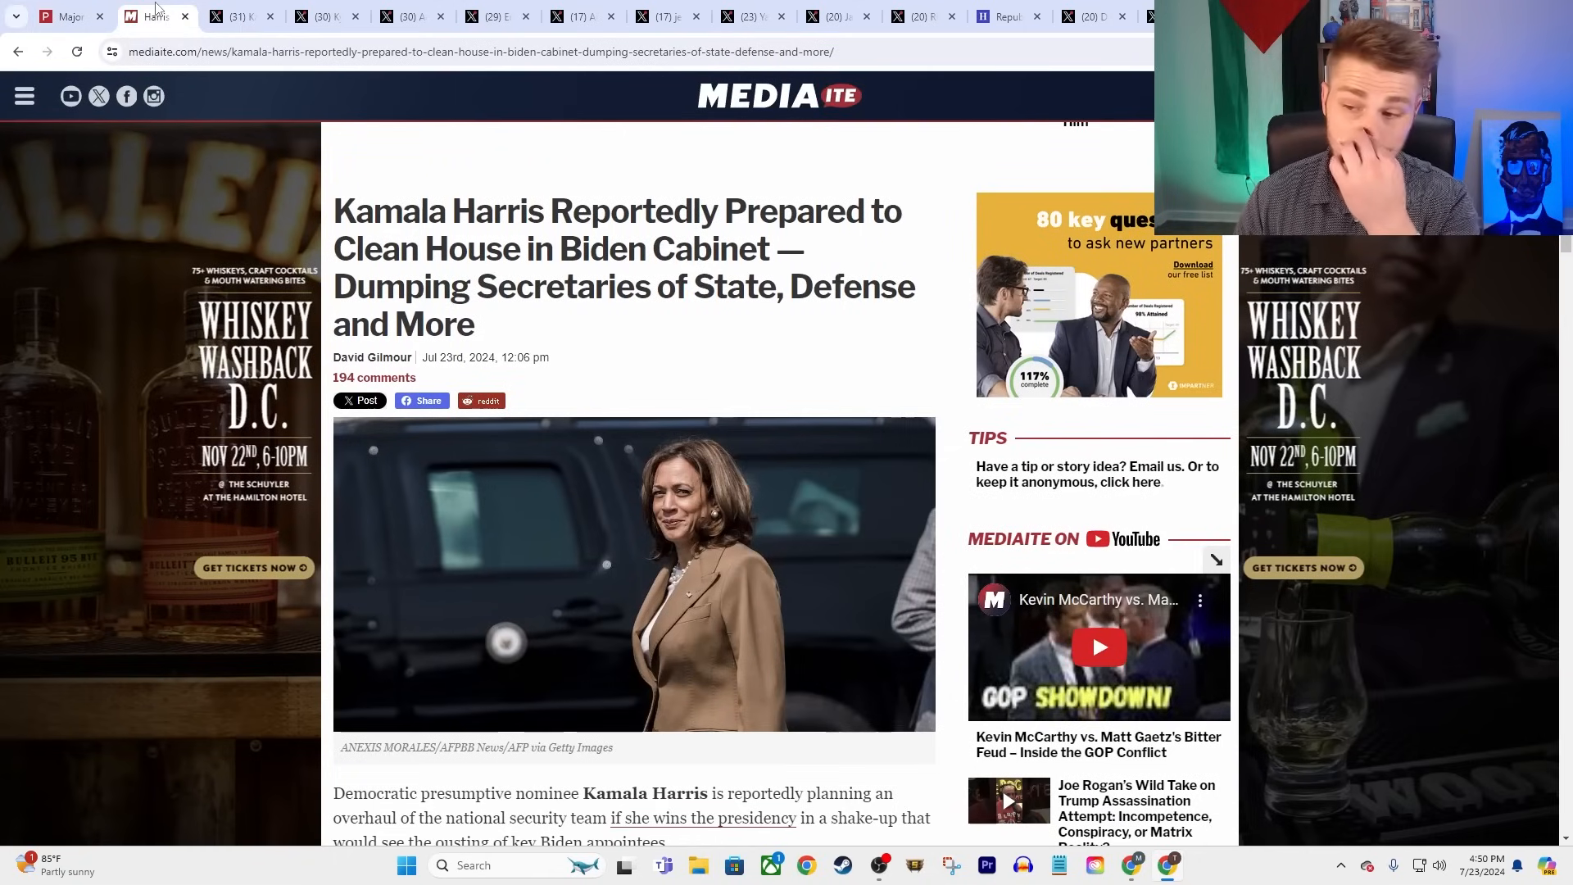
mouse_move(520, 187)
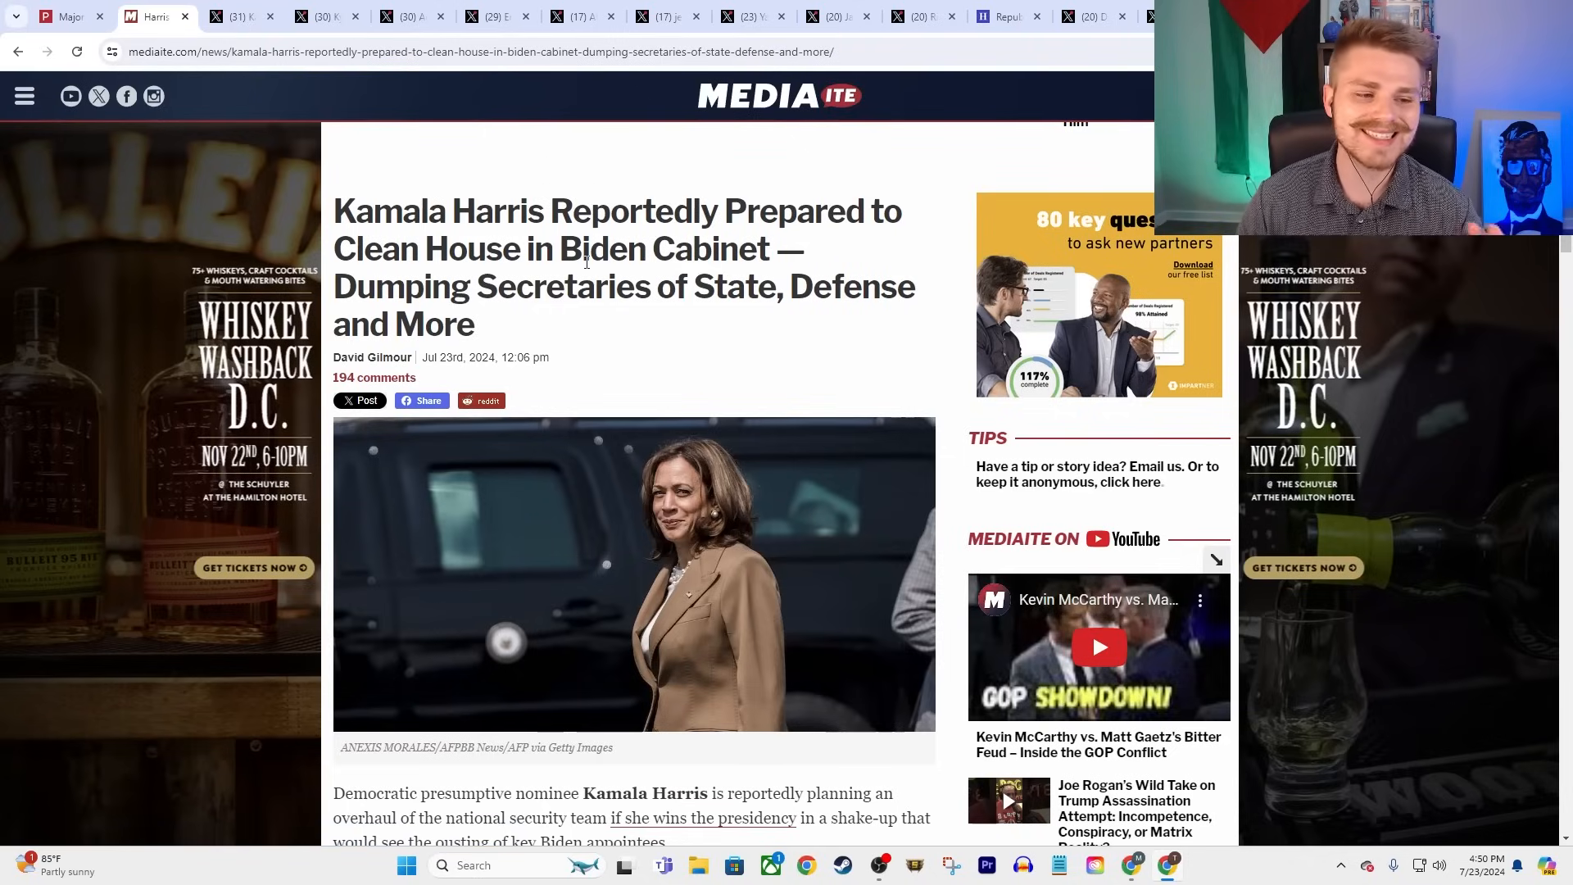
mouse_move(1468, 250)
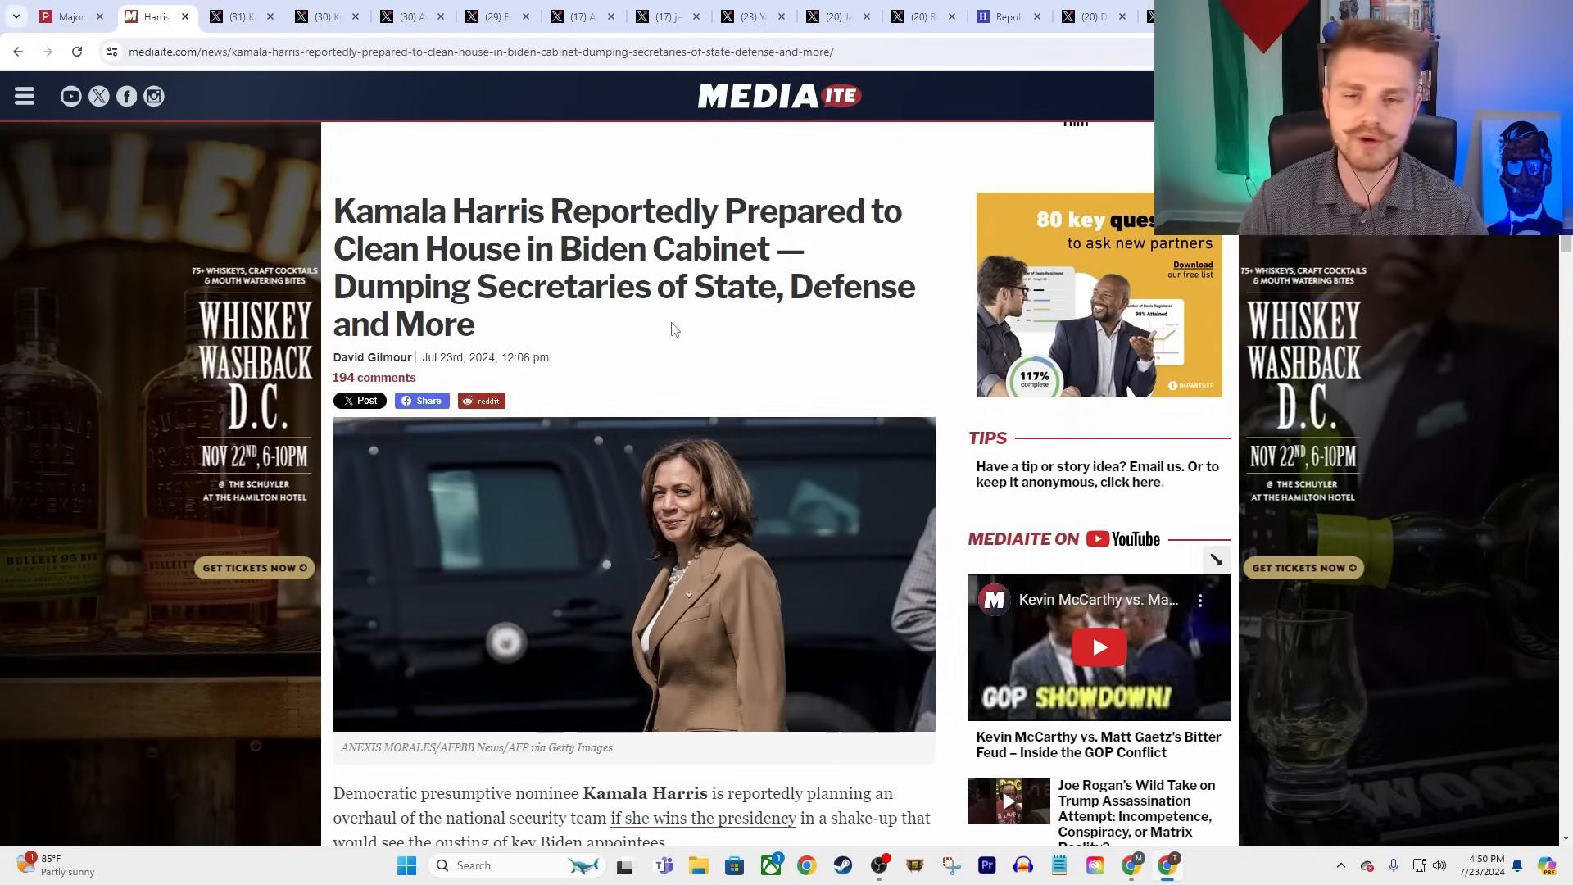
mouse_move(645, 304)
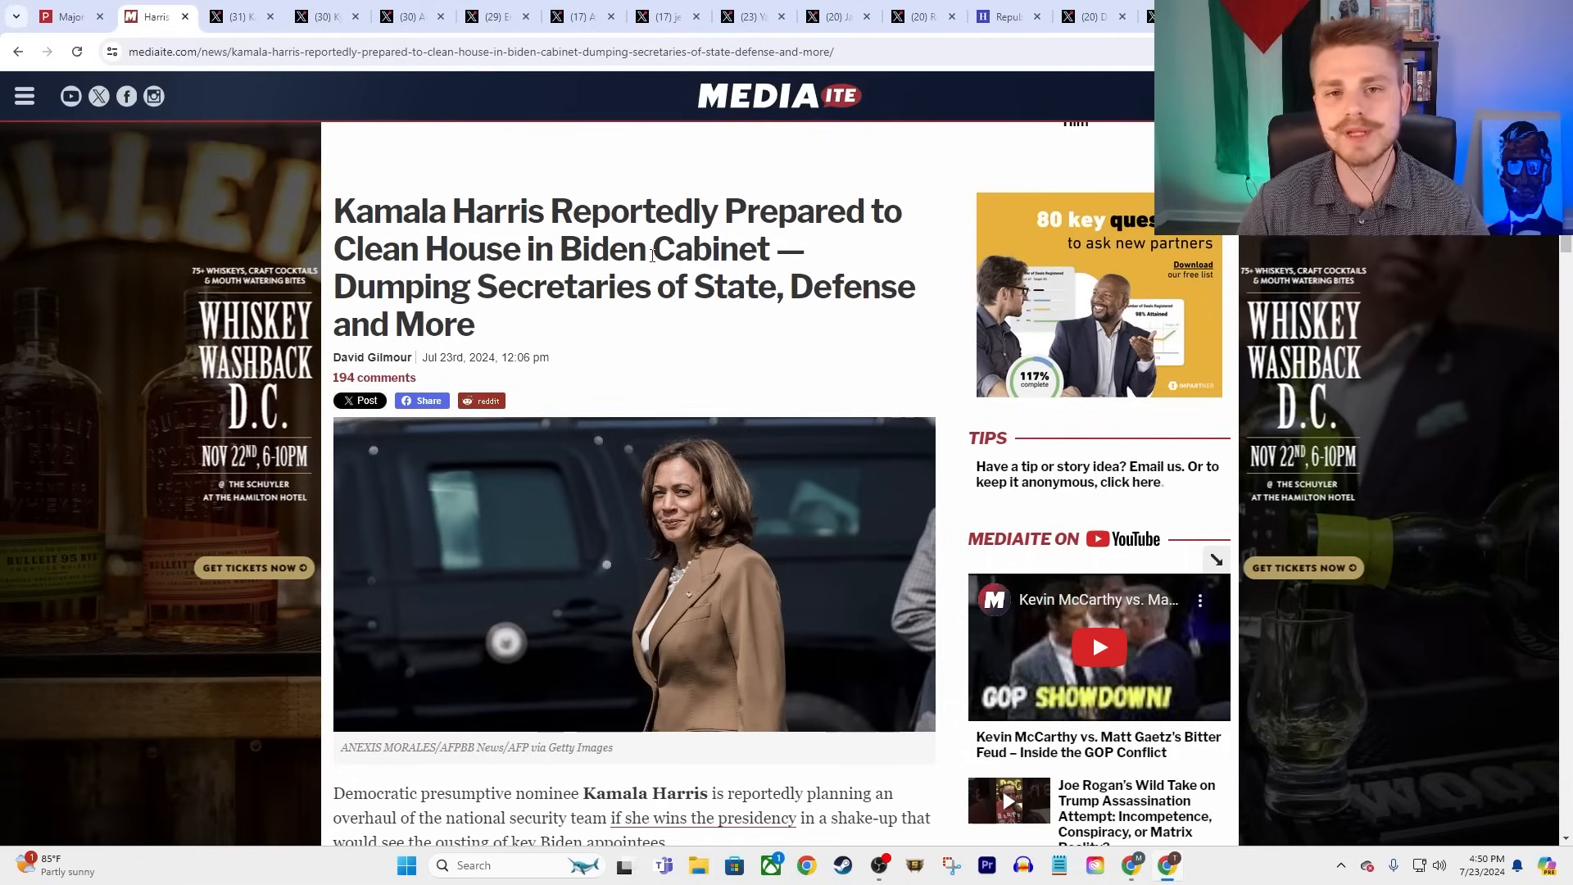
mouse_move(675, 349)
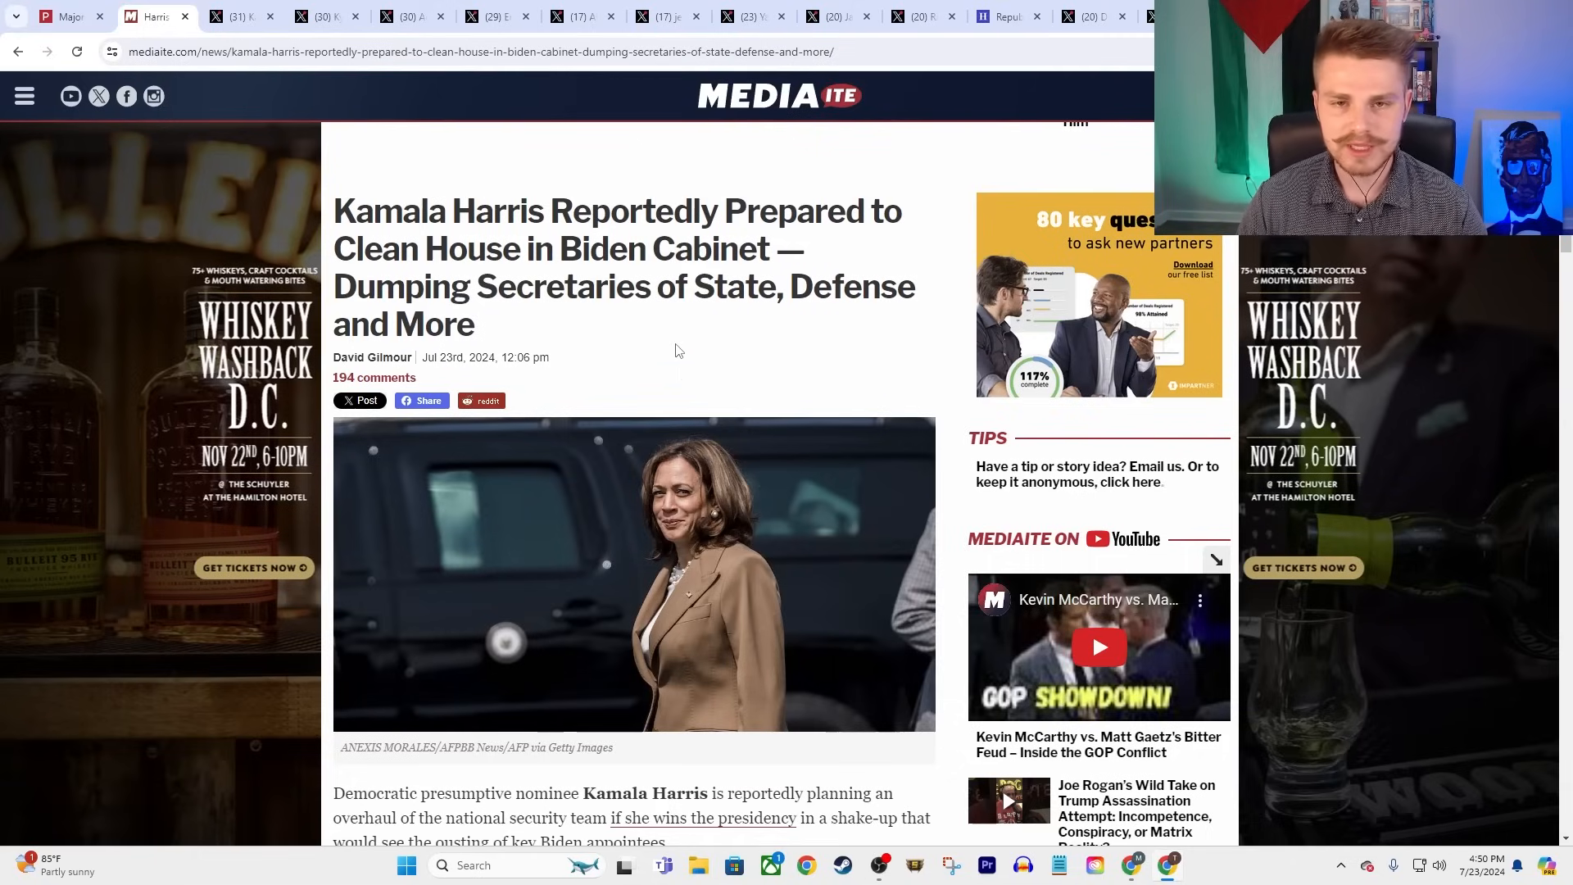
mouse_move(689, 353)
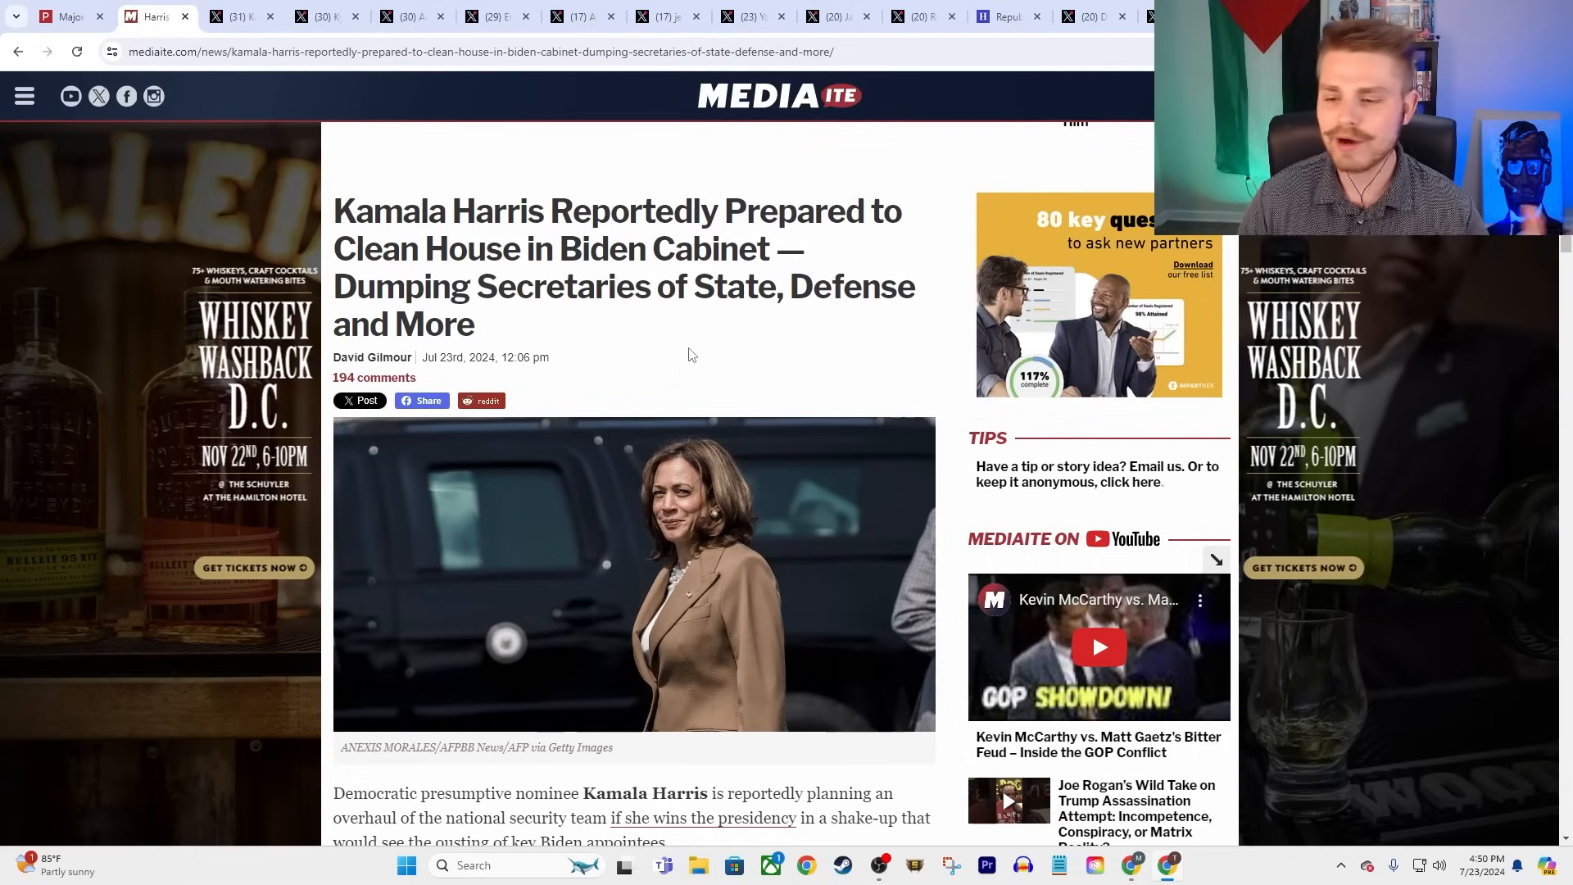
mouse_move(707, 306)
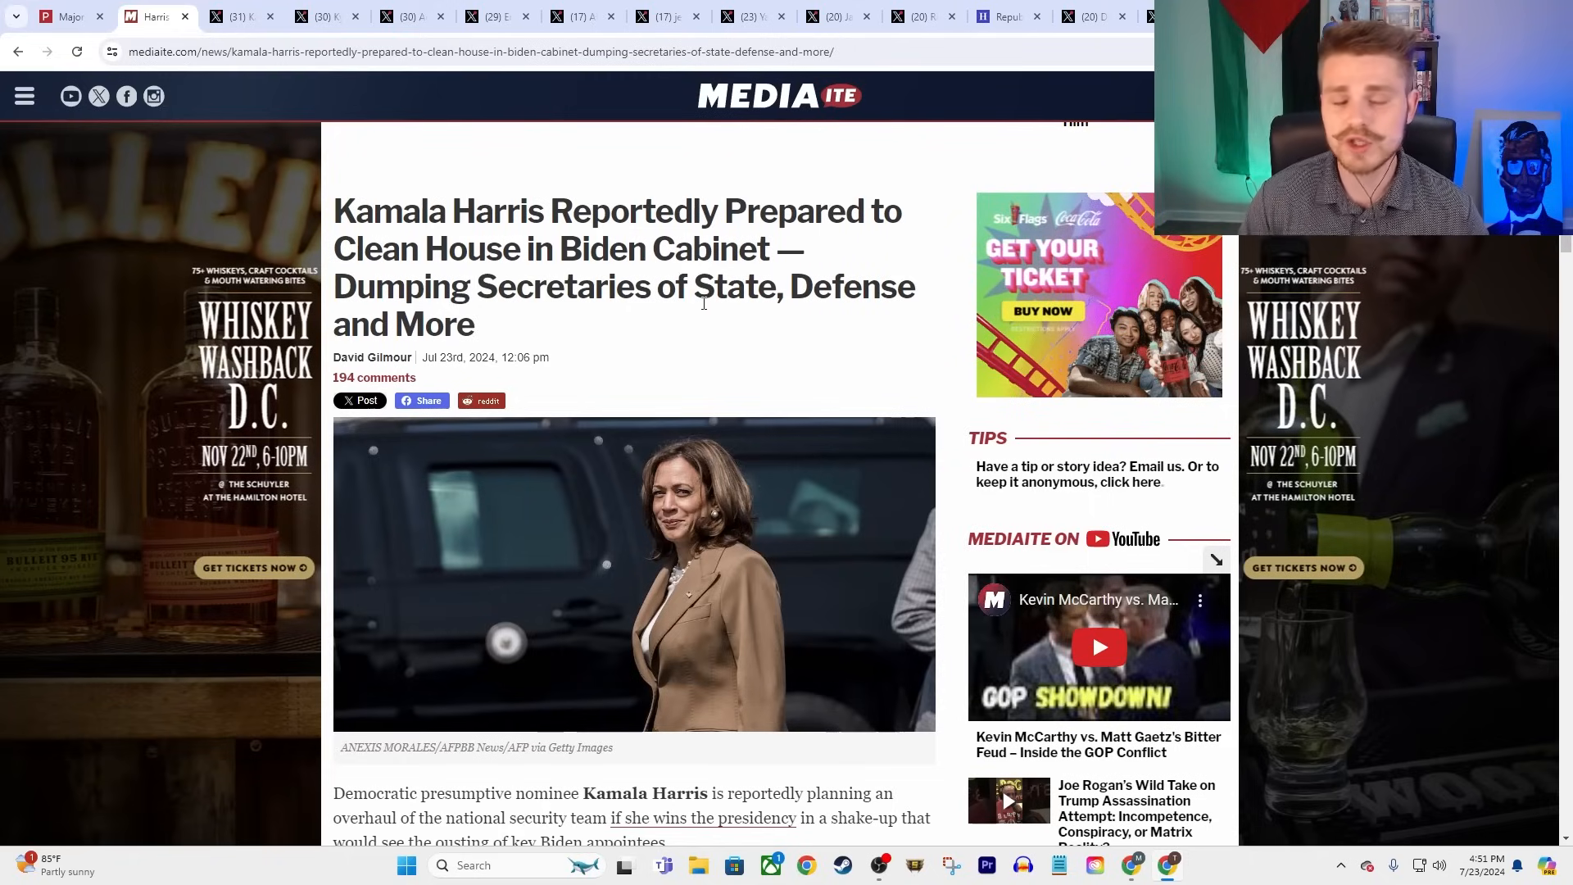
mouse_move(895, 540)
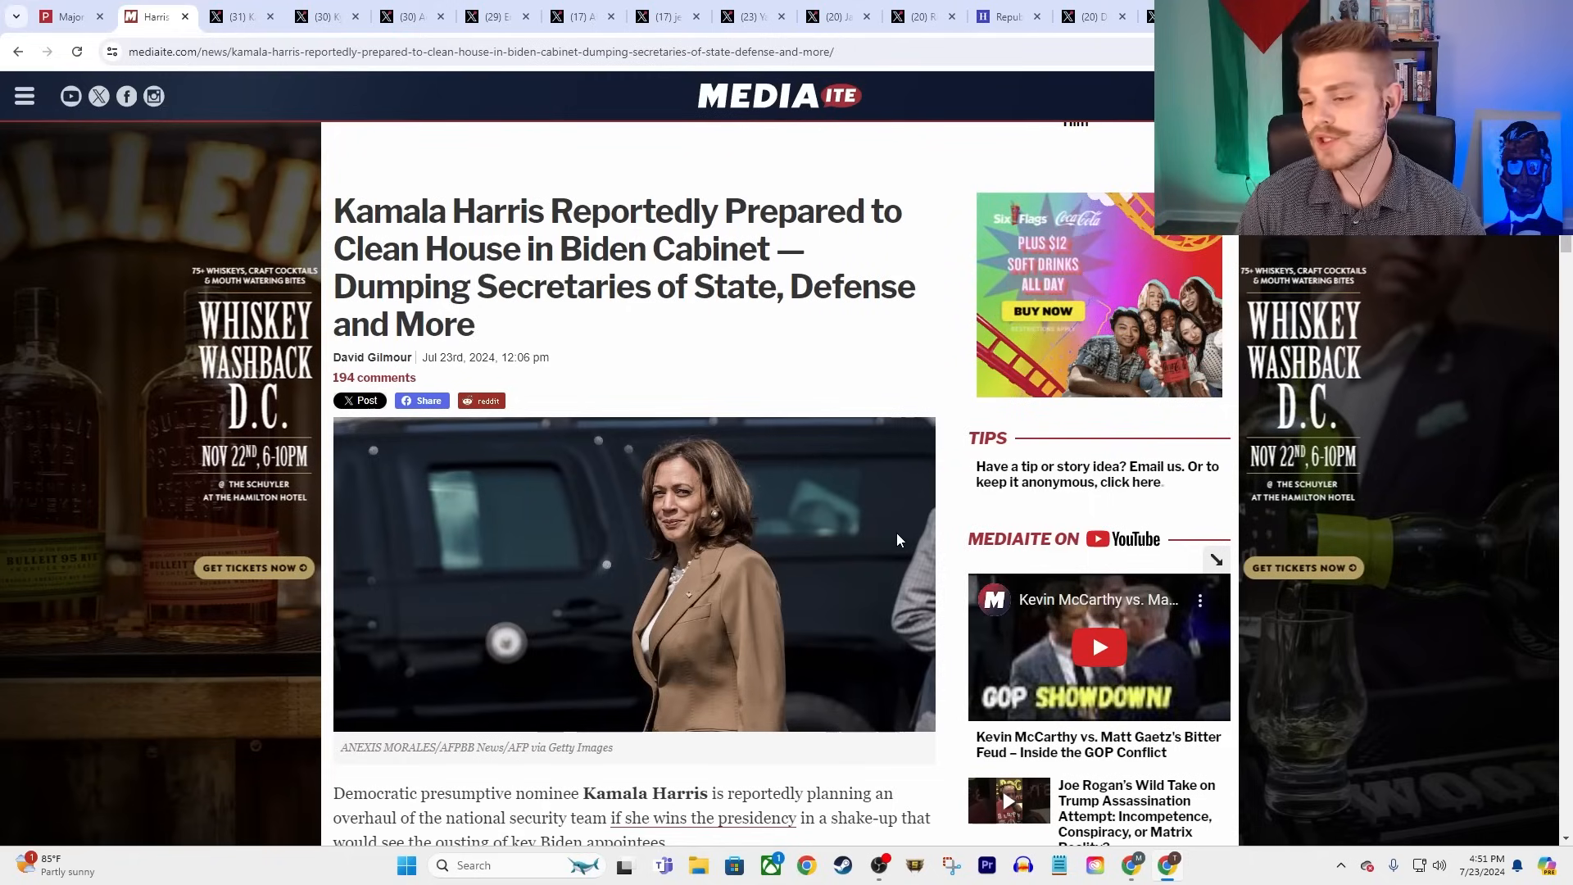
- Open Harris's 2019 sex-predators post and play its campaign video, pausing and resuming, to 0:52
left_click(240, 16)
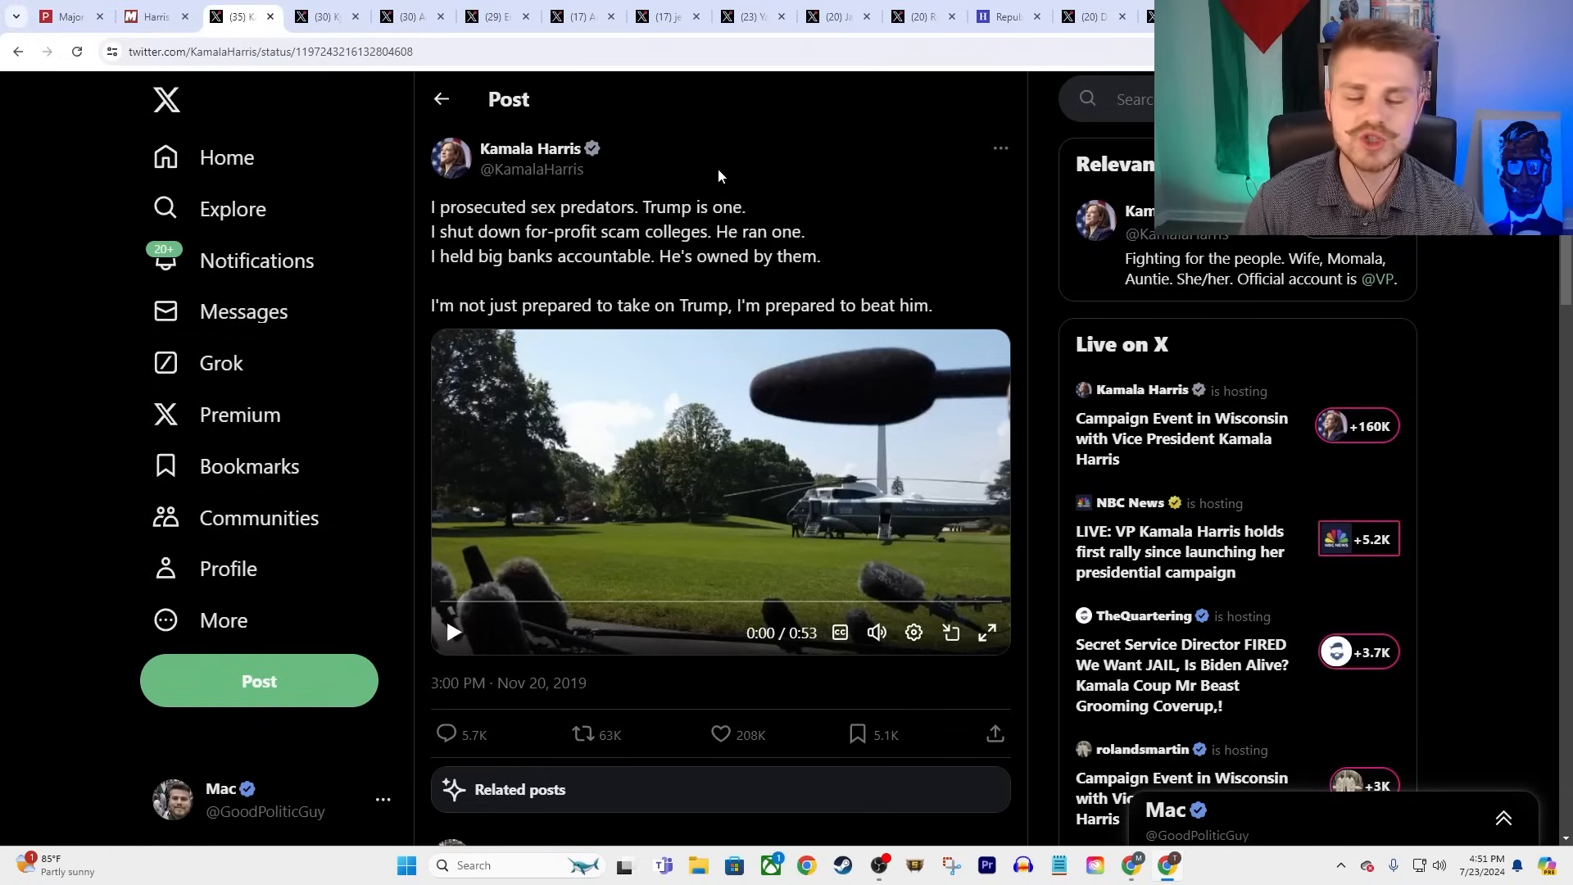
mouse_move(646, 247)
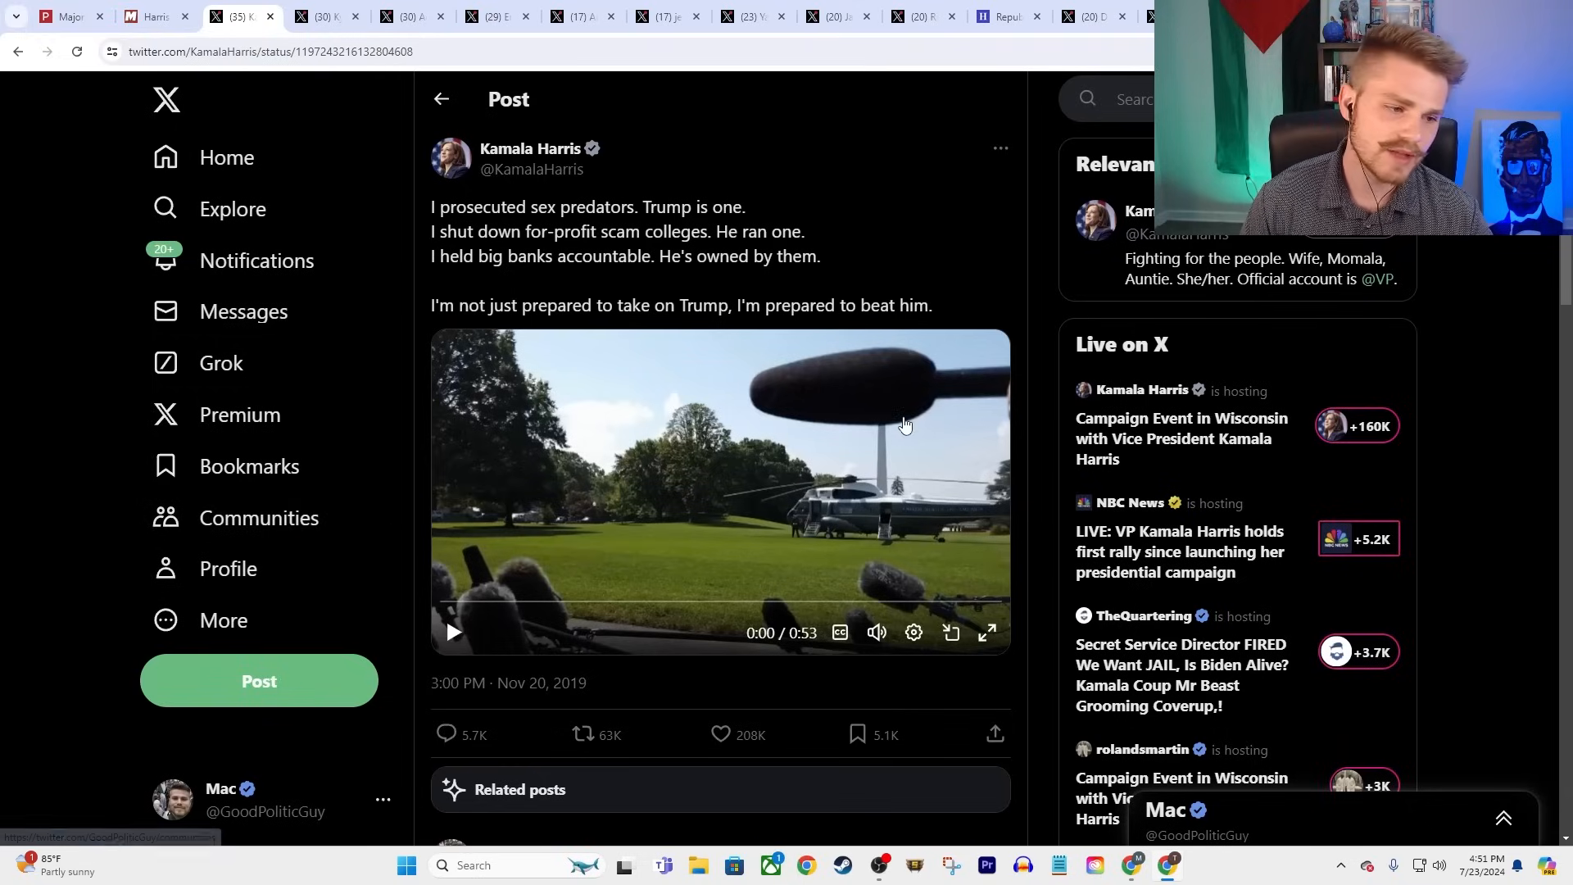
left_click(452, 631)
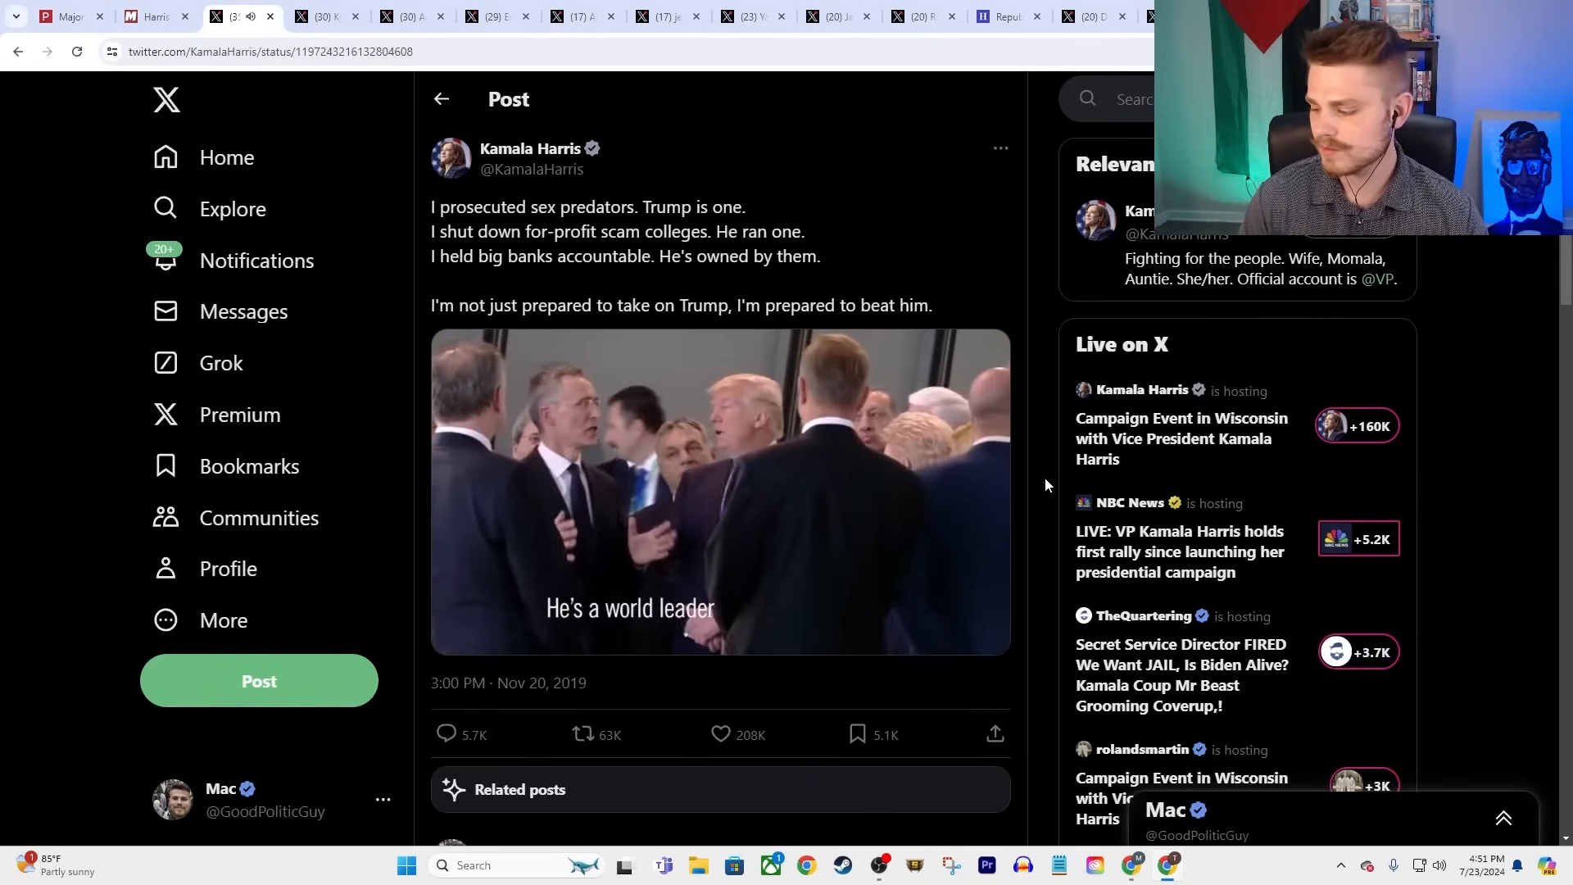
left_click(719, 492)
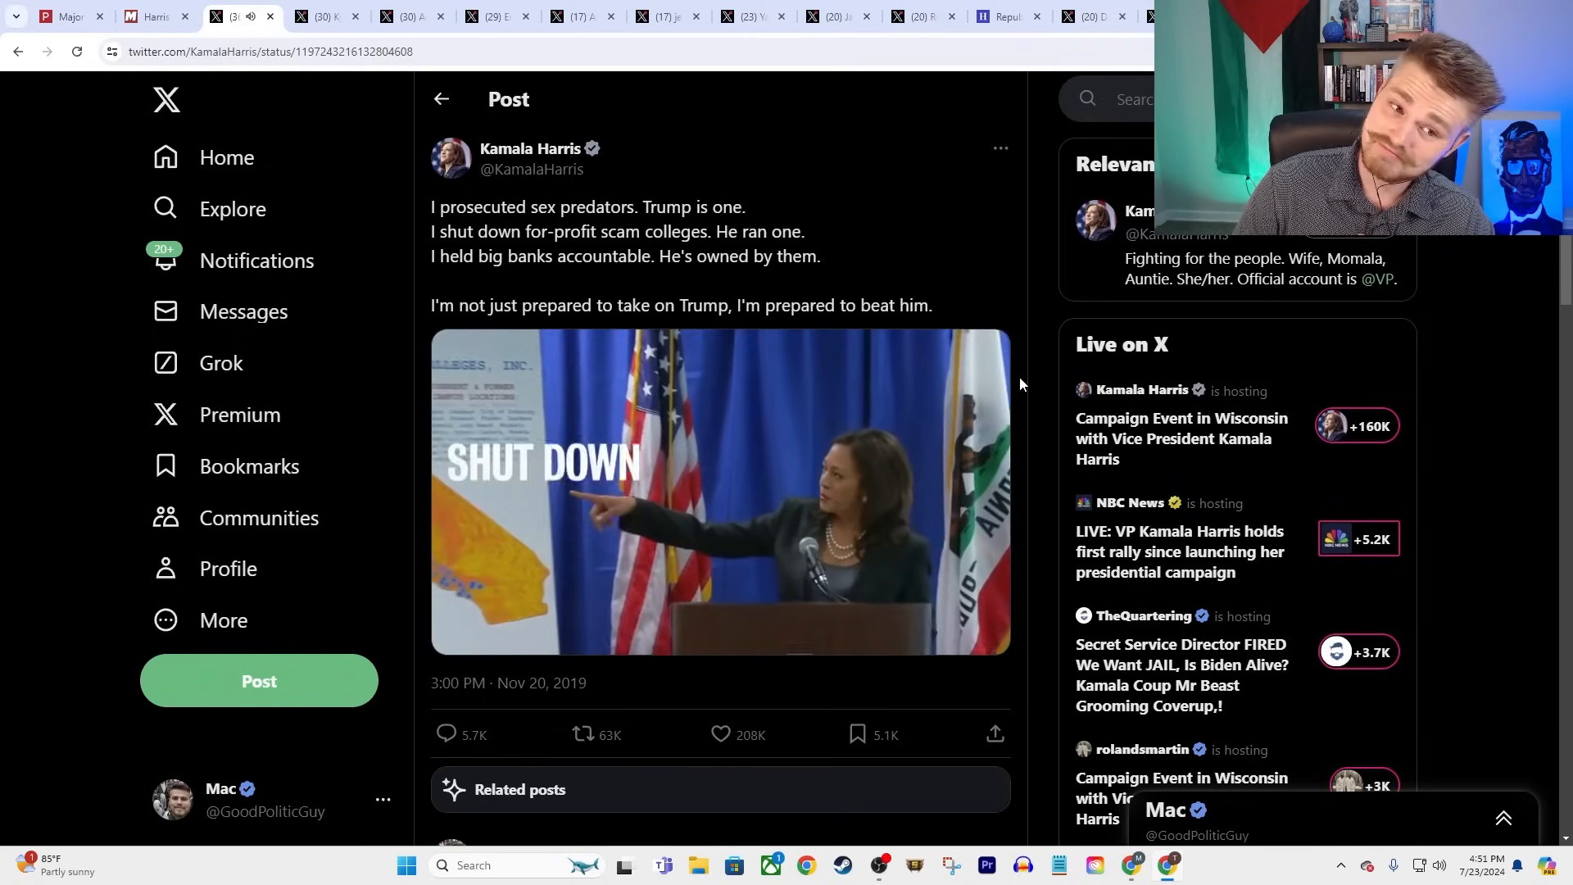
left_click(720, 491)
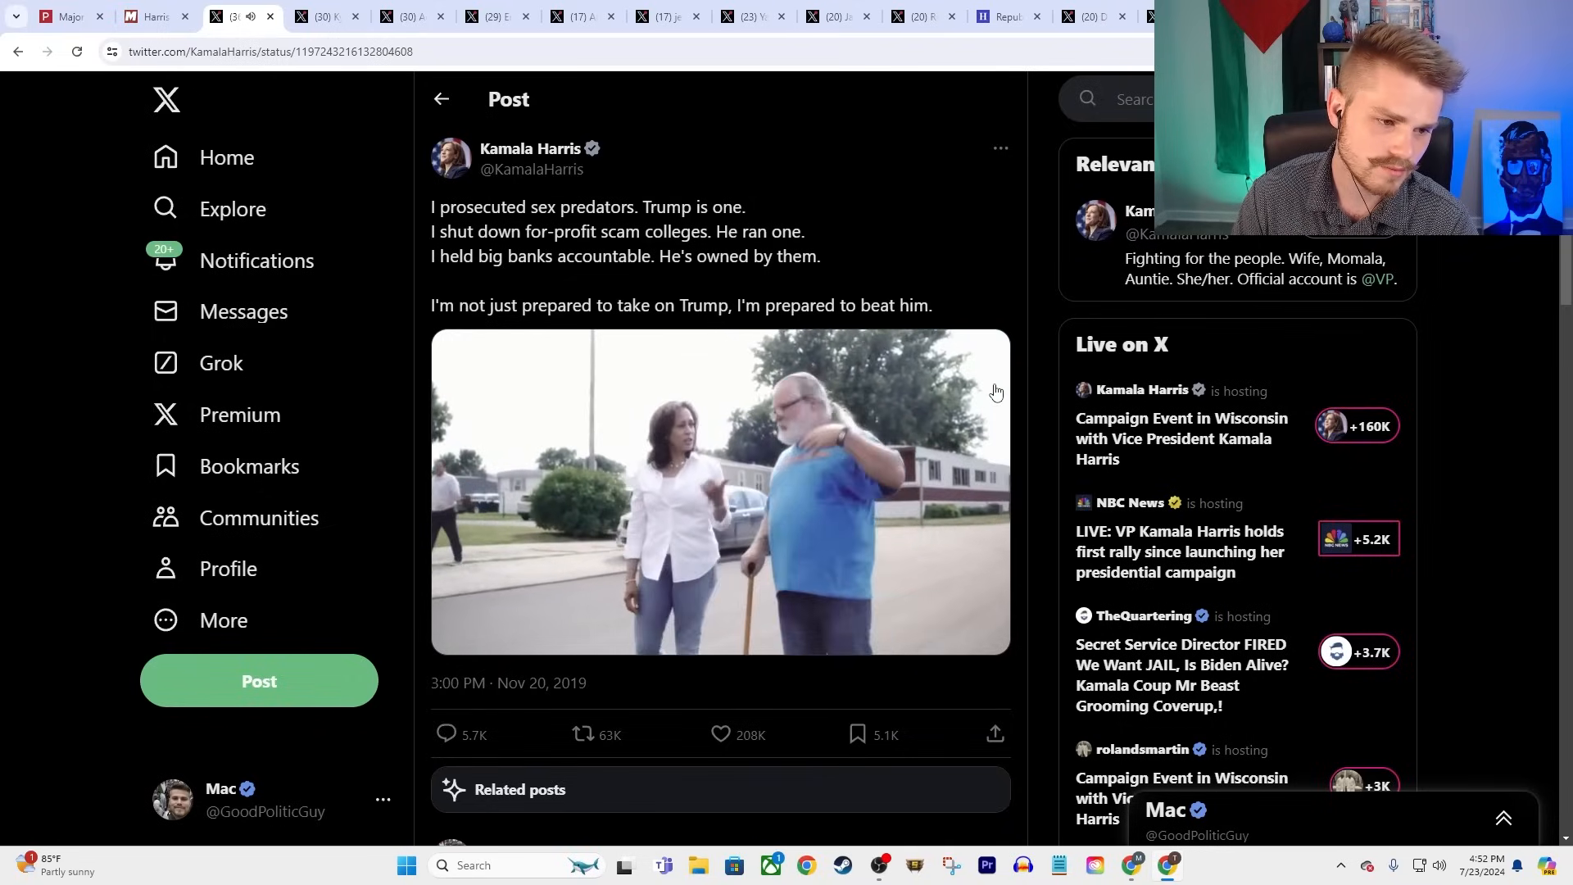
left_click(719, 492)
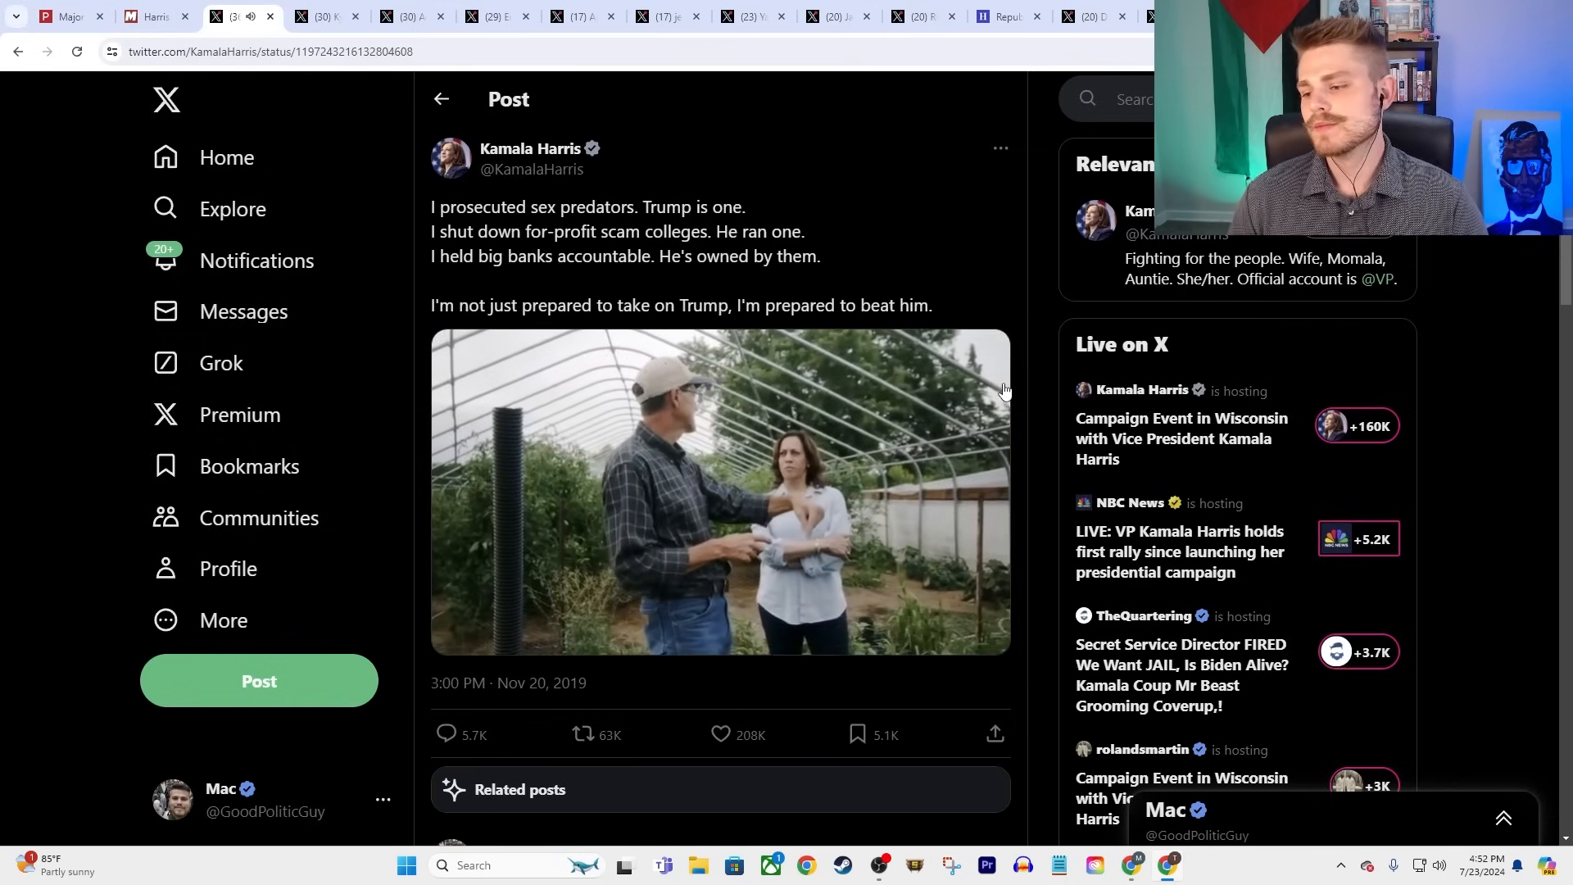
left_click(719, 492)
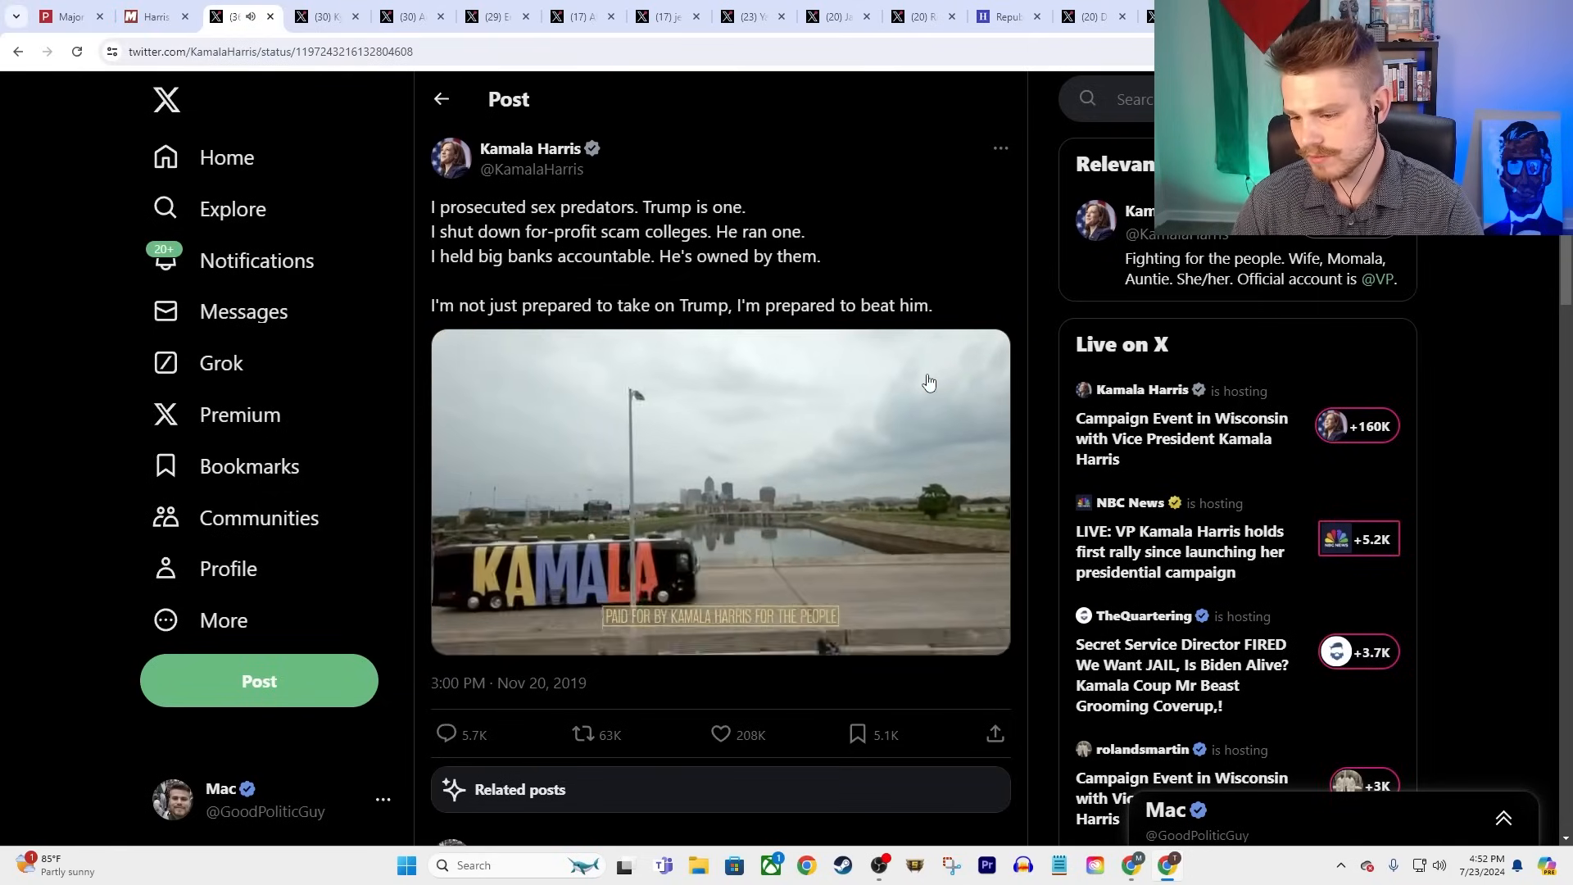
left_click(719, 491)
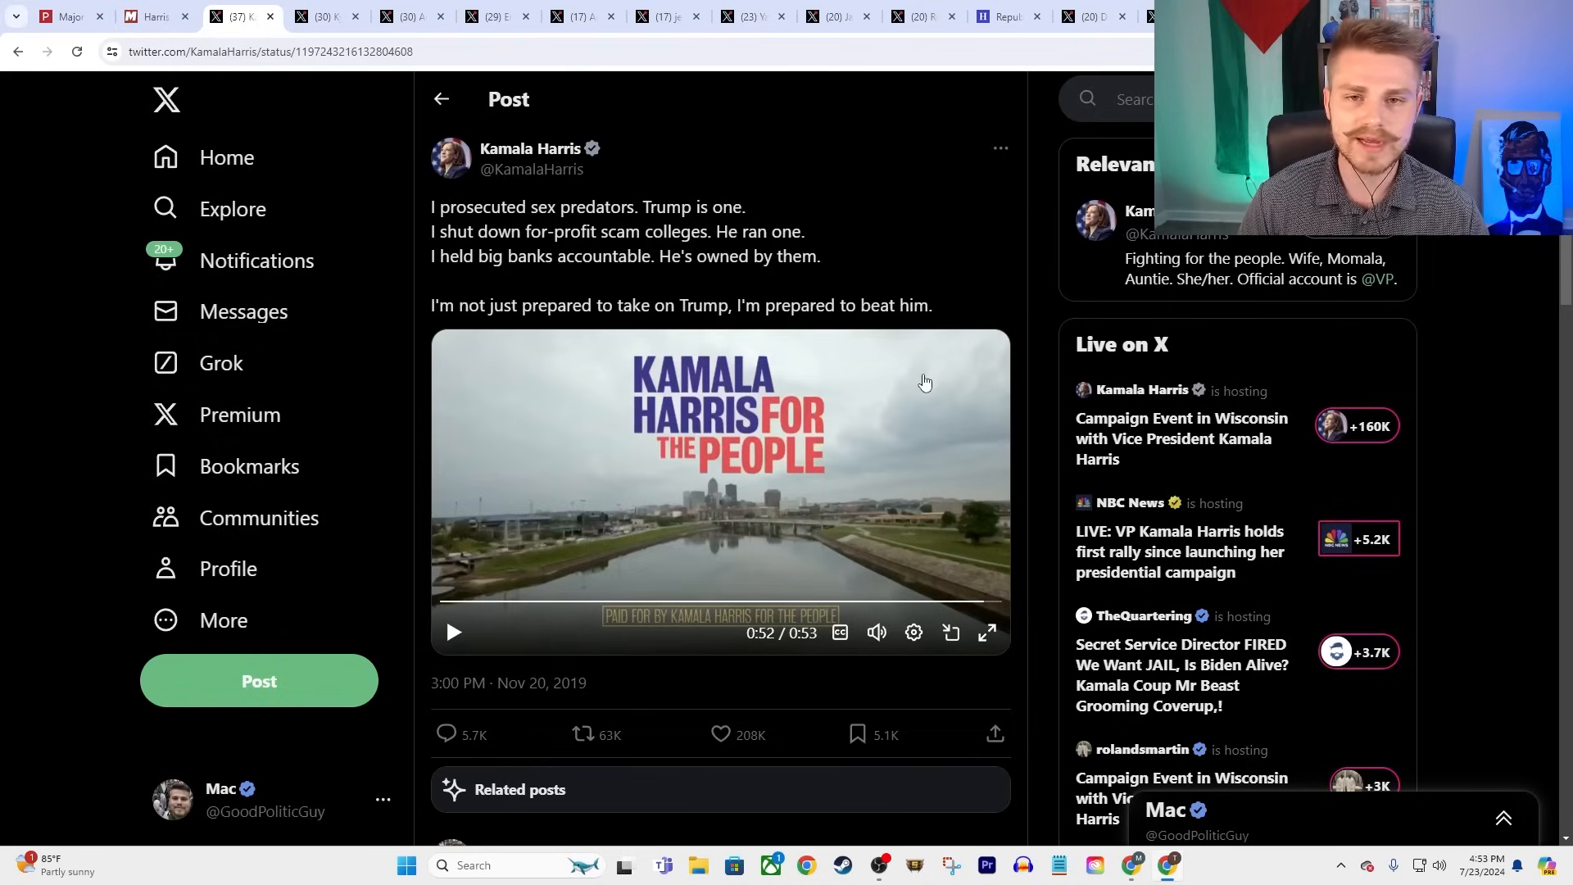
mouse_move(718, 293)
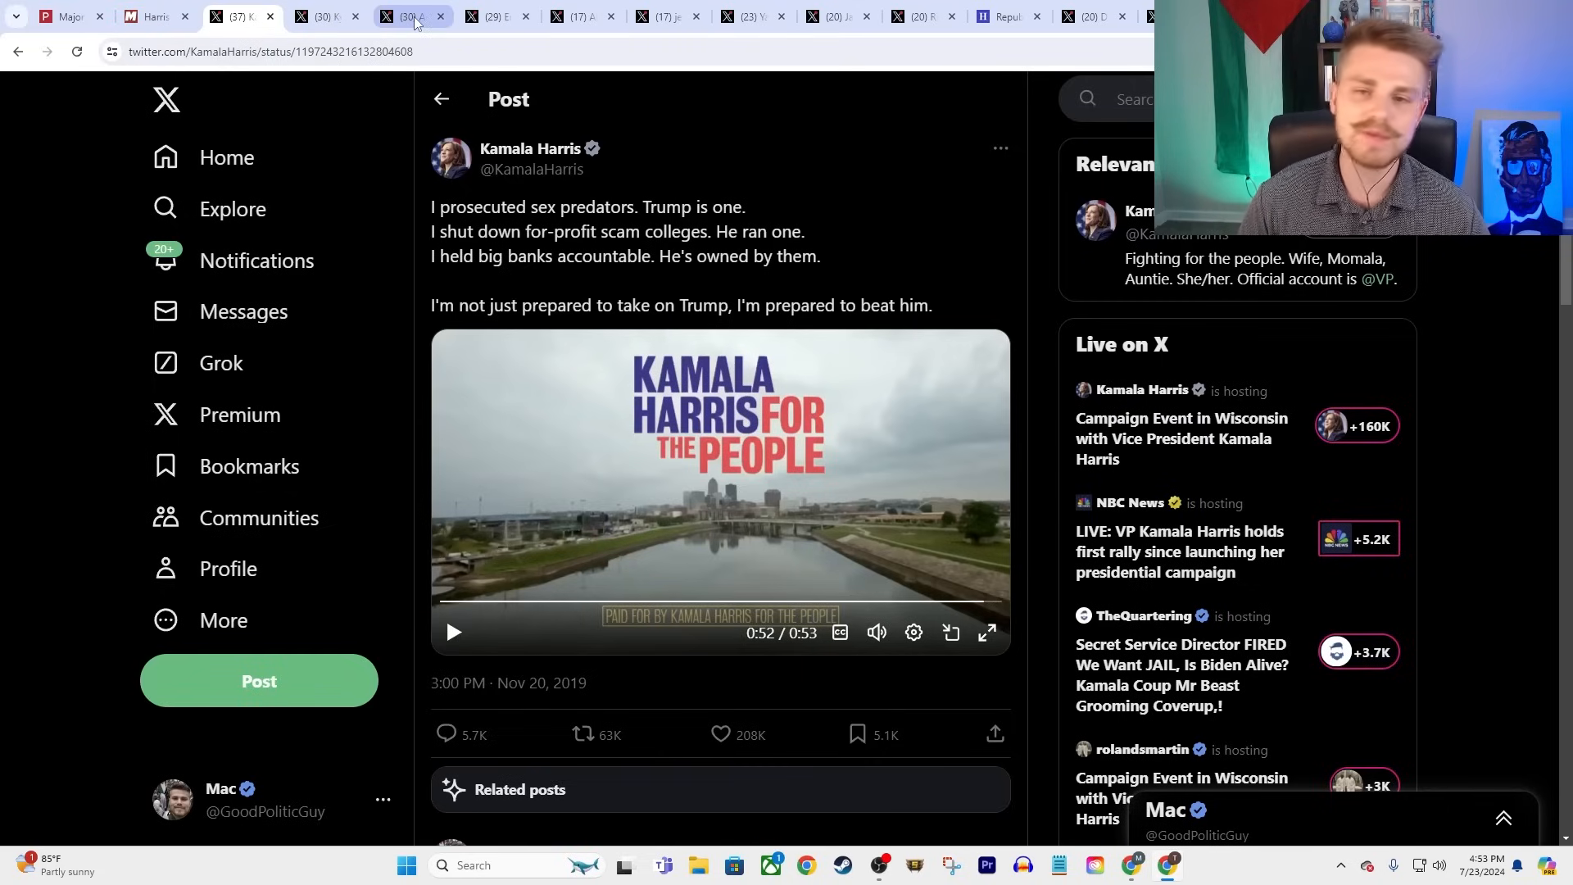
mouse_move(323, 17)
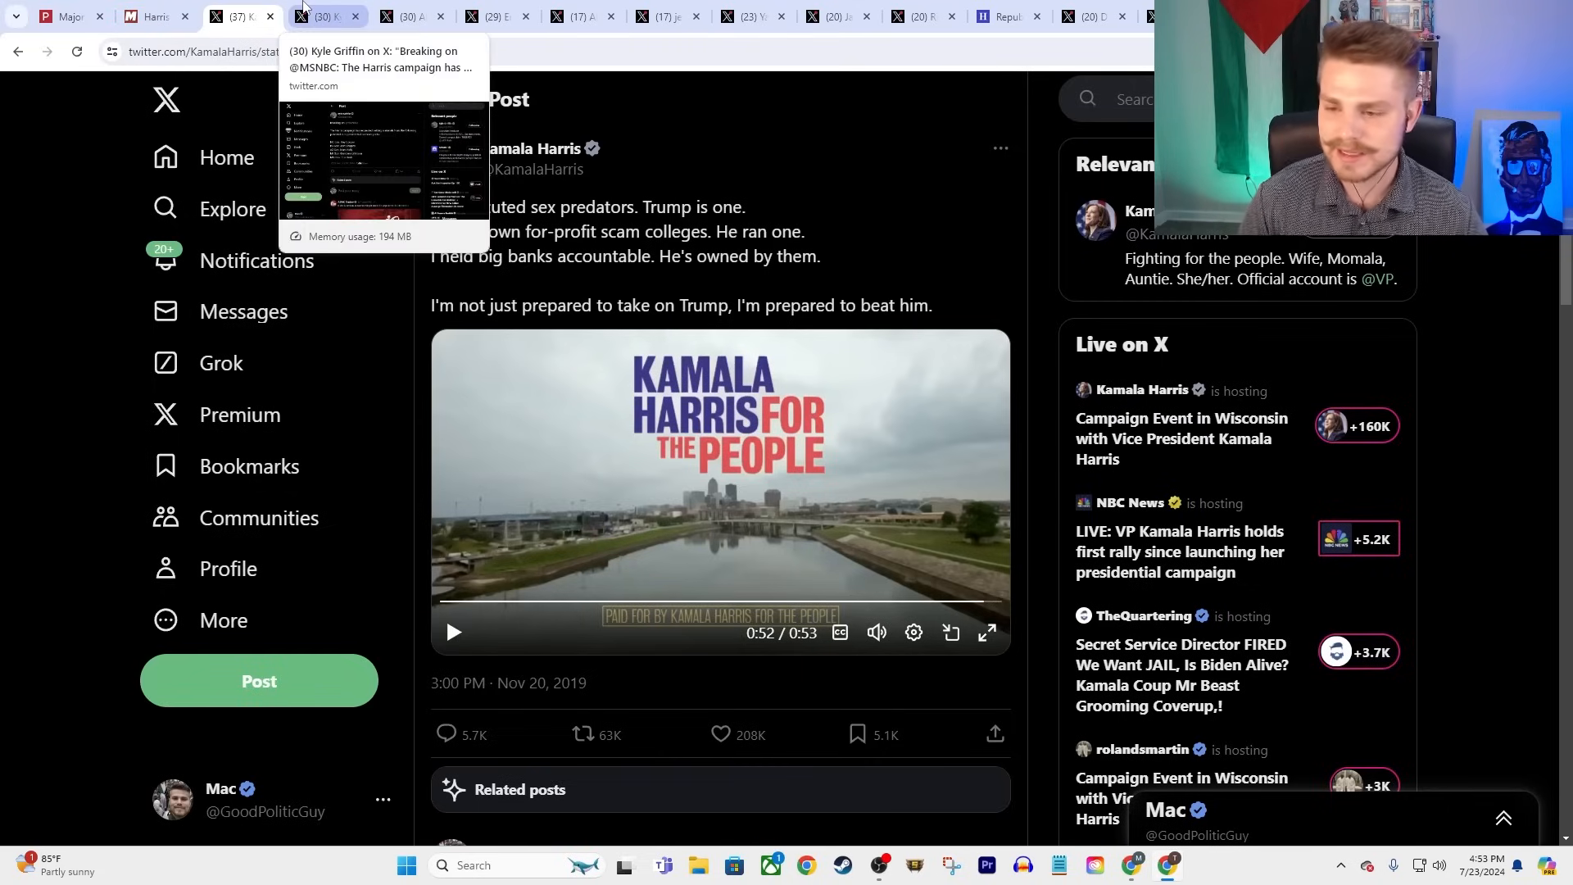
left_click(321, 17)
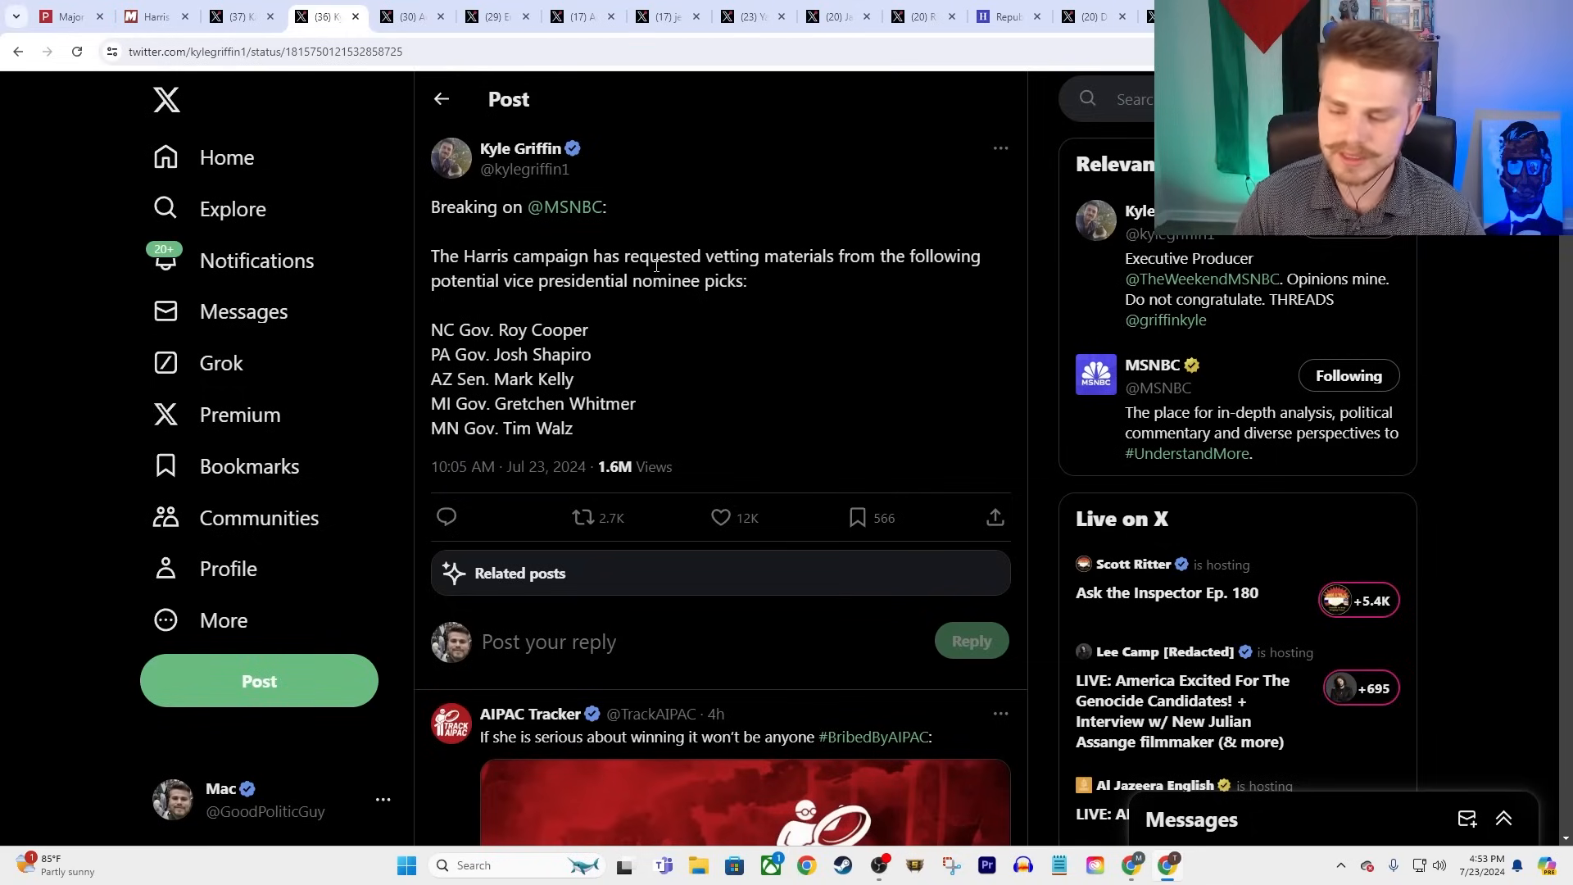
mouse_move(625, 311)
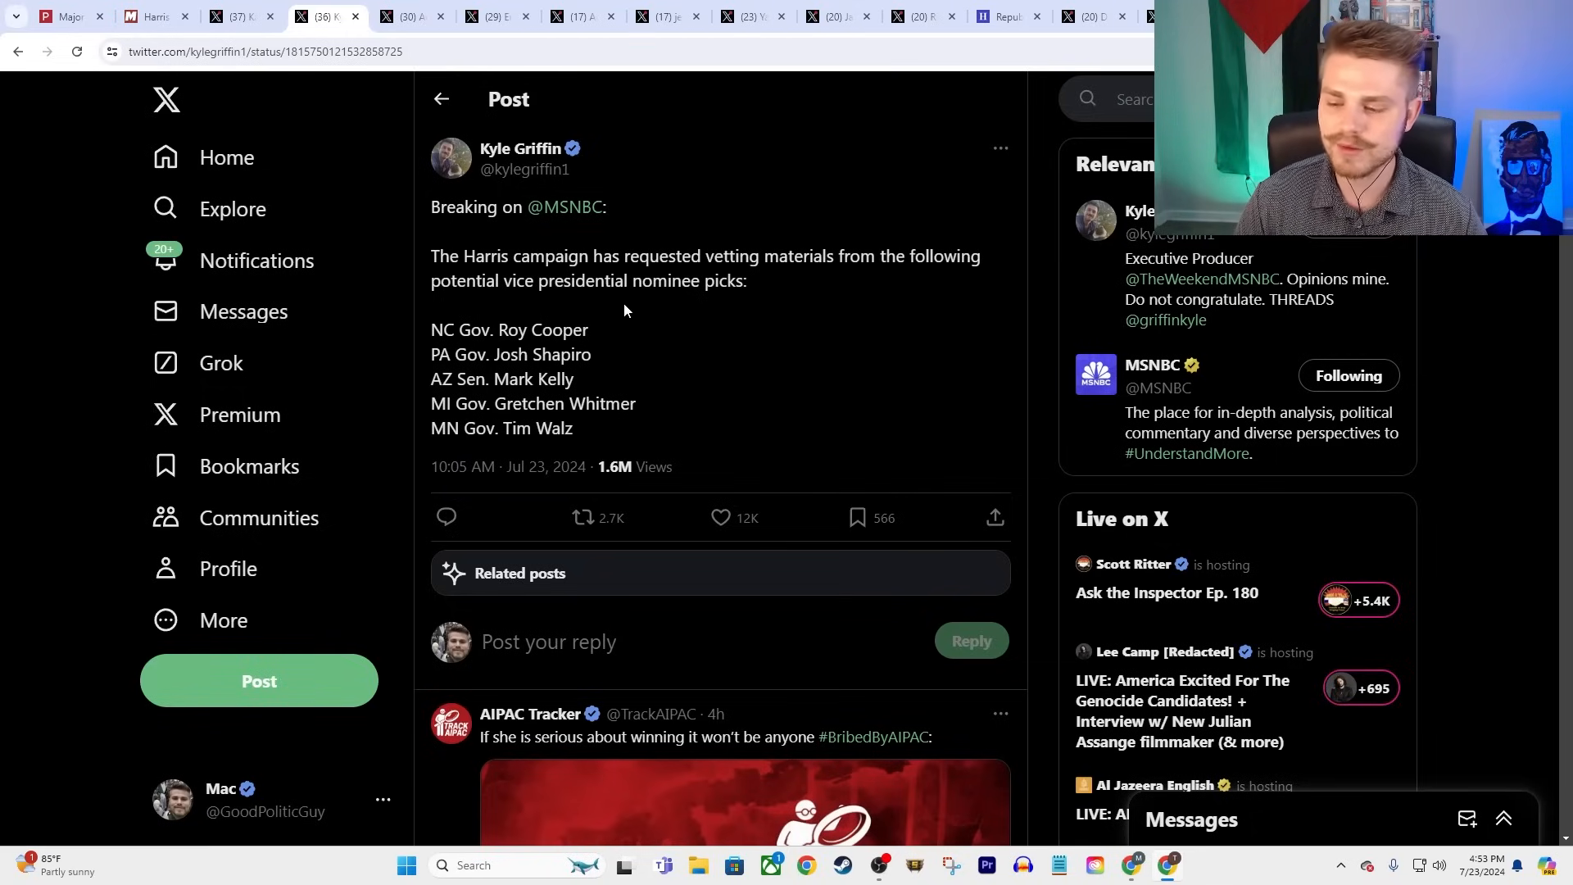
mouse_move(803, 235)
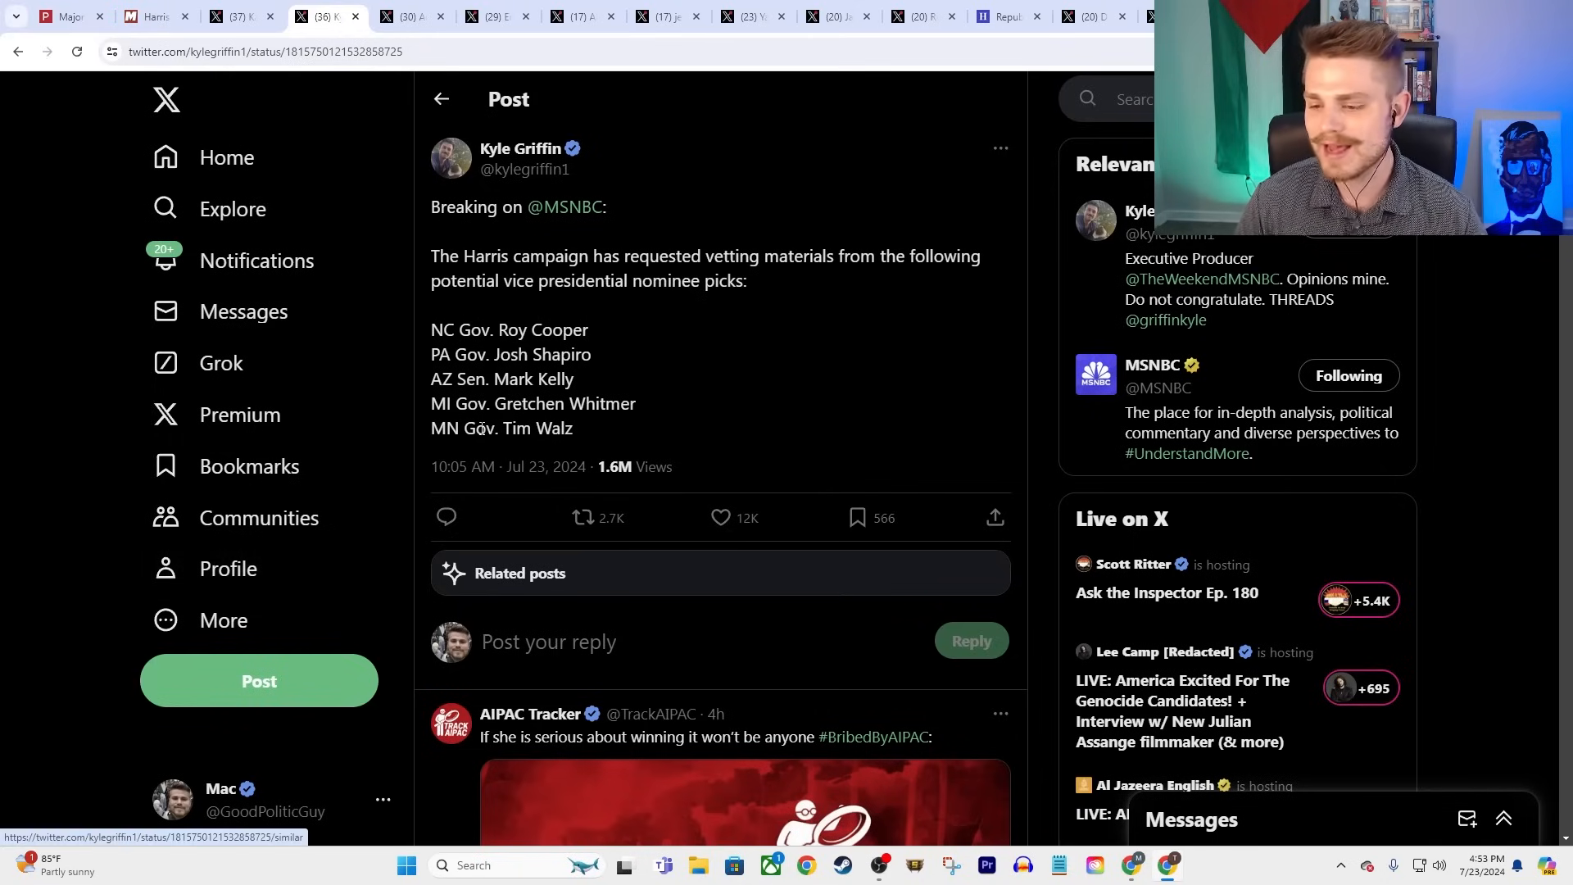
mouse_move(599, 432)
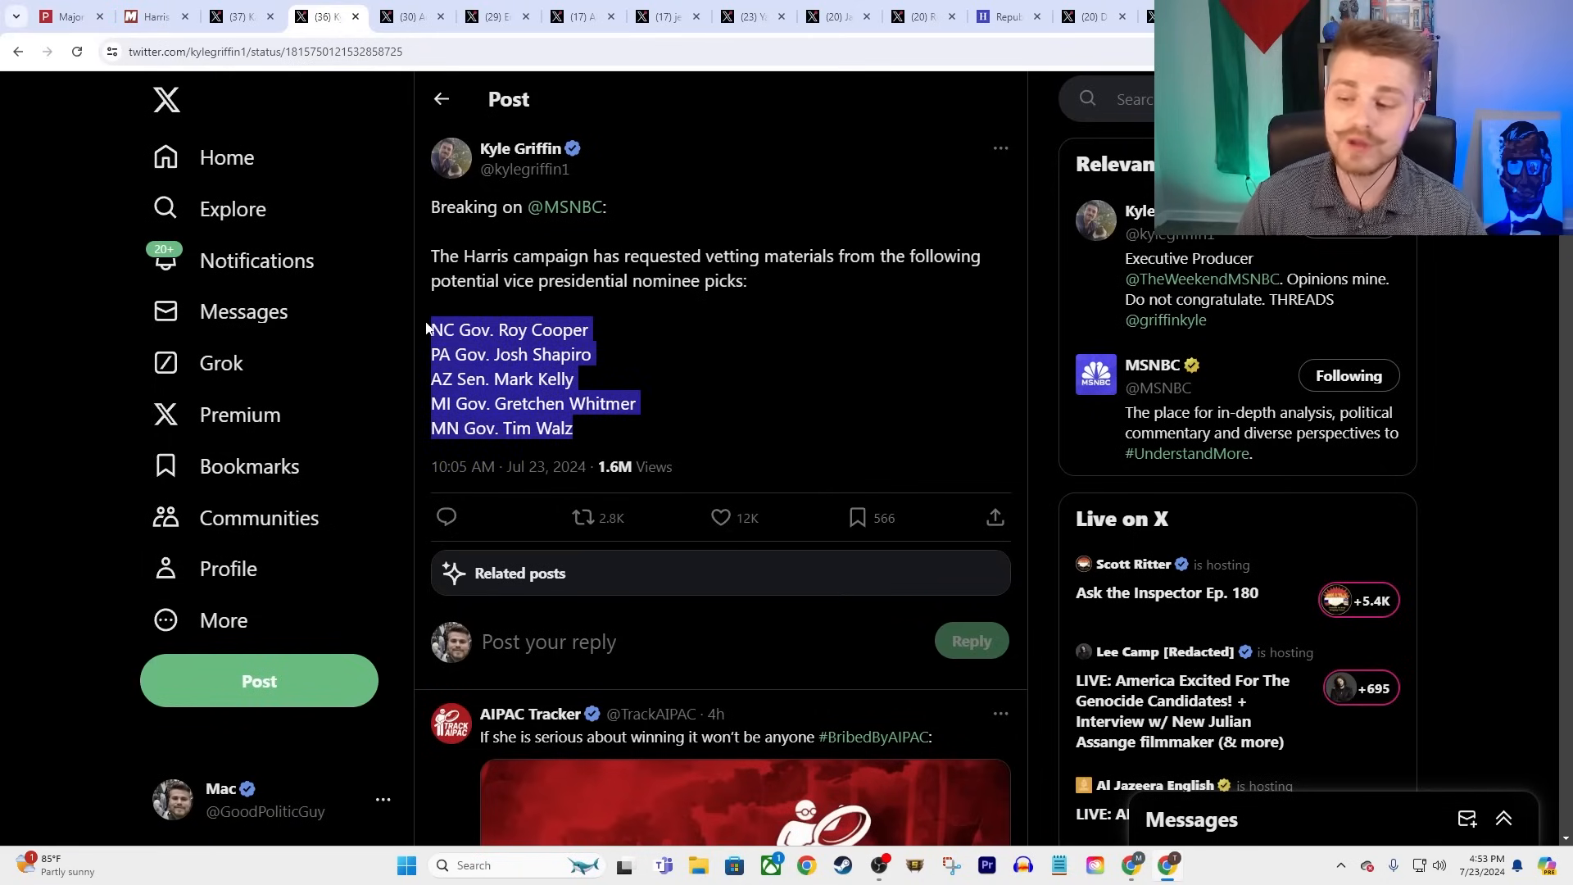
left_click(519, 429)
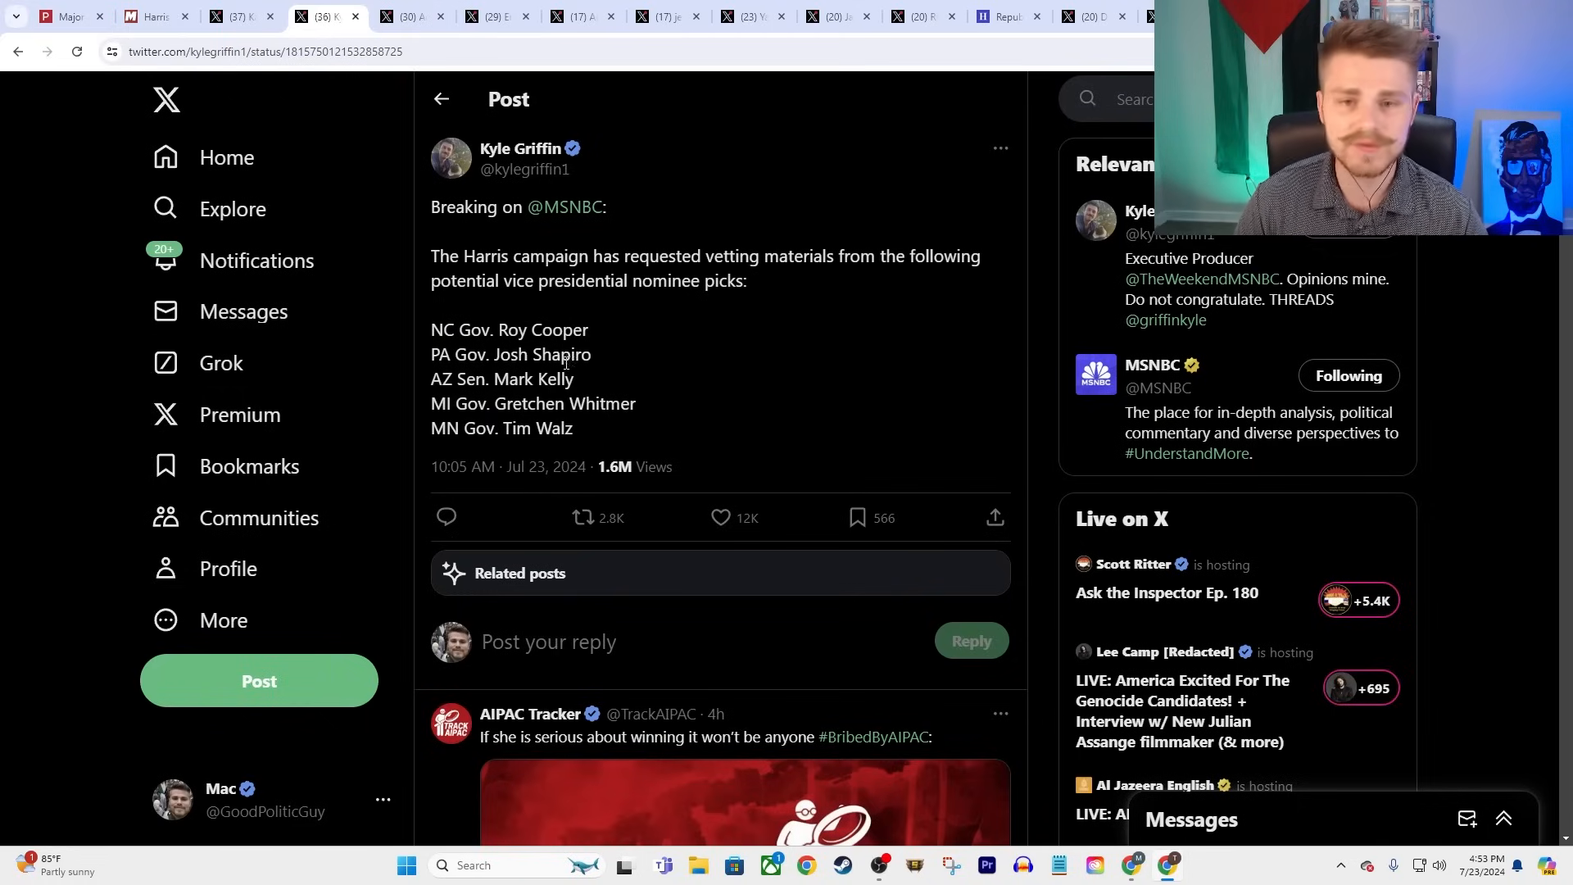
mouse_move(746, 300)
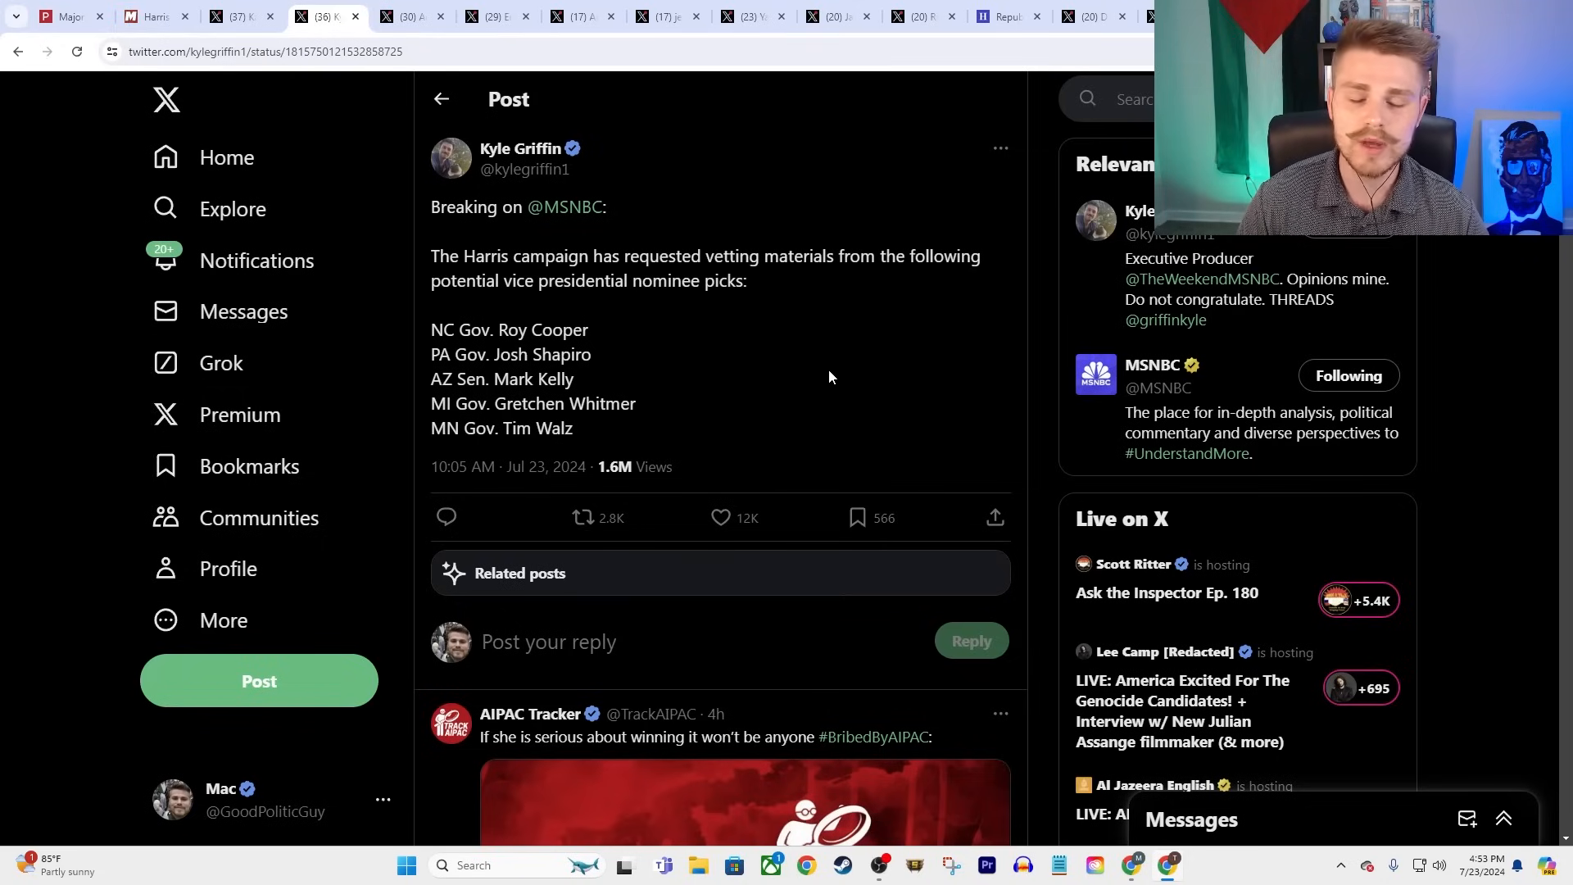
mouse_move(830, 425)
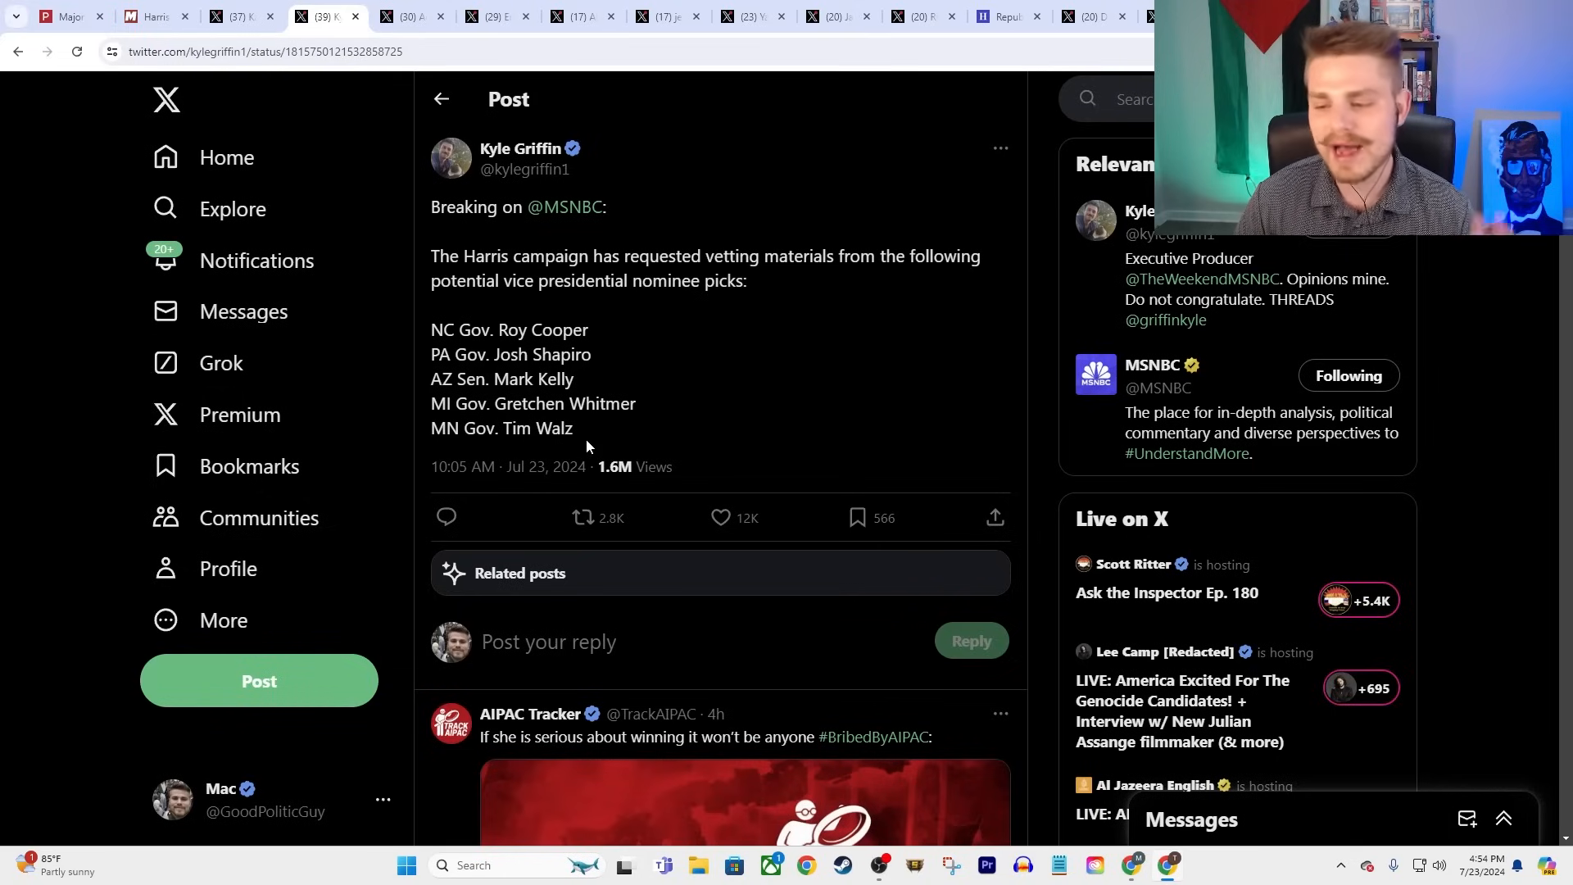
mouse_move(677, 375)
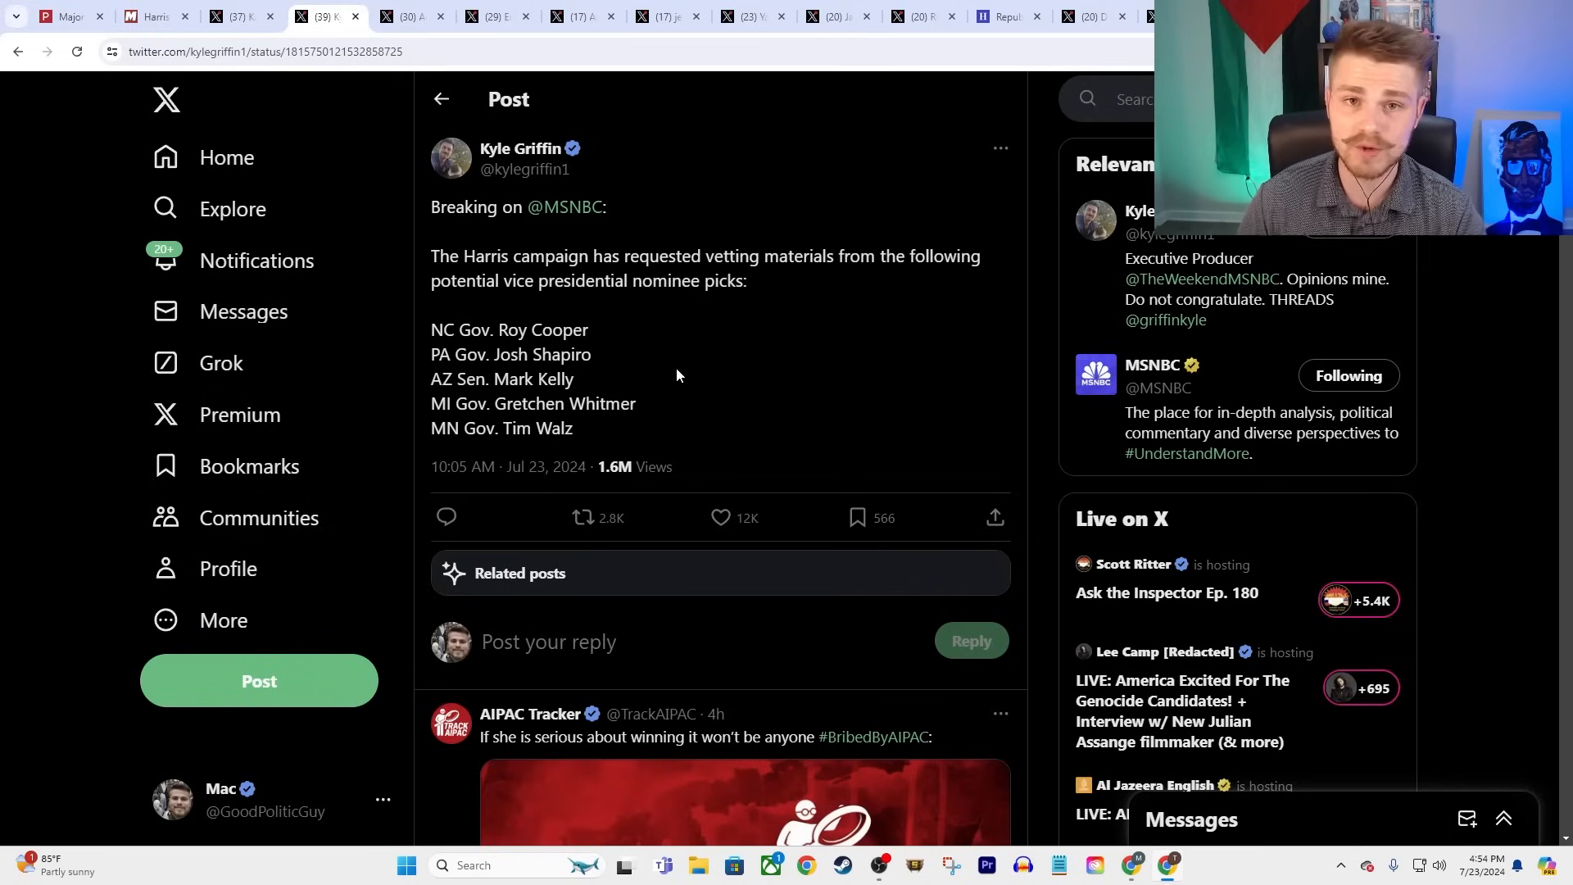
mouse_move(720, 505)
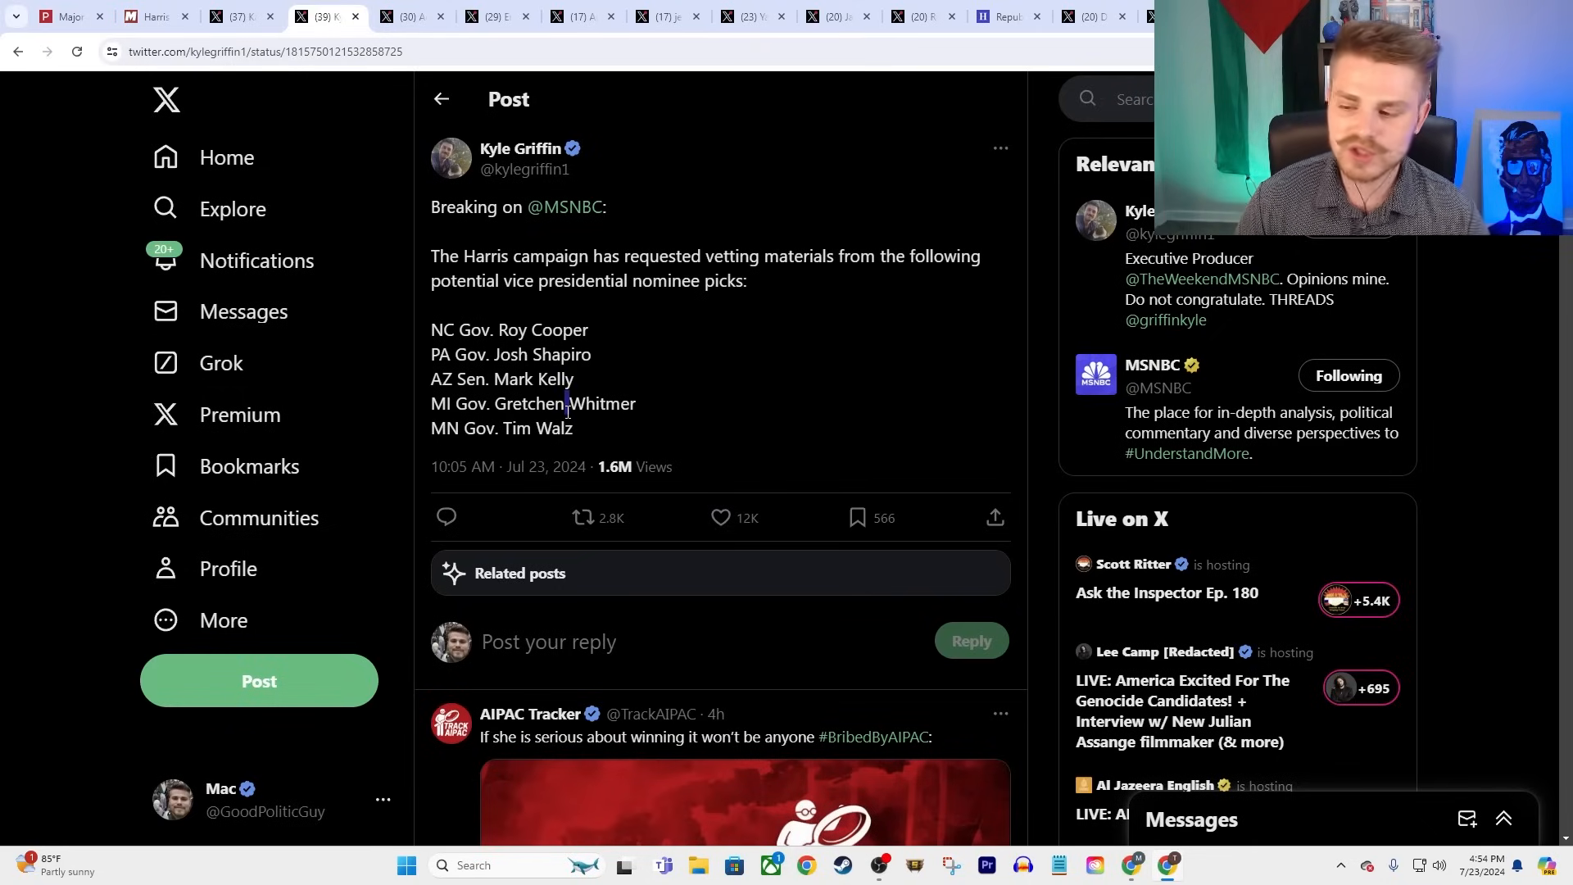
triple_click(532, 403)
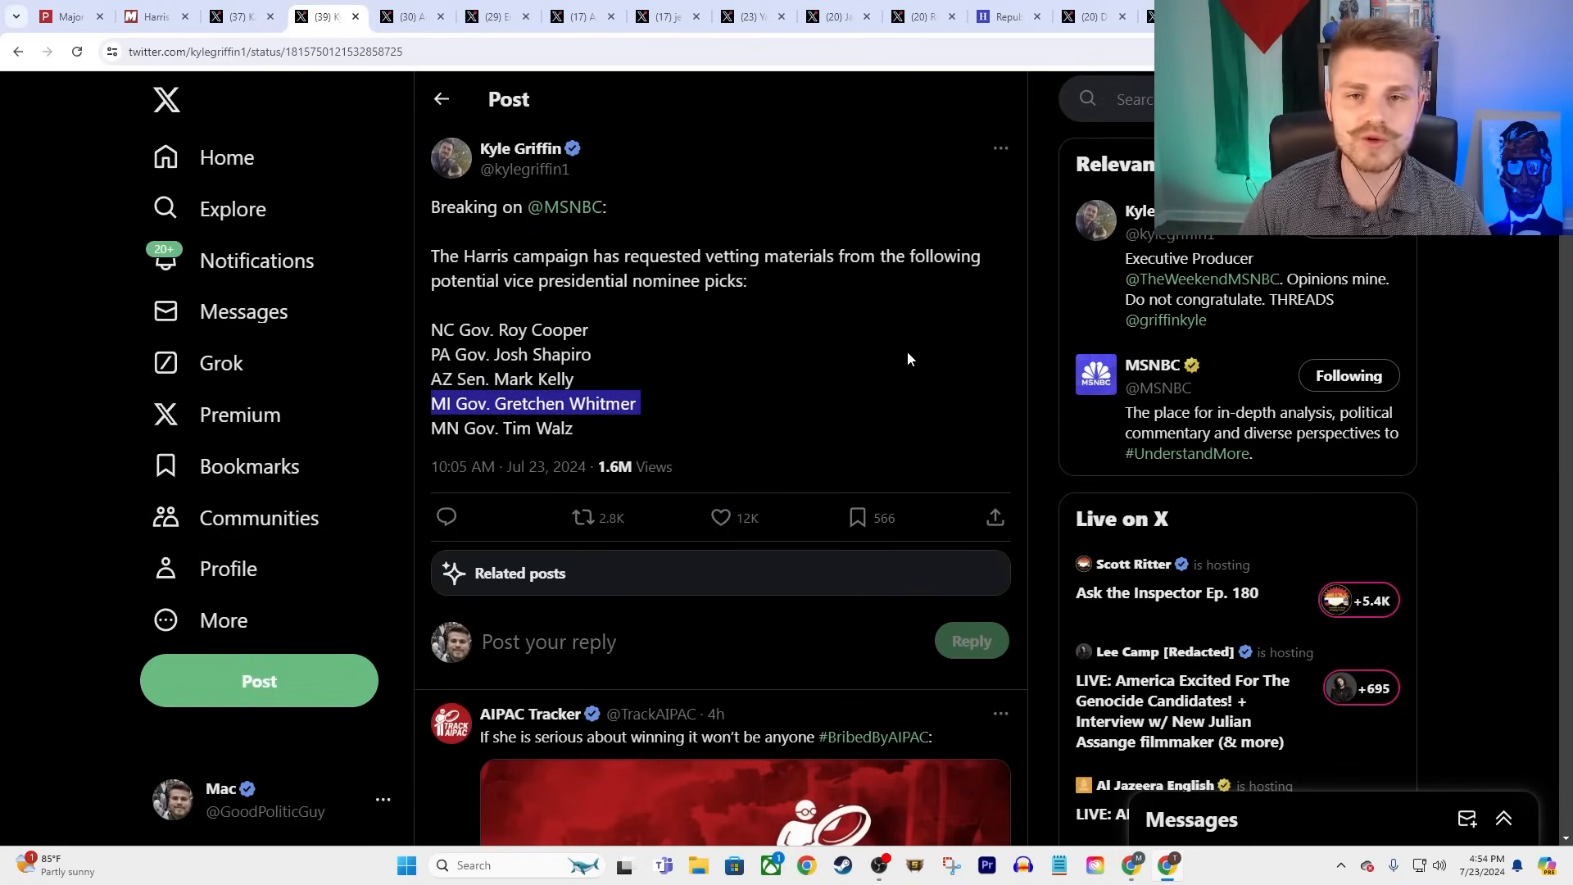
mouse_move(803, 350)
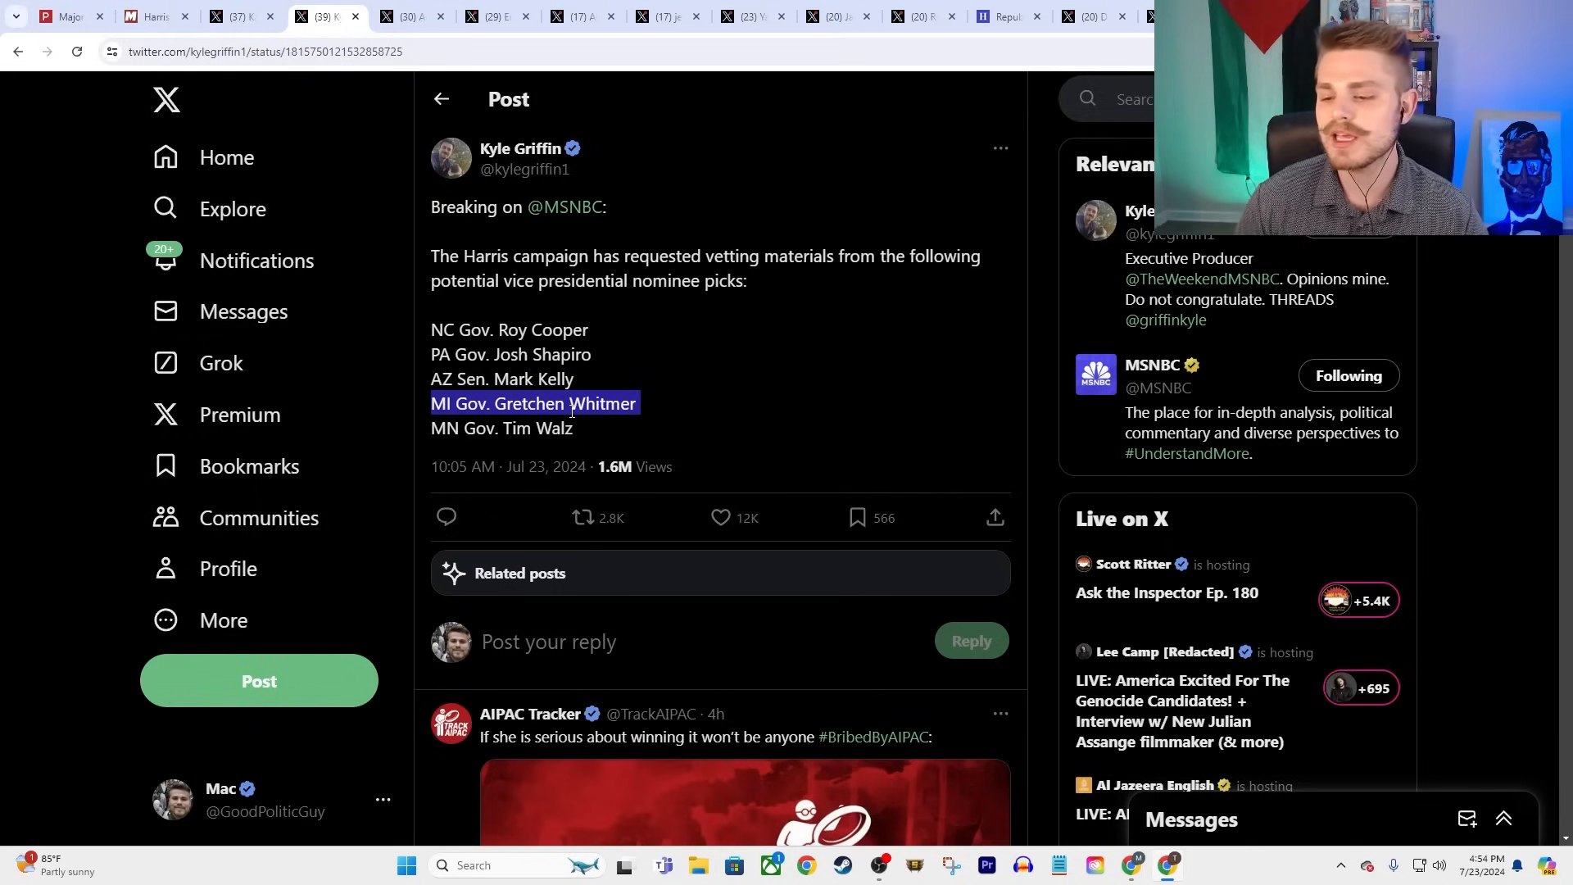
left_click(569, 403)
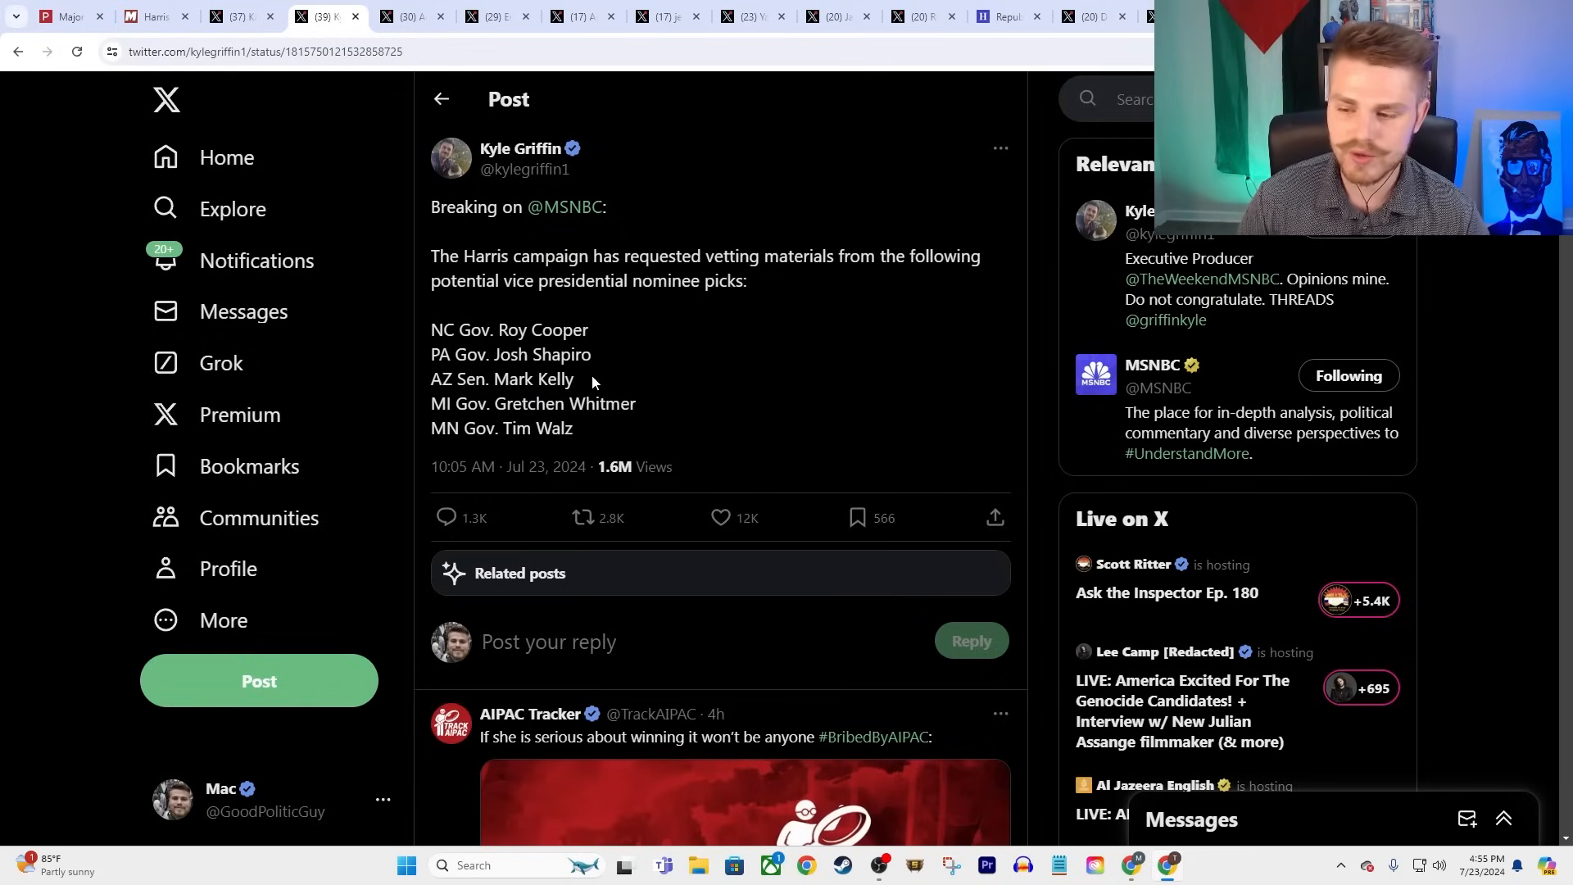
mouse_move(564, 381)
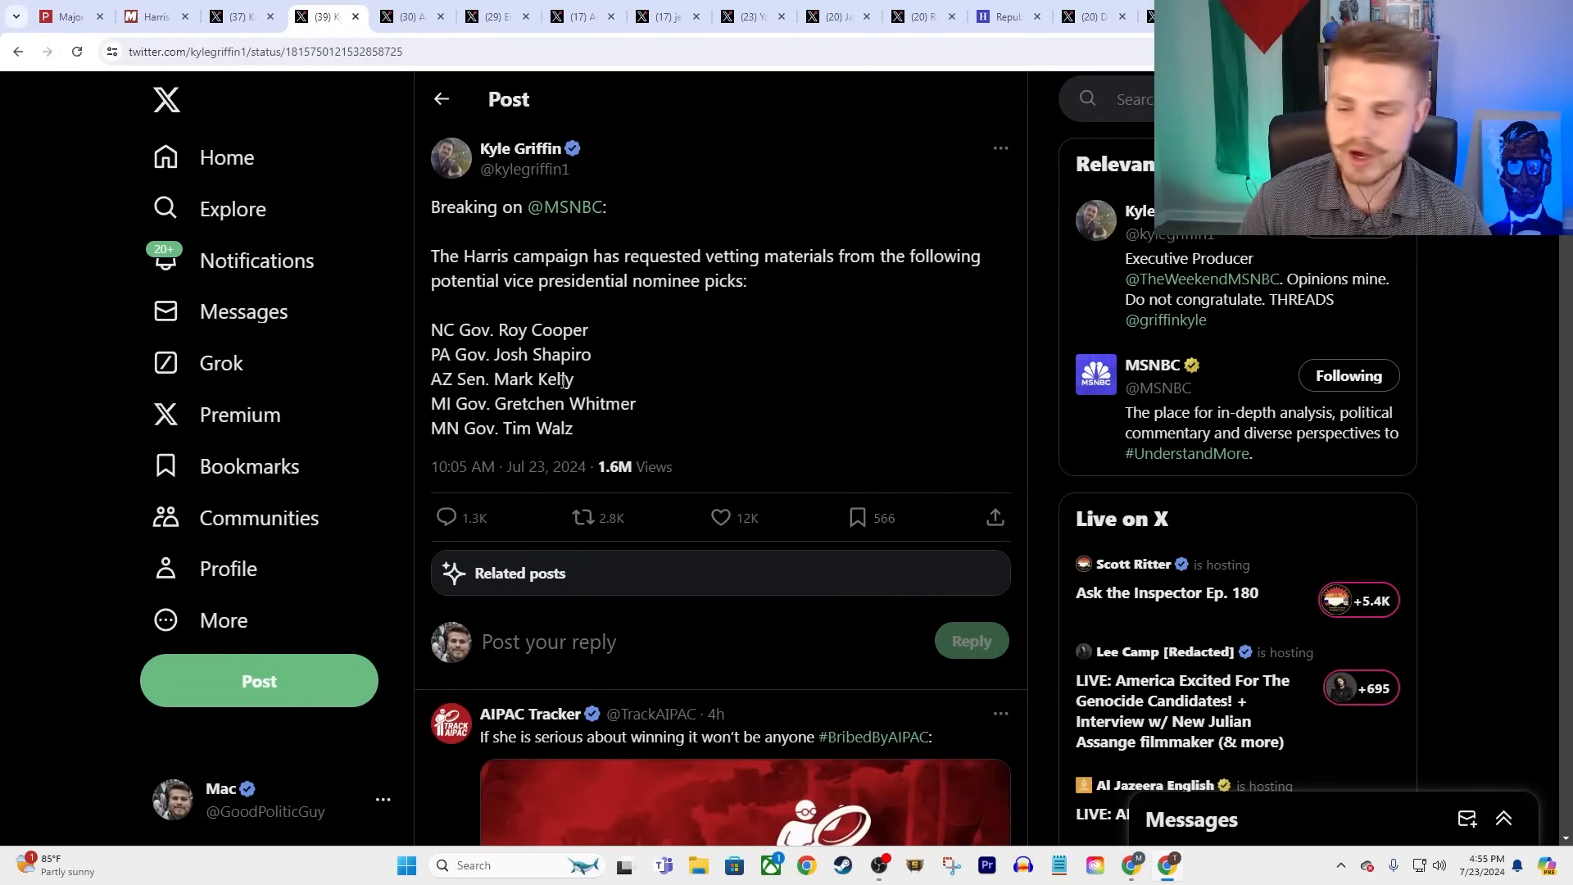
mouse_move(689, 372)
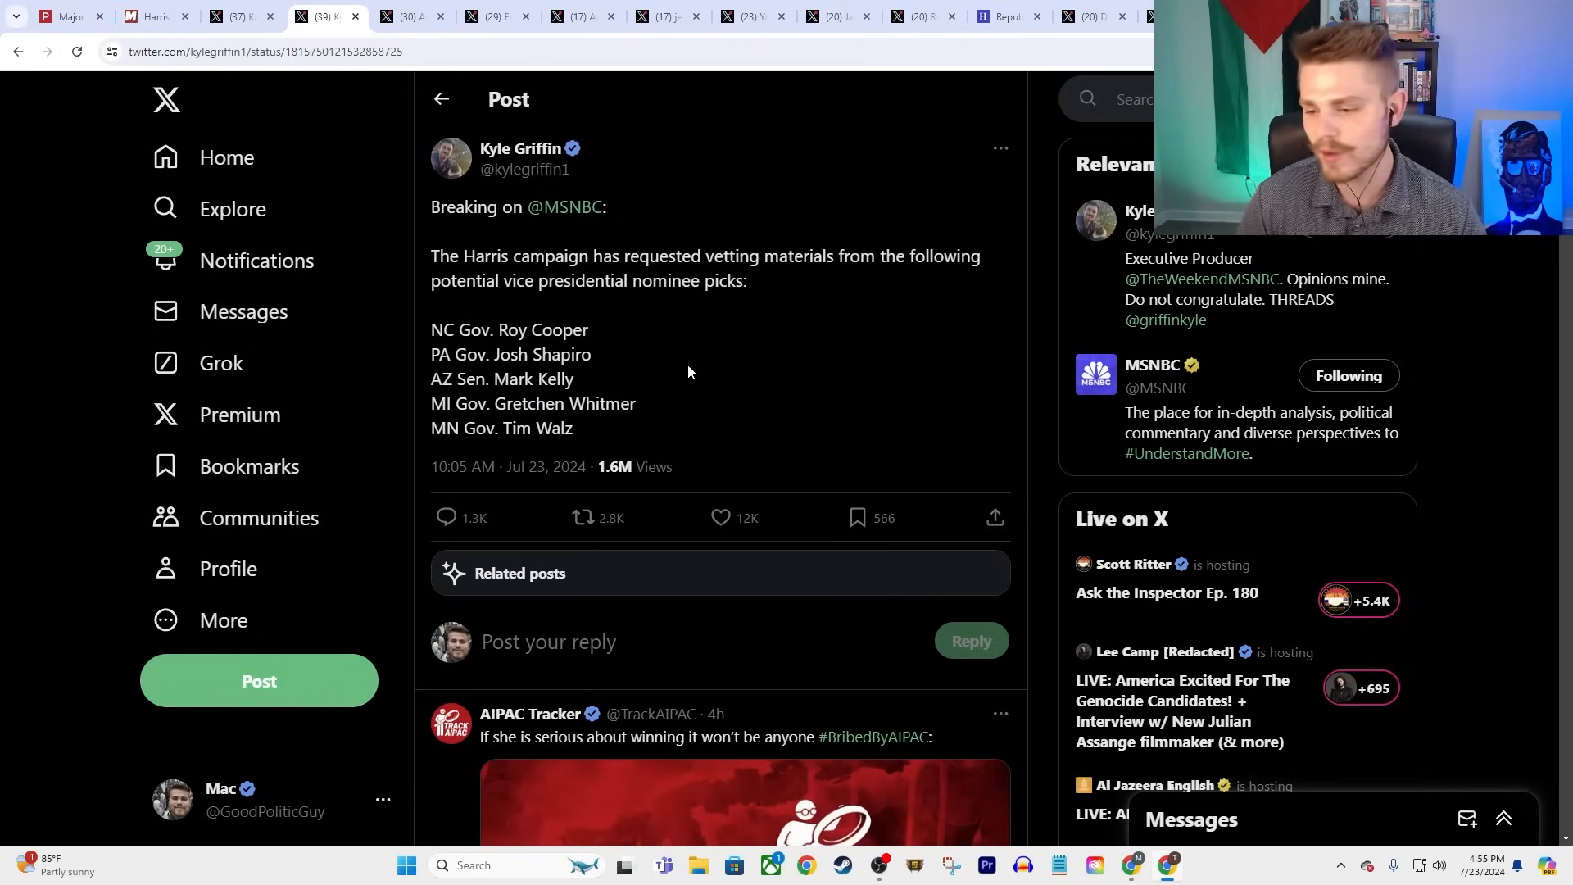
mouse_move(528, 395)
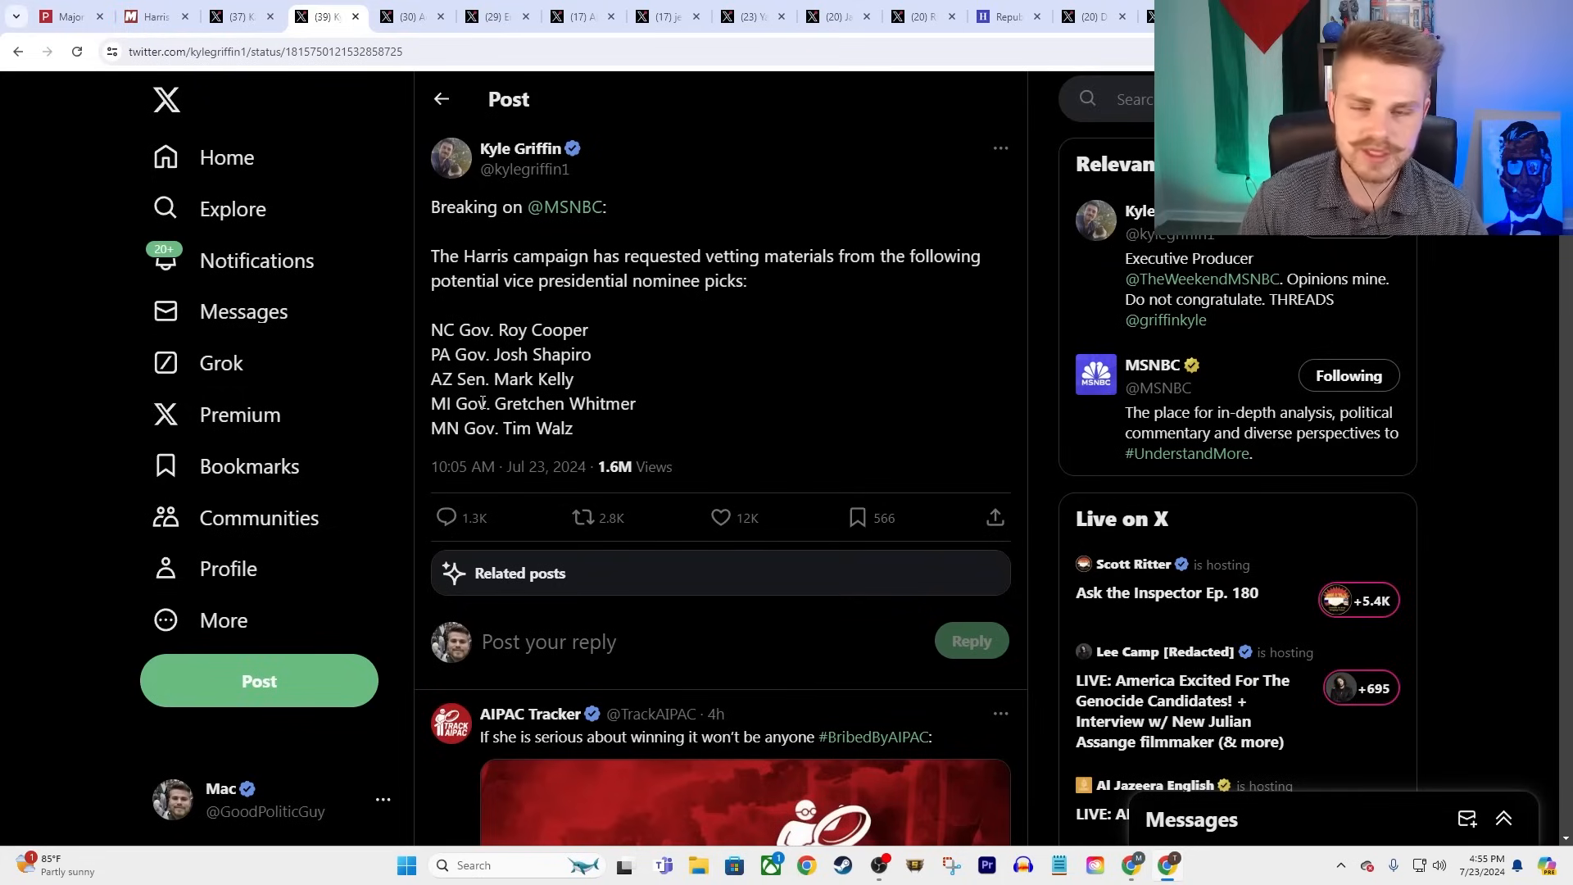
mouse_move(690, 363)
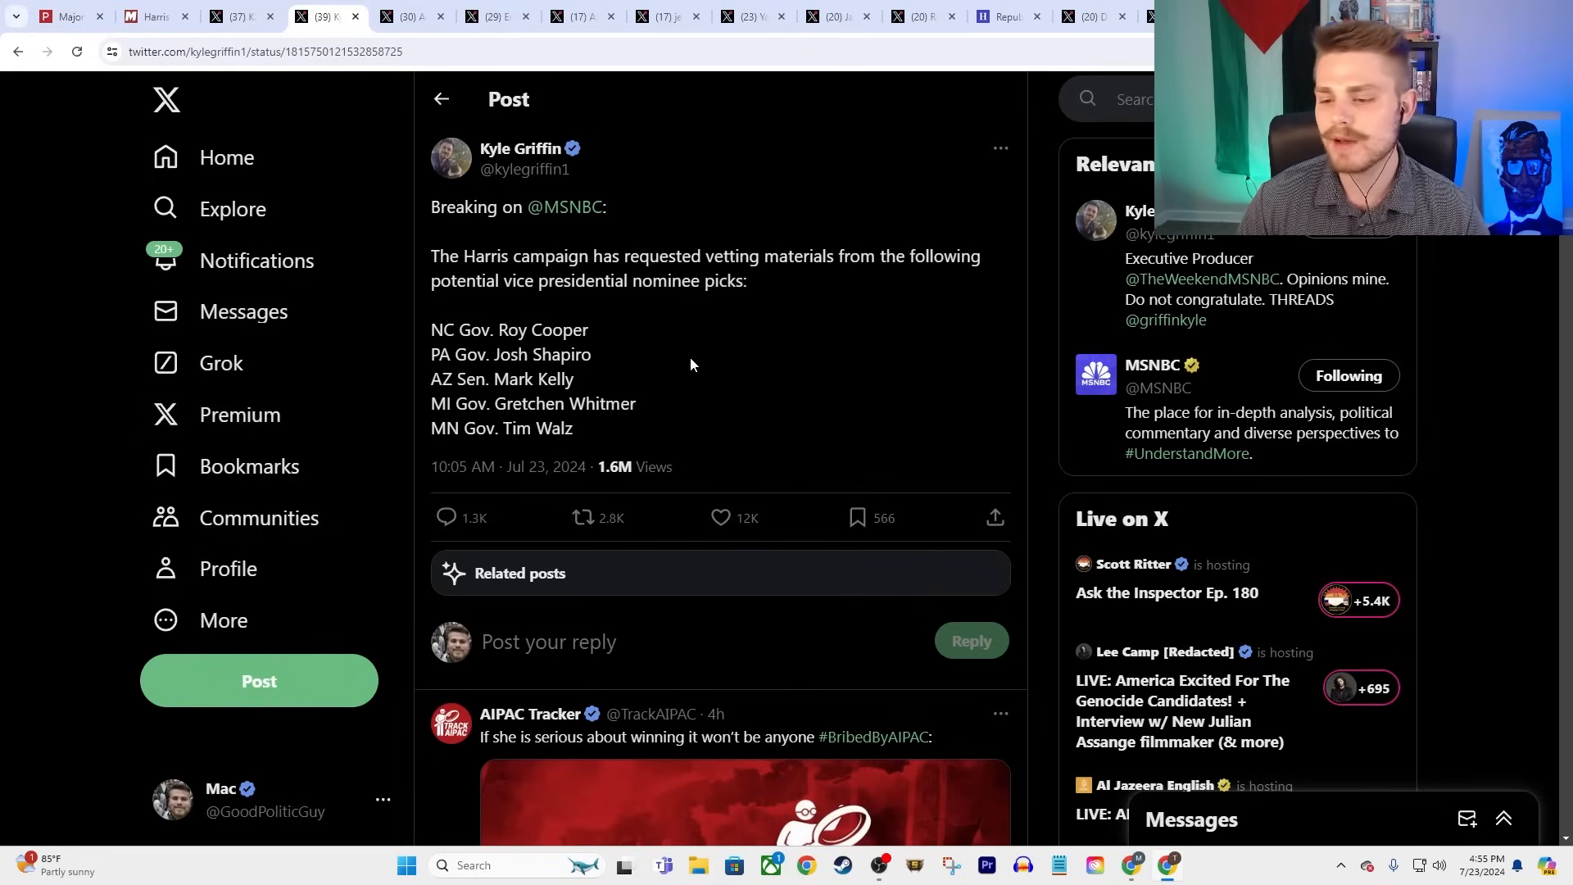
mouse_move(671, 396)
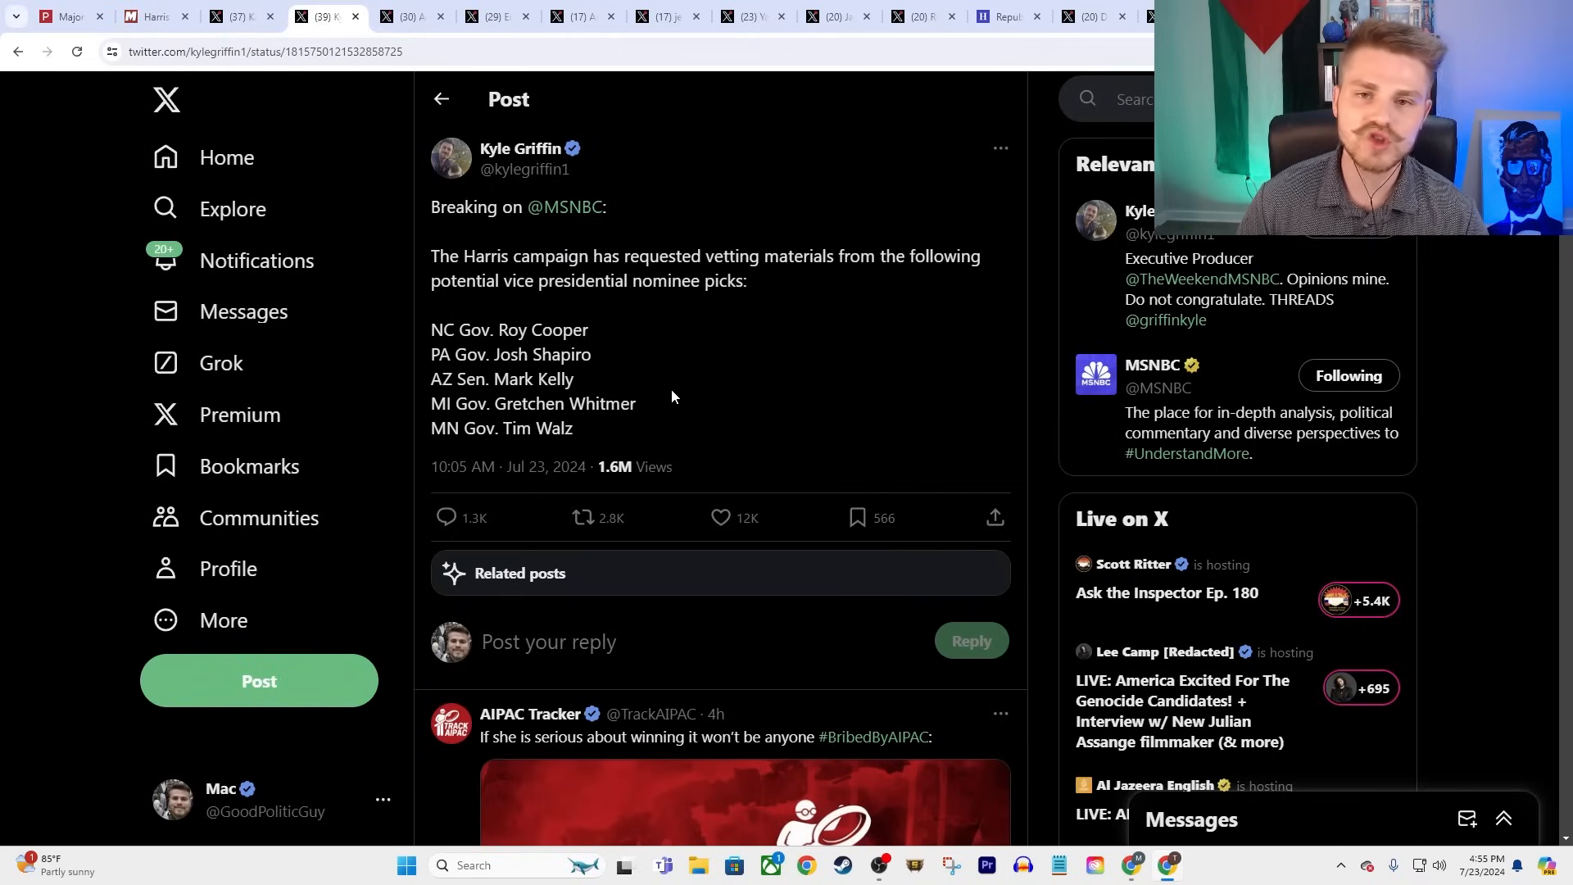
mouse_move(652, 389)
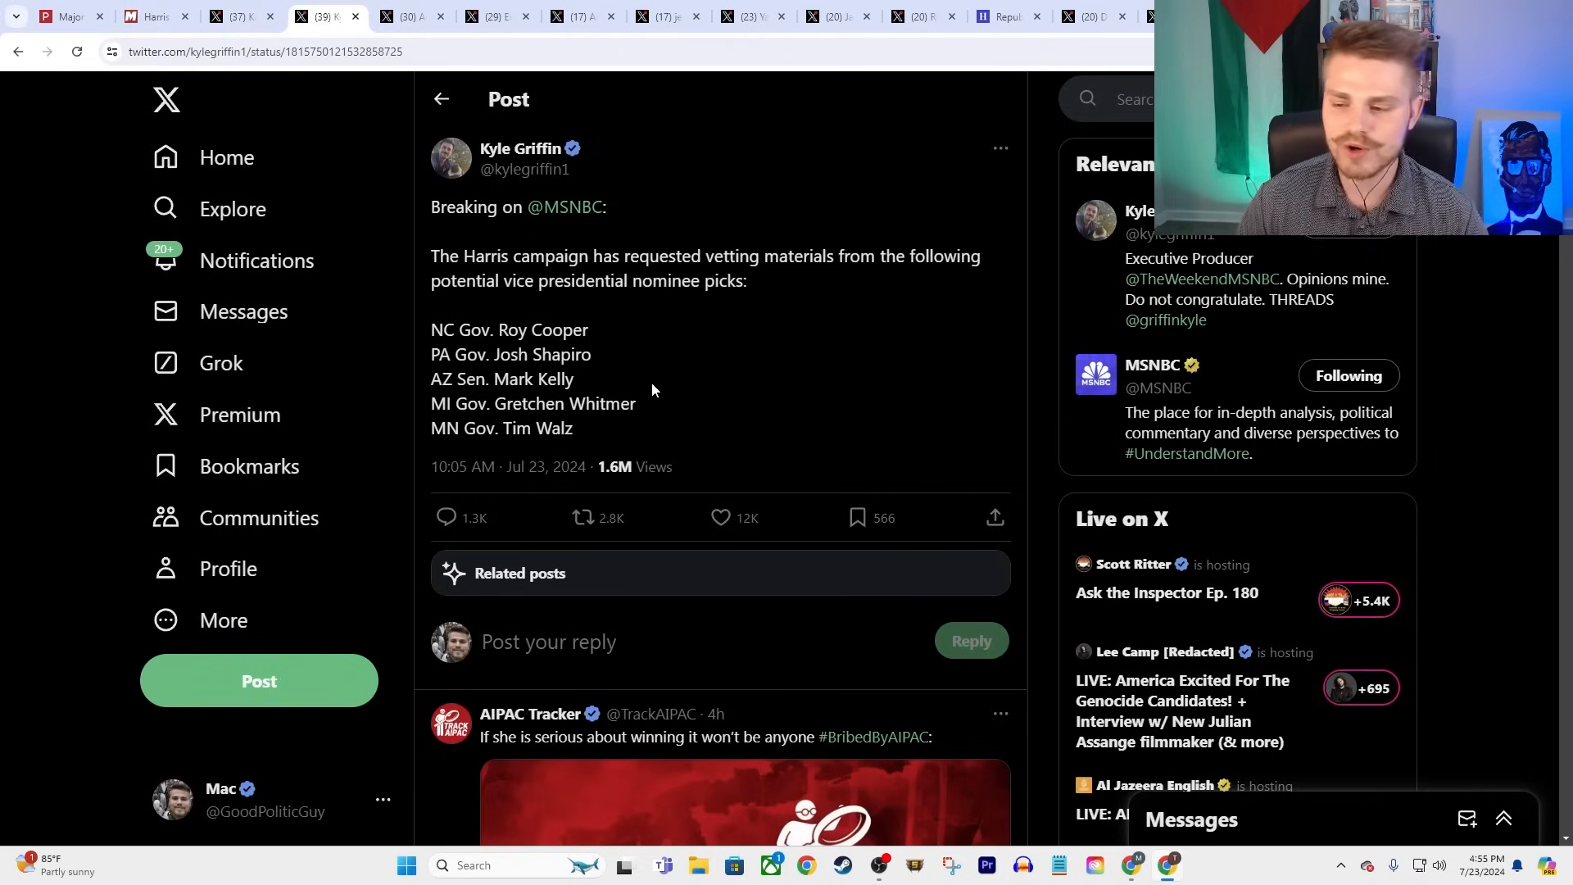
mouse_move(622, 376)
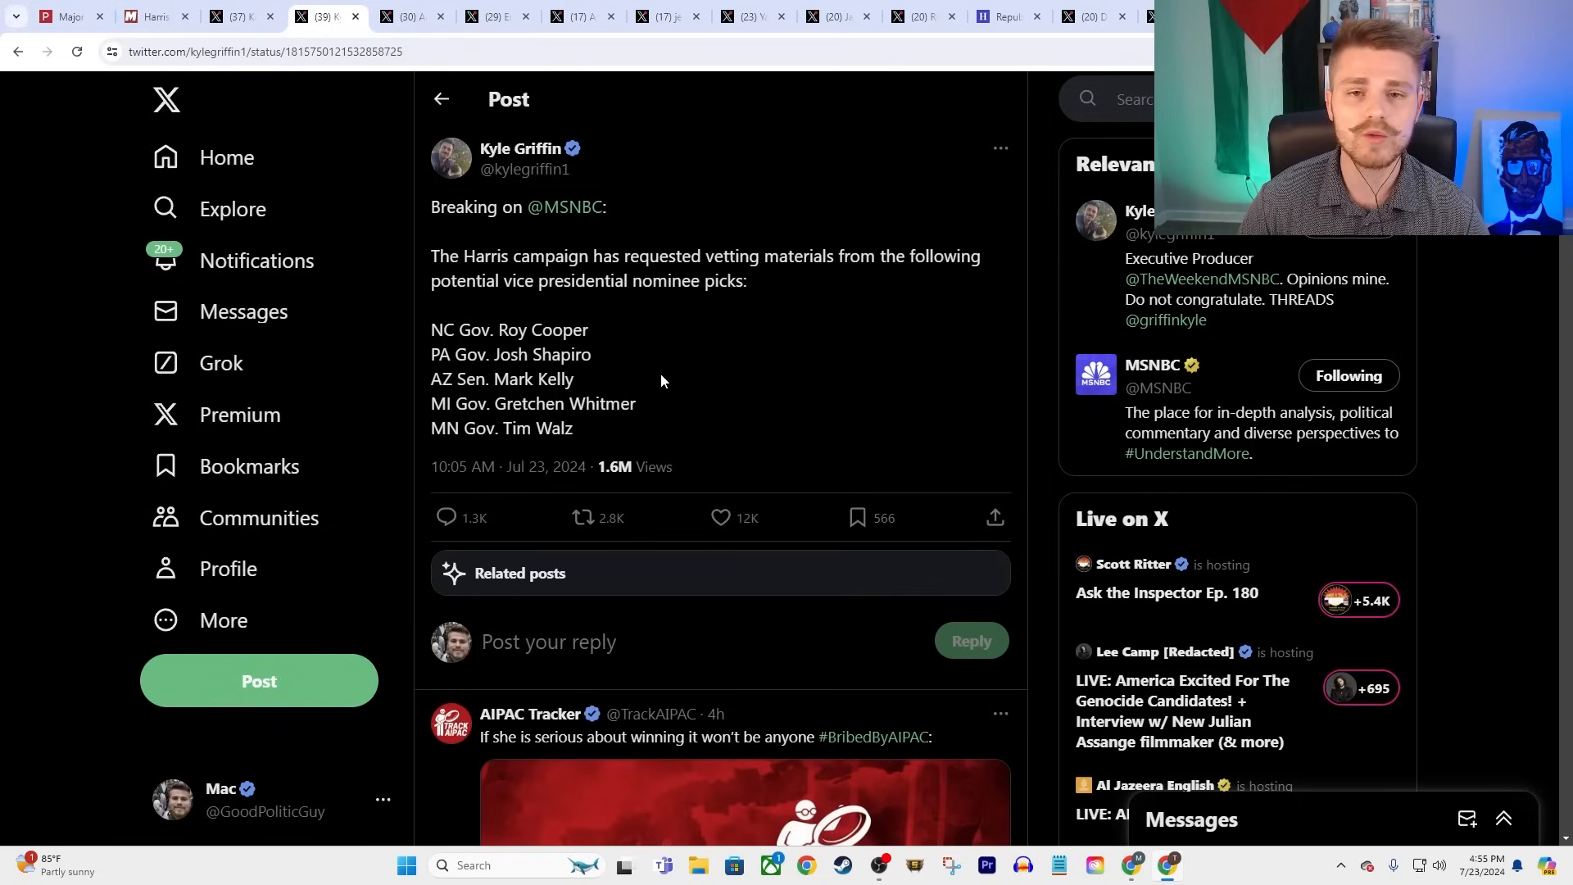
mouse_move(603, 383)
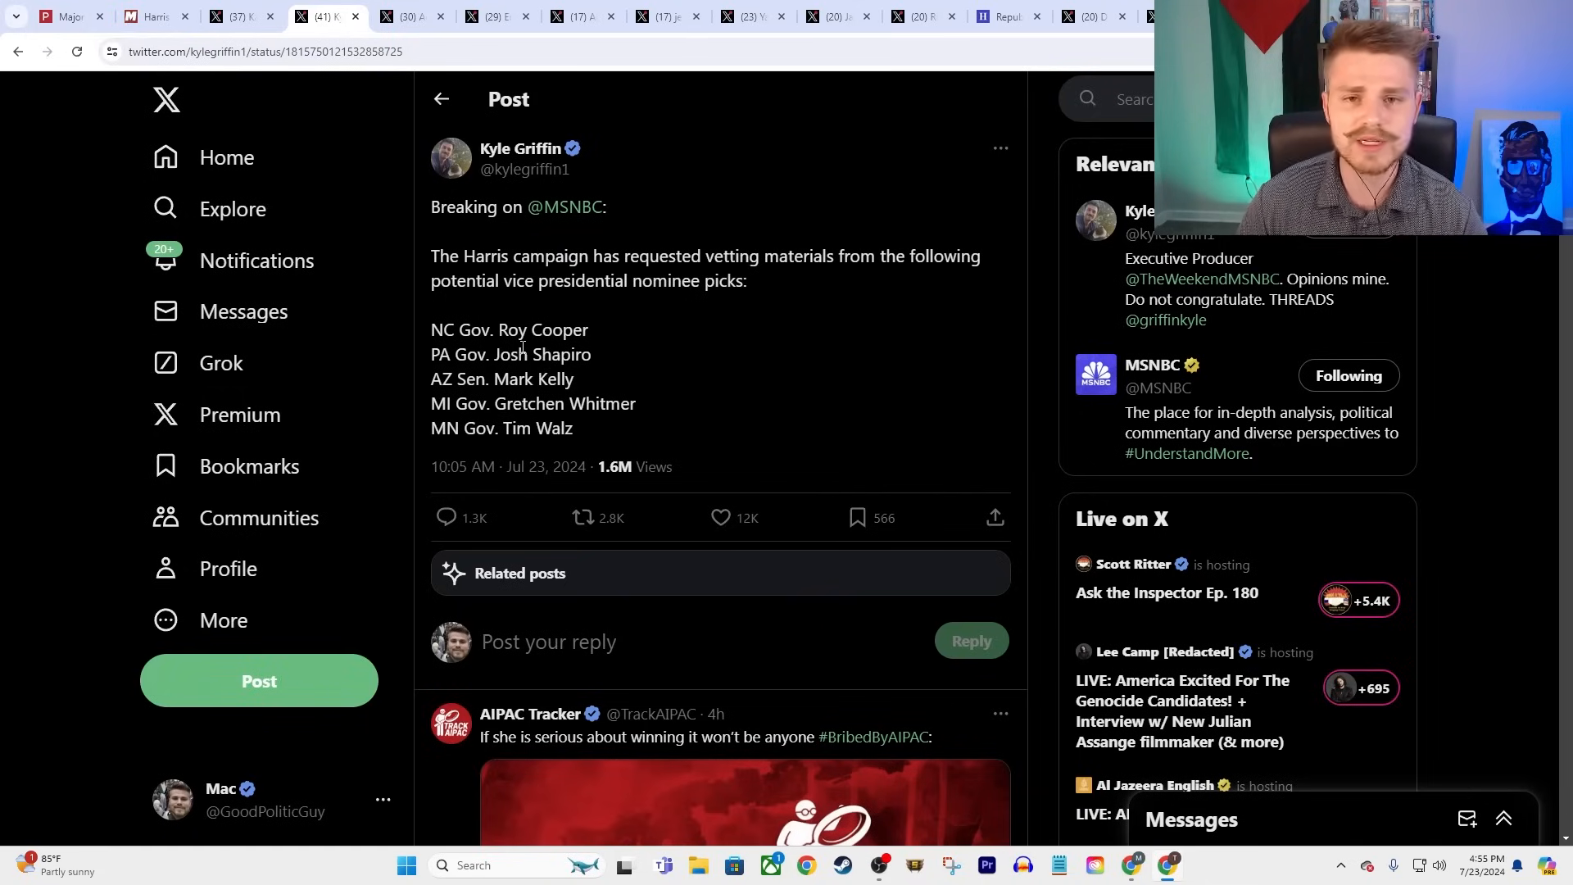
mouse_move(474, 431)
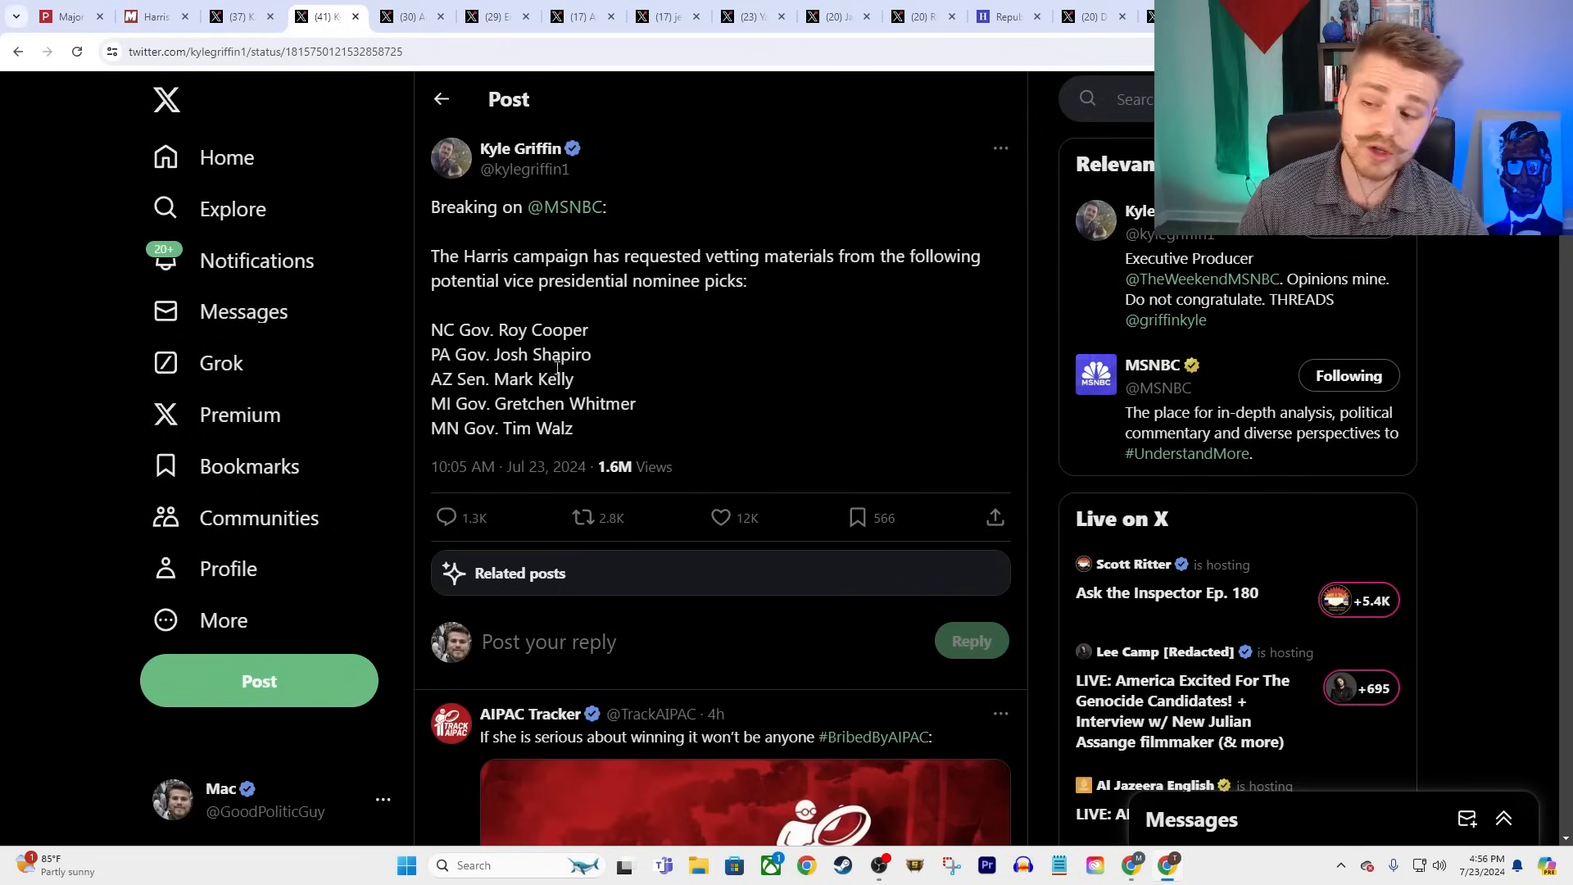
mouse_move(559, 309)
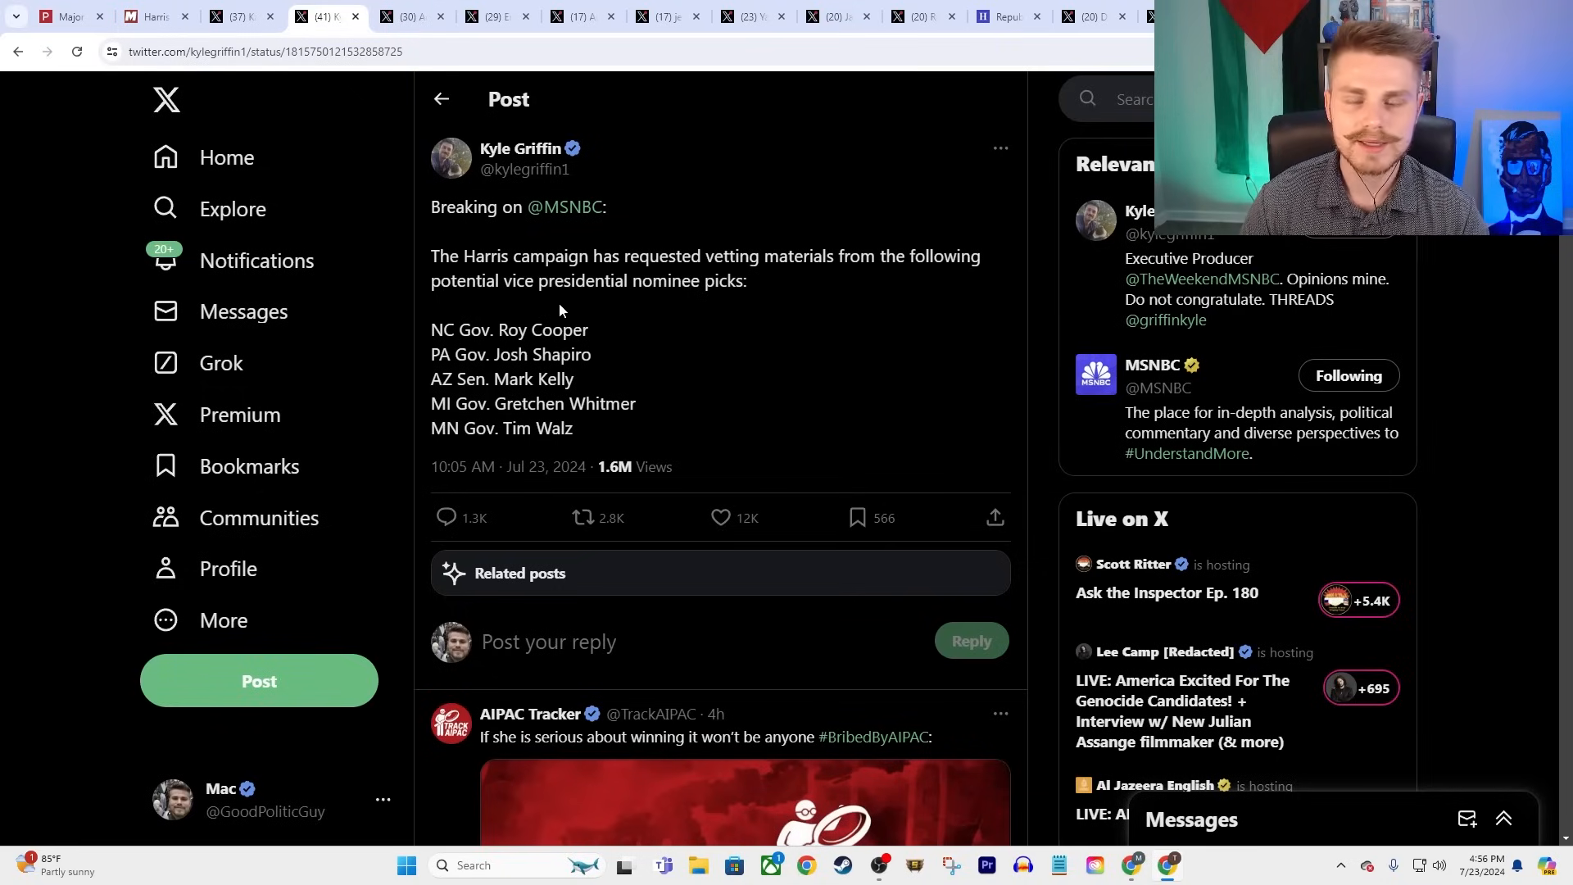
mouse_move(646, 408)
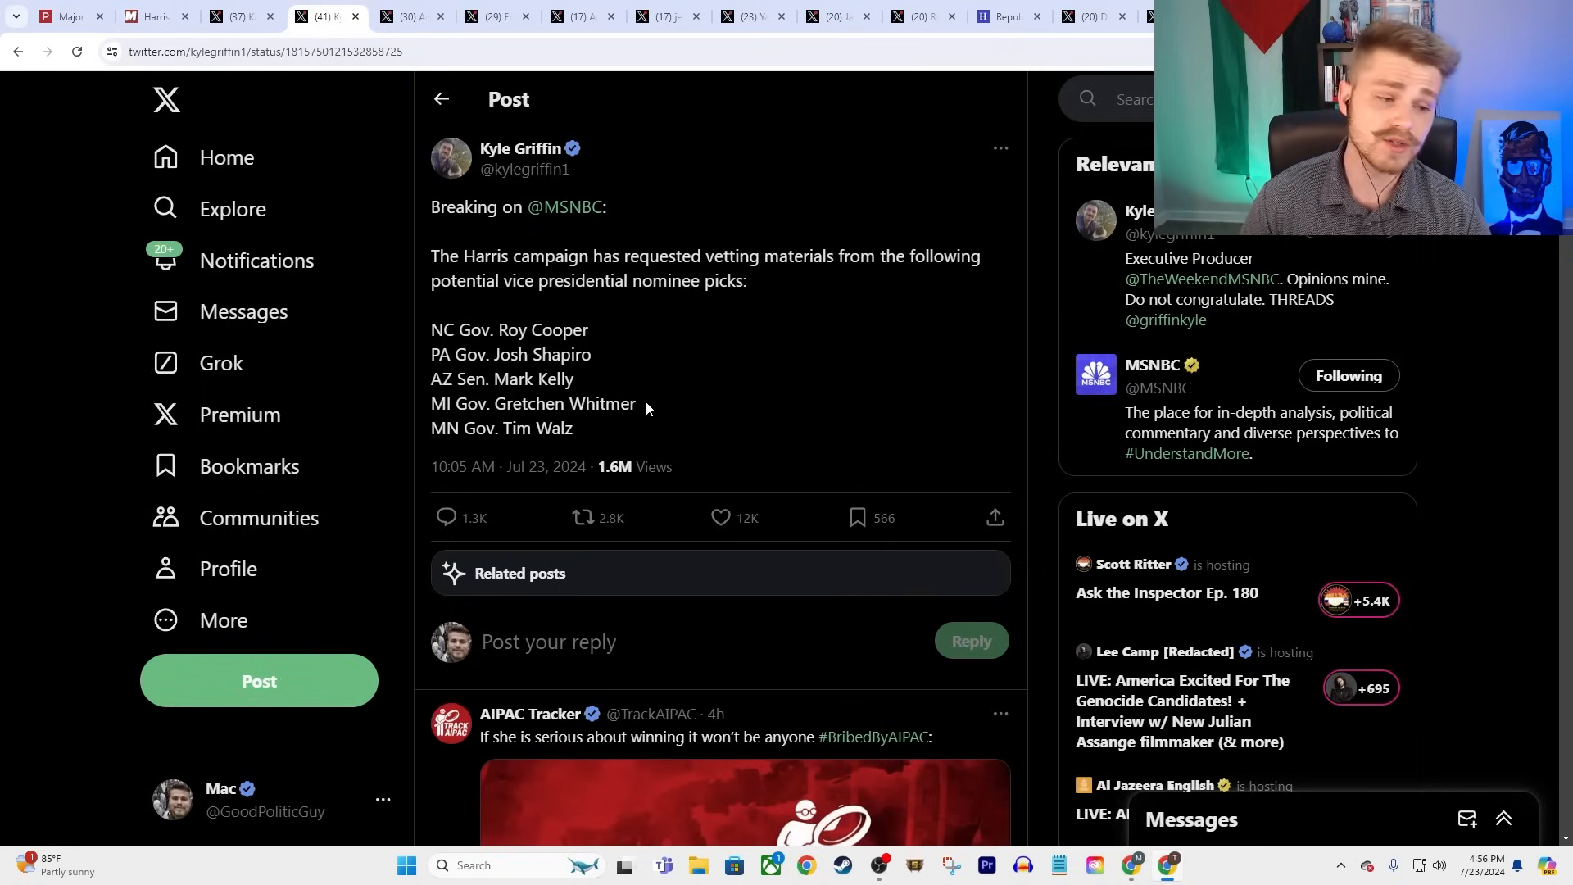
mouse_move(609, 424)
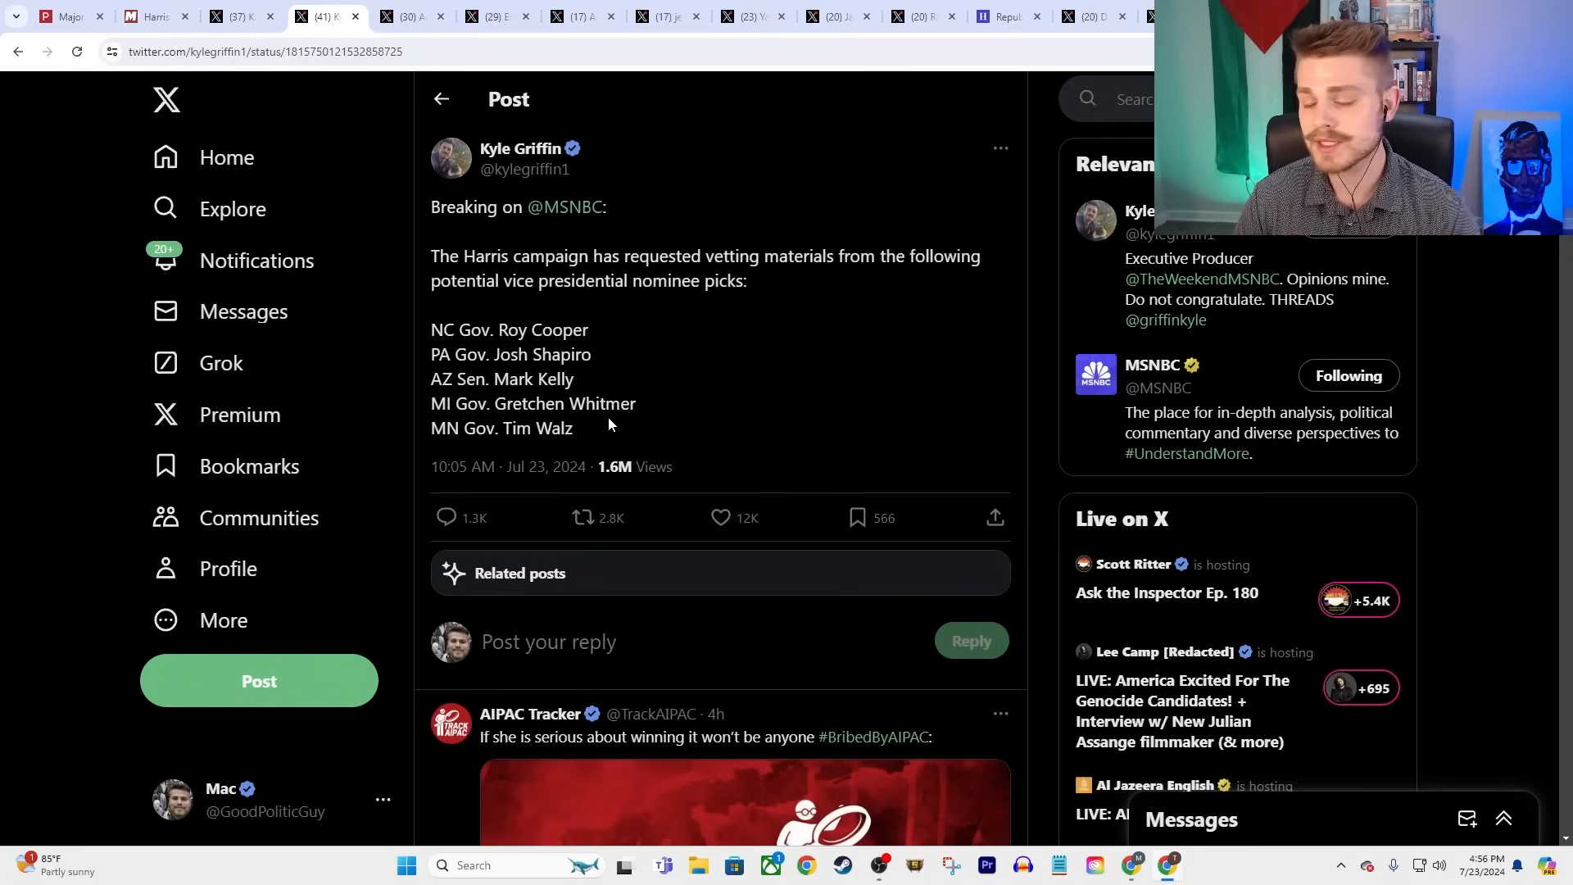
double_click(586, 403)
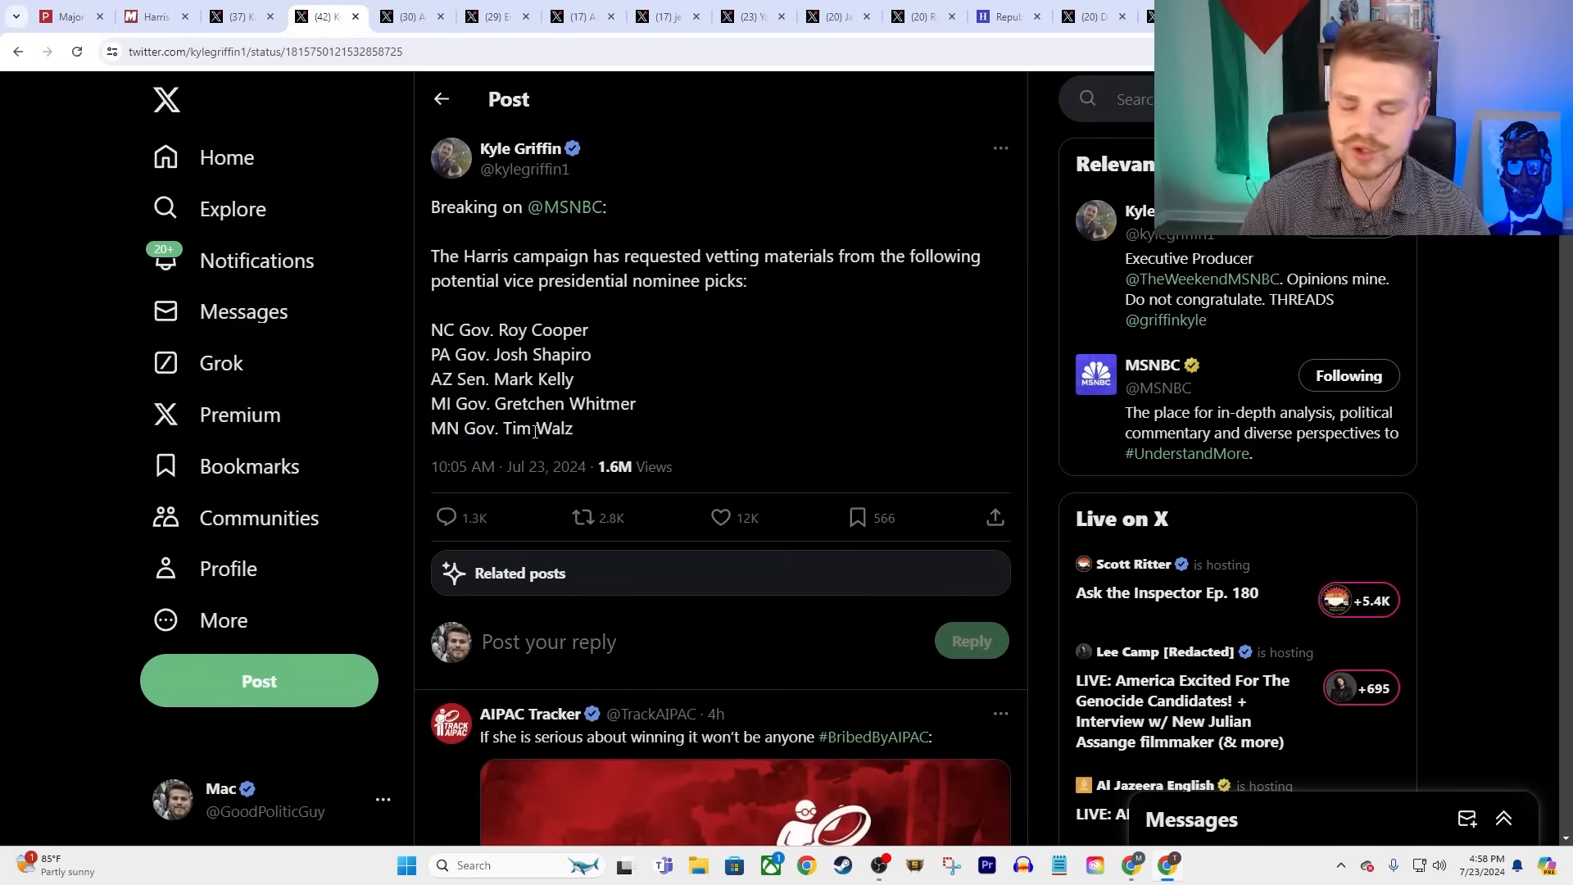
mouse_move(401, 16)
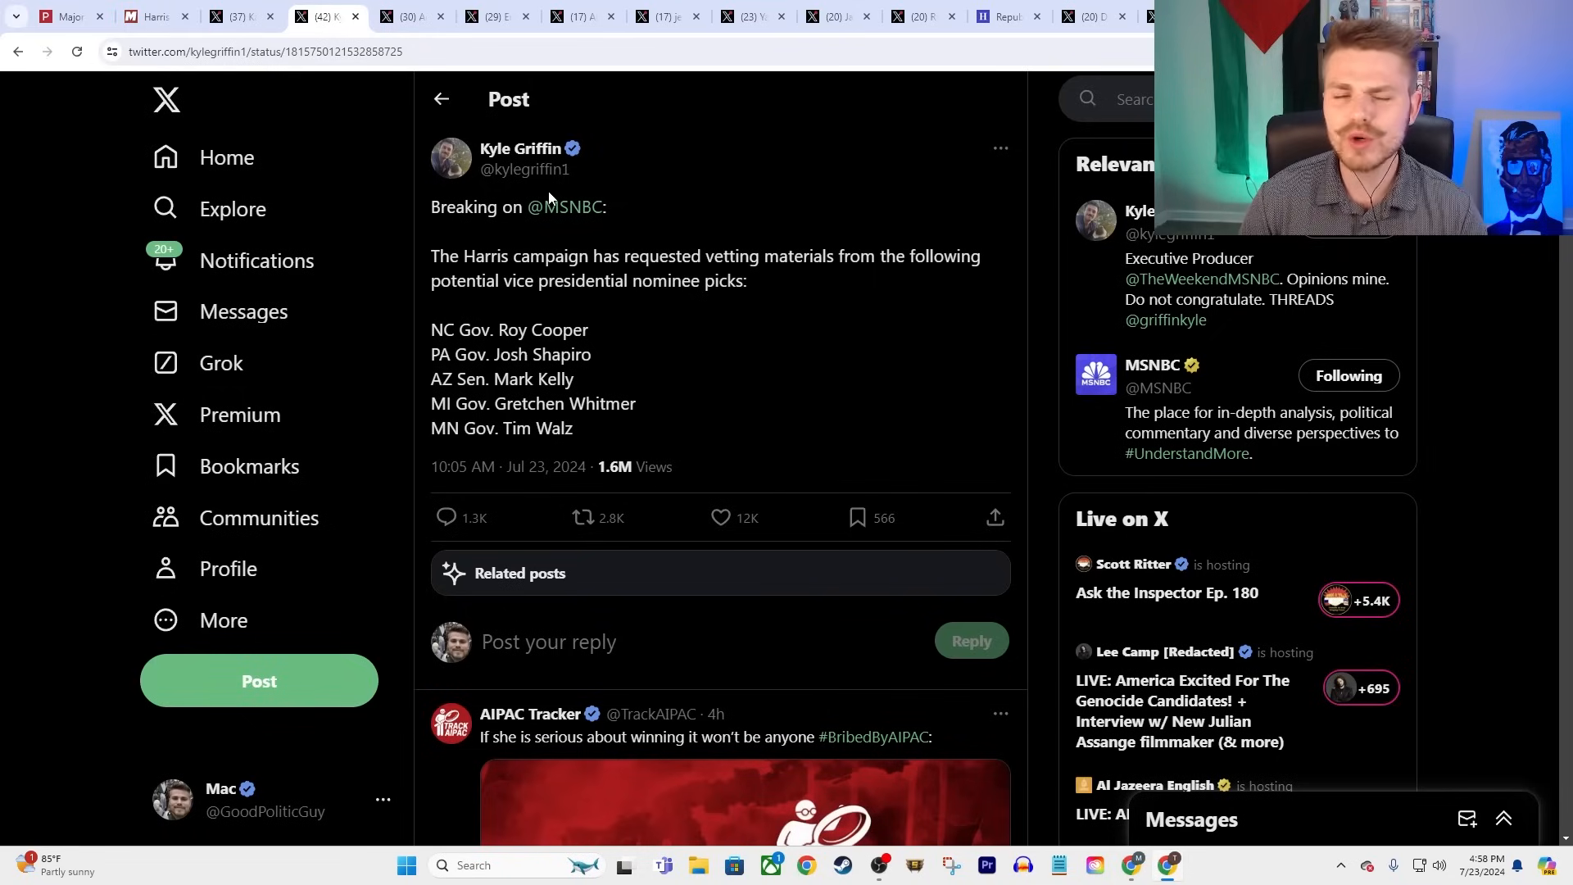
mouse_move(548, 267)
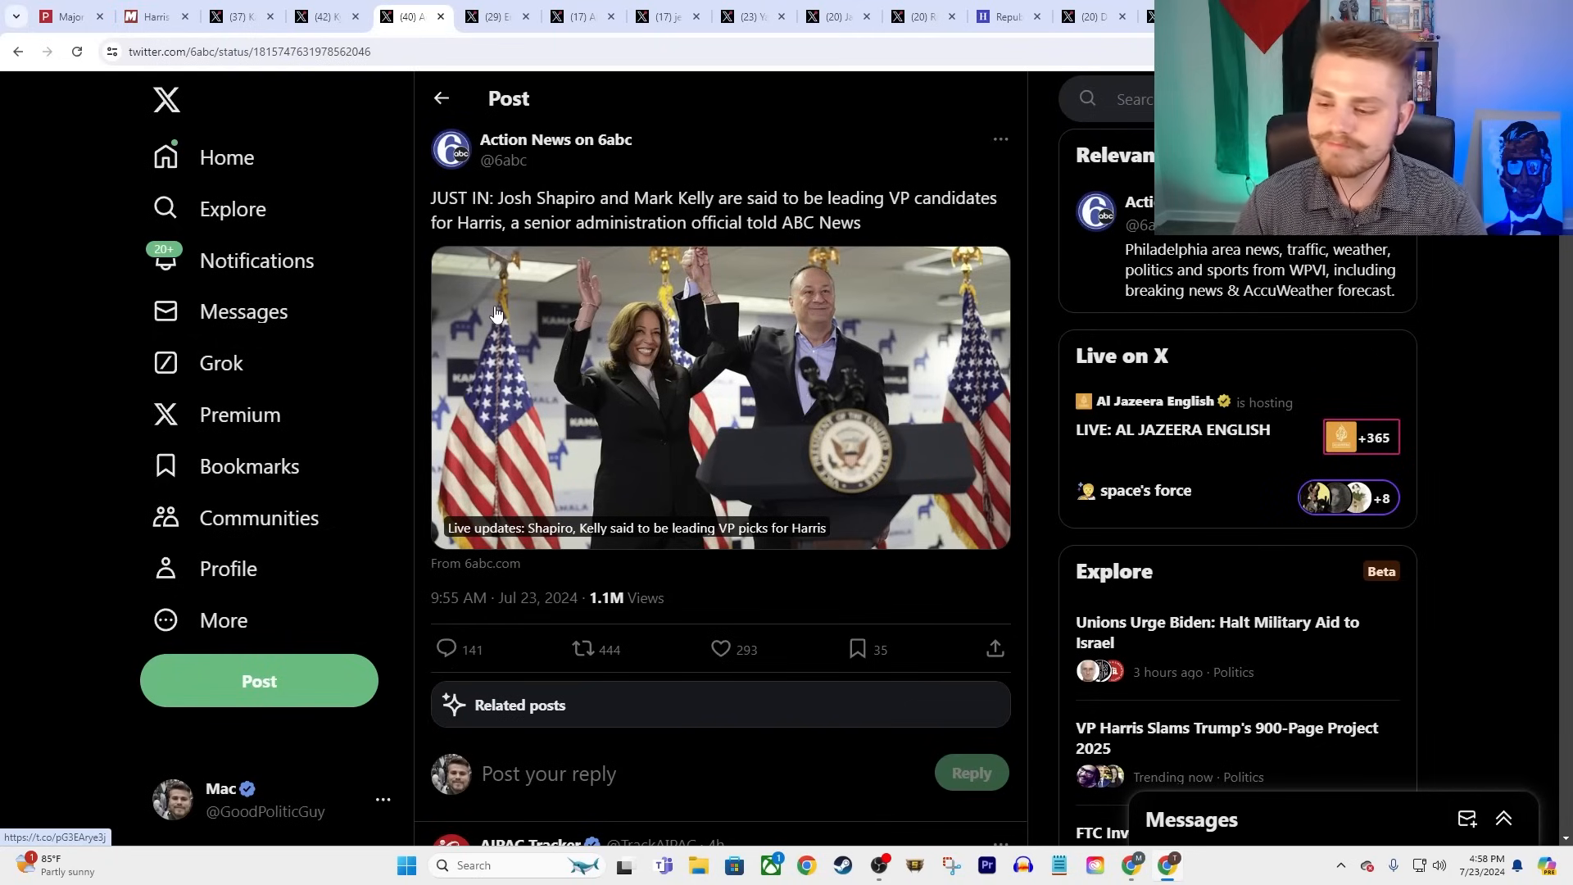
- Switch to the 6abc Action News post naming Josh Shapiro and Mark Kelly as leading VP picks
left_click(718, 649)
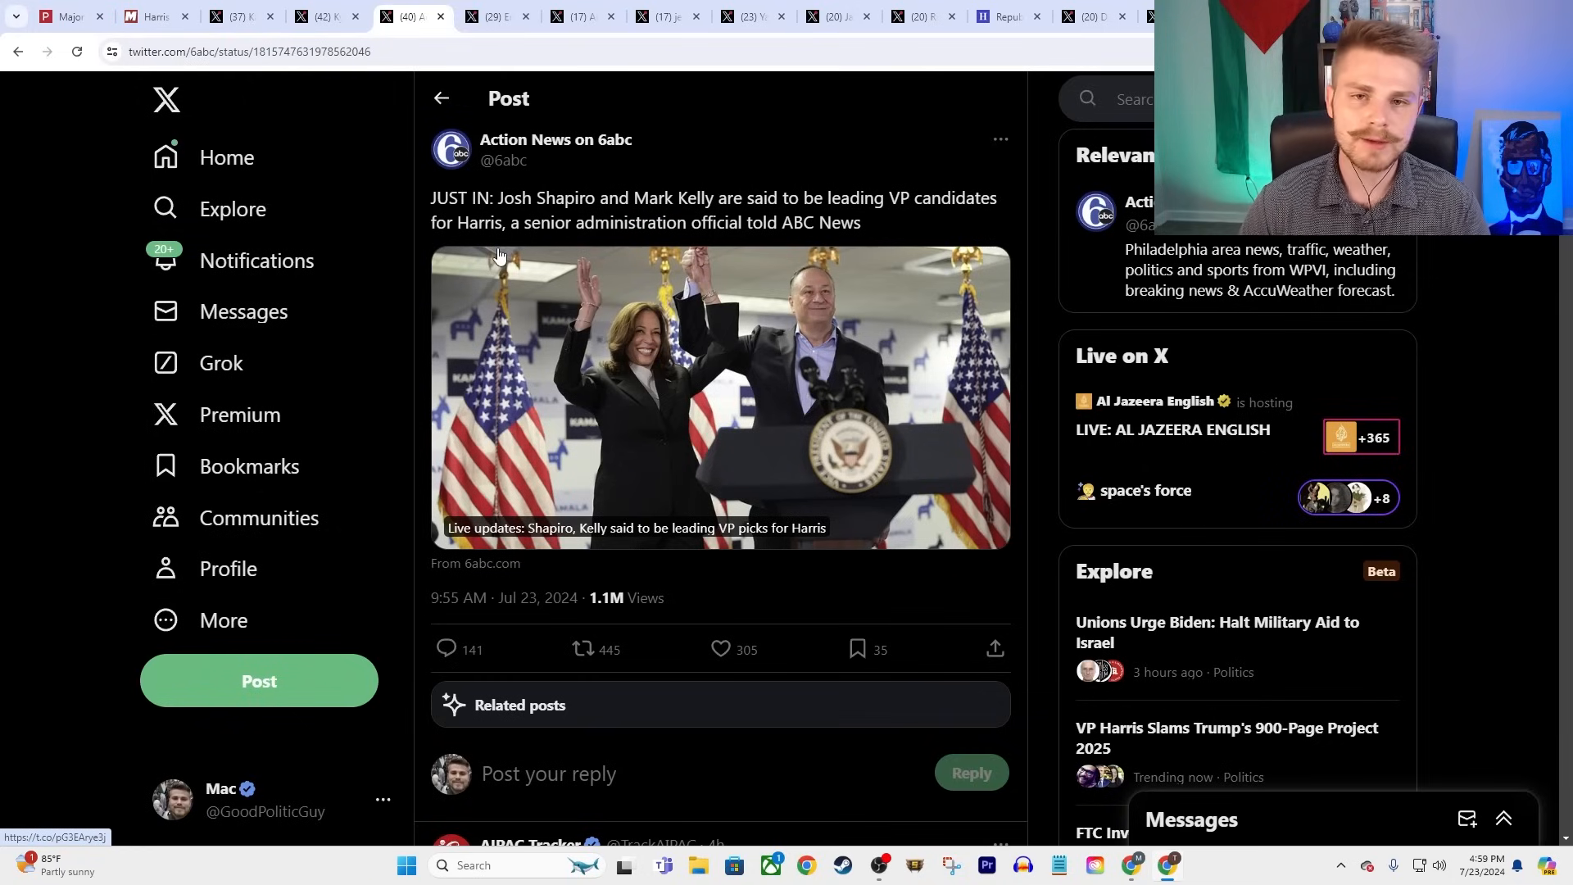
mouse_move(505, 197)
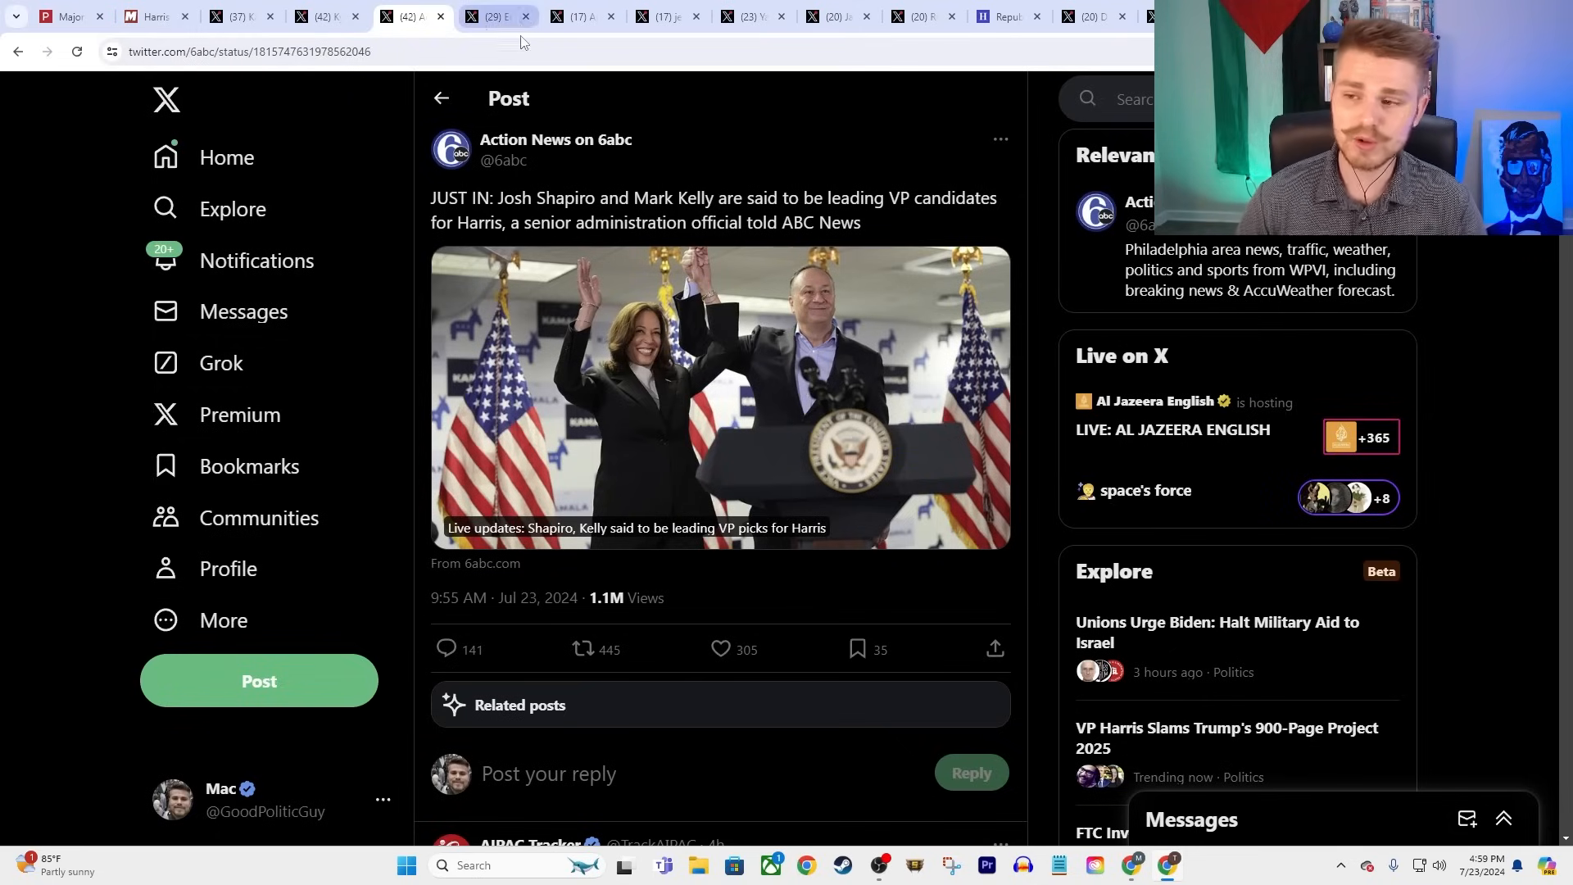
- Switch to Emma Vigeland's thread citing WSJ on Harris meeting Netanyahu one-on-one
left_click(488, 17)
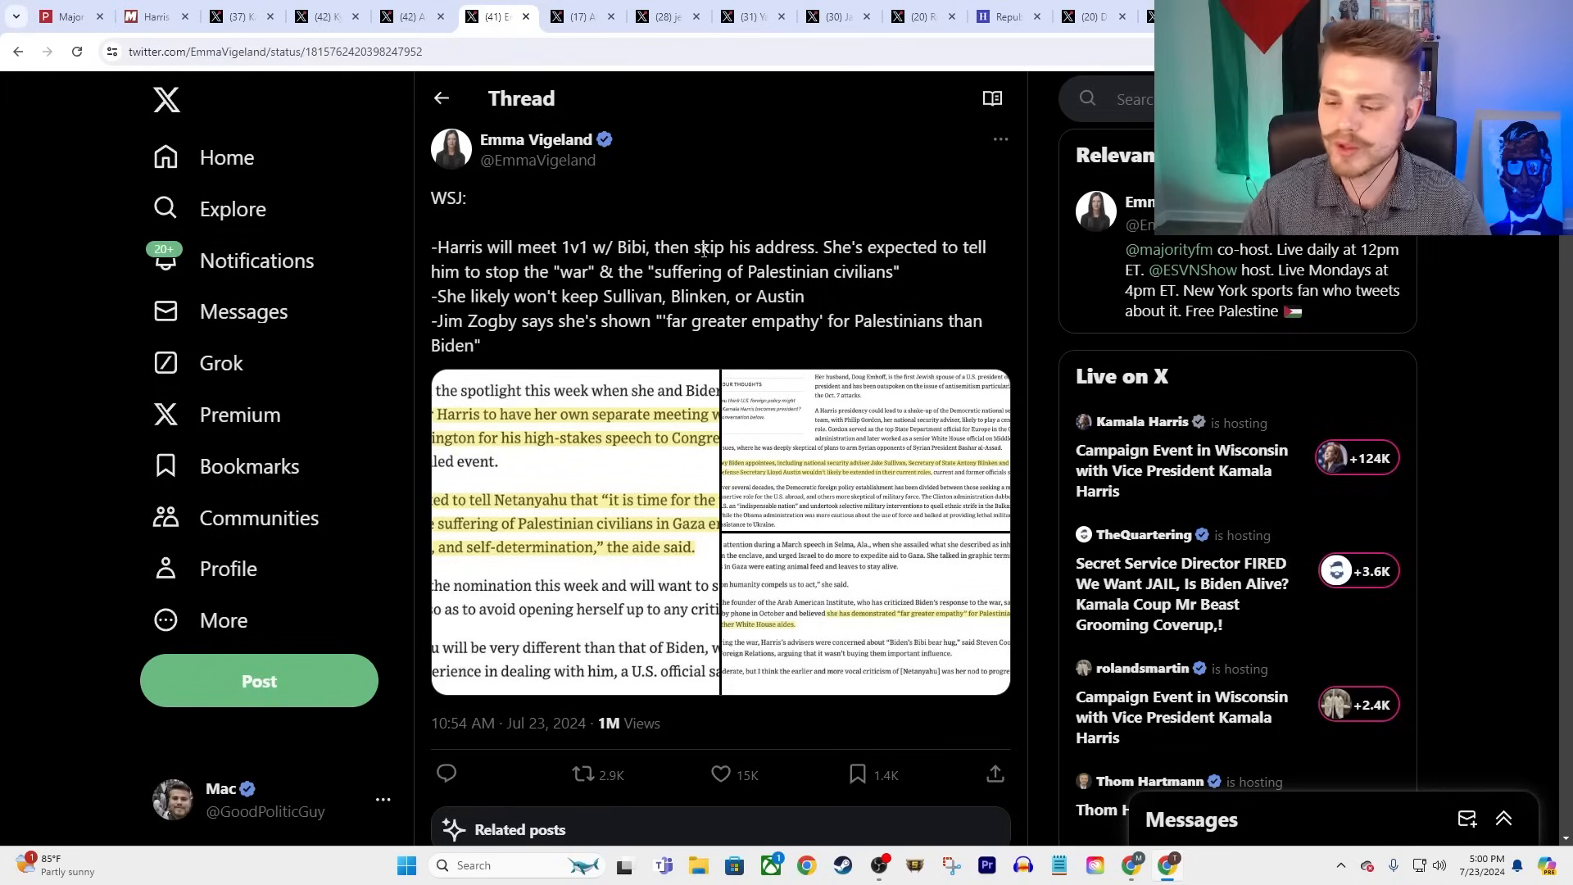
mouse_move(705, 223)
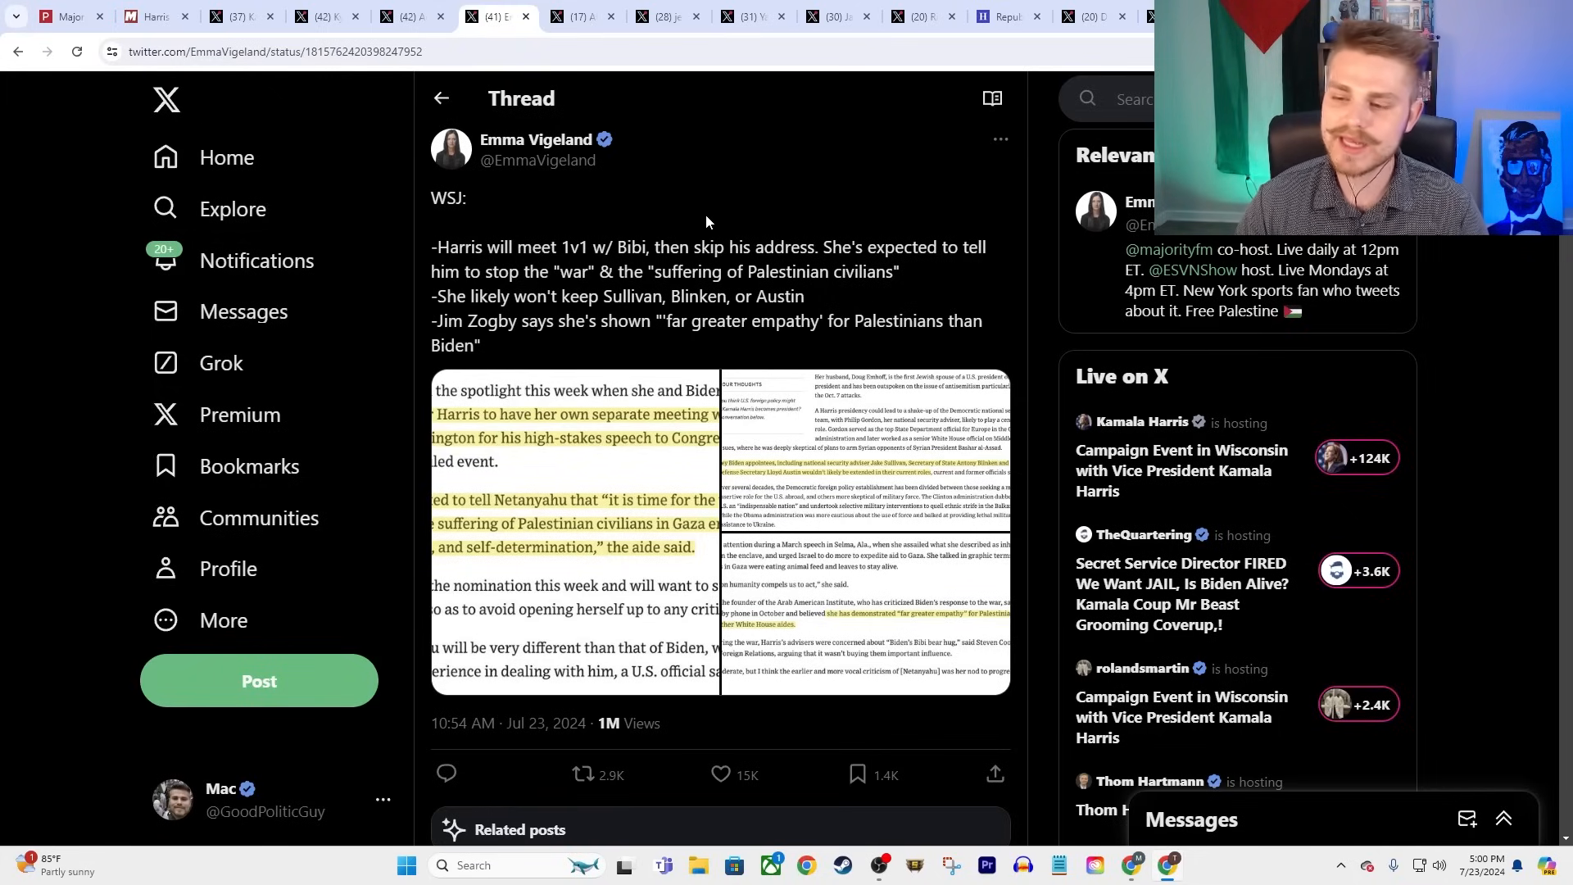
mouse_move(699, 164)
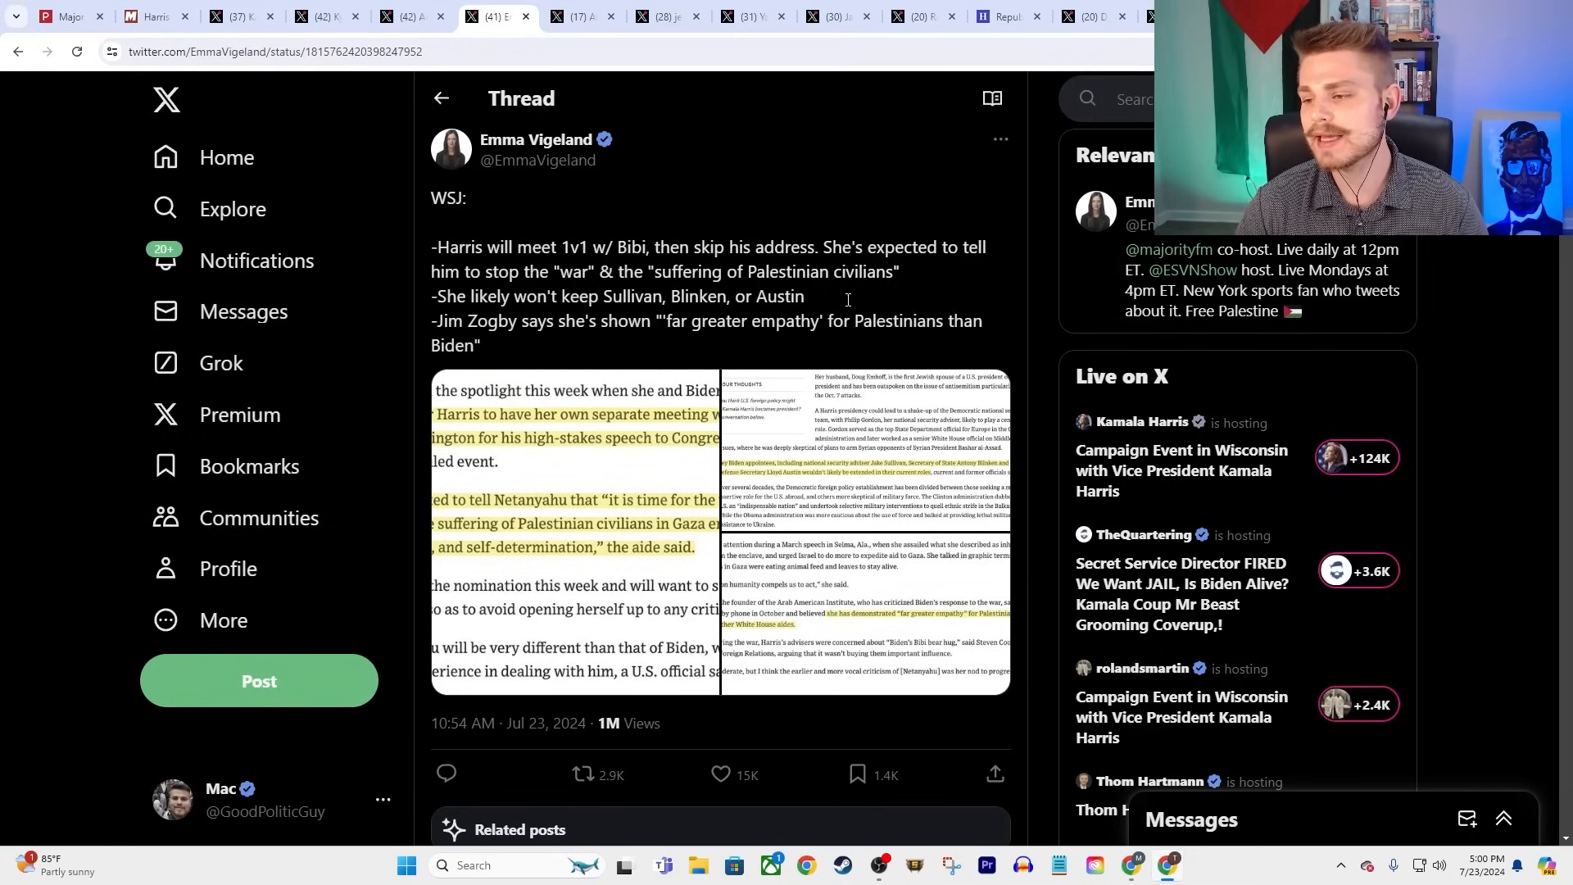
mouse_move(857, 169)
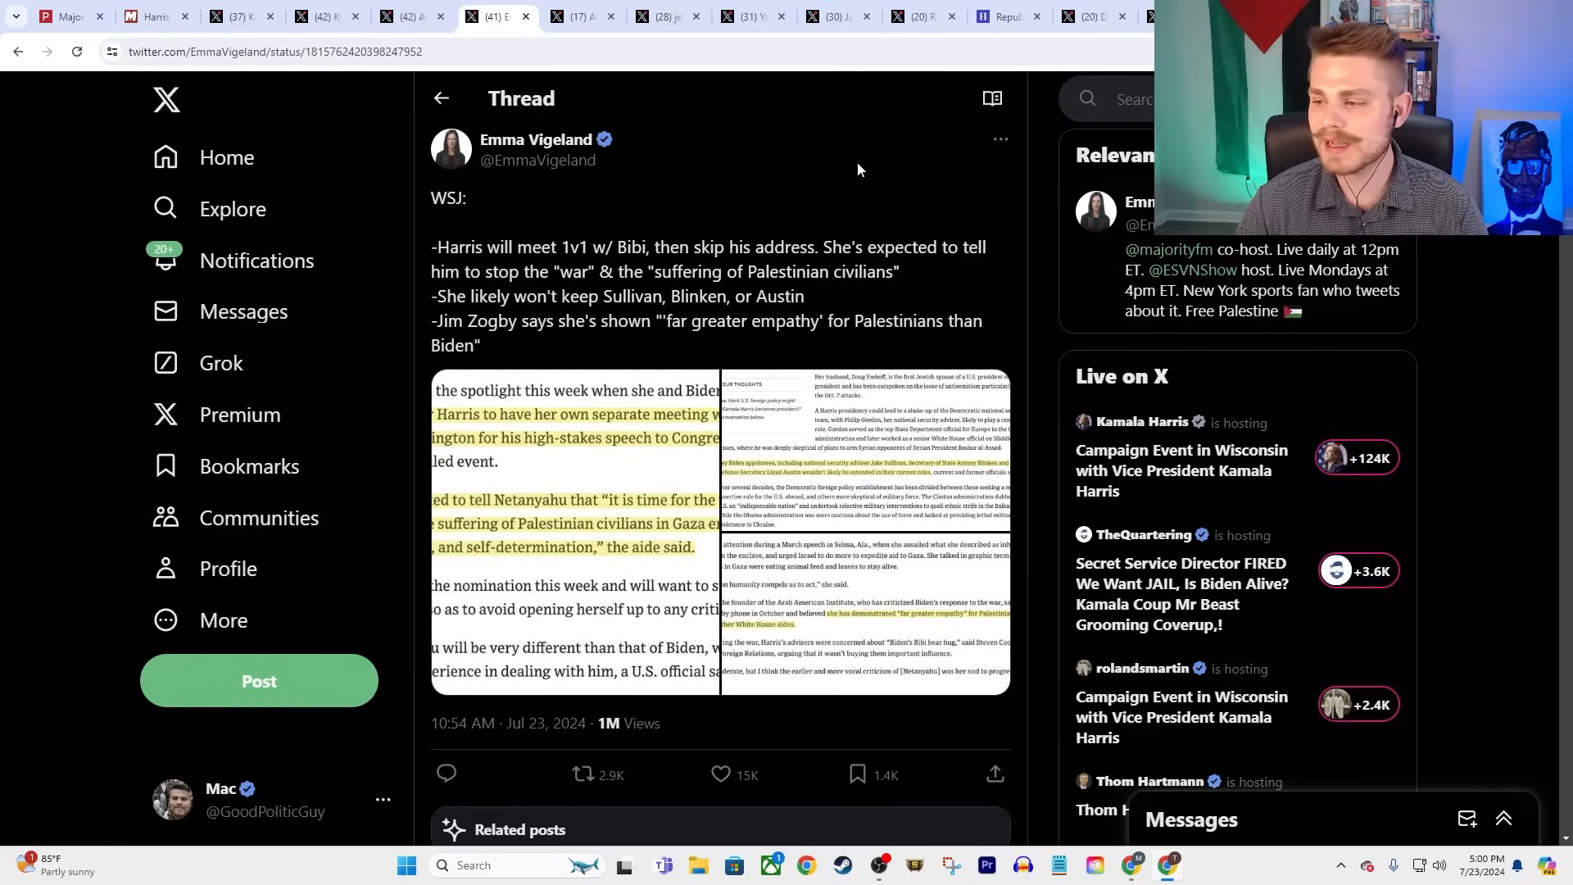
mouse_move(276, 406)
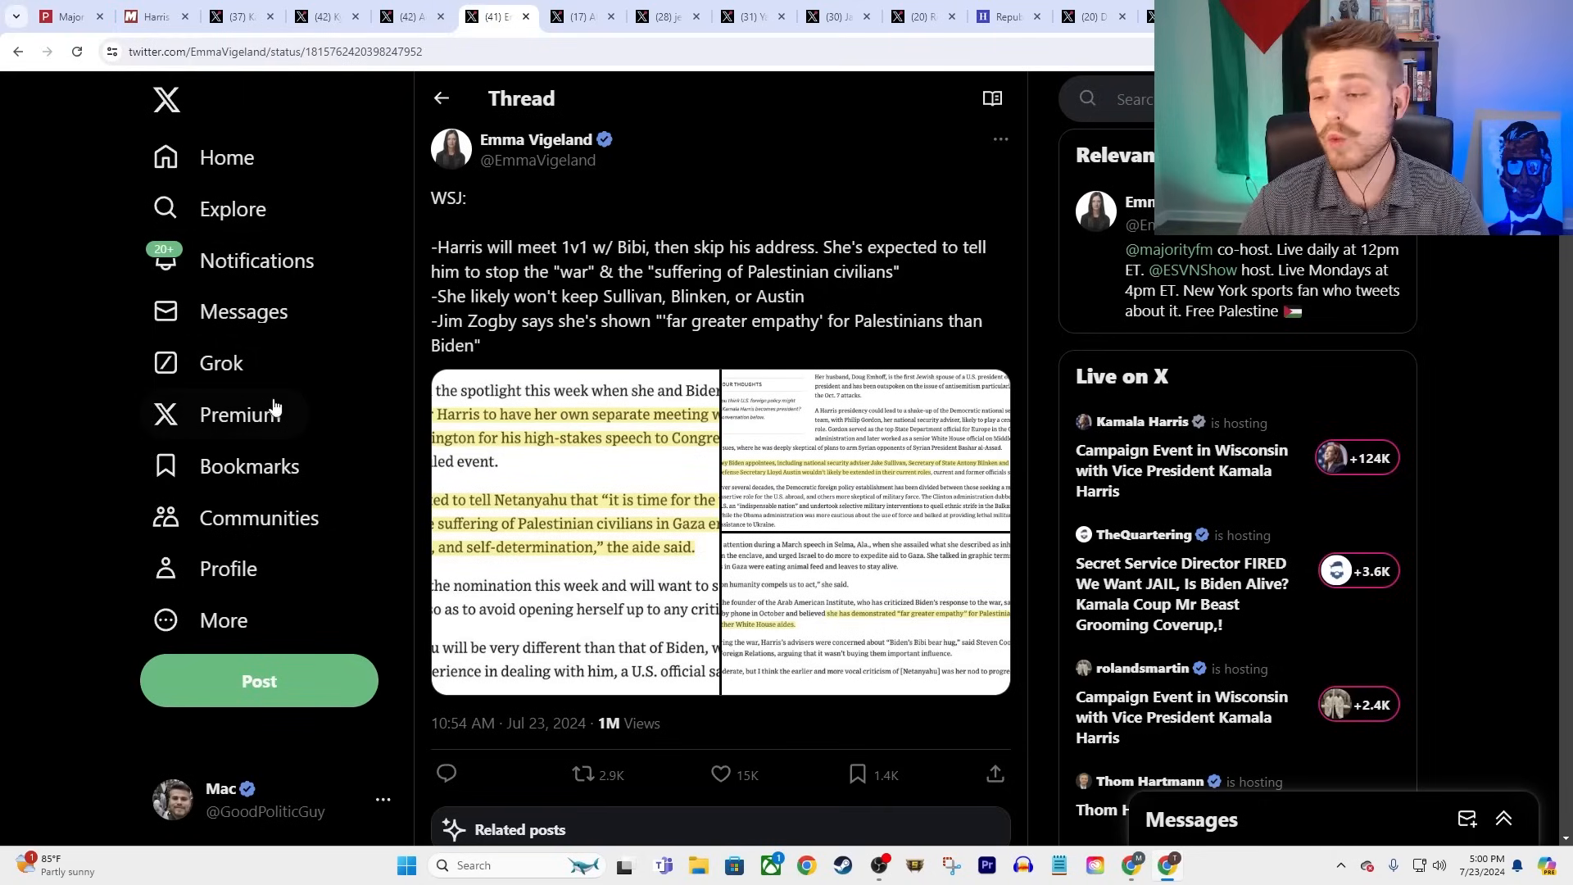
mouse_move(733, 189)
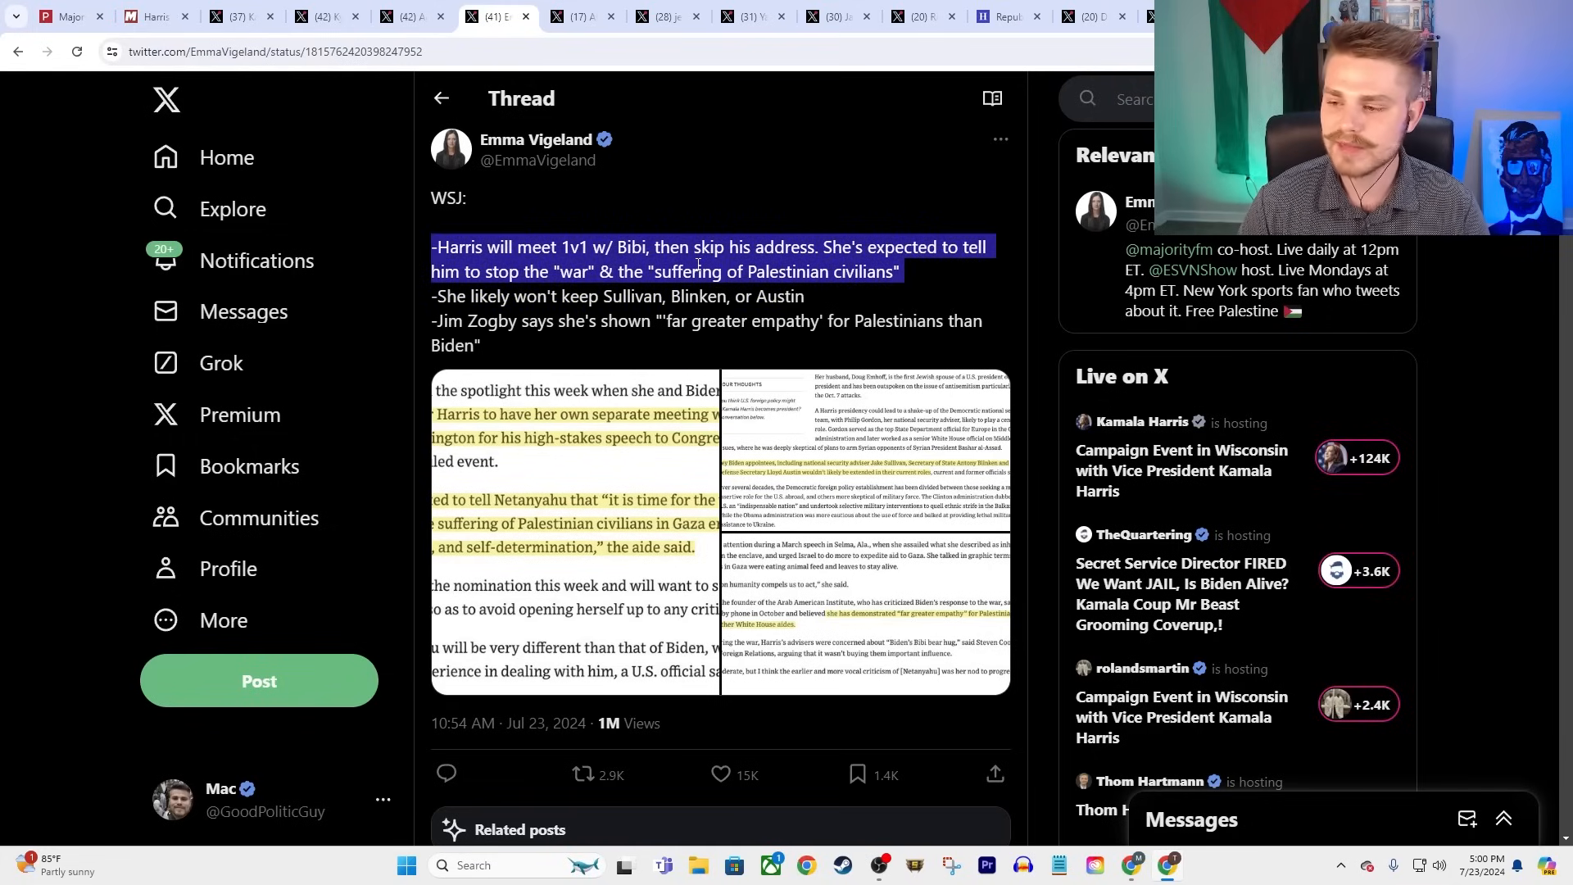
left_click(490, 306)
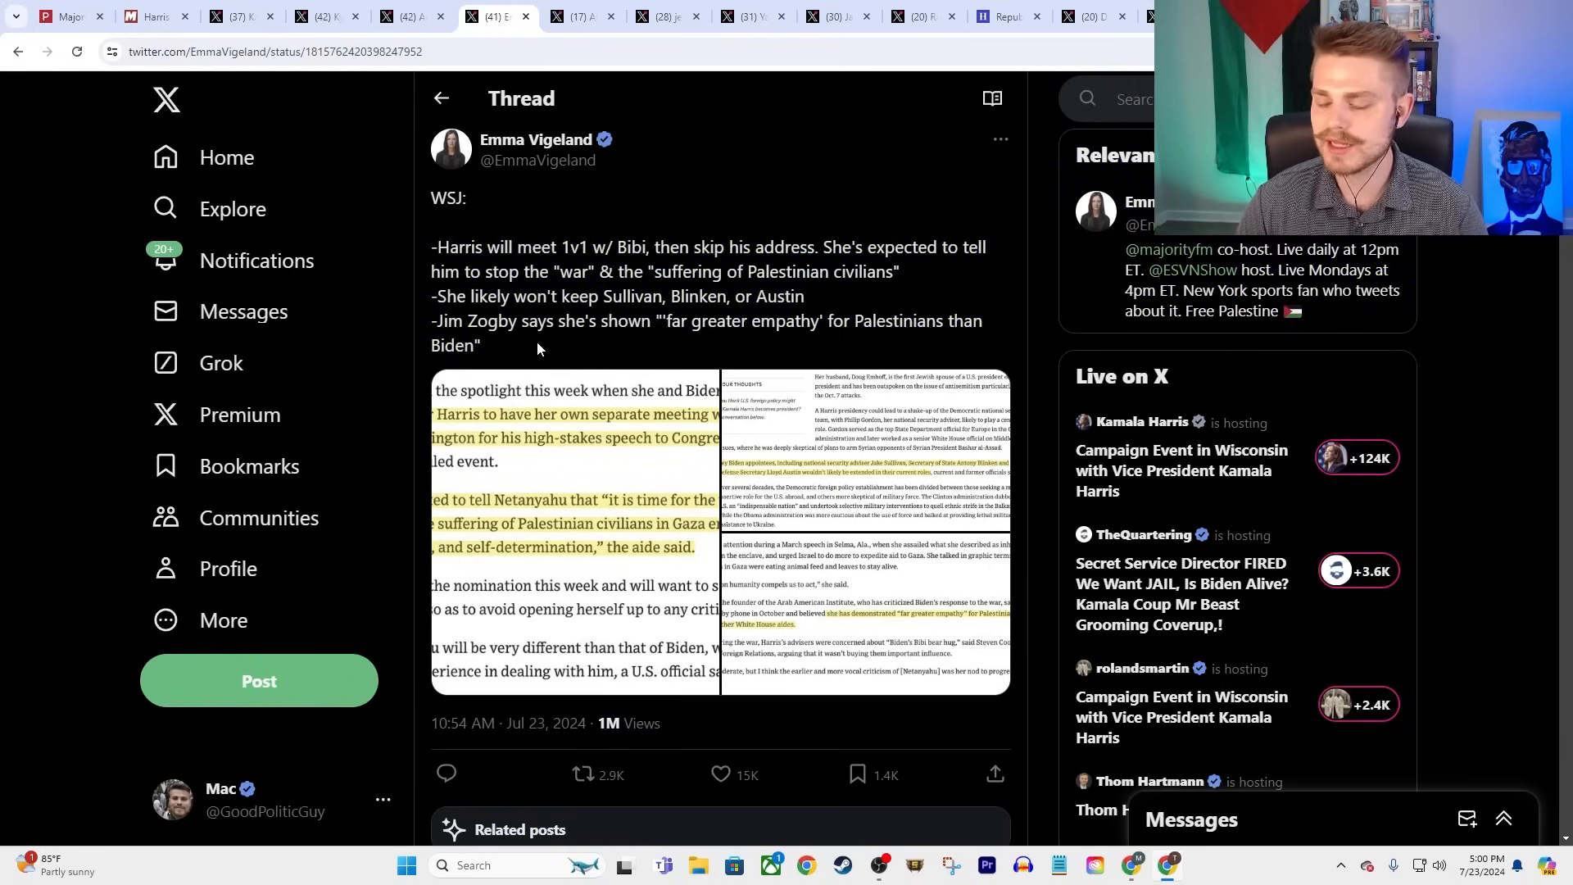
mouse_move(254, 383)
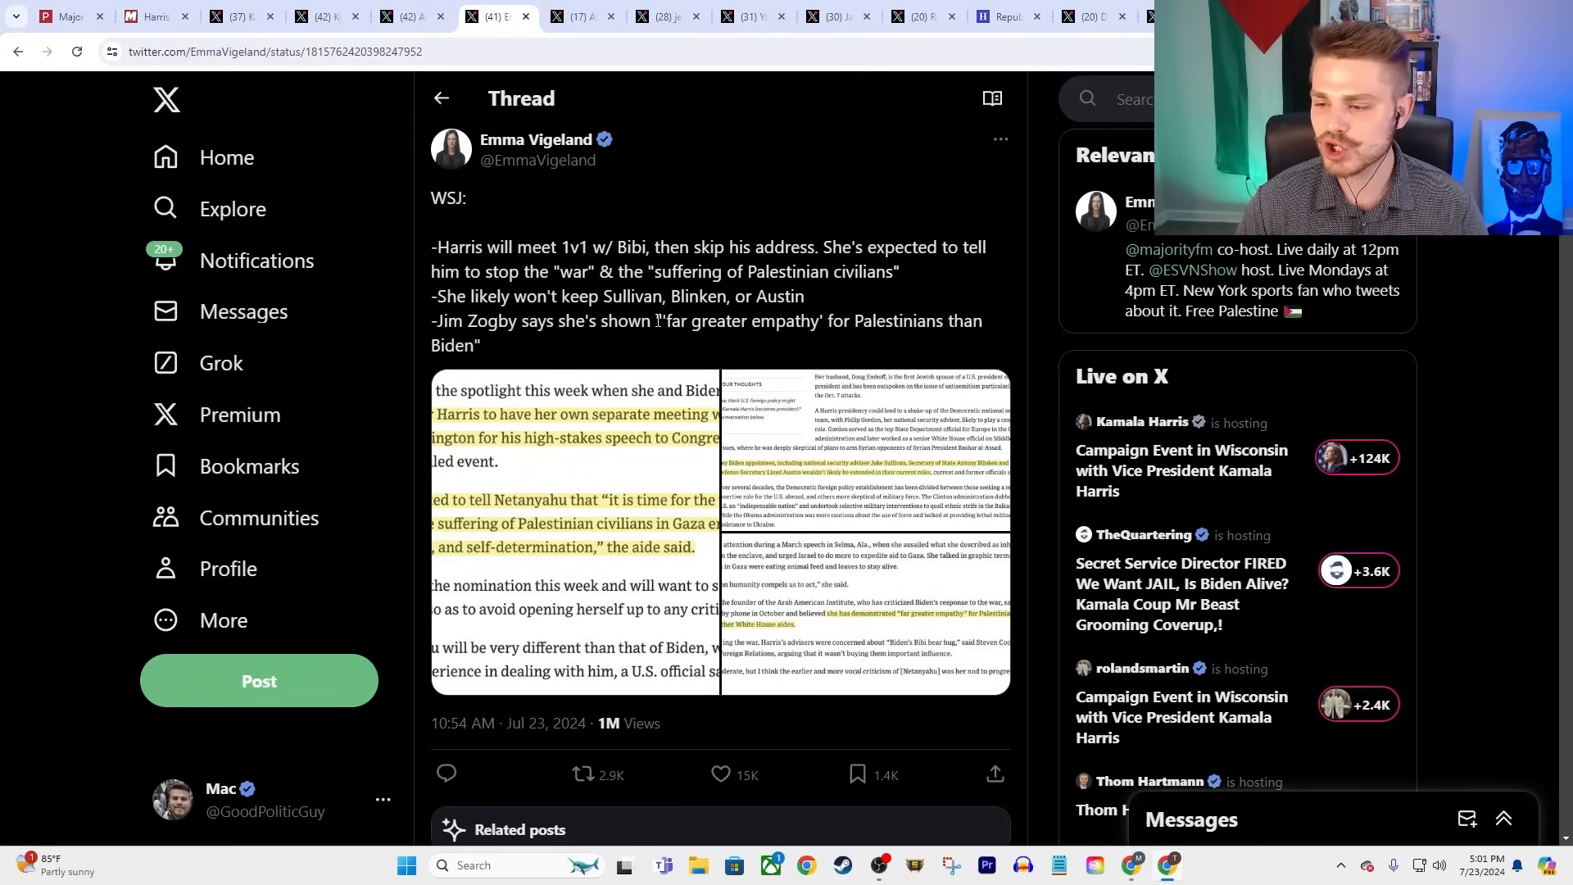
mouse_move(522, 76)
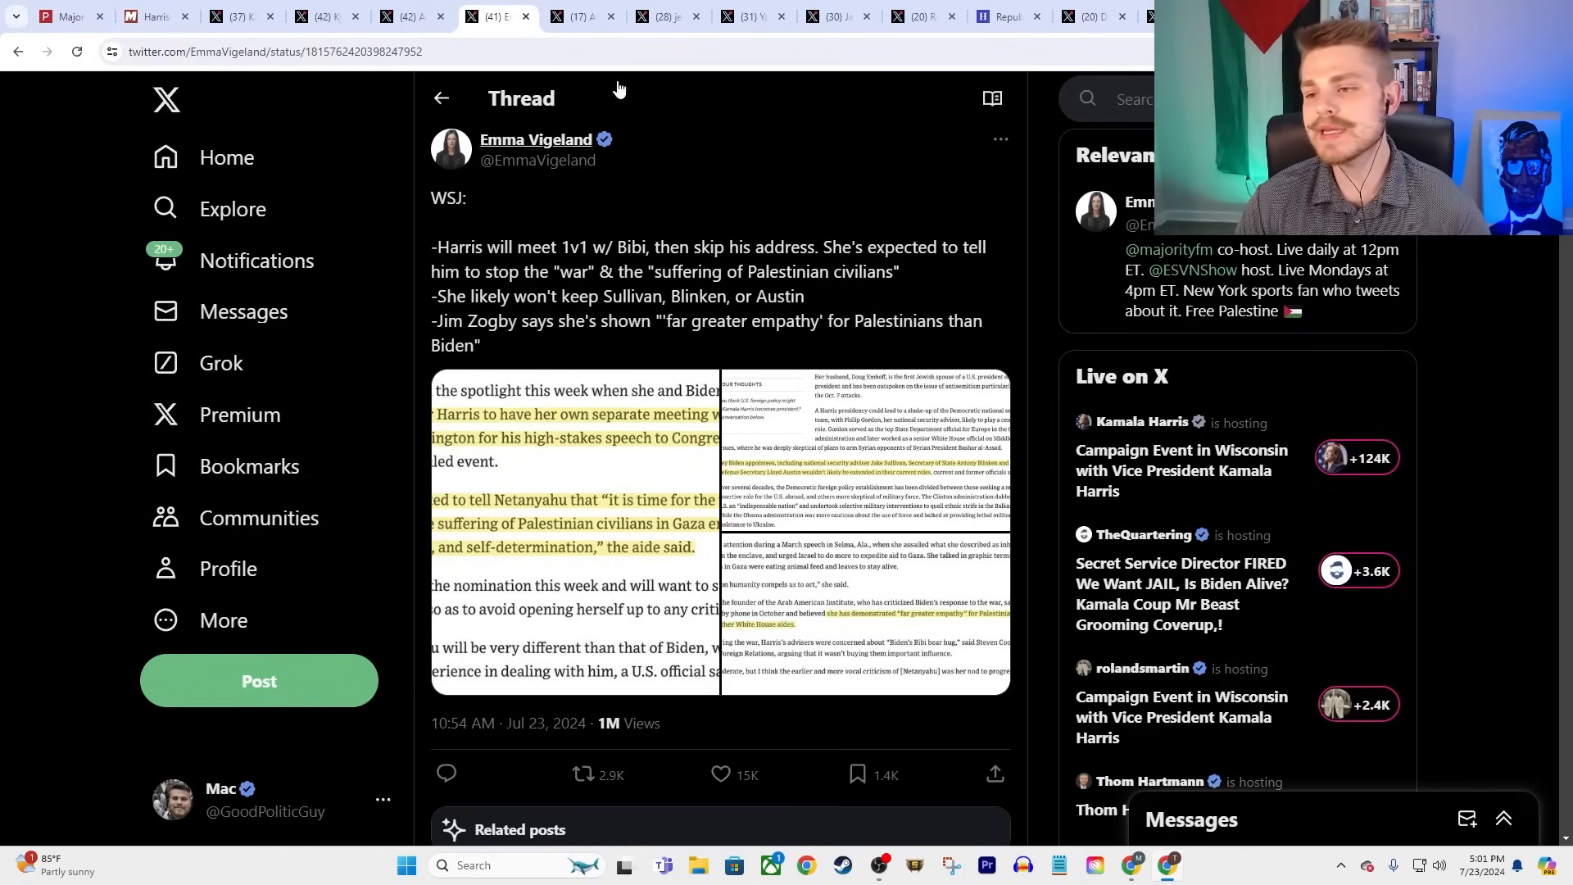
mouse_move(750, 183)
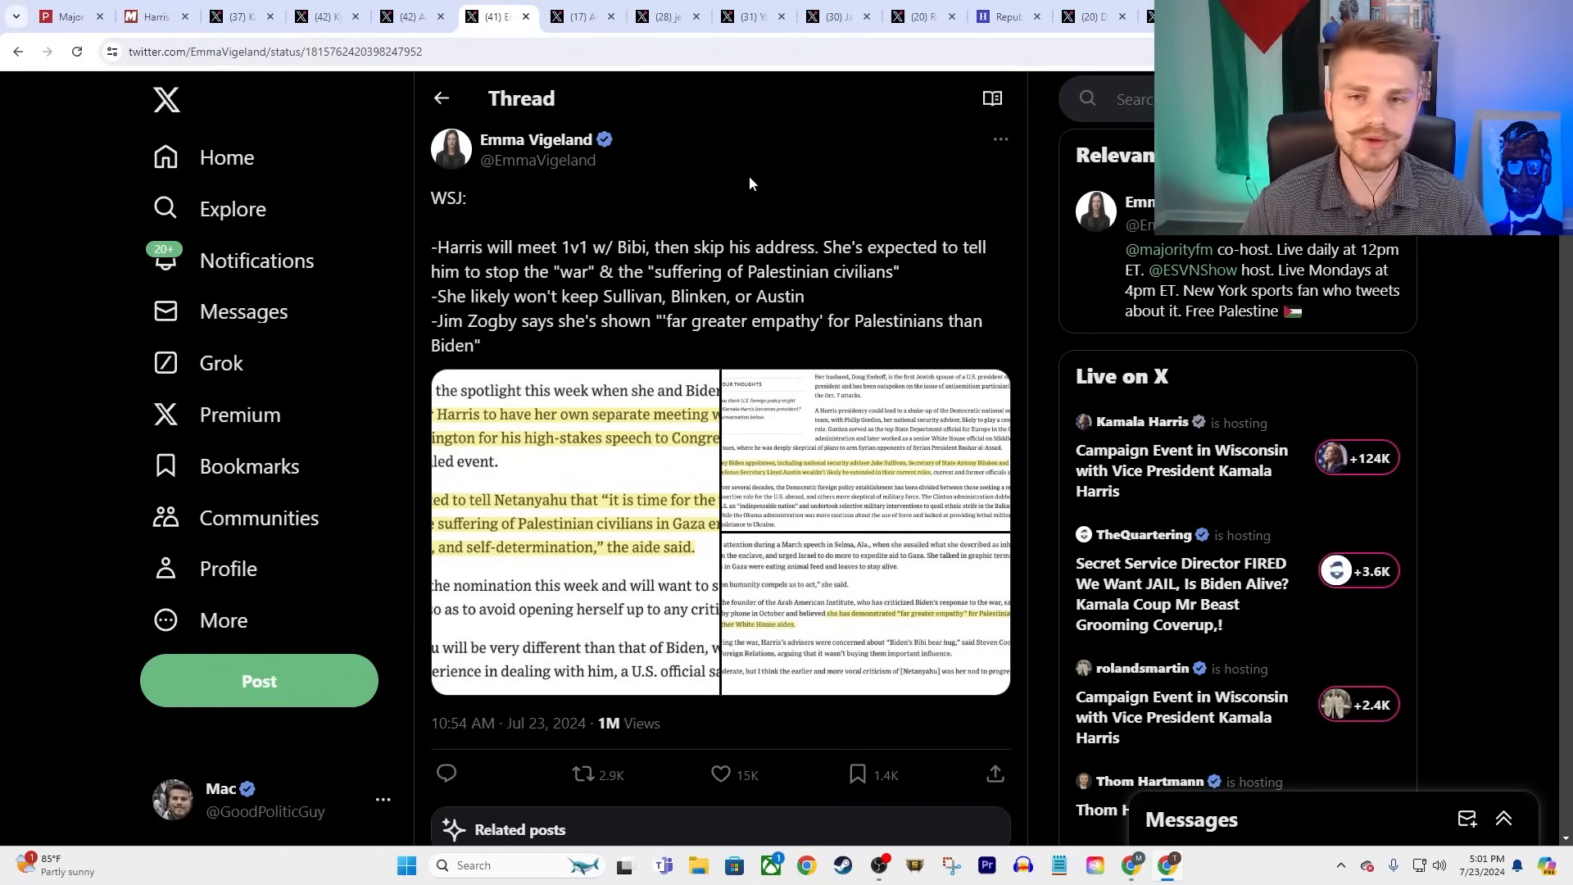
mouse_move(770, 187)
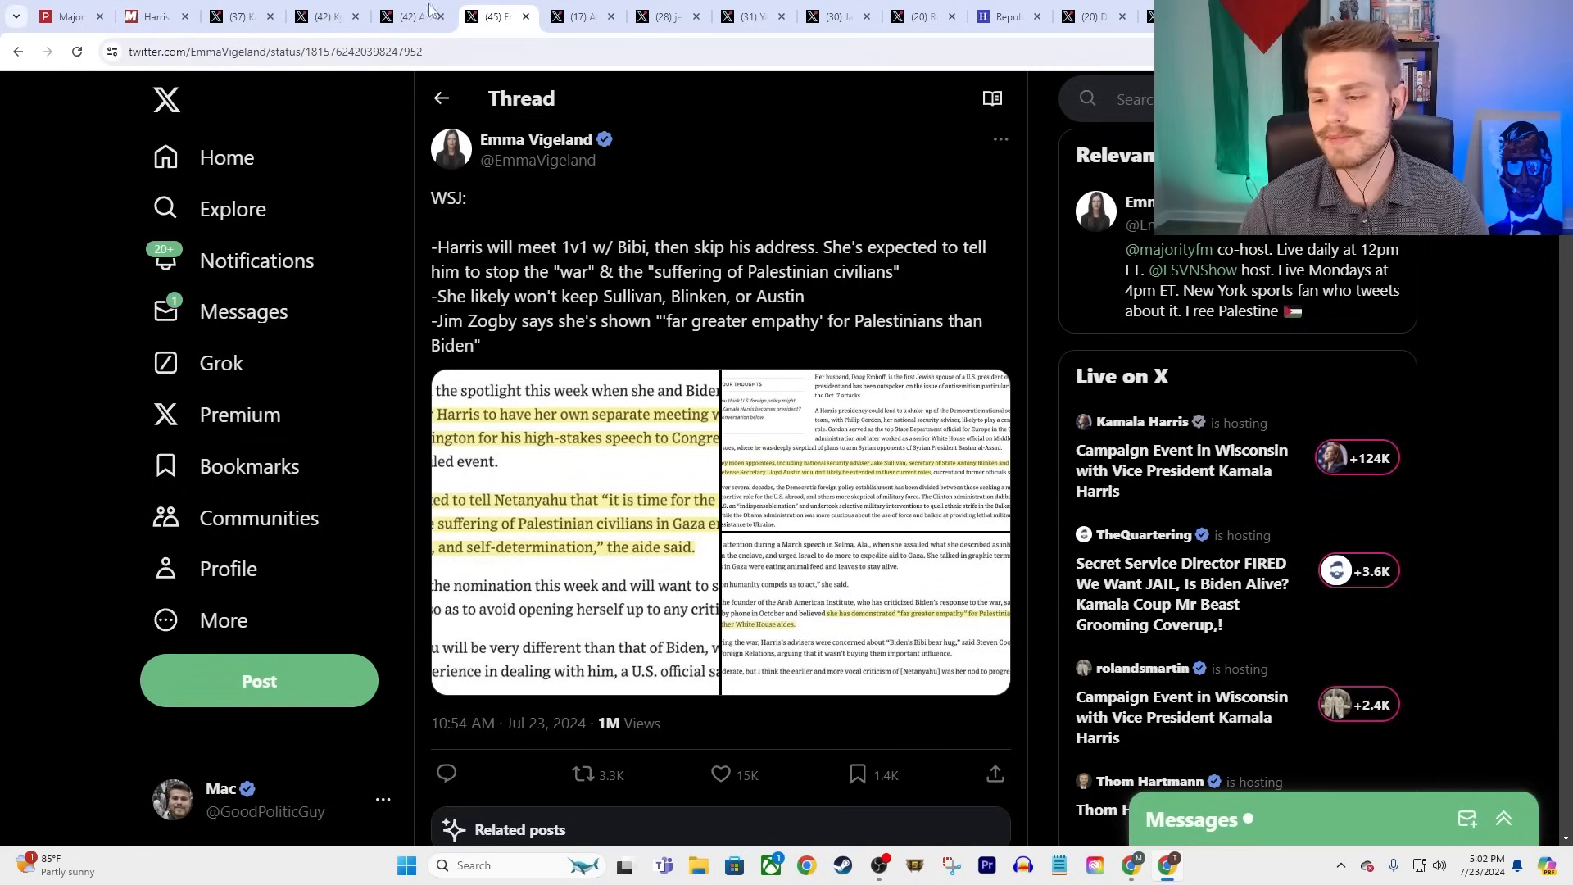
- Switch to Abby Martin's post listing Kamala Harris's record on Israel
left_click(576, 16)
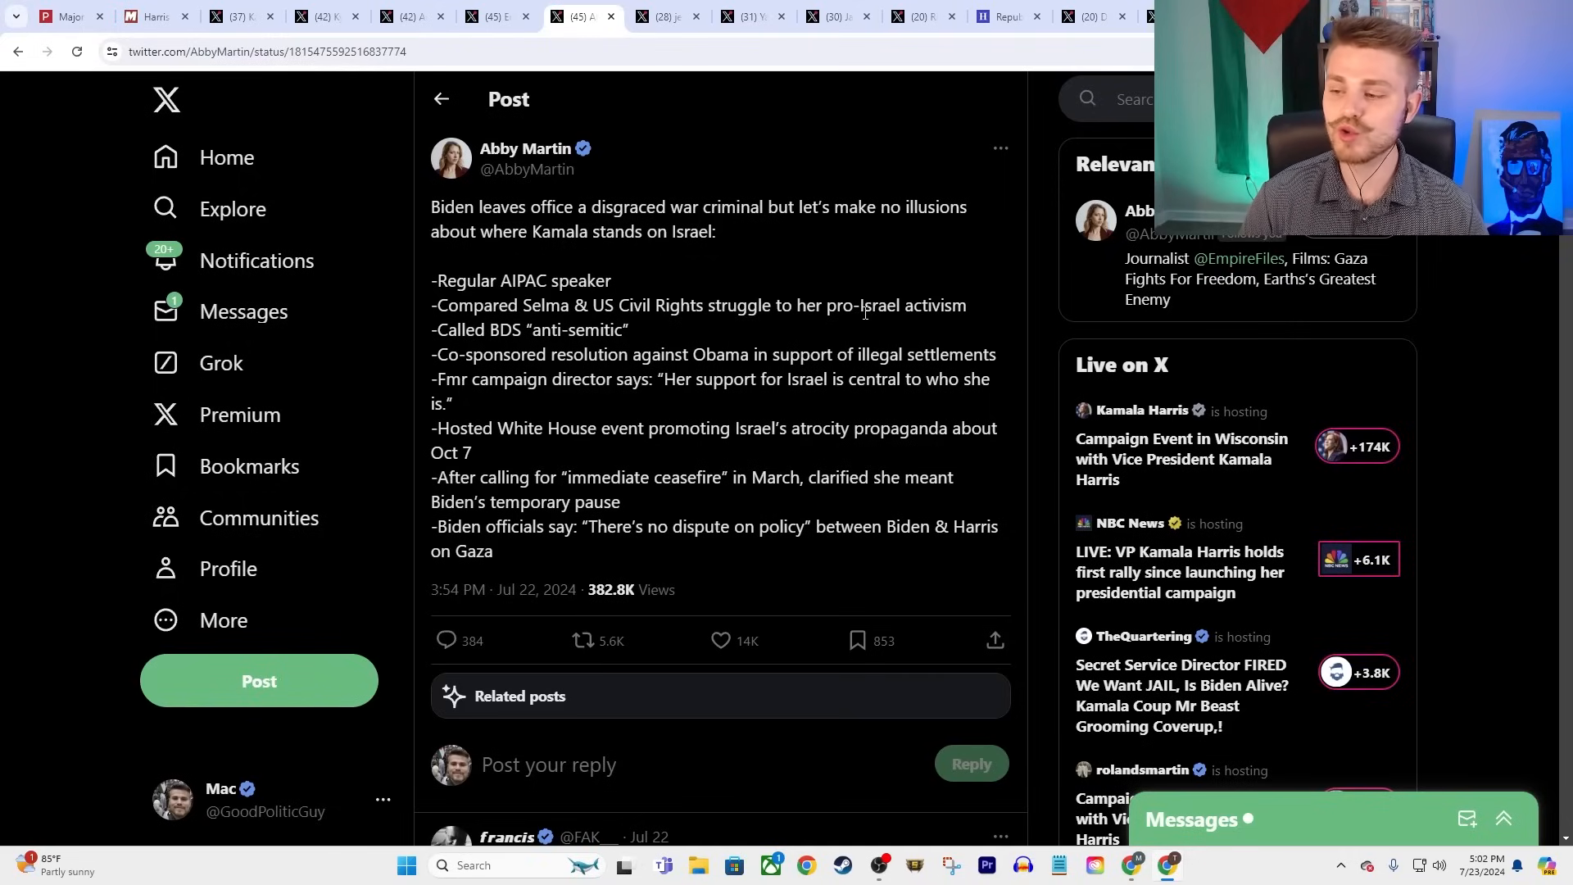
mouse_move(951, 294)
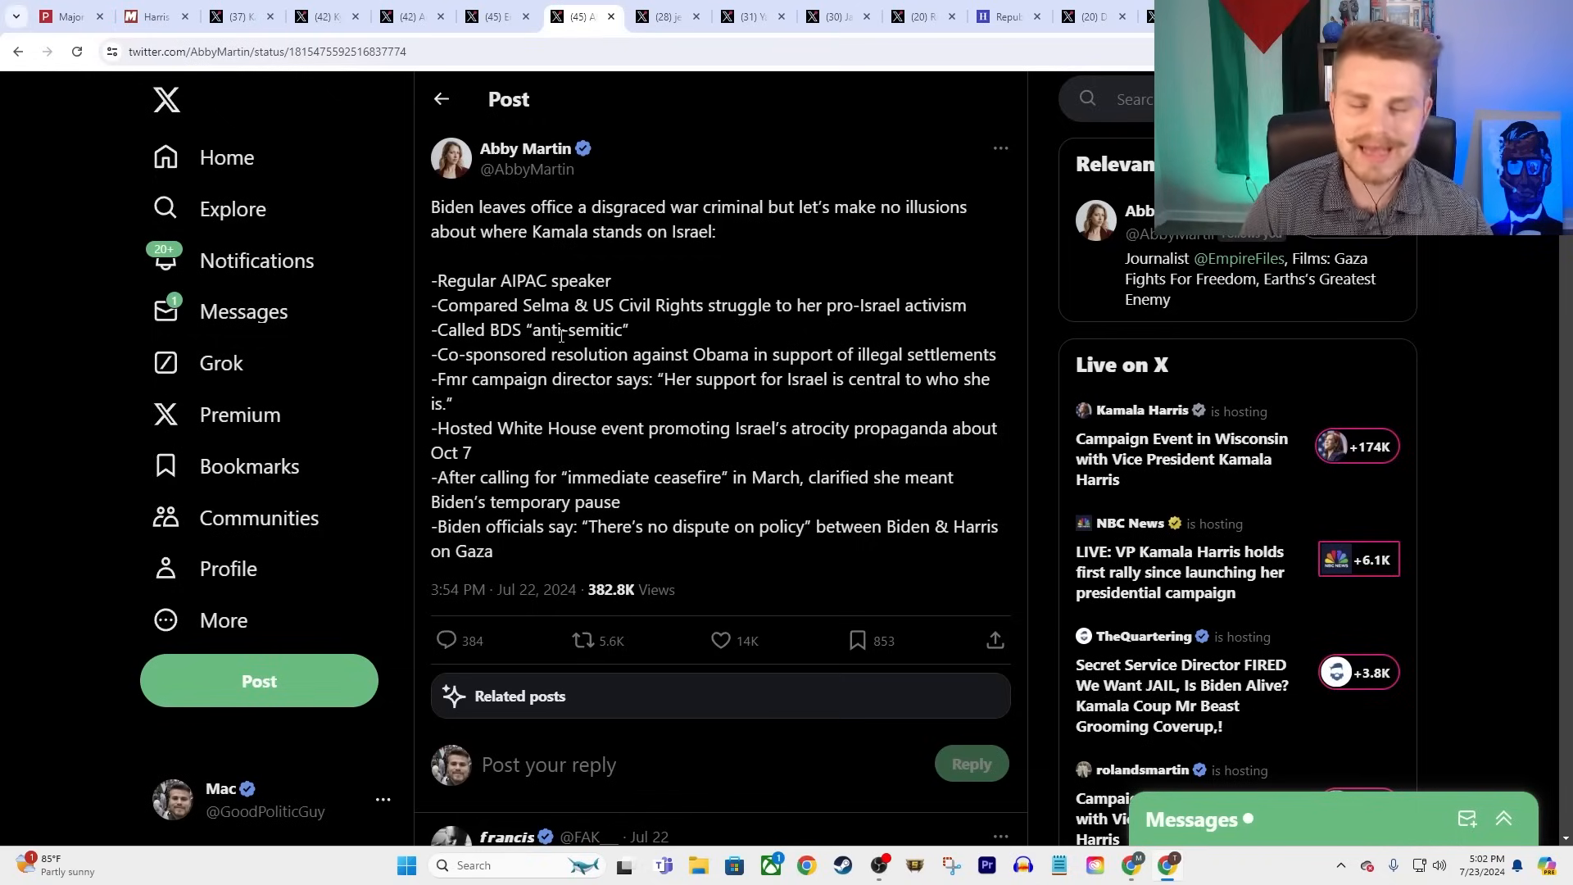
mouse_move(960, 294)
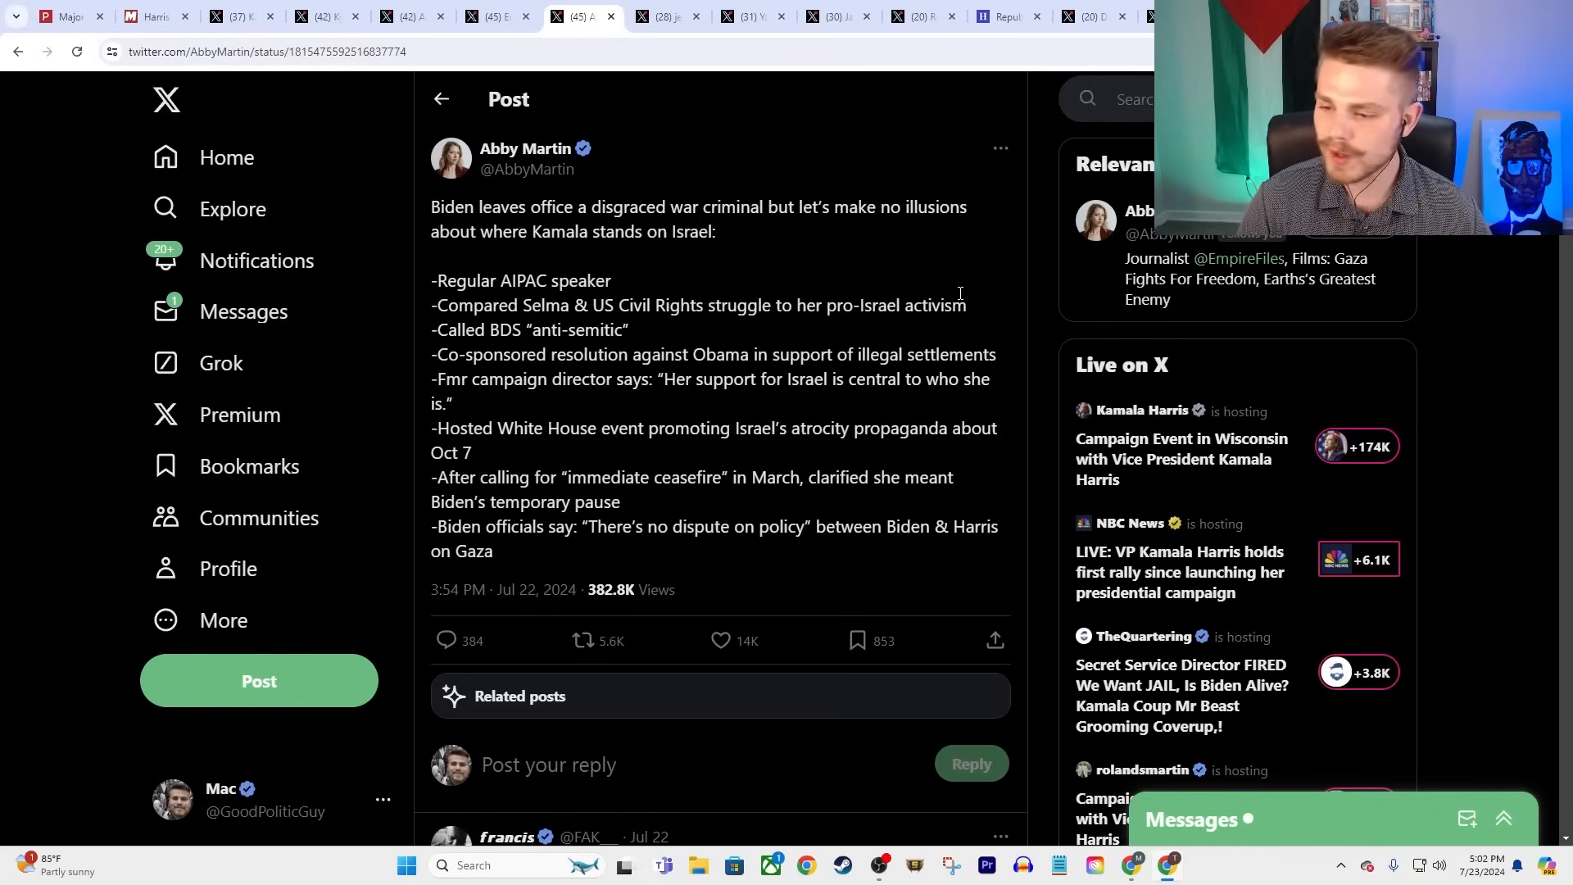
mouse_move(774, 364)
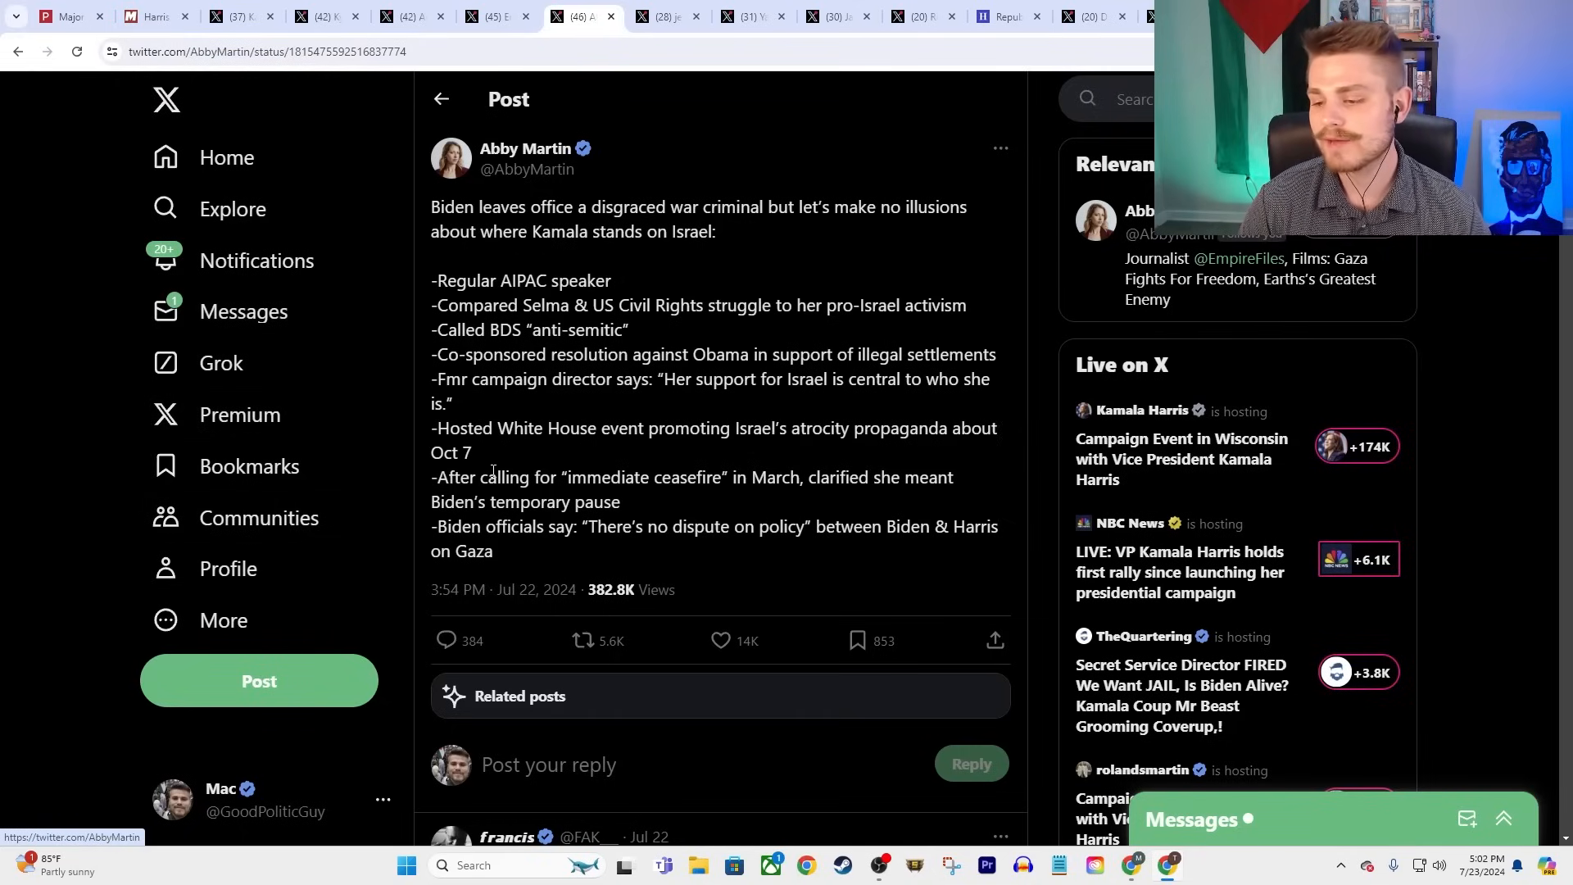
mouse_move(956, 515)
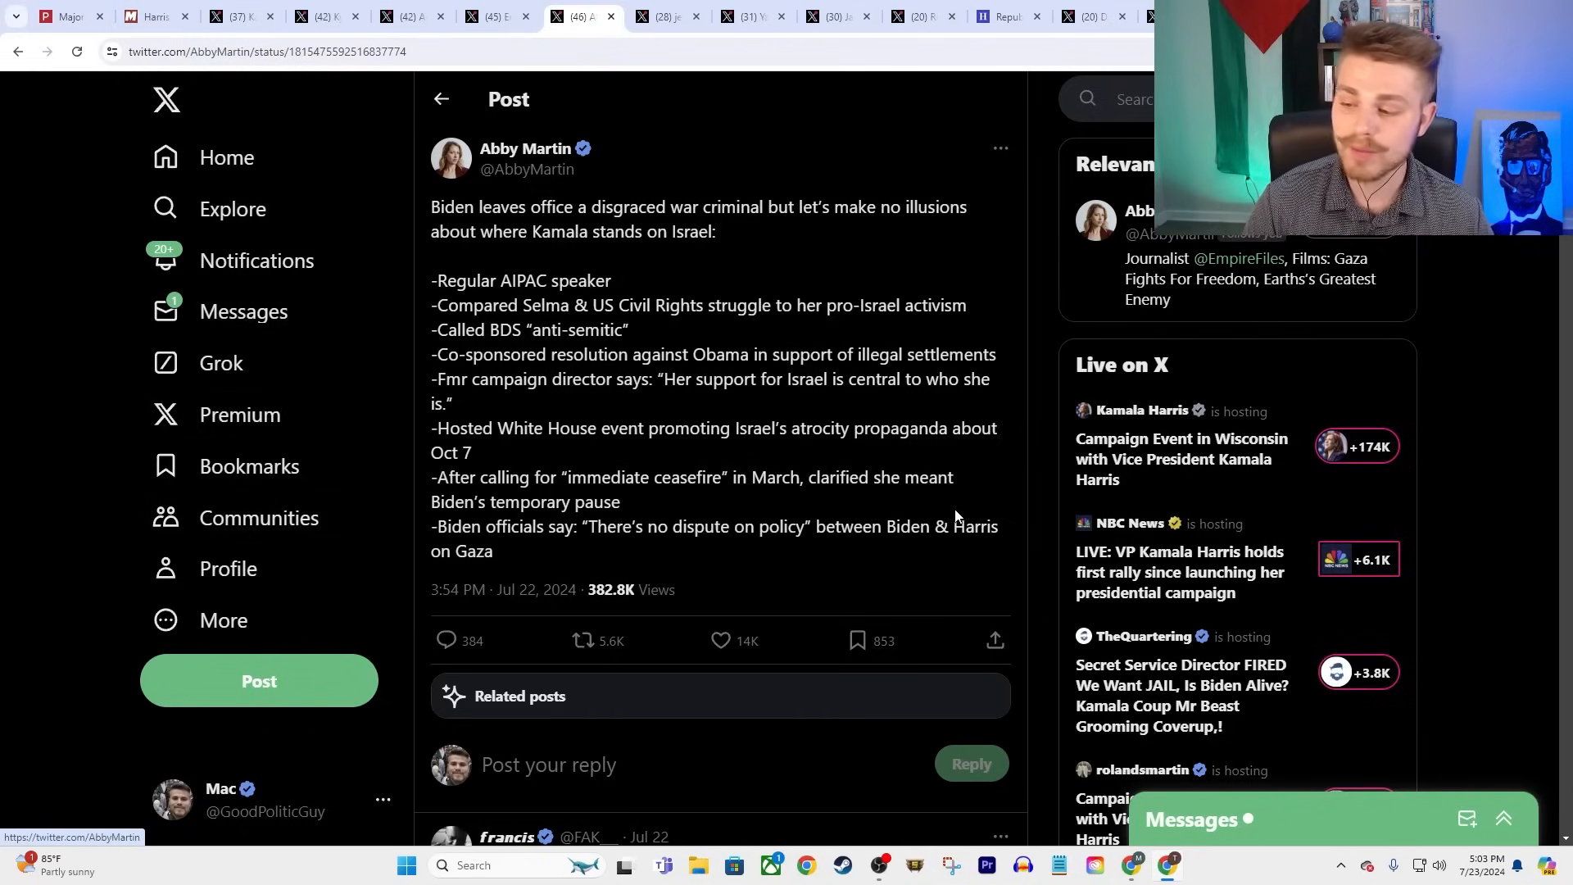
mouse_move(747, 465)
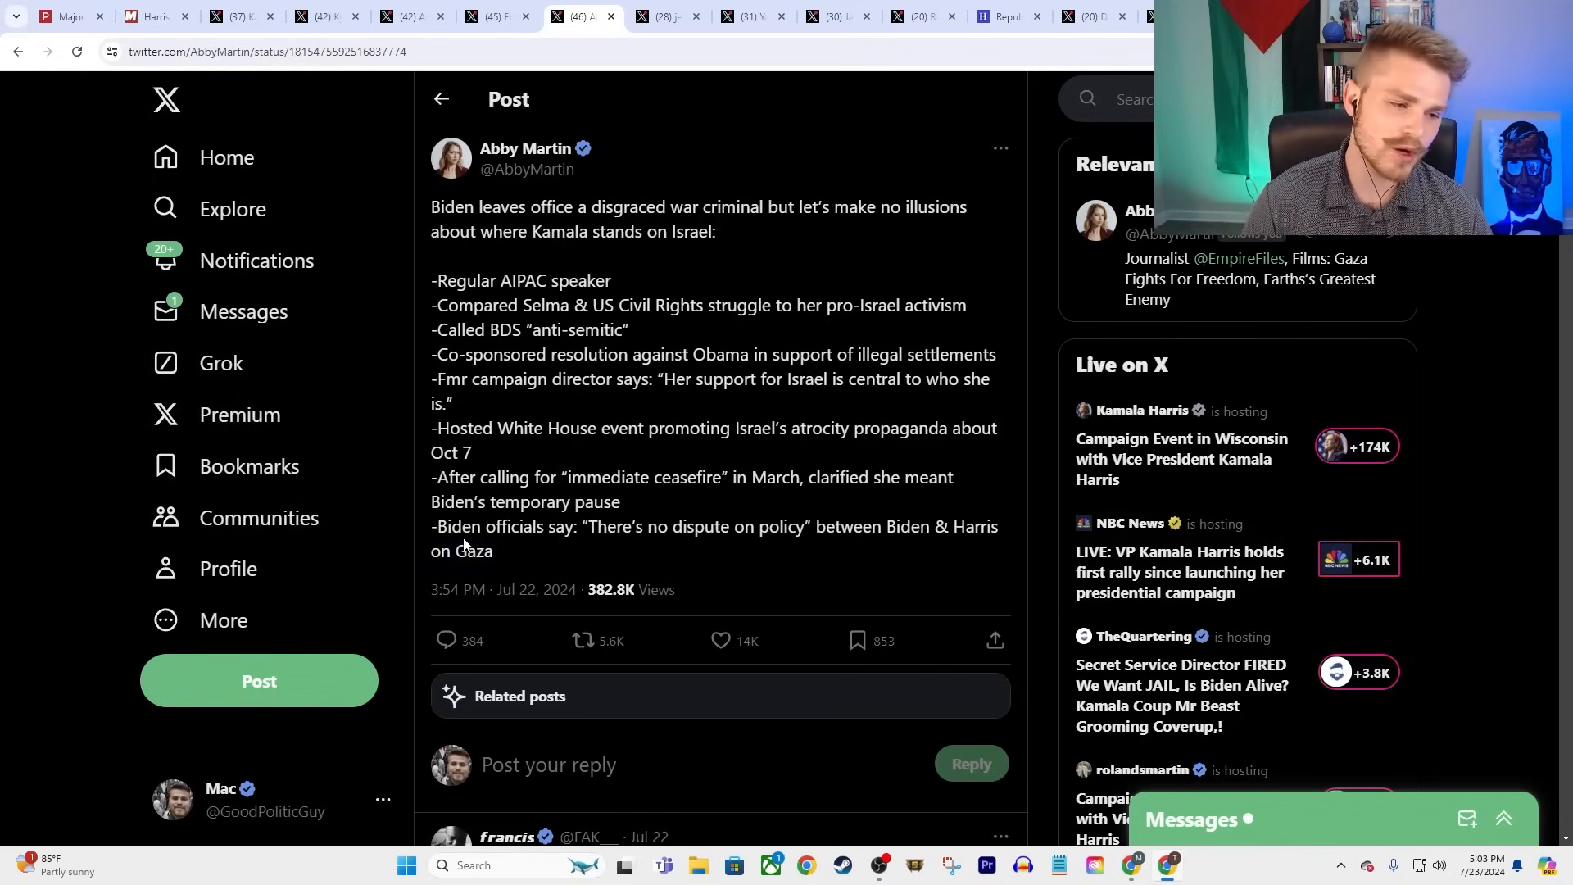
mouse_move(439, 580)
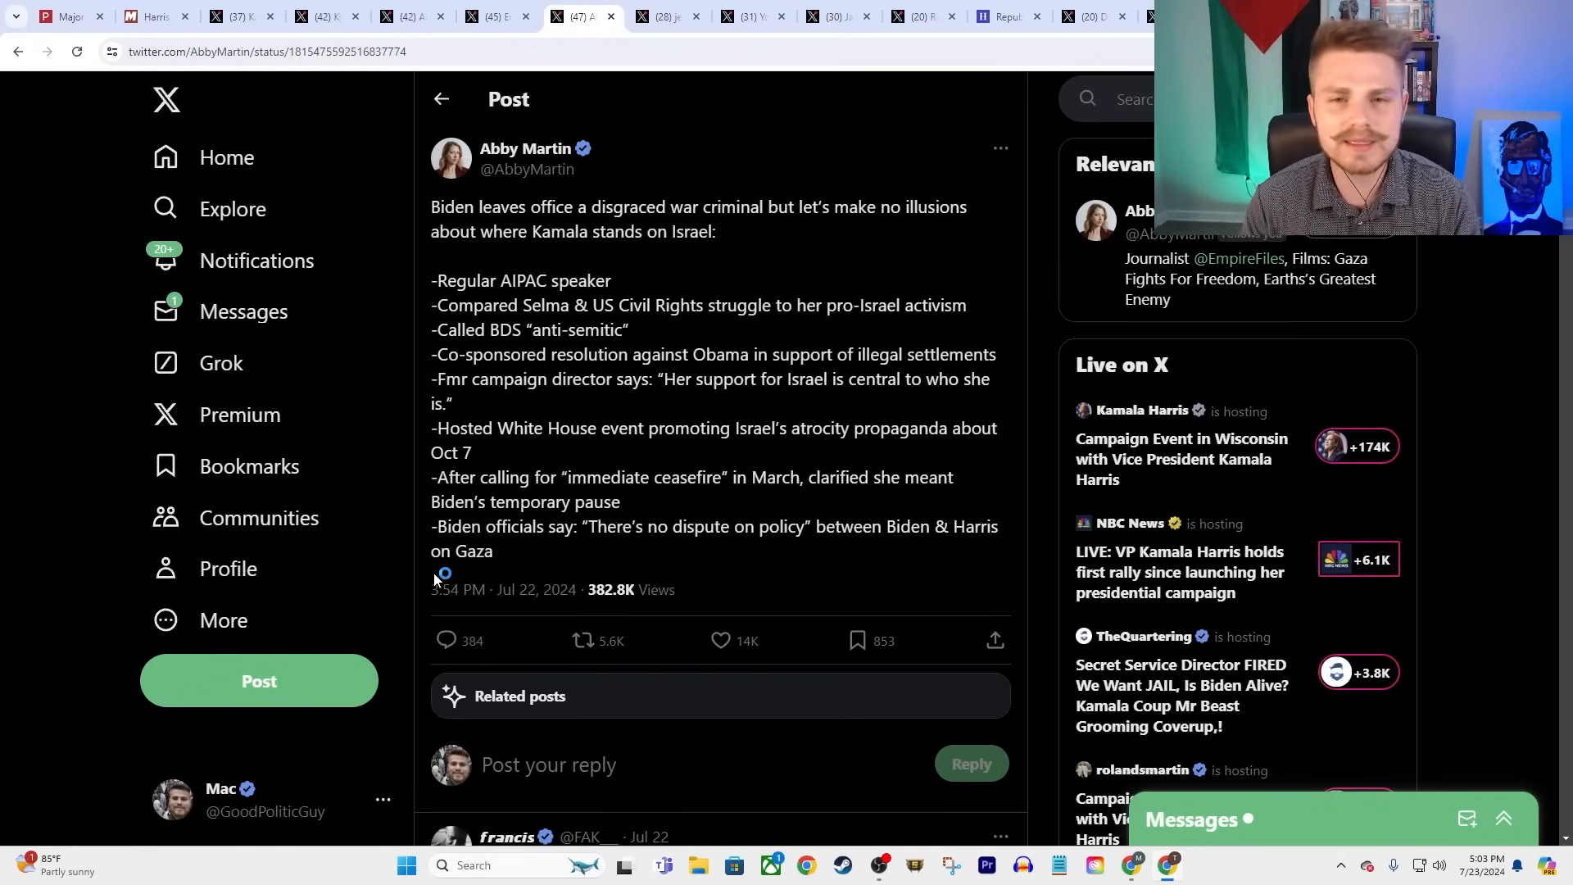
mouse_move(444, 573)
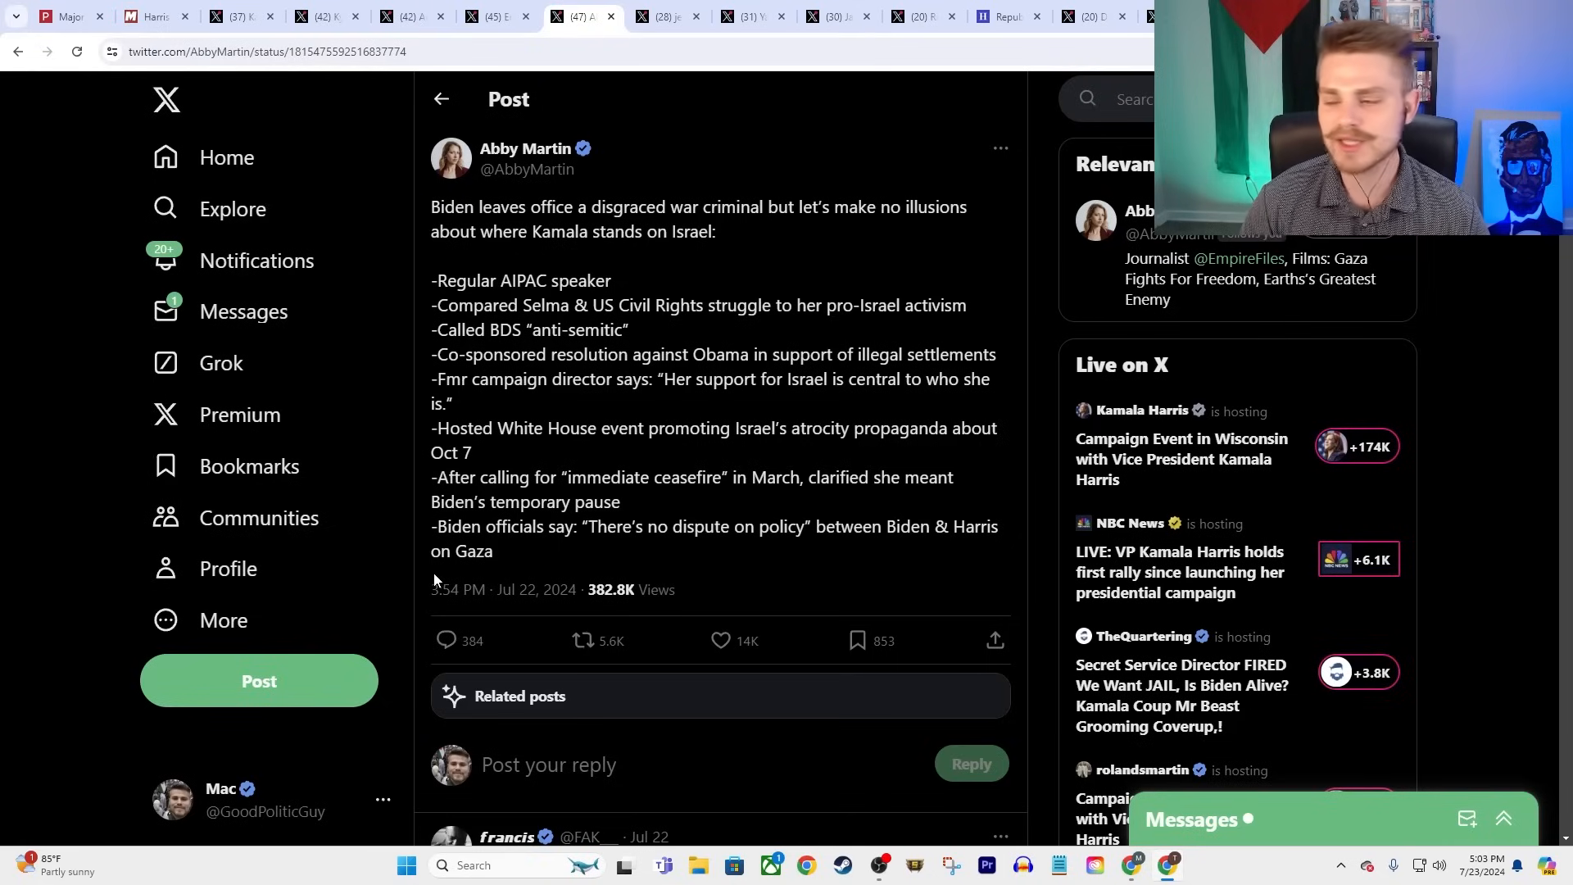
mouse_move(434, 580)
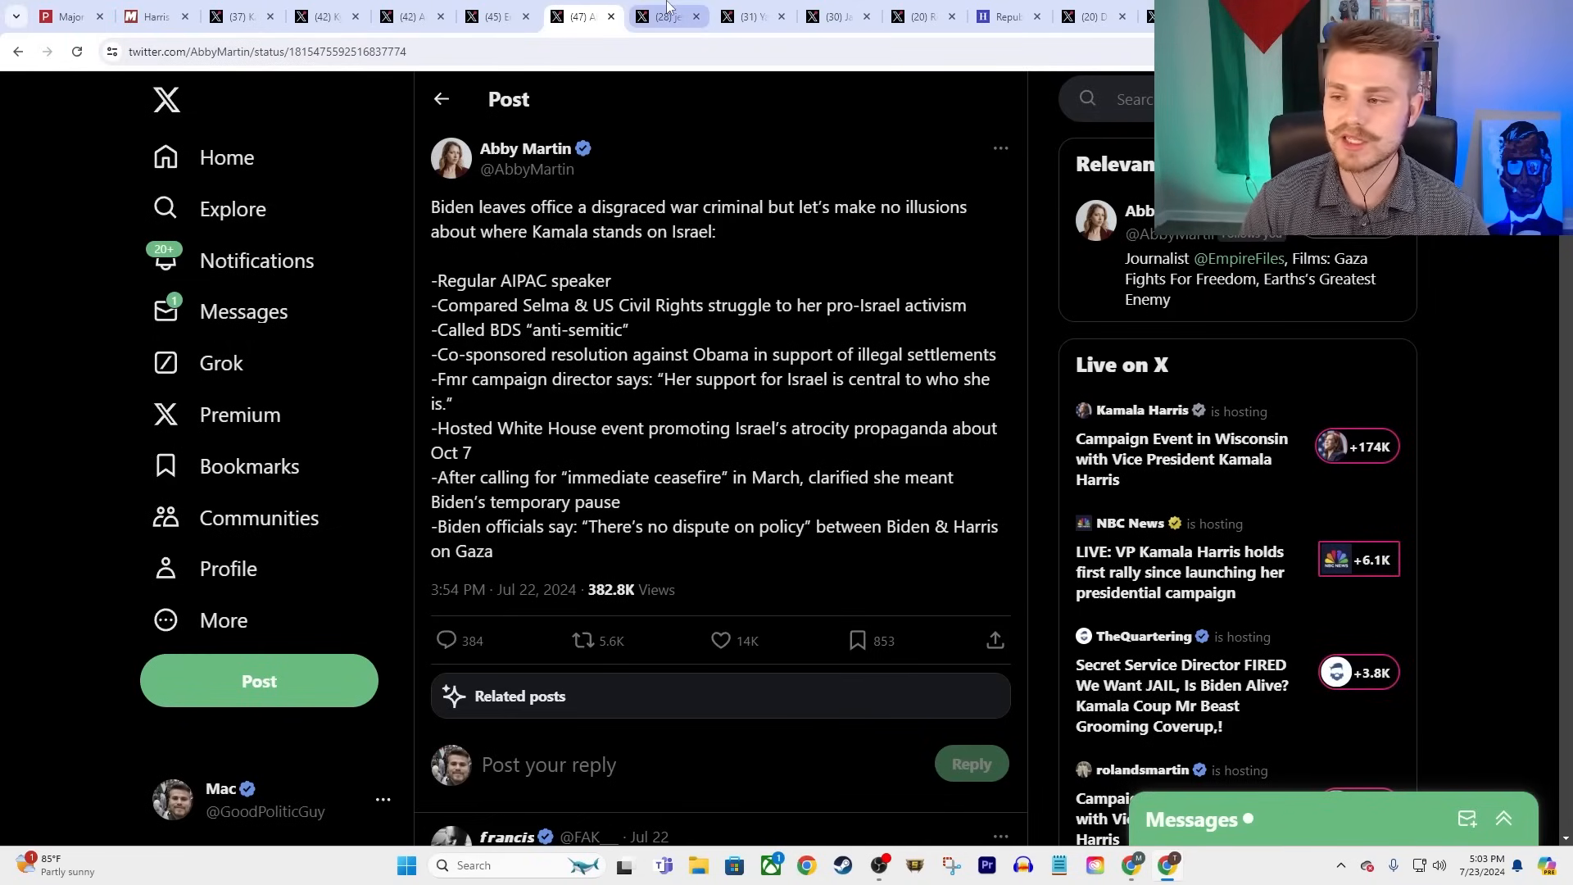
- Switch to Jeremy Scahill's post quoting Harris at the 2018 AIPAC meeting
left_click(662, 16)
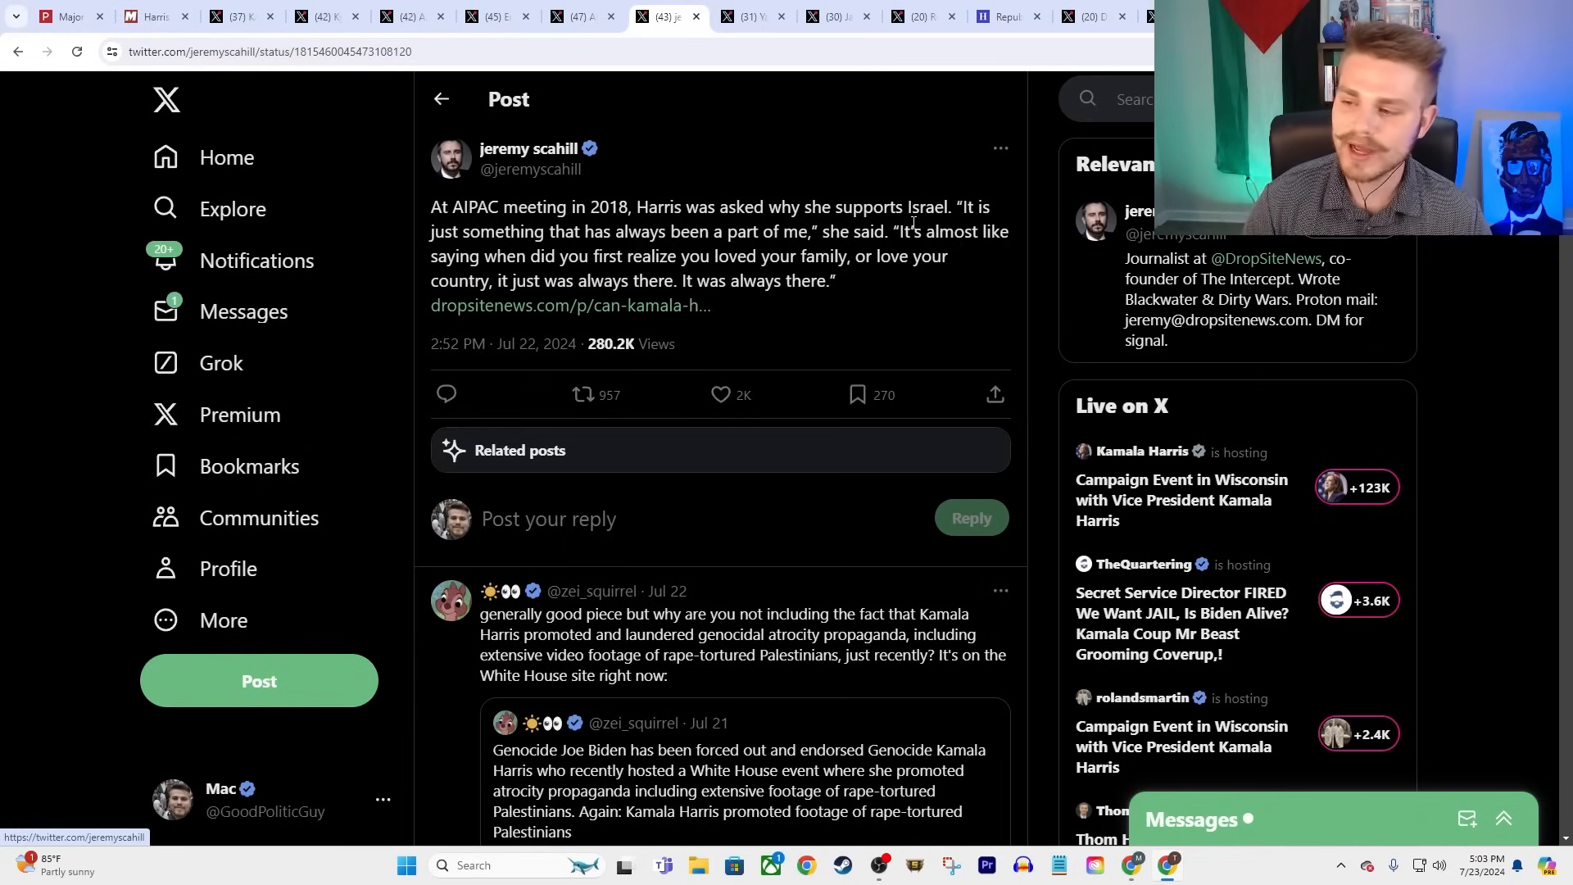
mouse_move(832, 128)
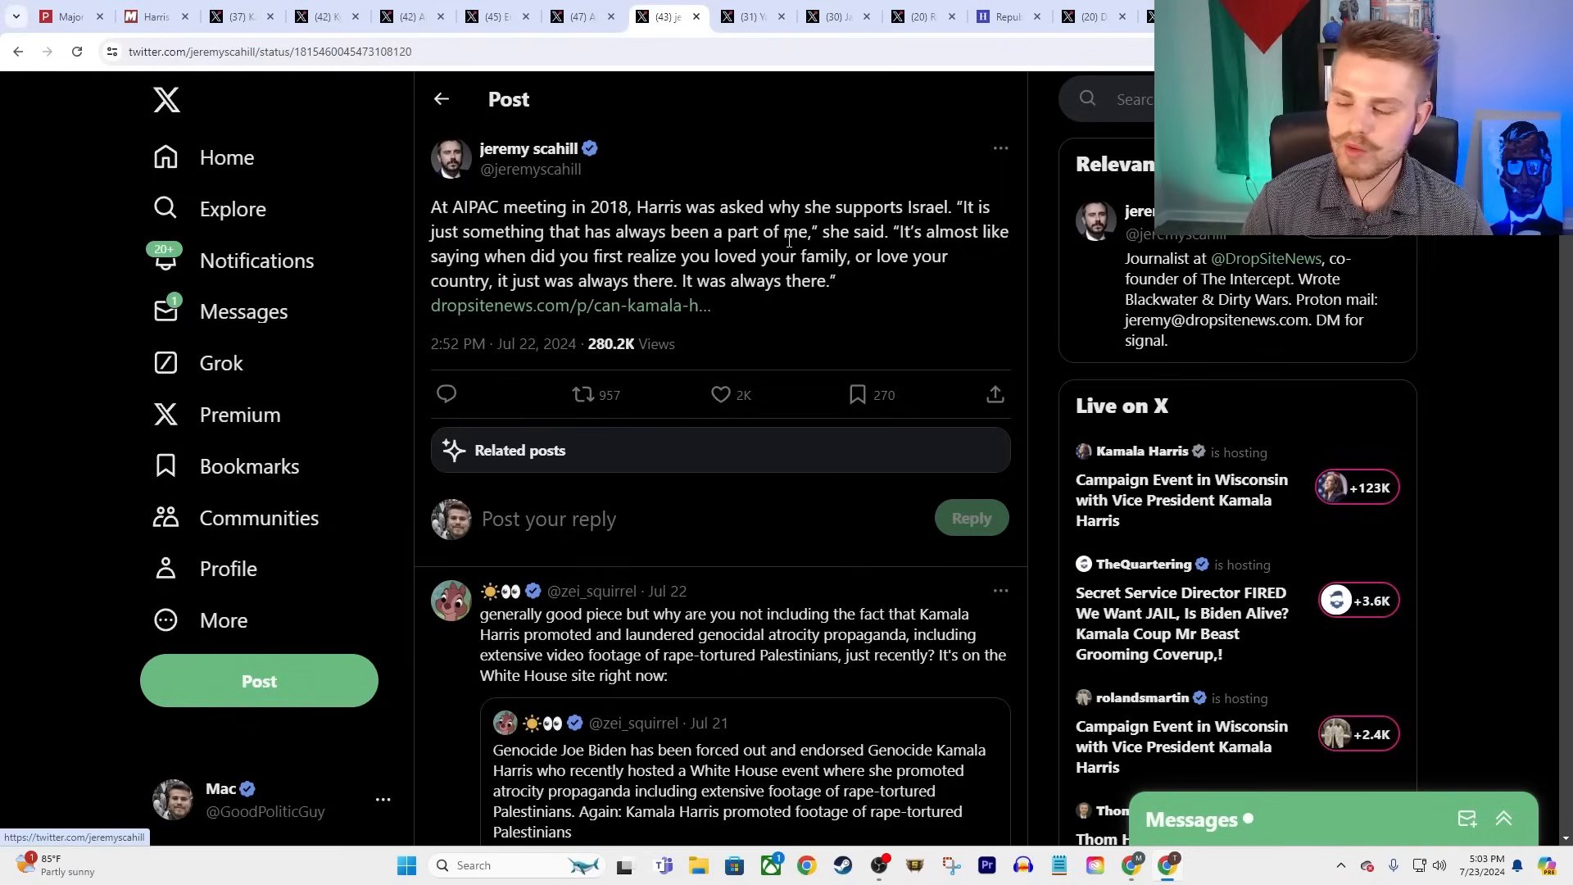
mouse_move(634, 221)
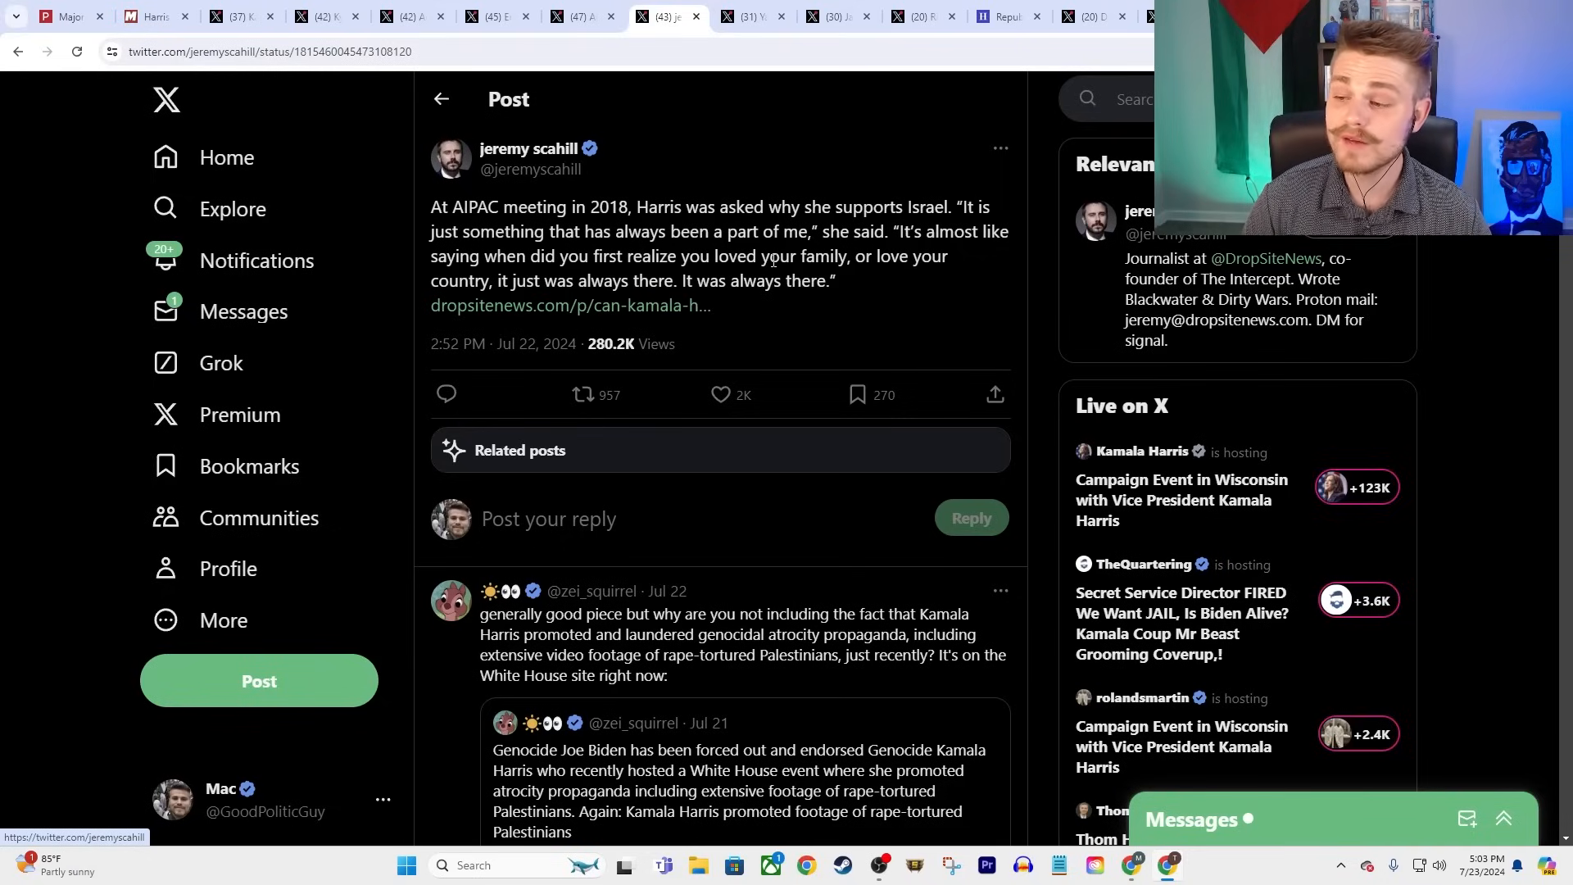
mouse_move(717, 324)
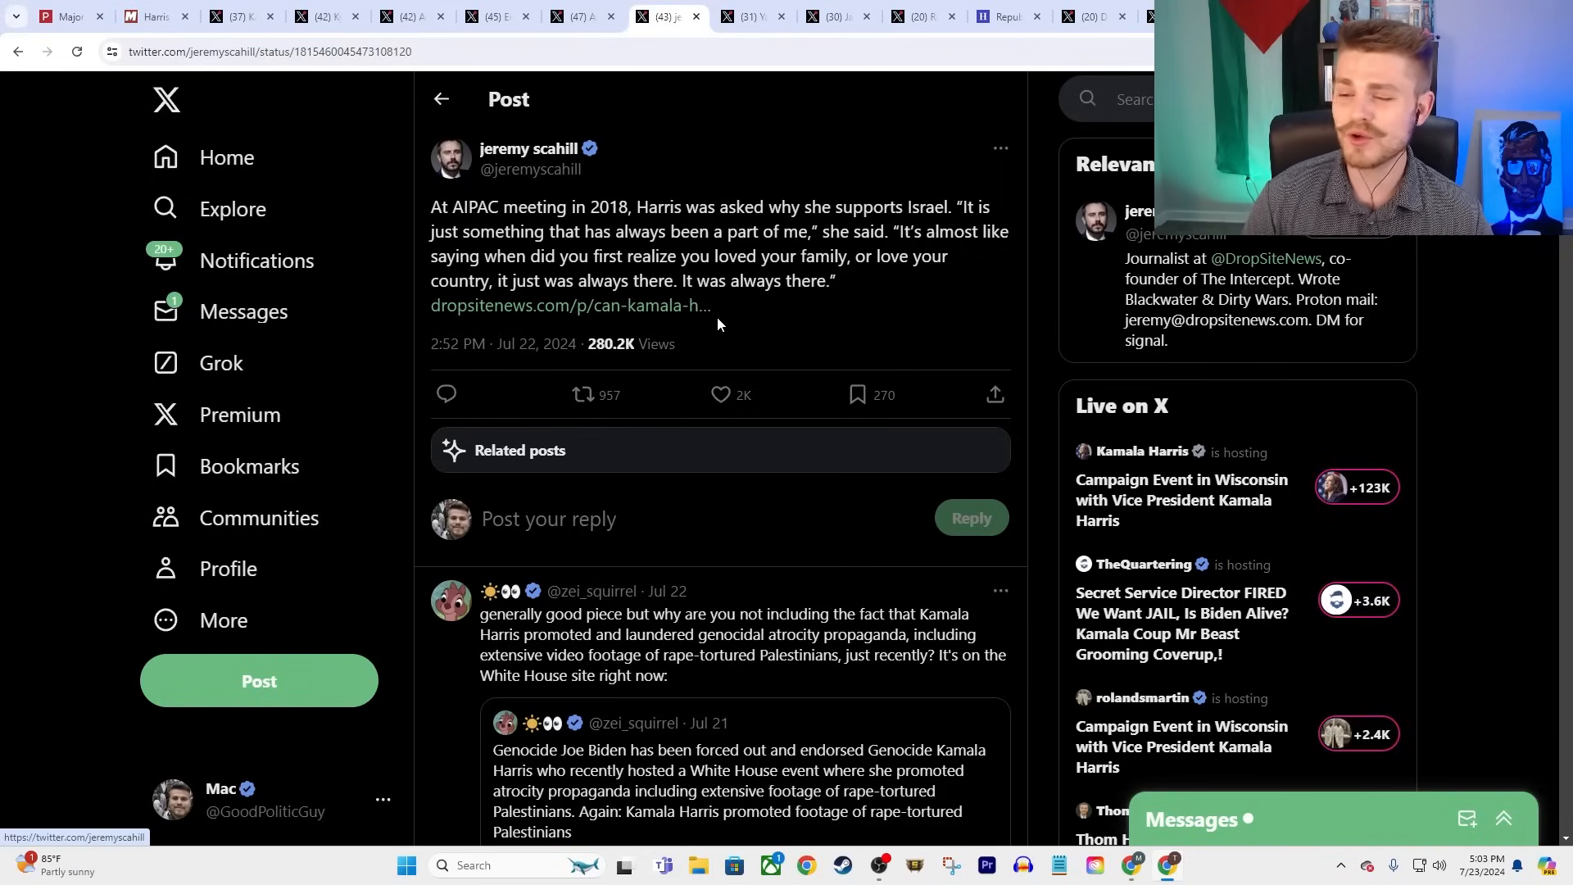
mouse_move(799, 281)
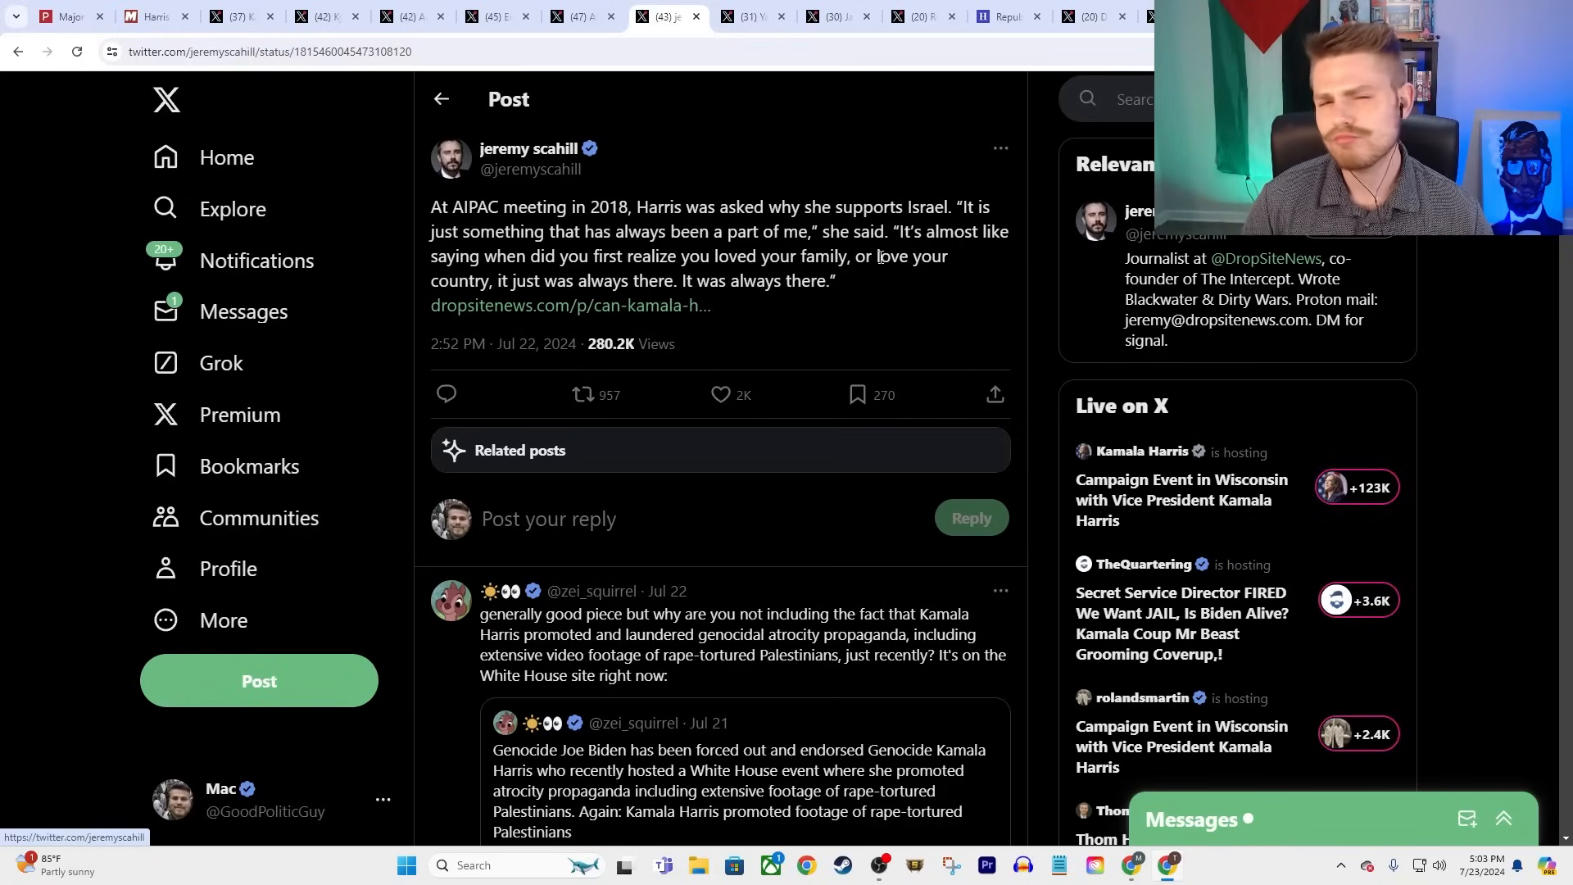
mouse_move(813, 303)
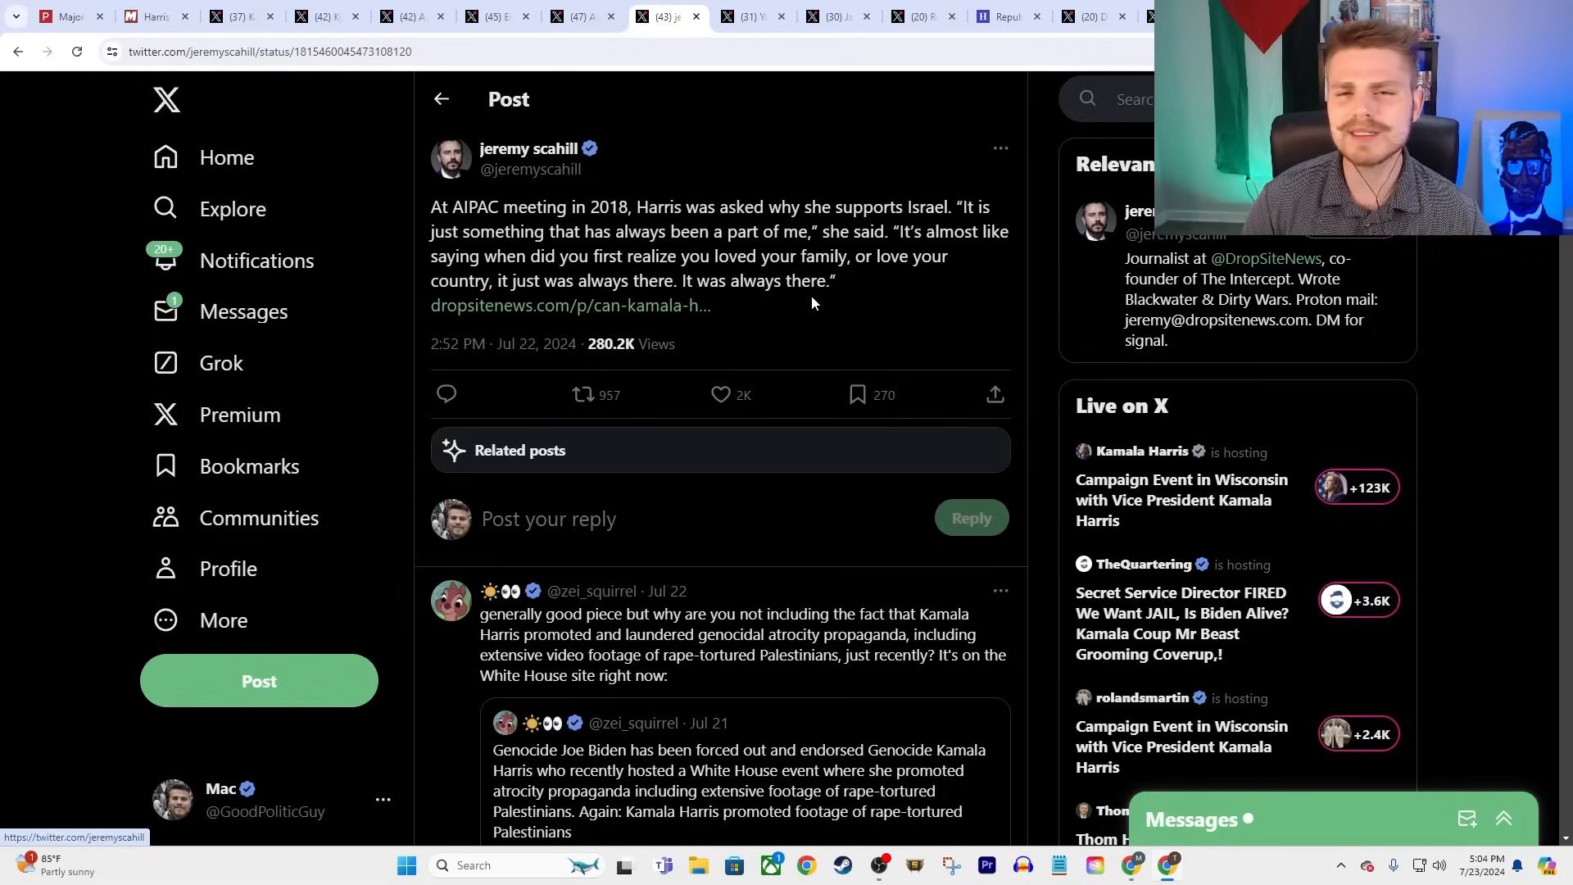
mouse_move(814, 322)
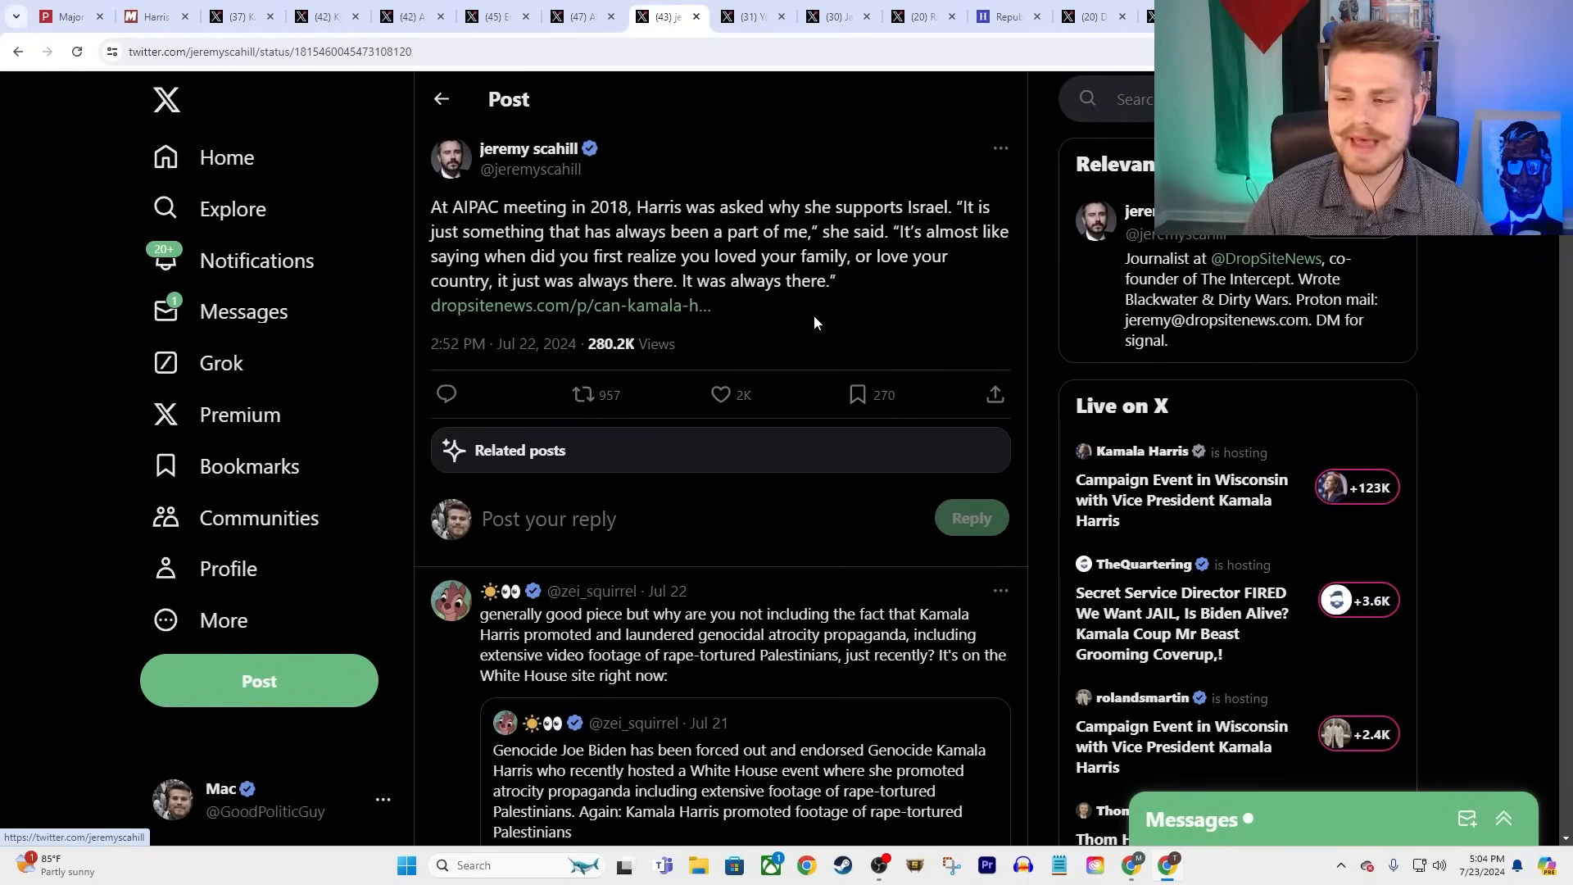
mouse_move(649, 139)
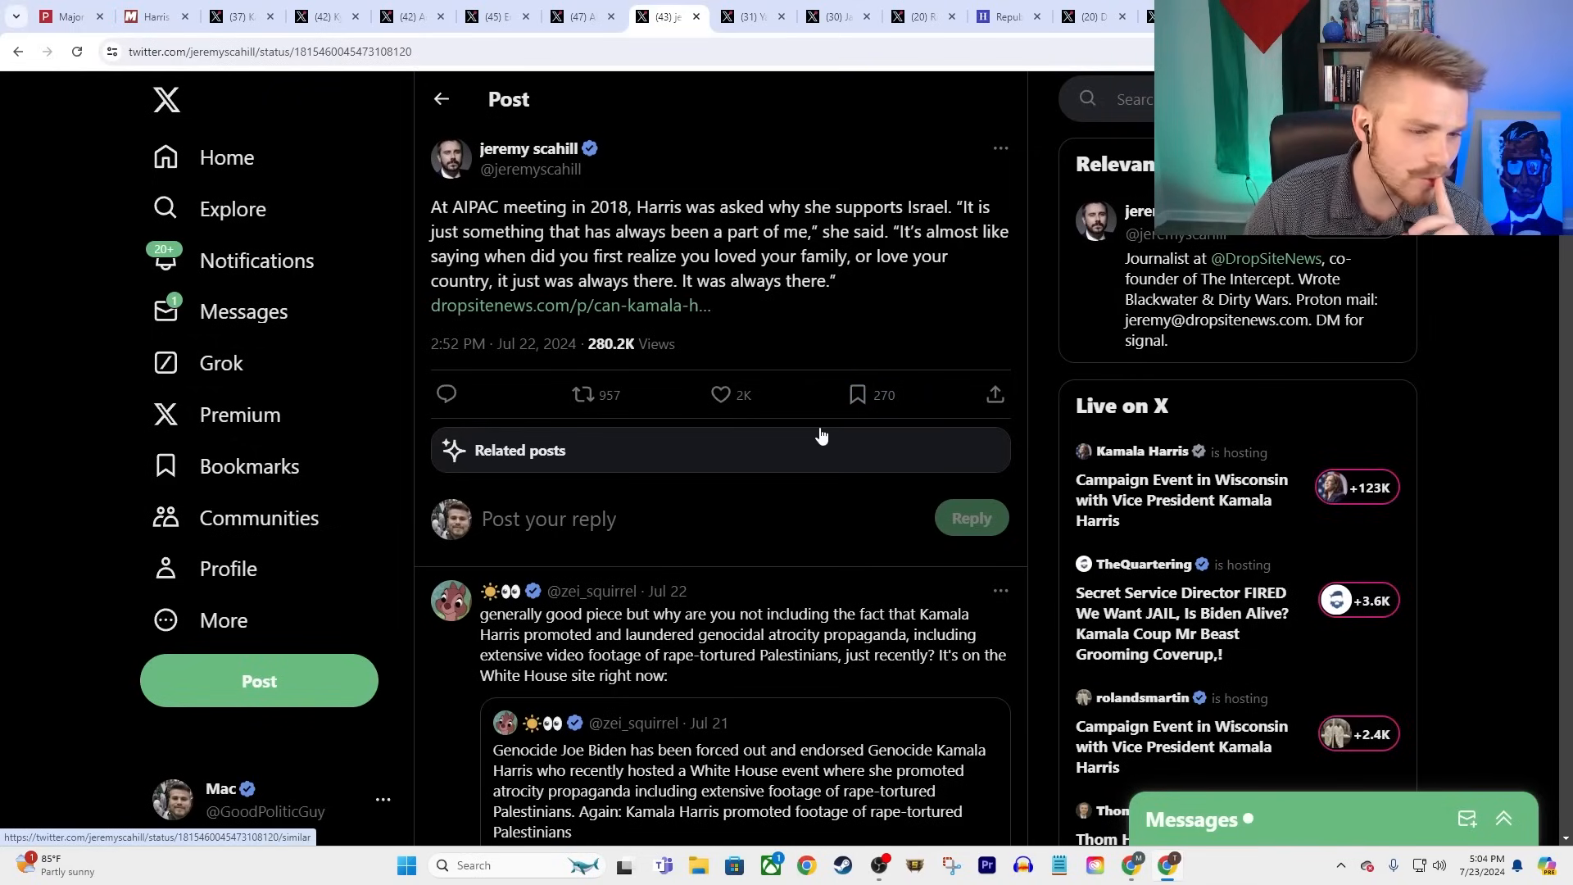
mouse_move(844, 396)
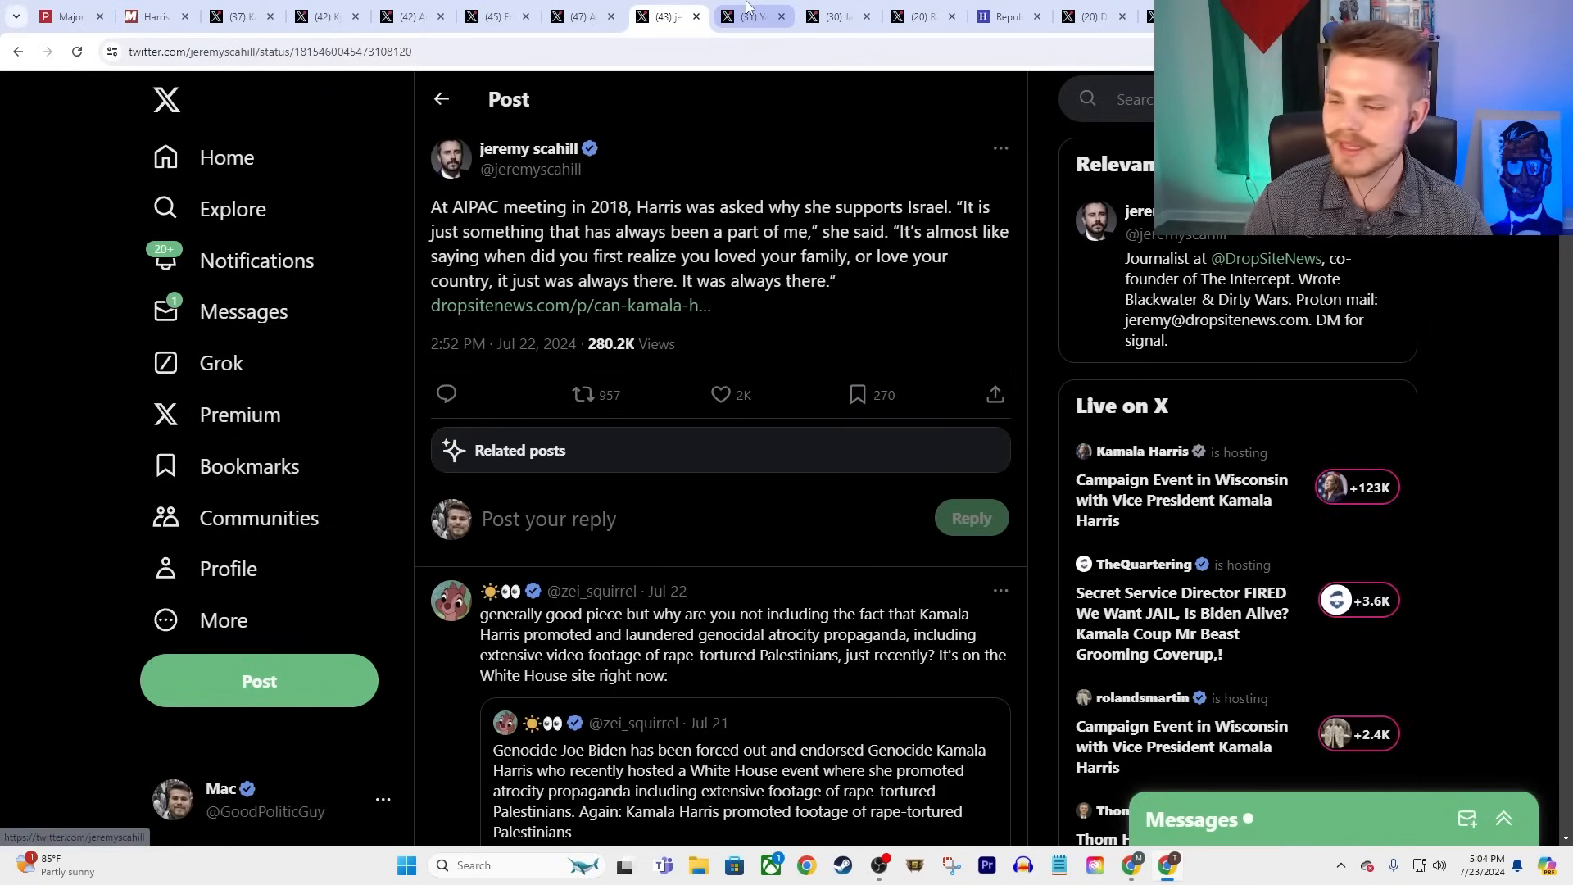
mouse_move(747, 16)
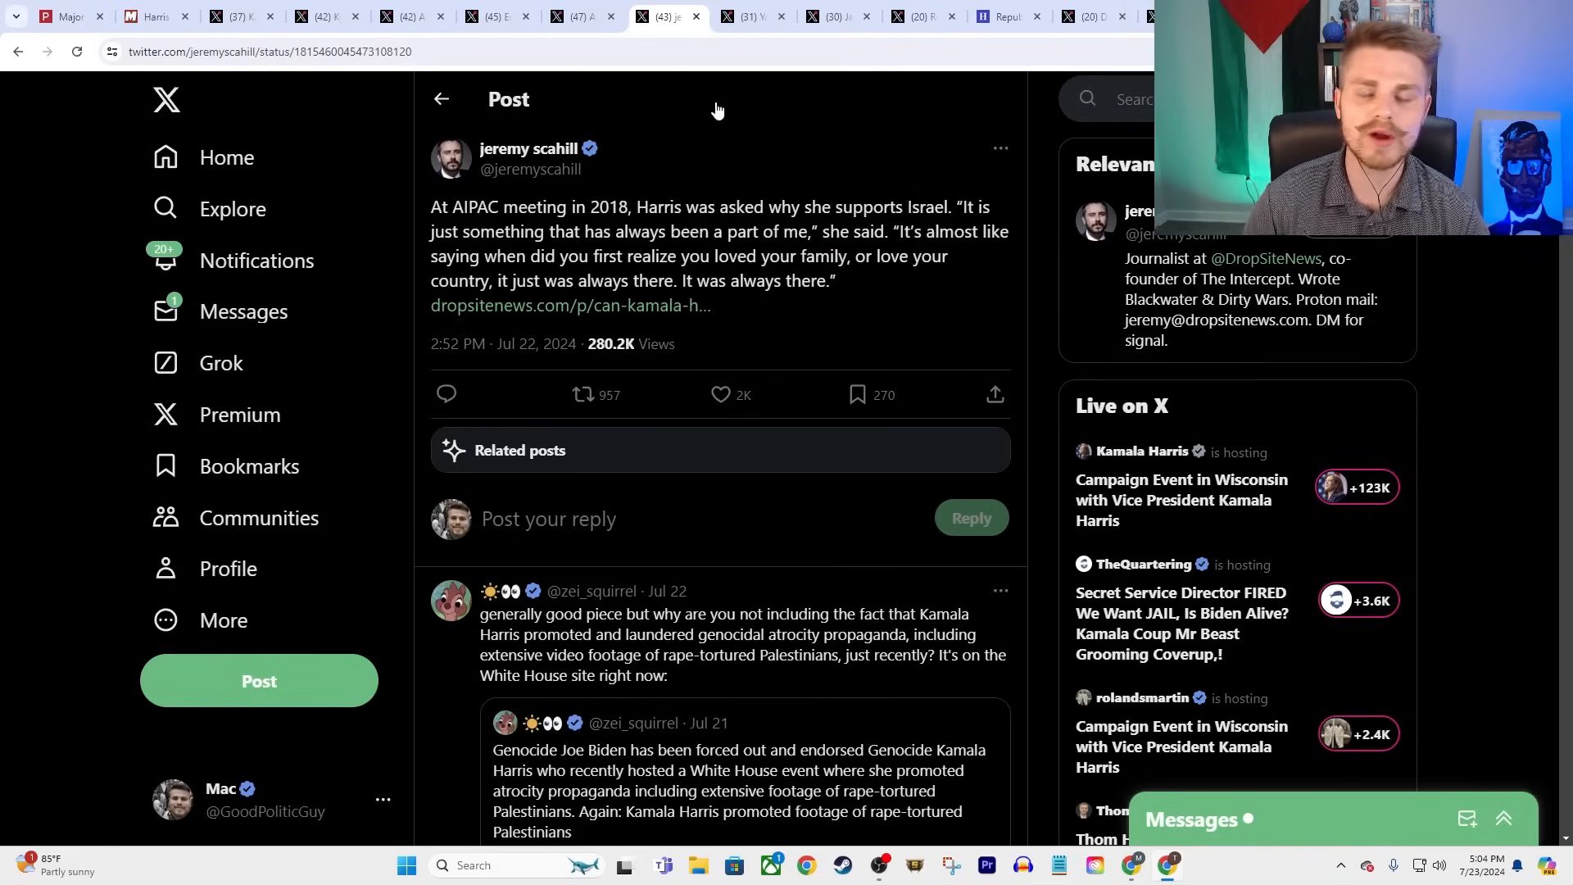
mouse_move(724, 139)
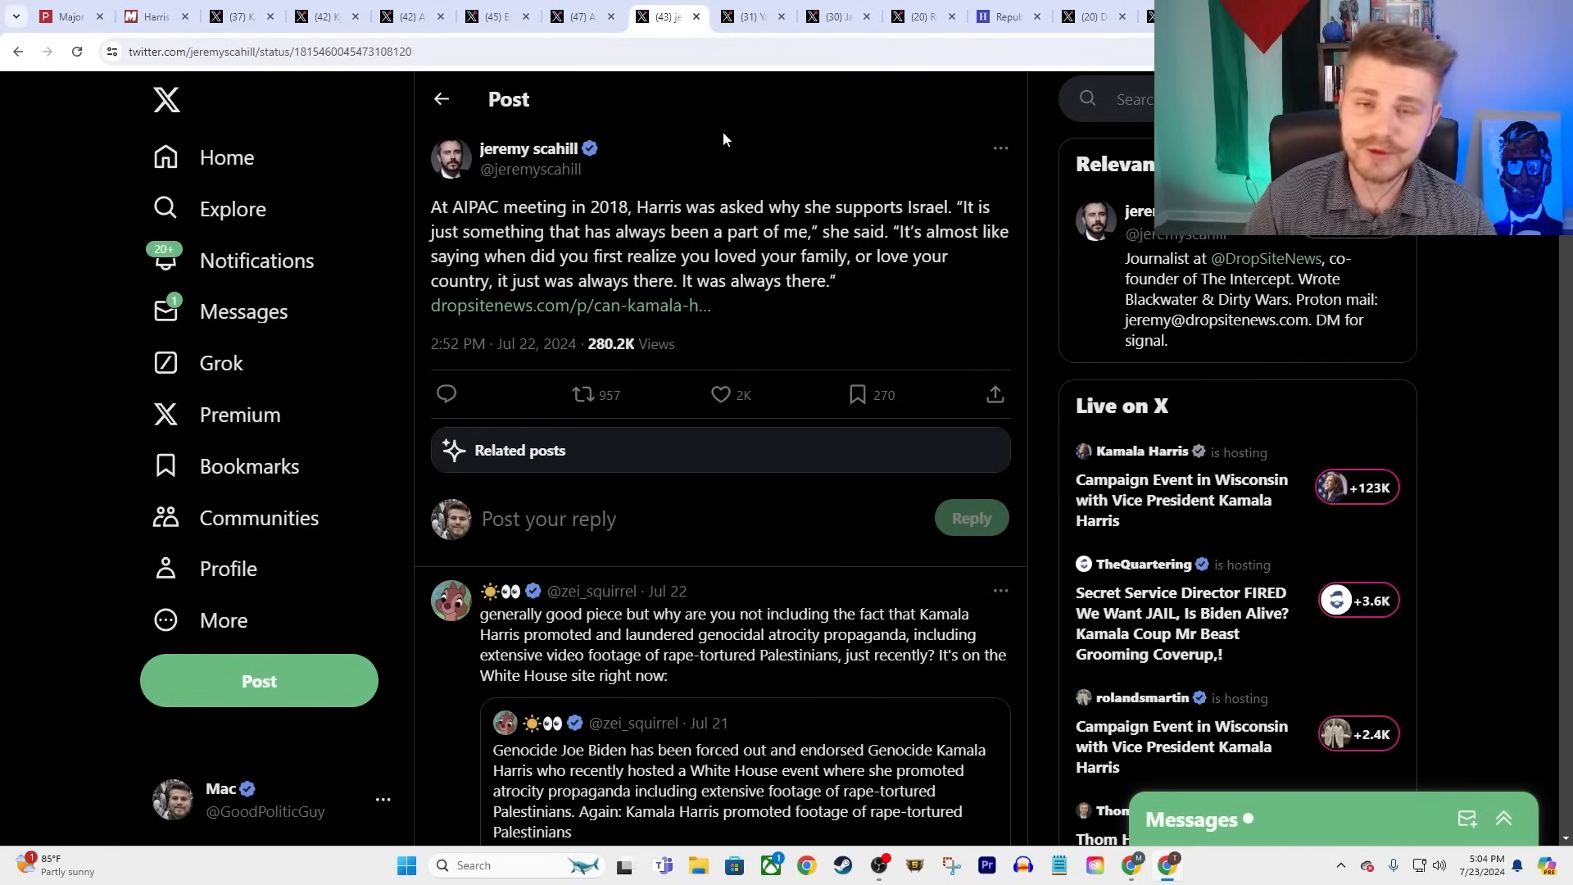
mouse_move(690, 391)
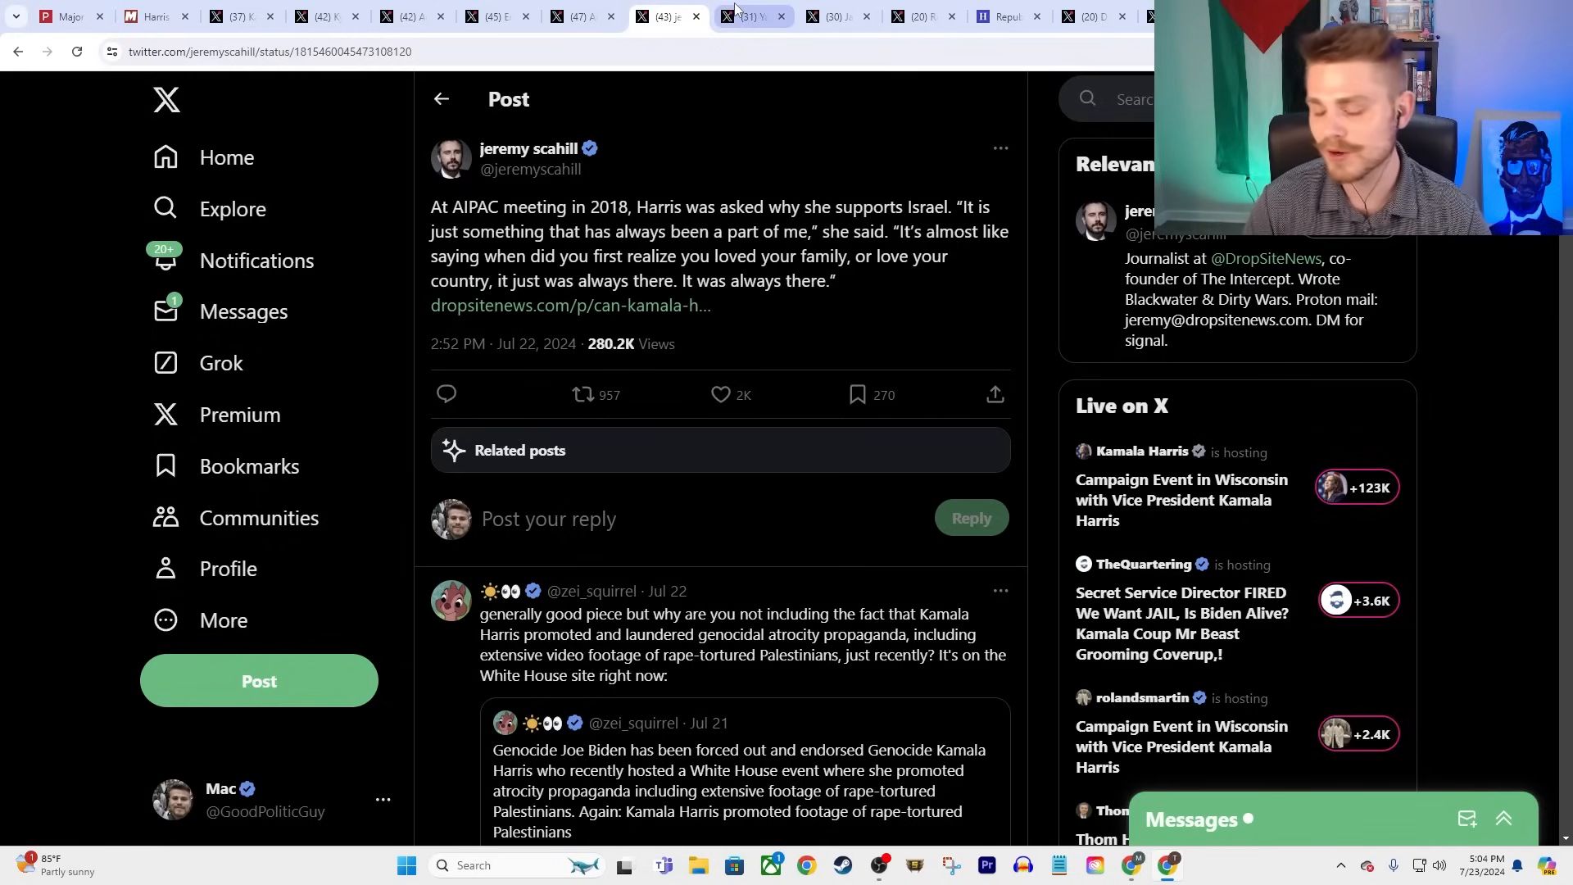
mouse_move(745, 16)
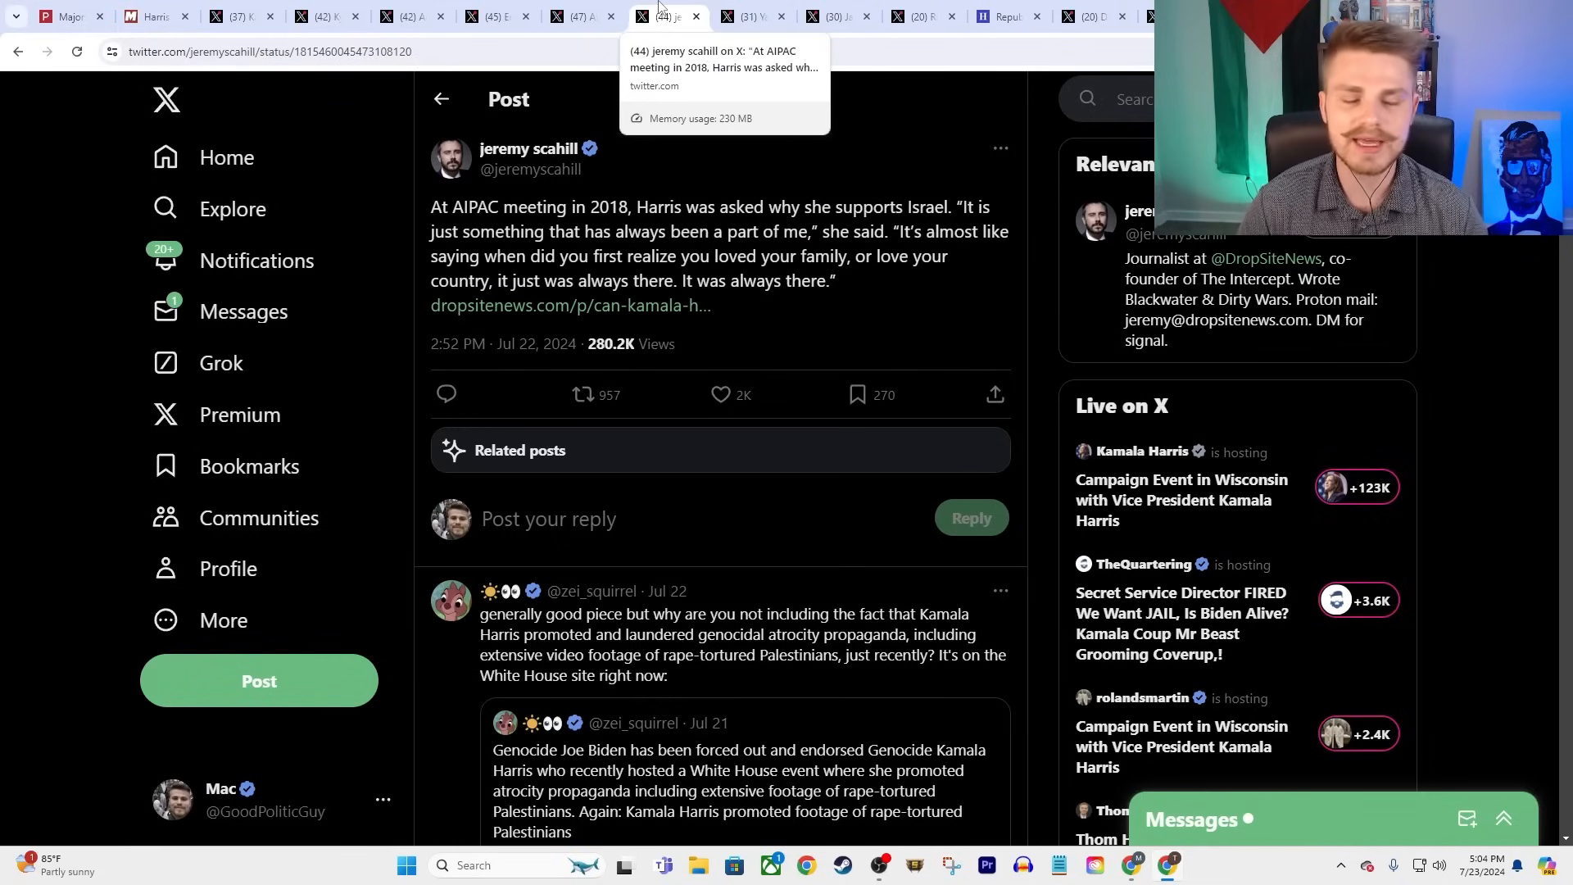
mouse_move(751, 16)
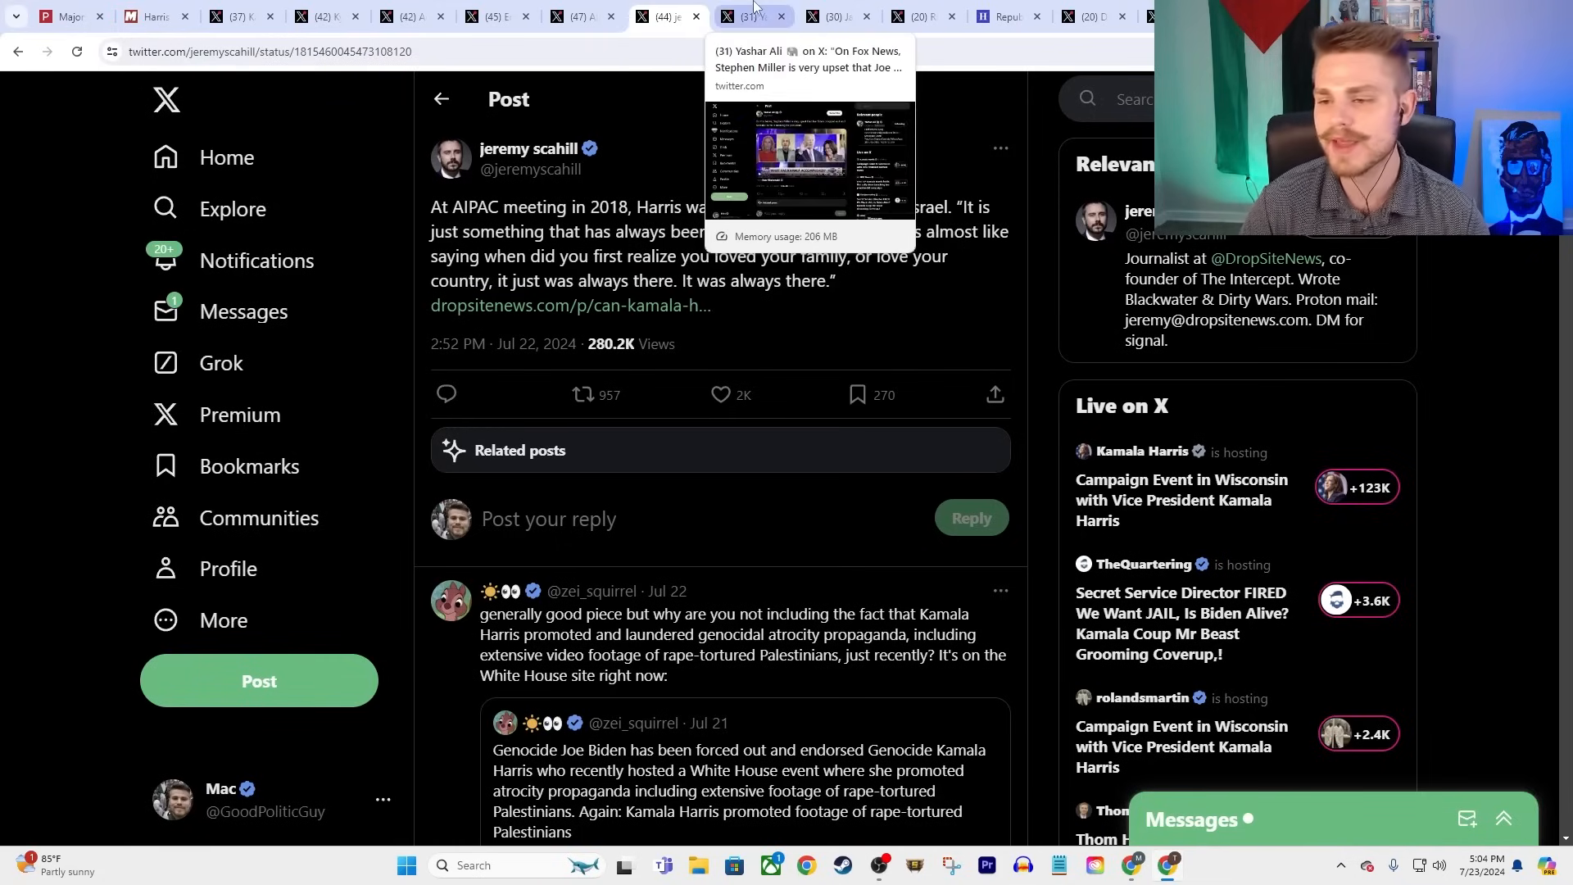
- Switch to Yashar Ali's post with the Fox News clip of Stephen Miller
left_click(748, 17)
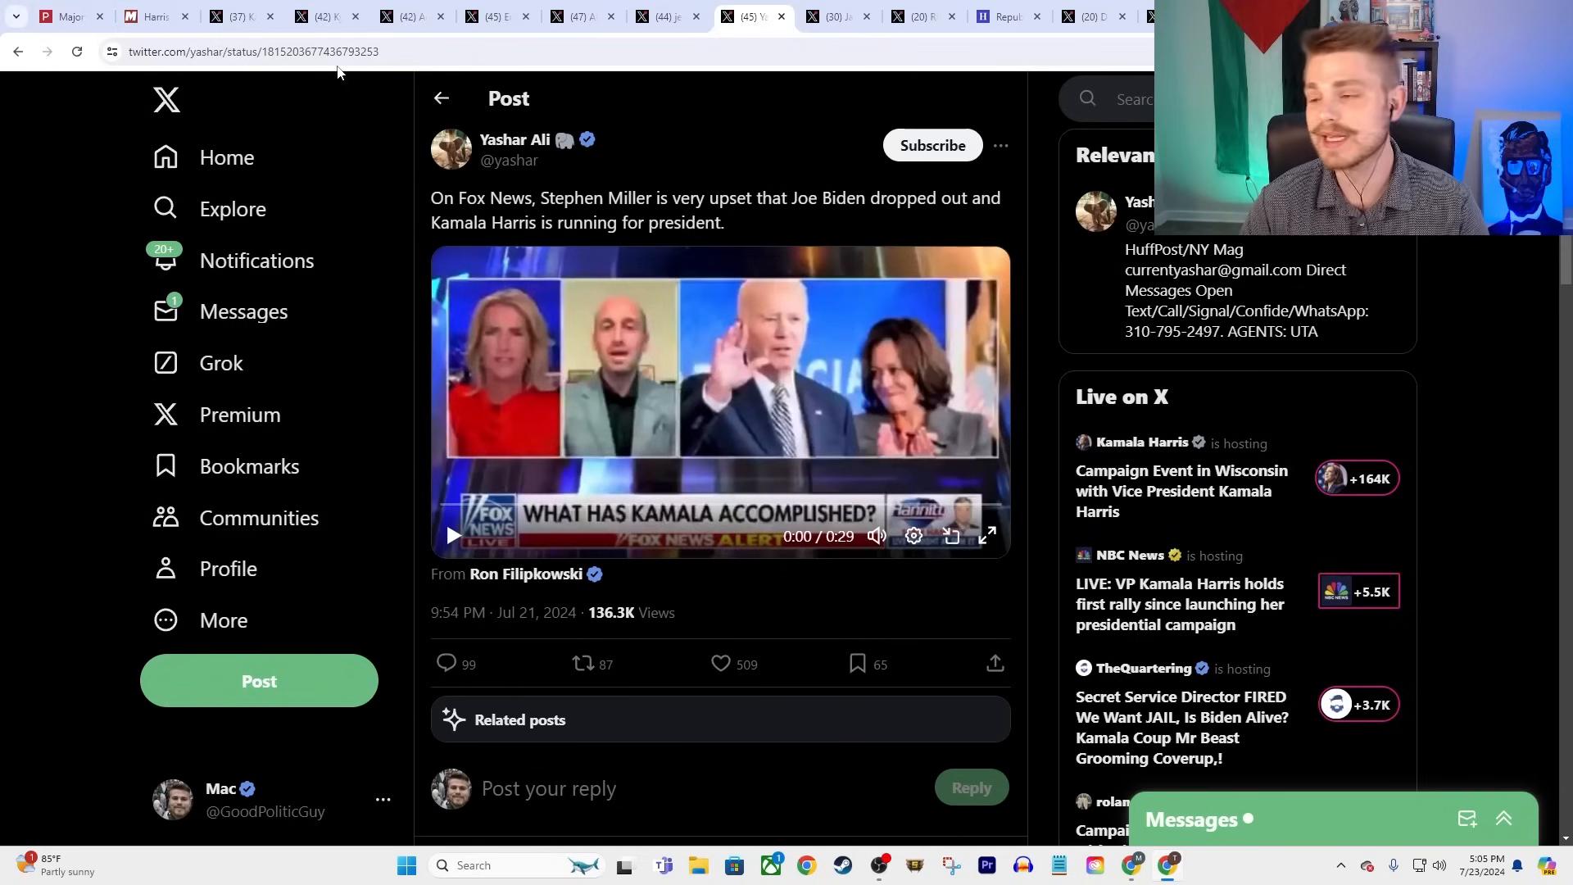
mouse_move(861, 294)
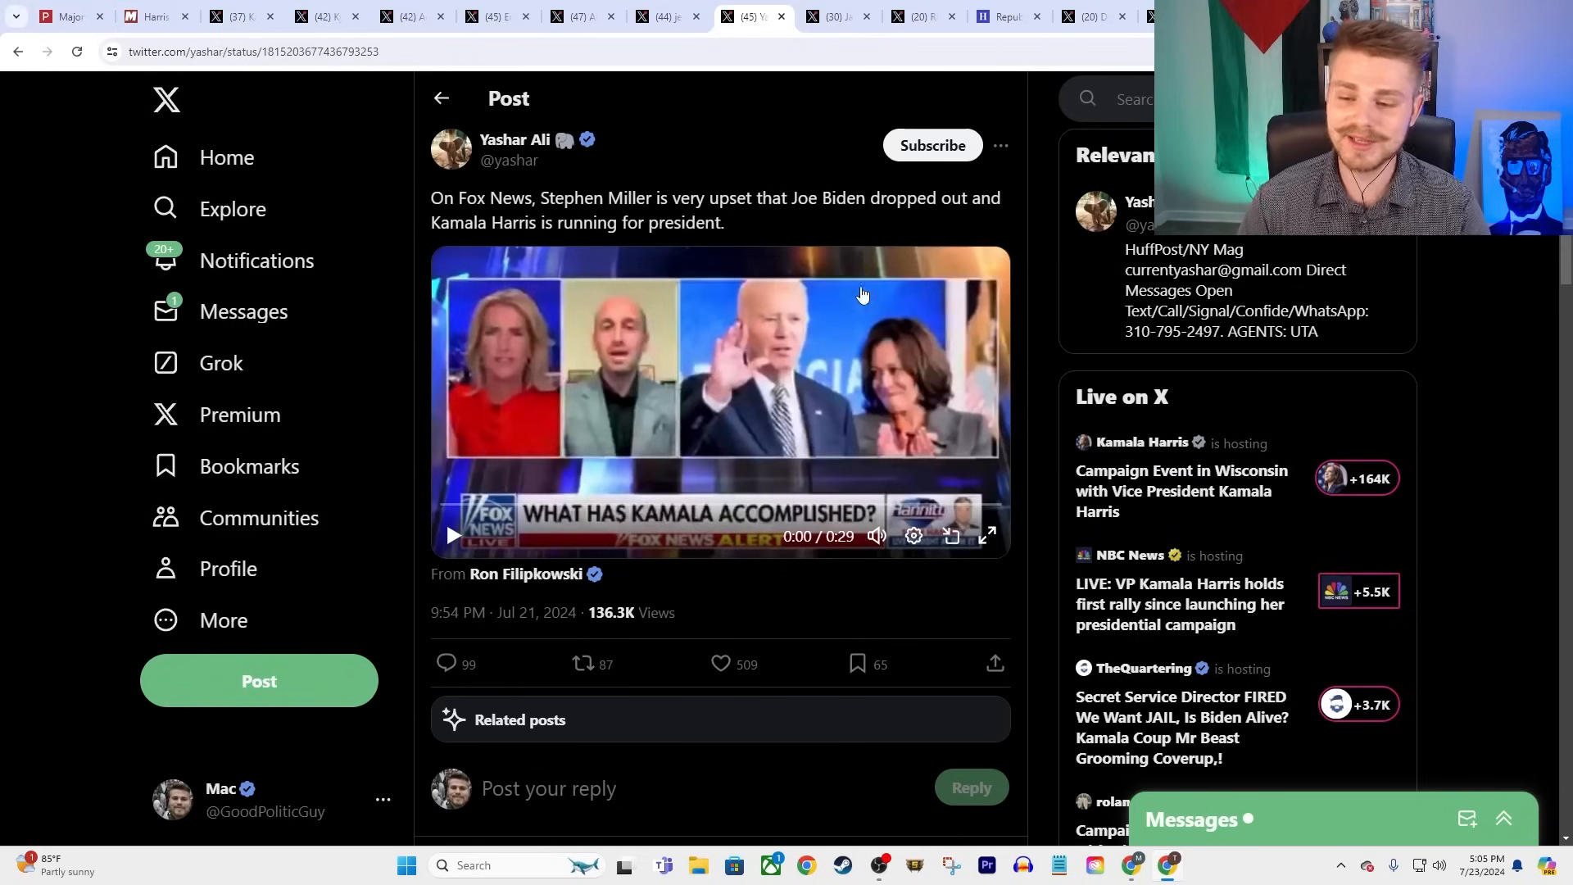
mouse_move(724, 30)
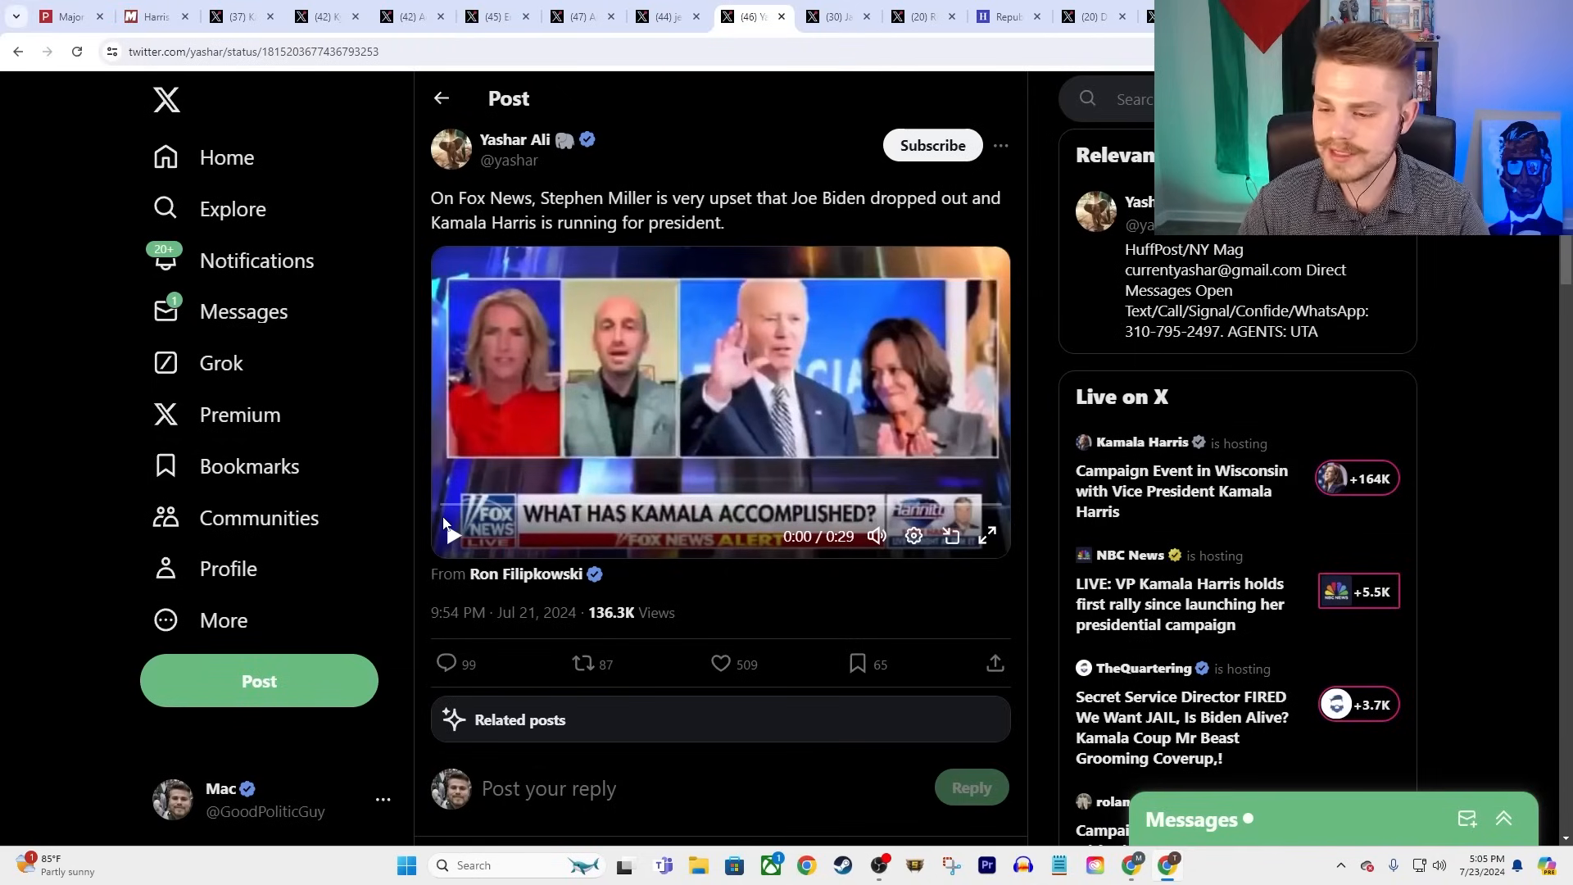
mouse_move(429, 529)
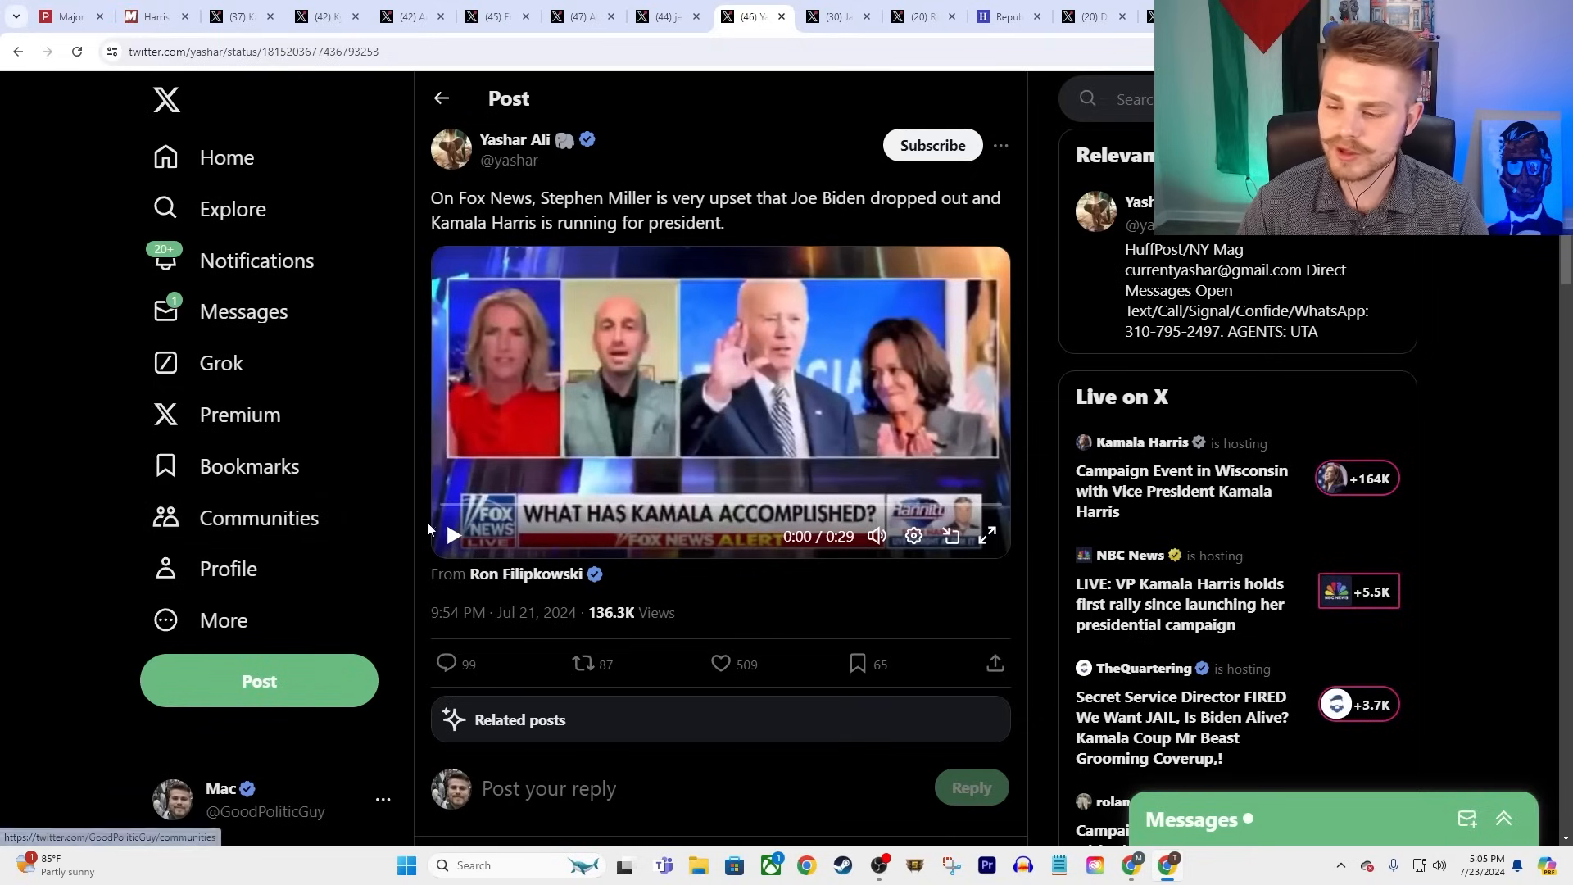
mouse_move(364, 552)
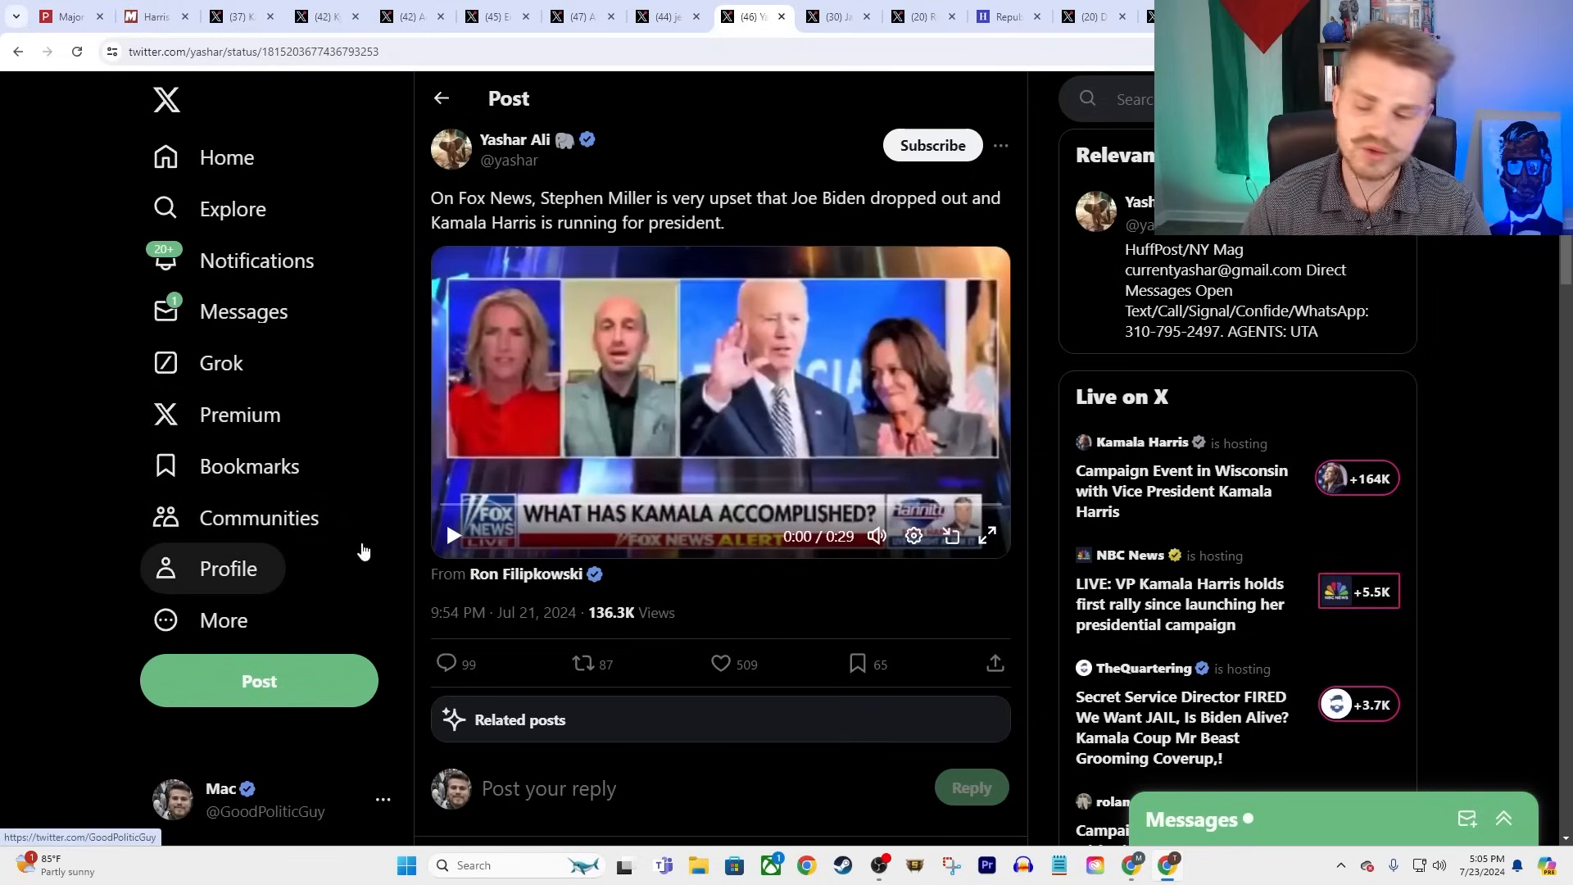
mouse_move(603, 191)
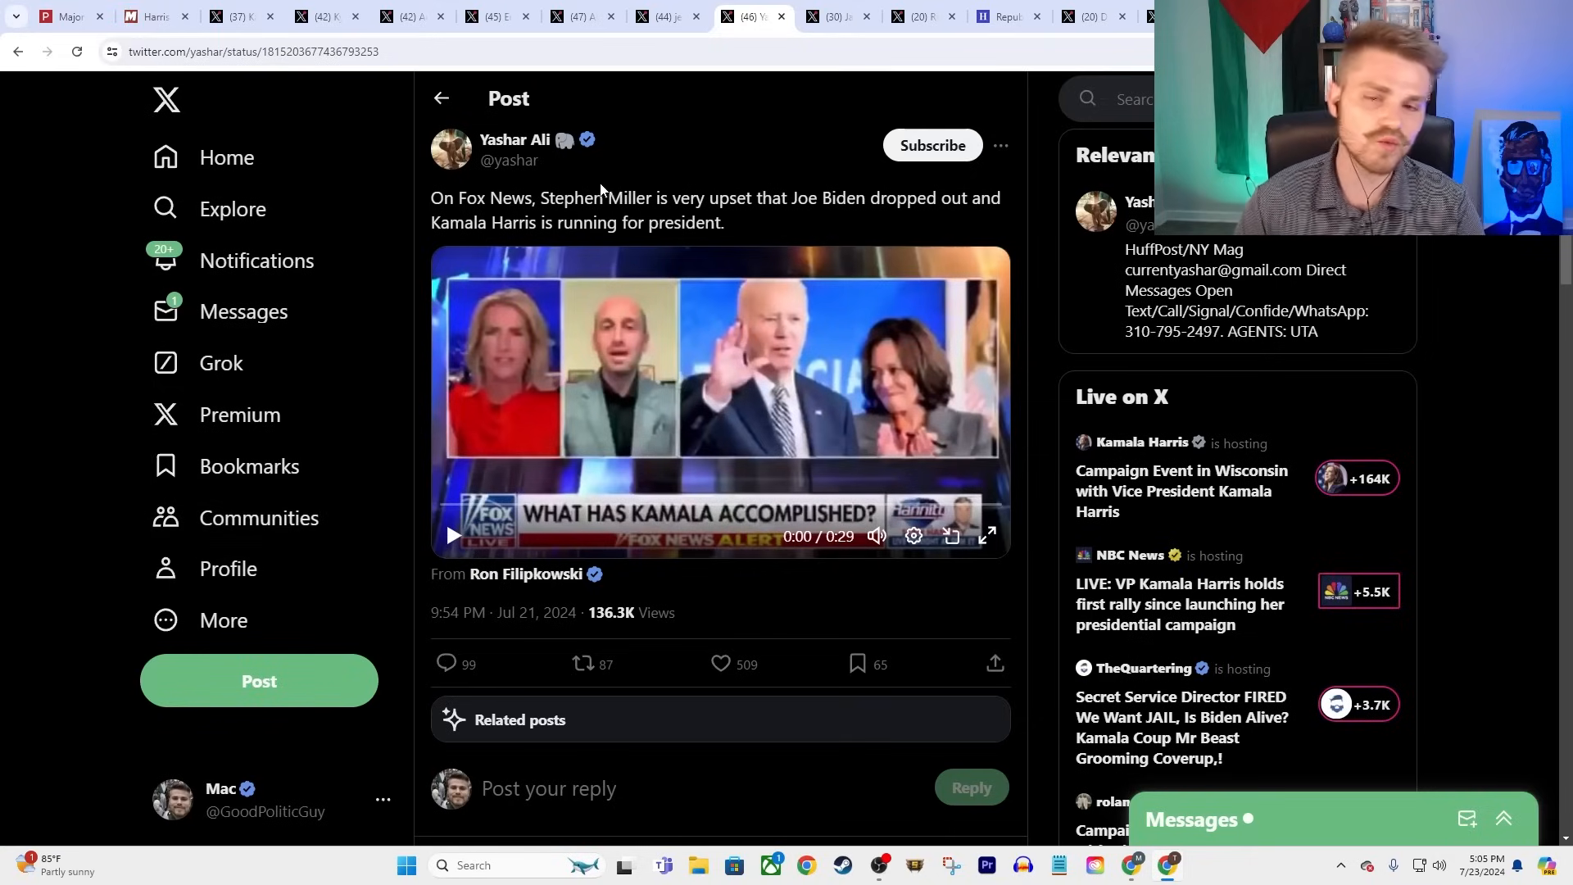
mouse_move(948, 308)
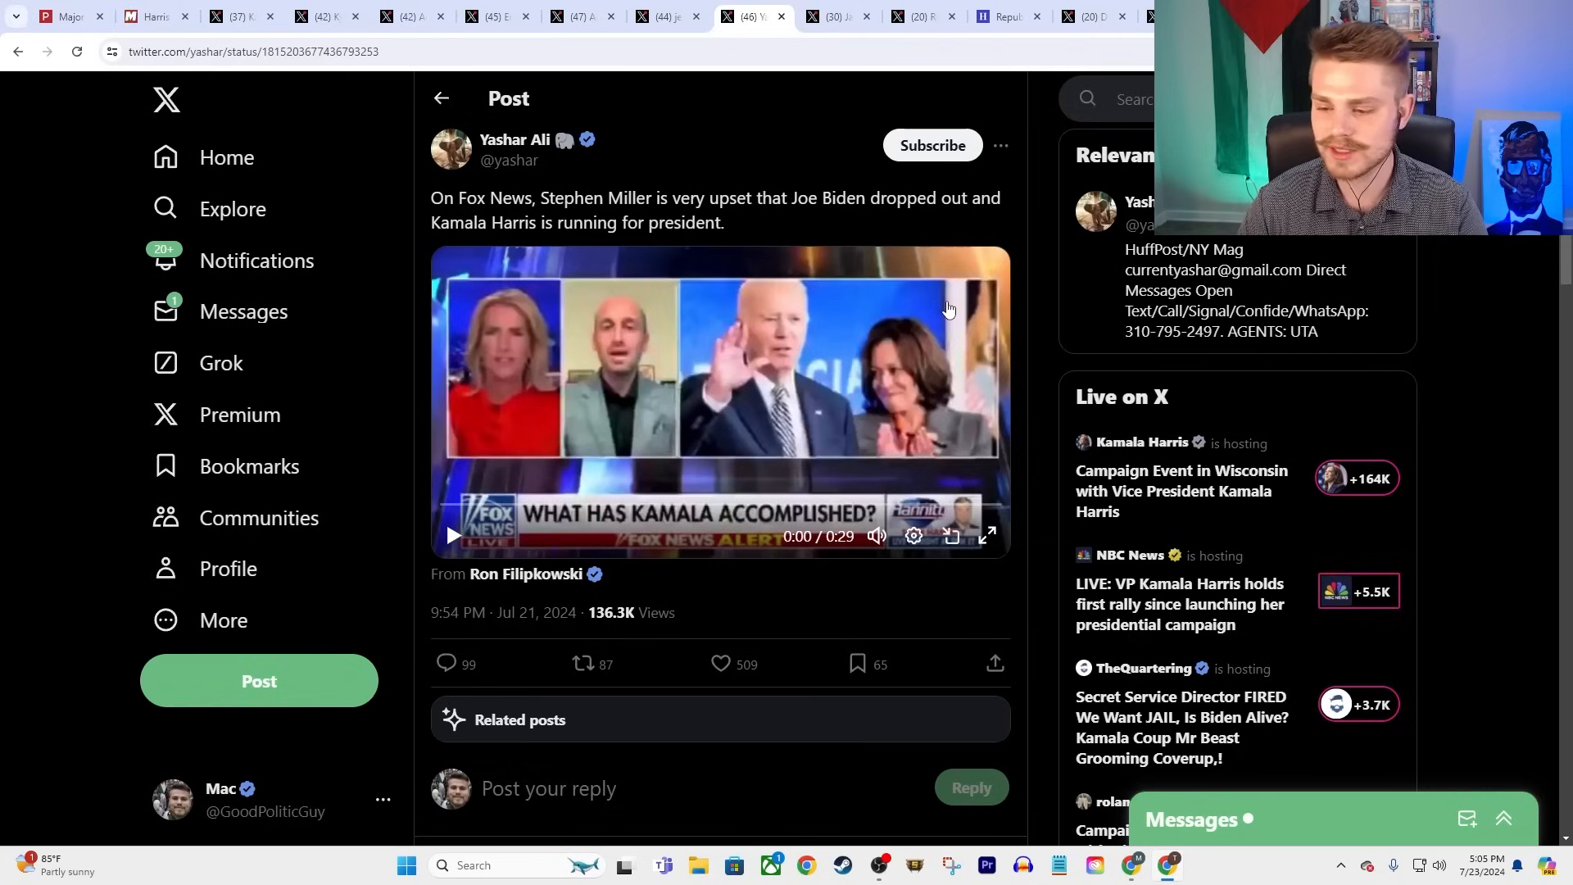
mouse_move(948, 271)
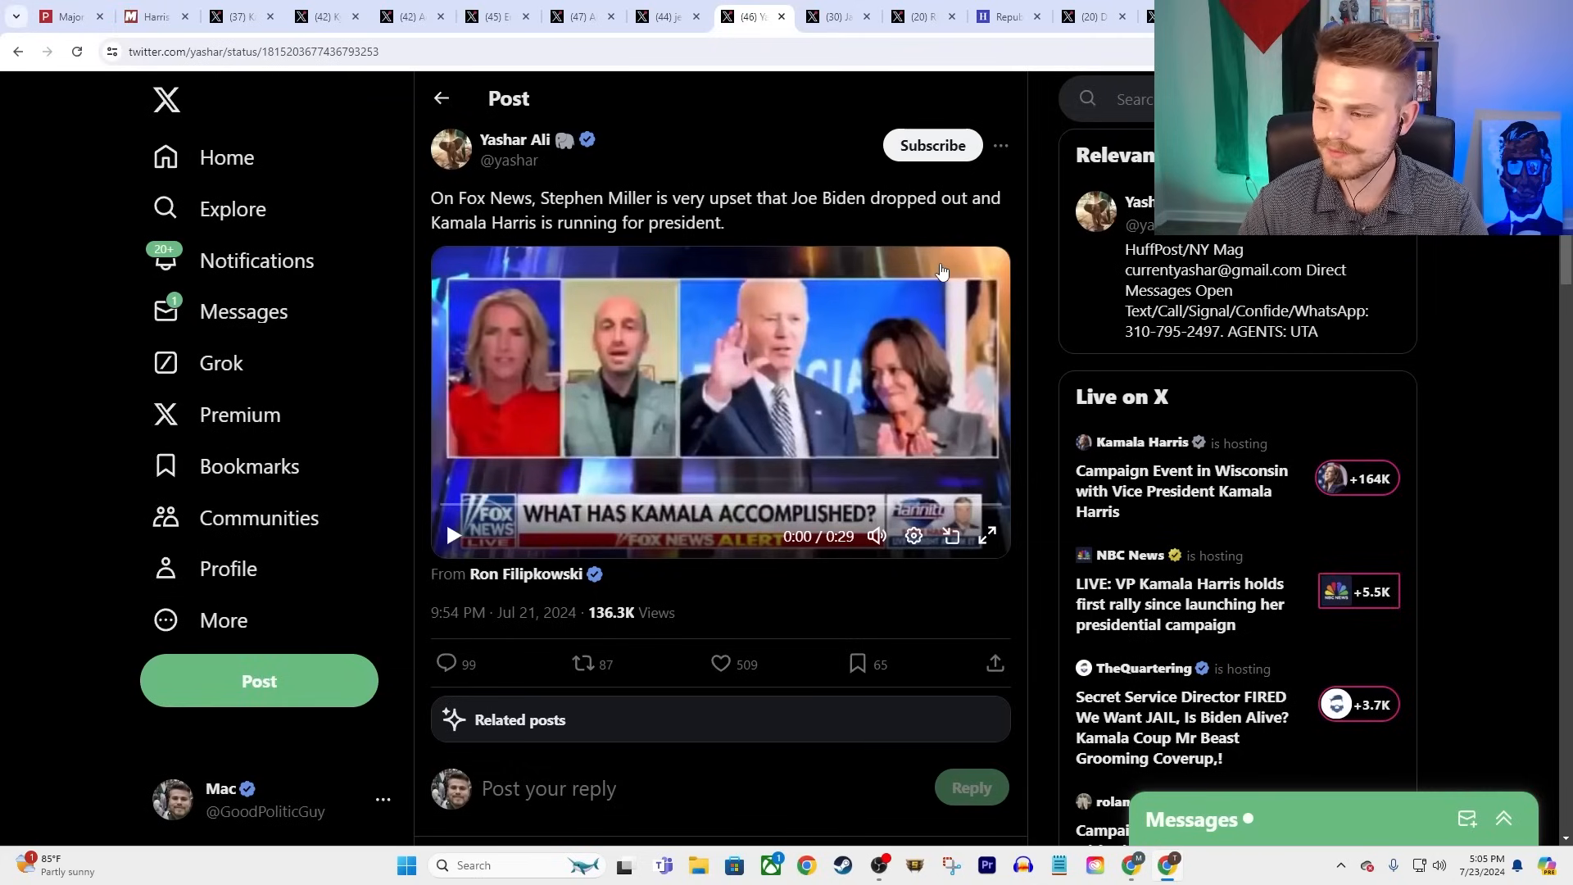
- Play the 29-second Fox News clip in Yashar Ali's post
left_click(452, 535)
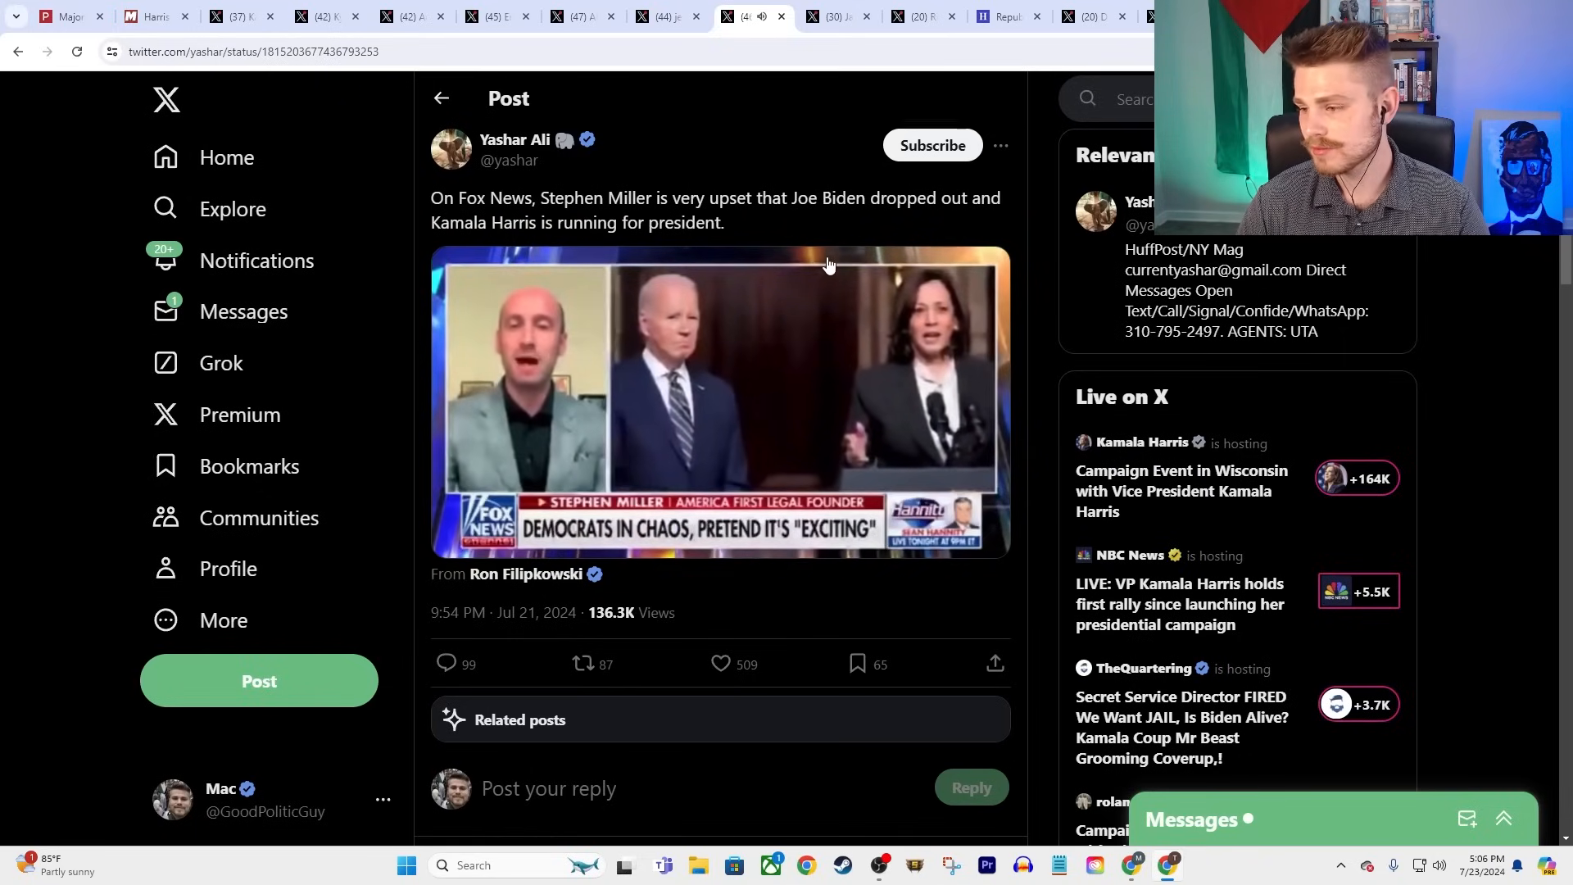
left_click(720, 401)
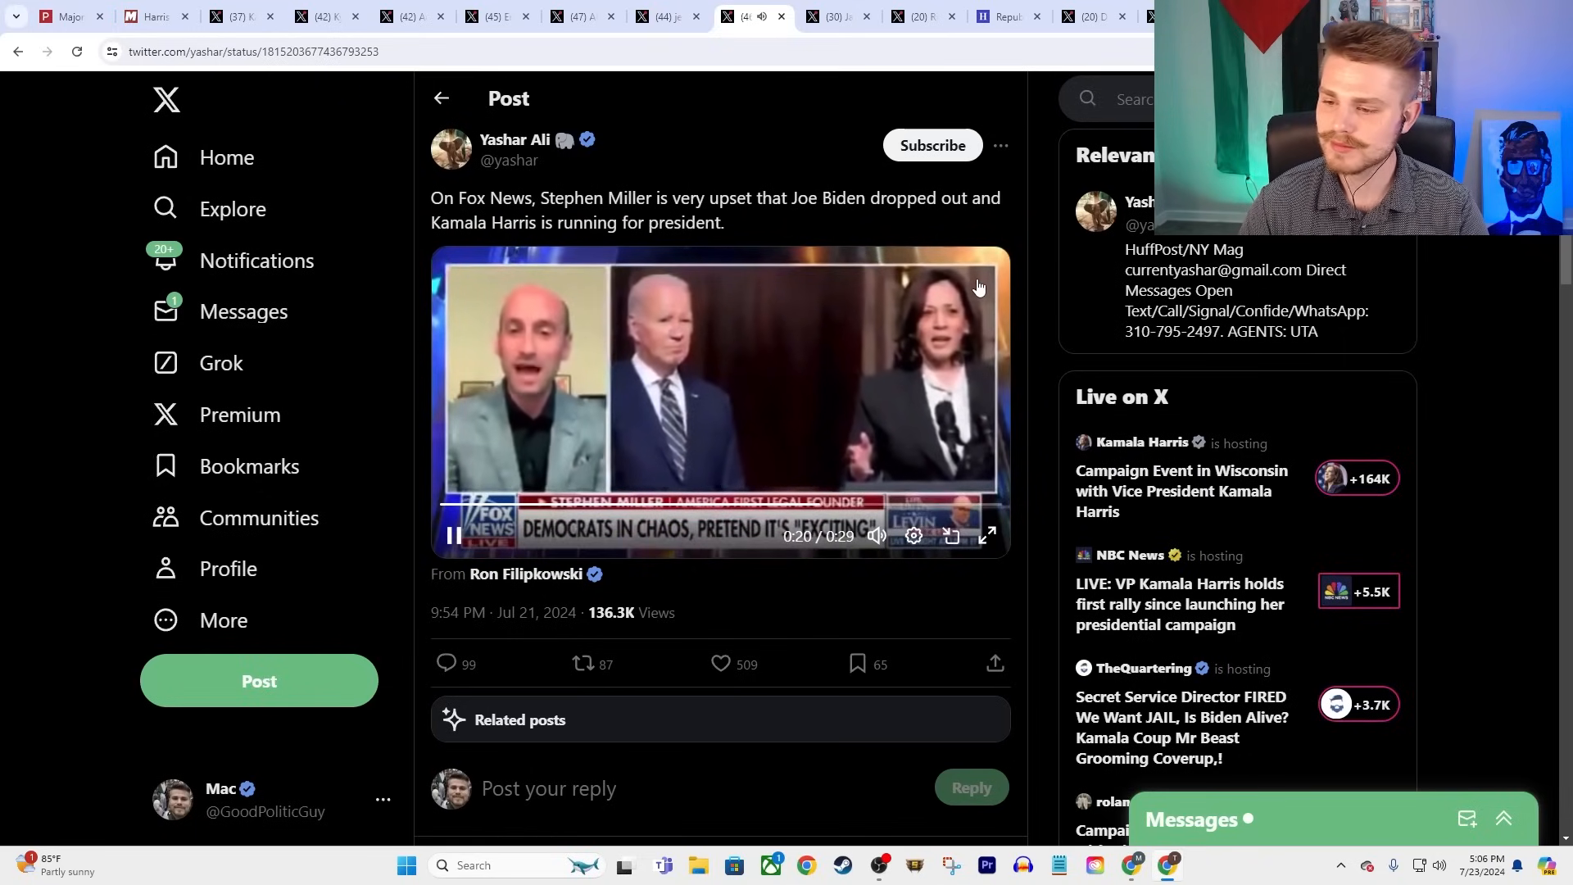
mouse_move(982, 290)
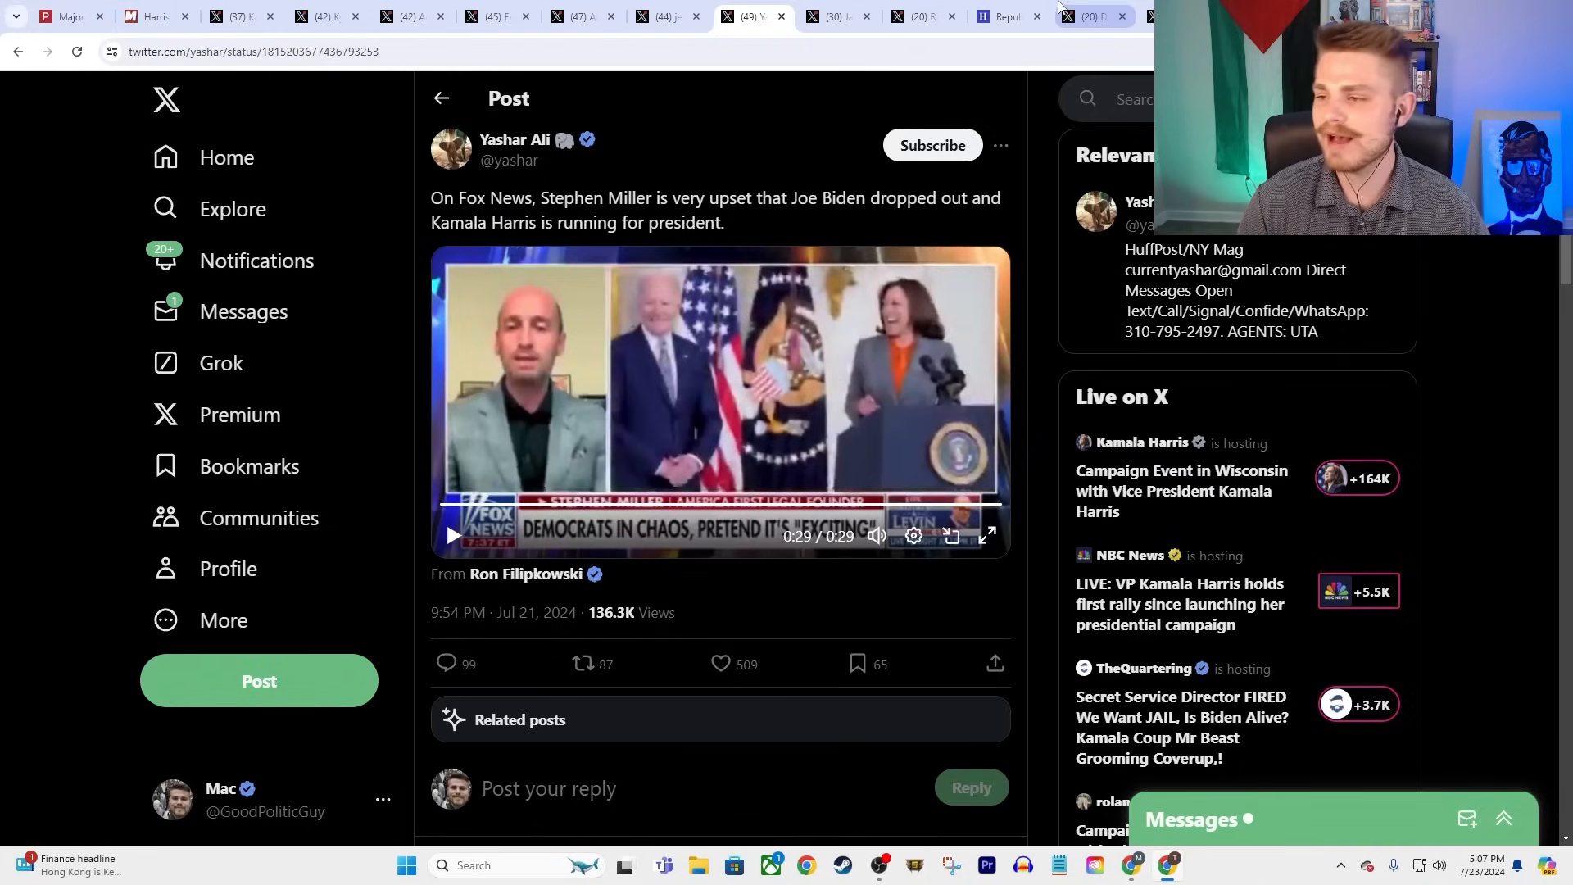
- Switch to Jake M. Grumbach's post quoting End Wokeness about a 'real coup'
left_click(837, 16)
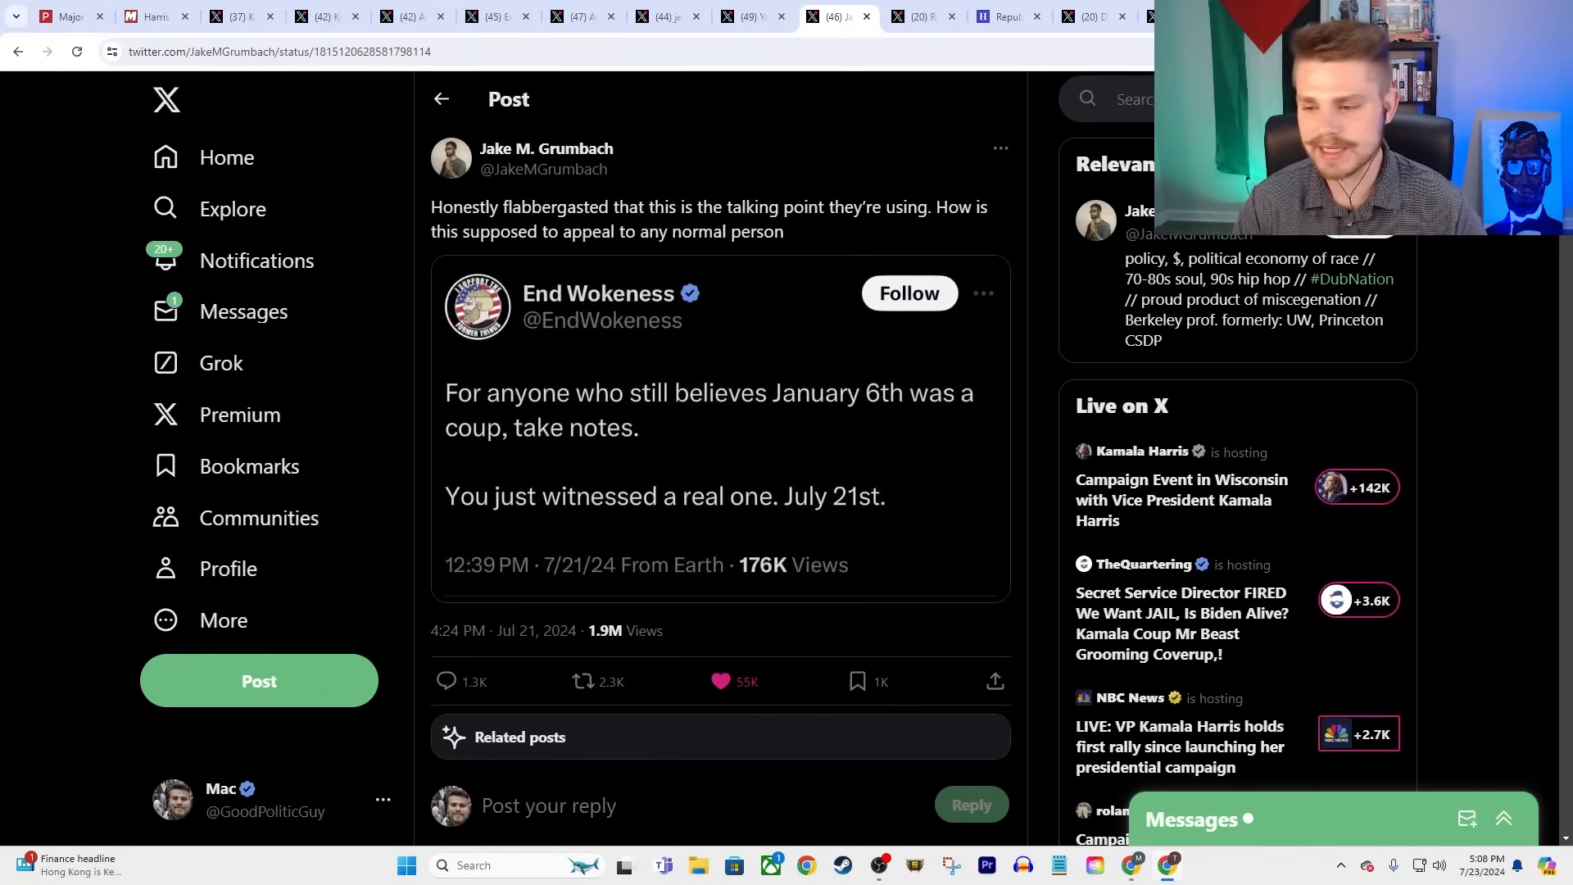
mouse_move(502, 376)
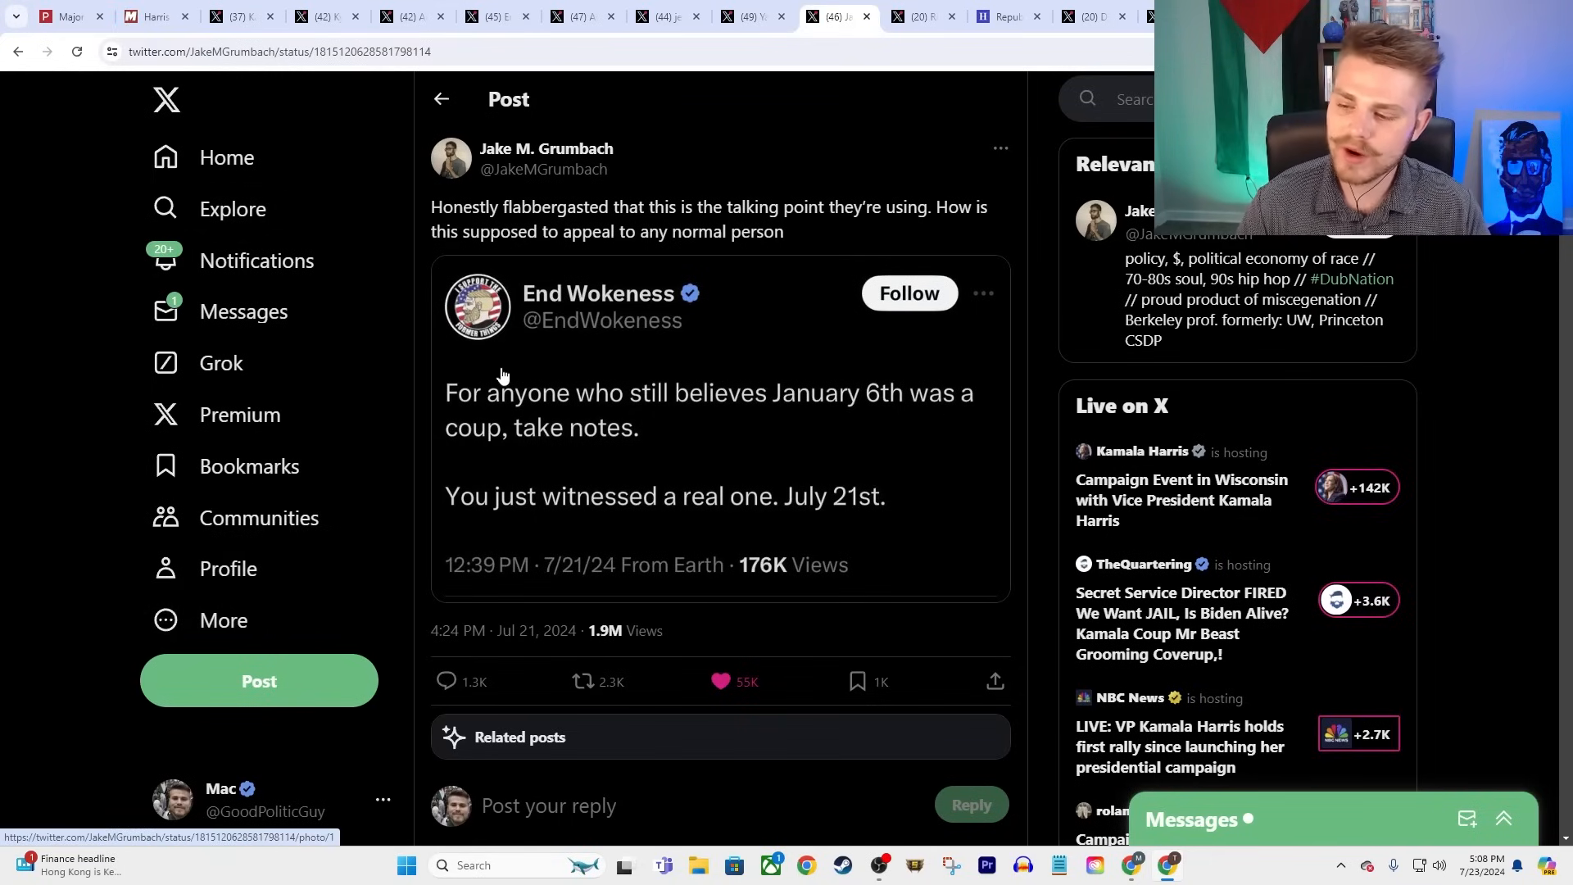
mouse_move(988, 386)
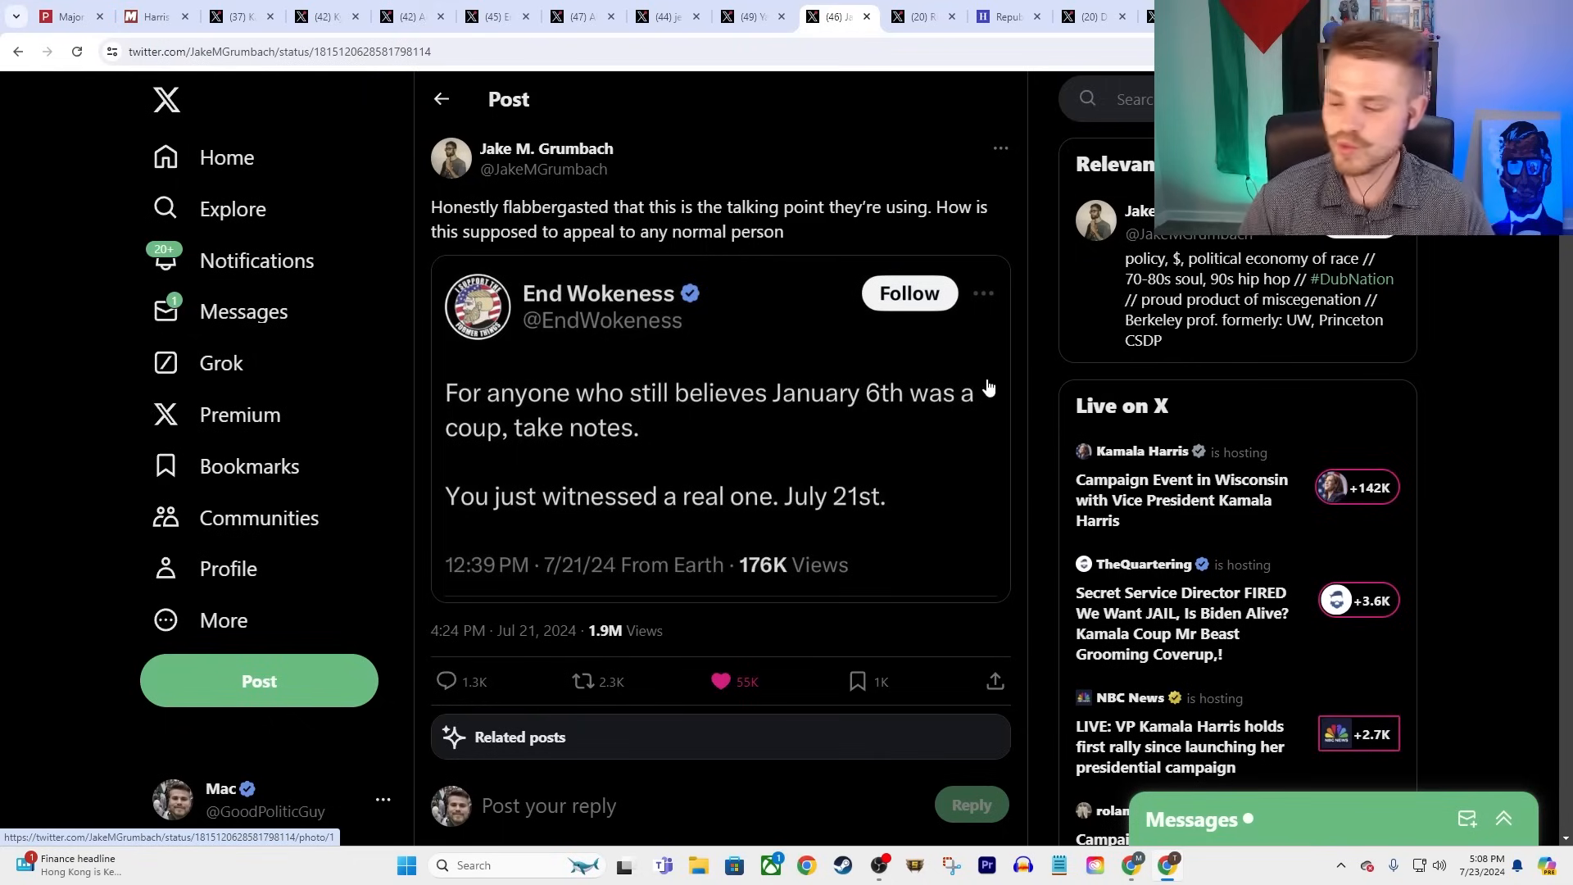
mouse_move(1056, 392)
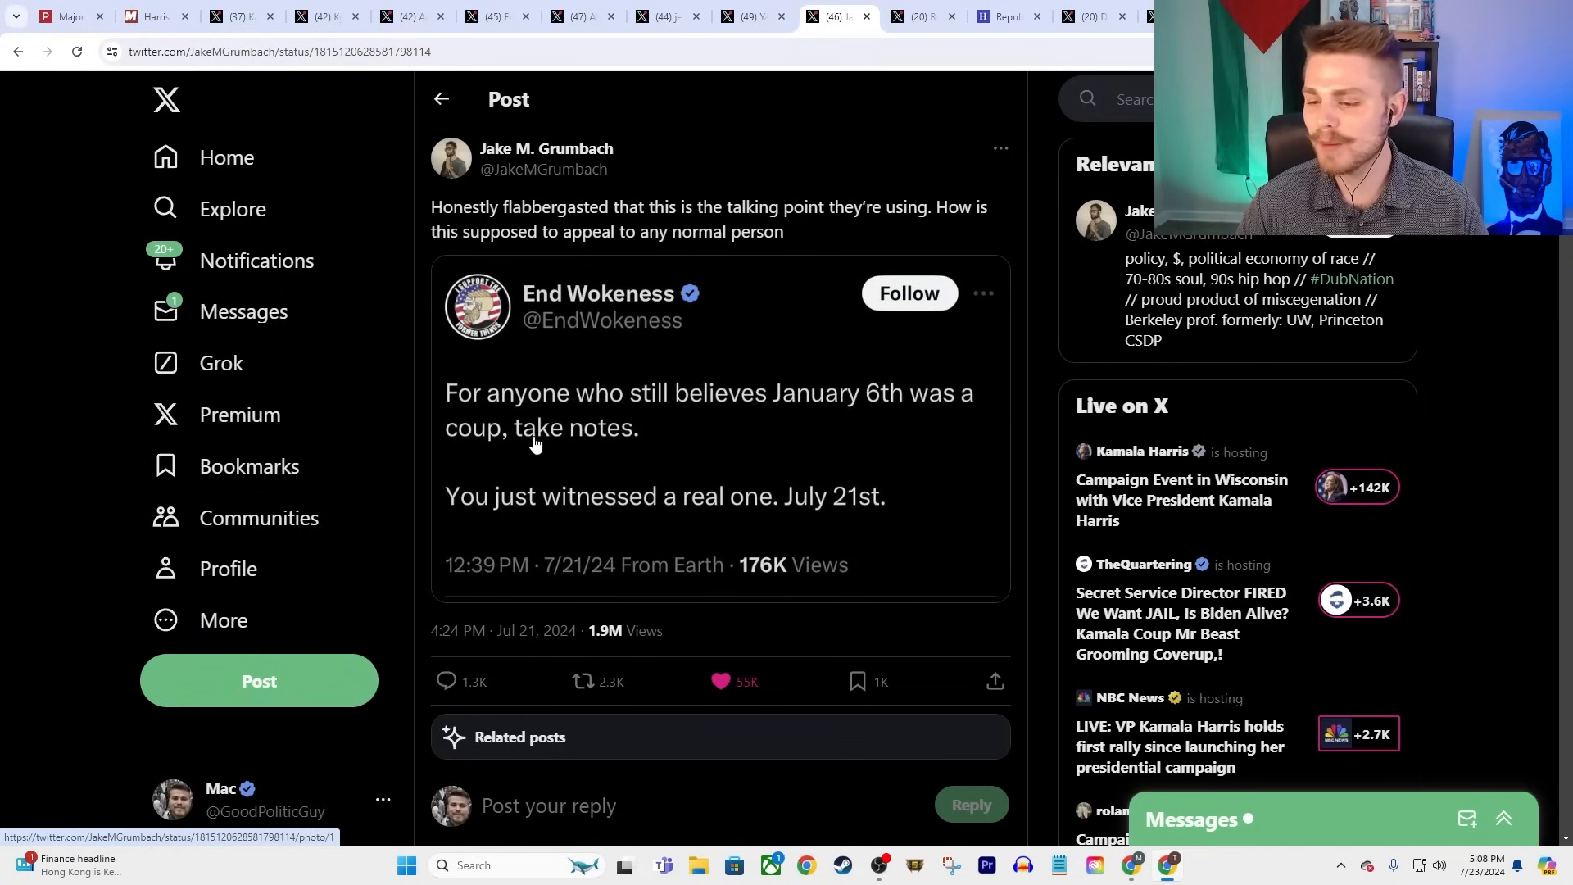
mouse_move(537, 499)
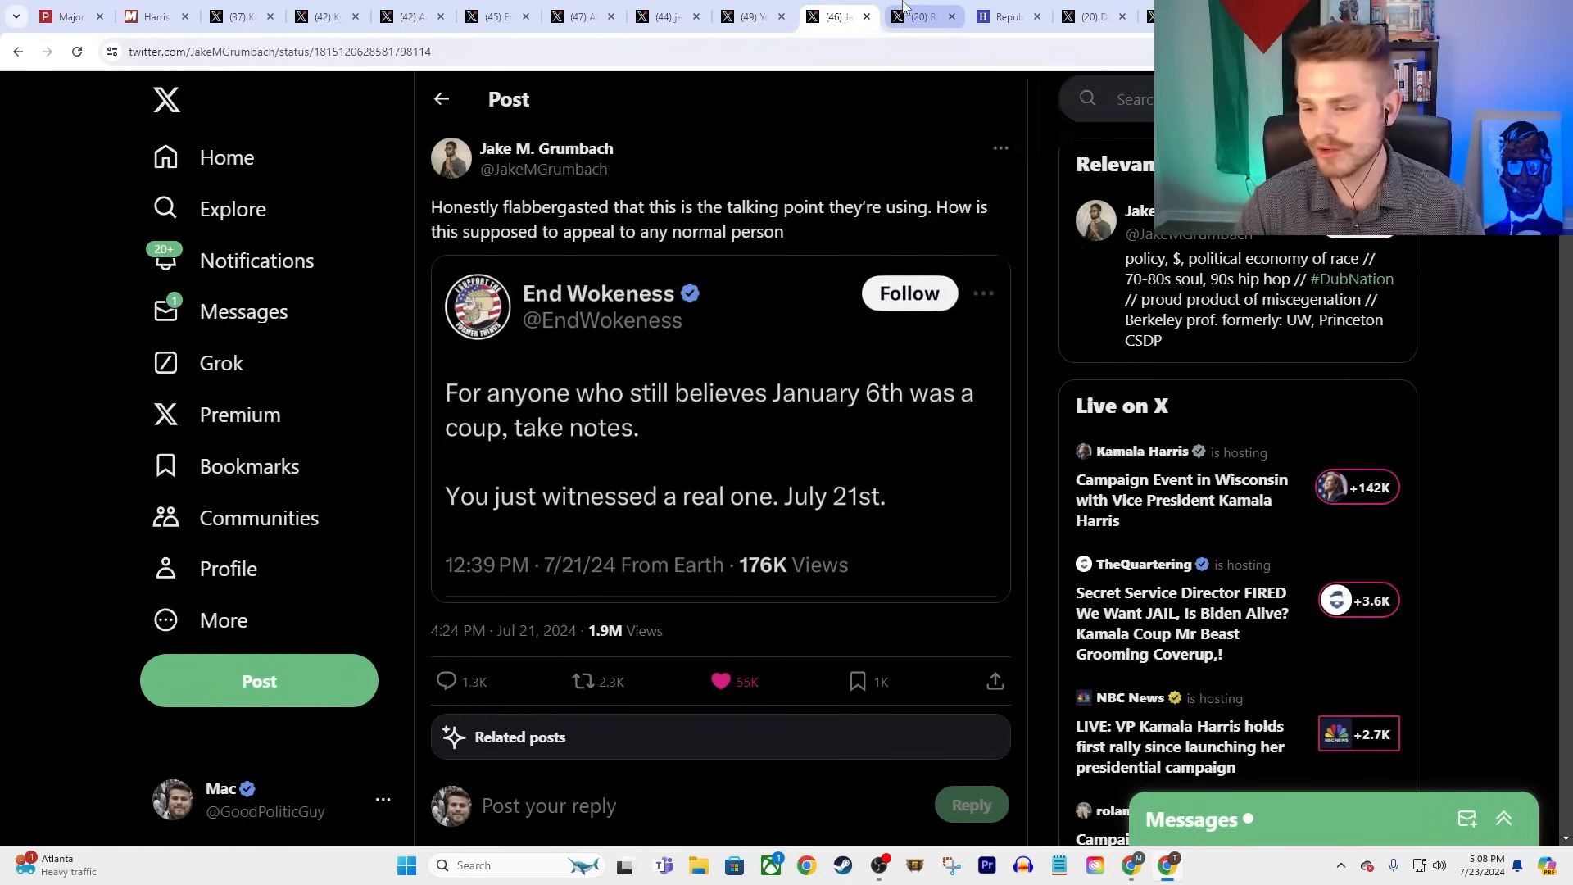
left_click(913, 17)
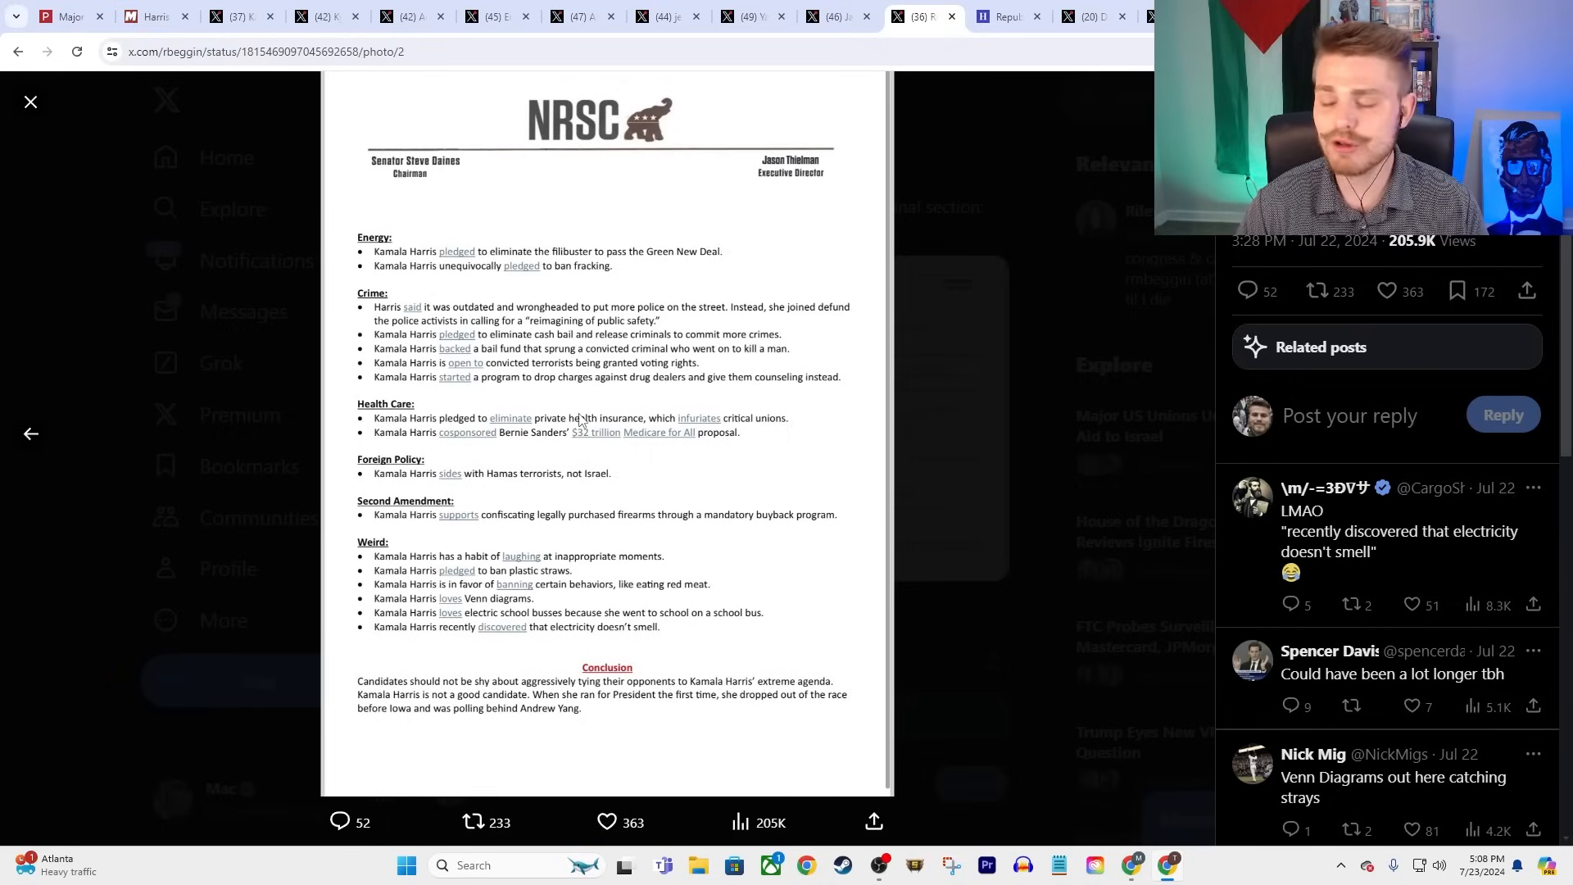
mouse_move(718, 297)
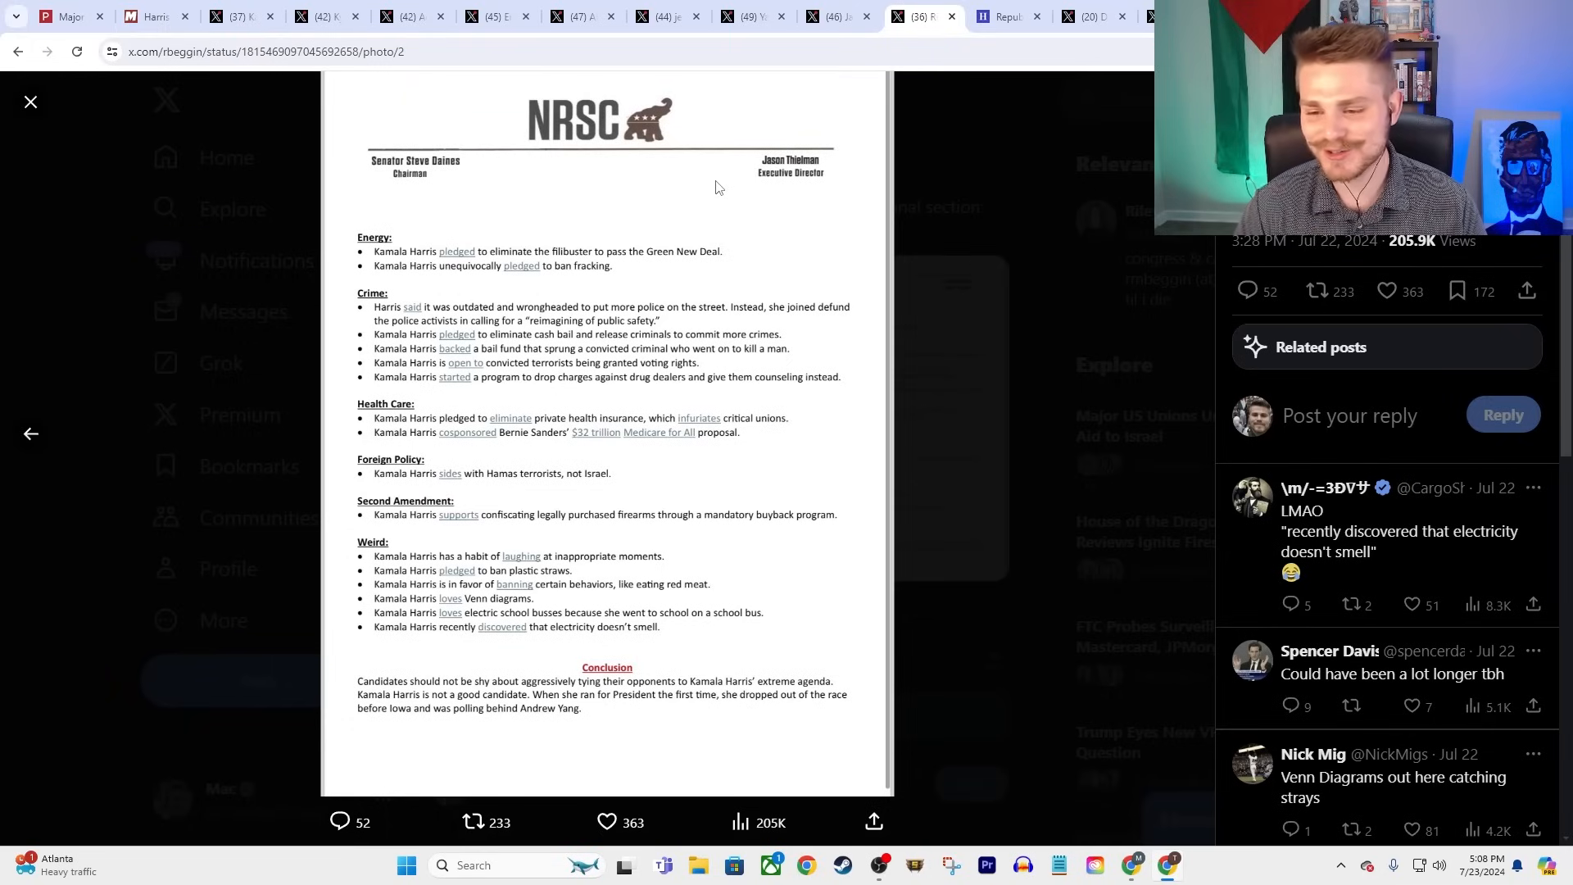
mouse_move(716, 187)
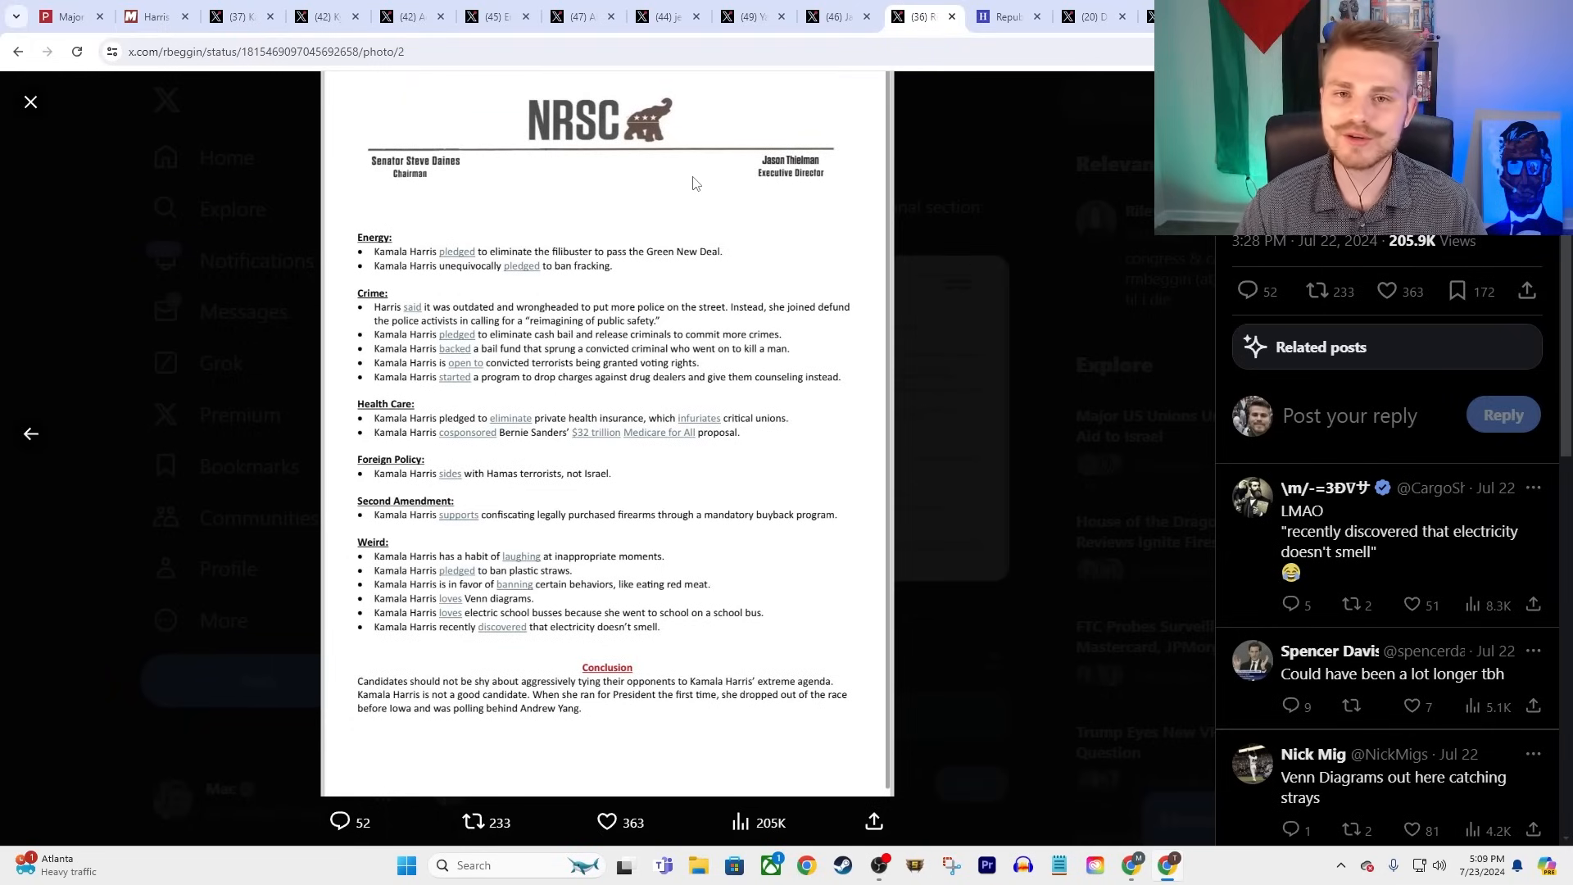
mouse_move(530, 269)
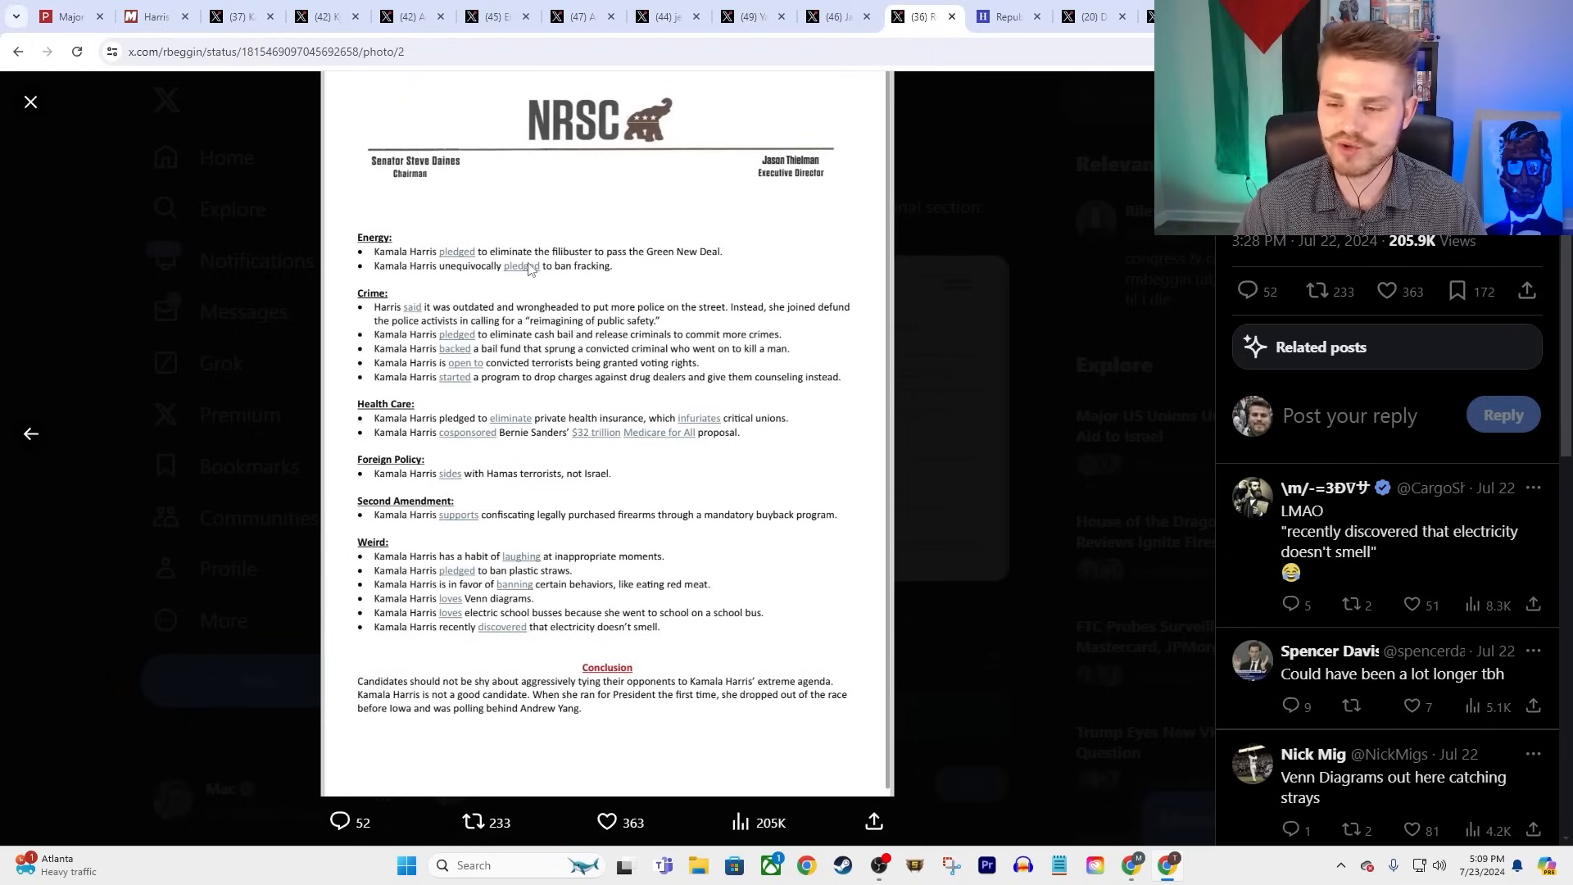
mouse_move(451, 246)
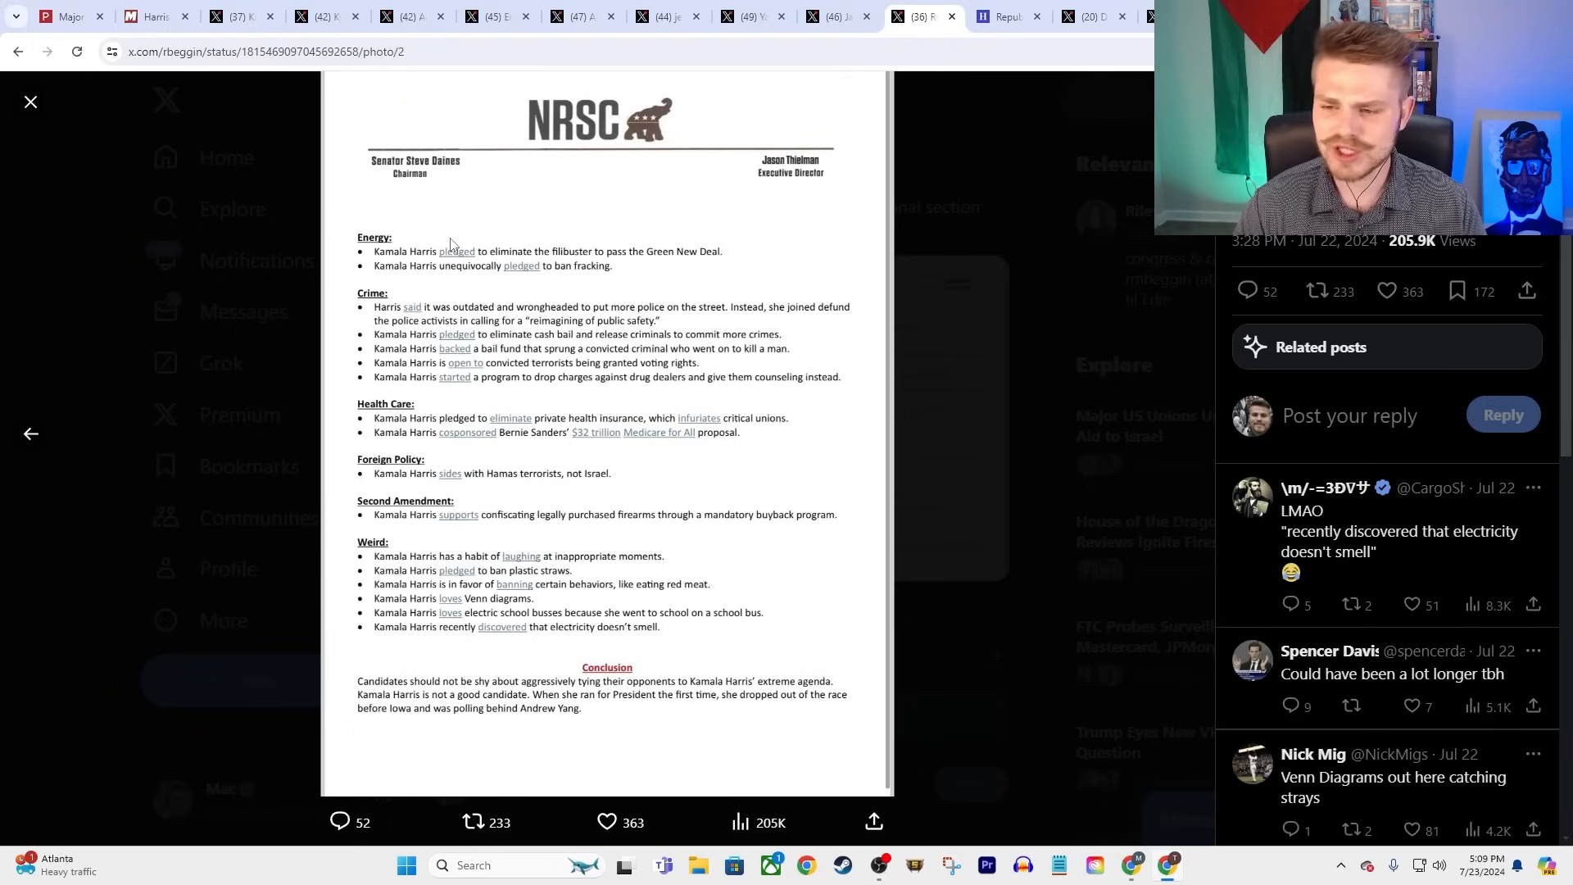
mouse_move(787, 160)
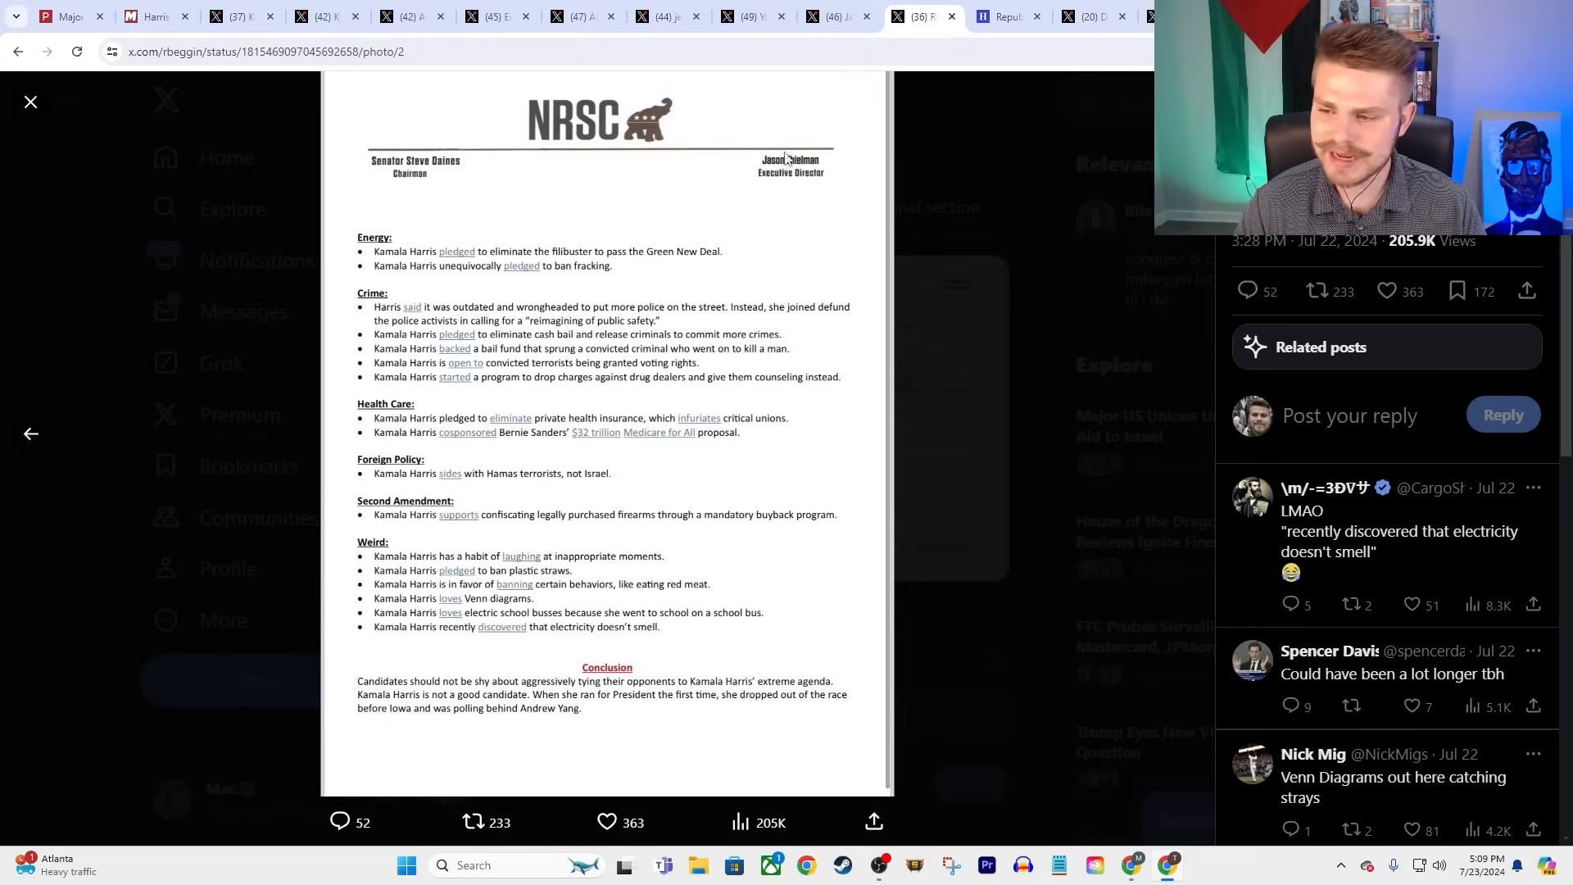
mouse_move(506, 245)
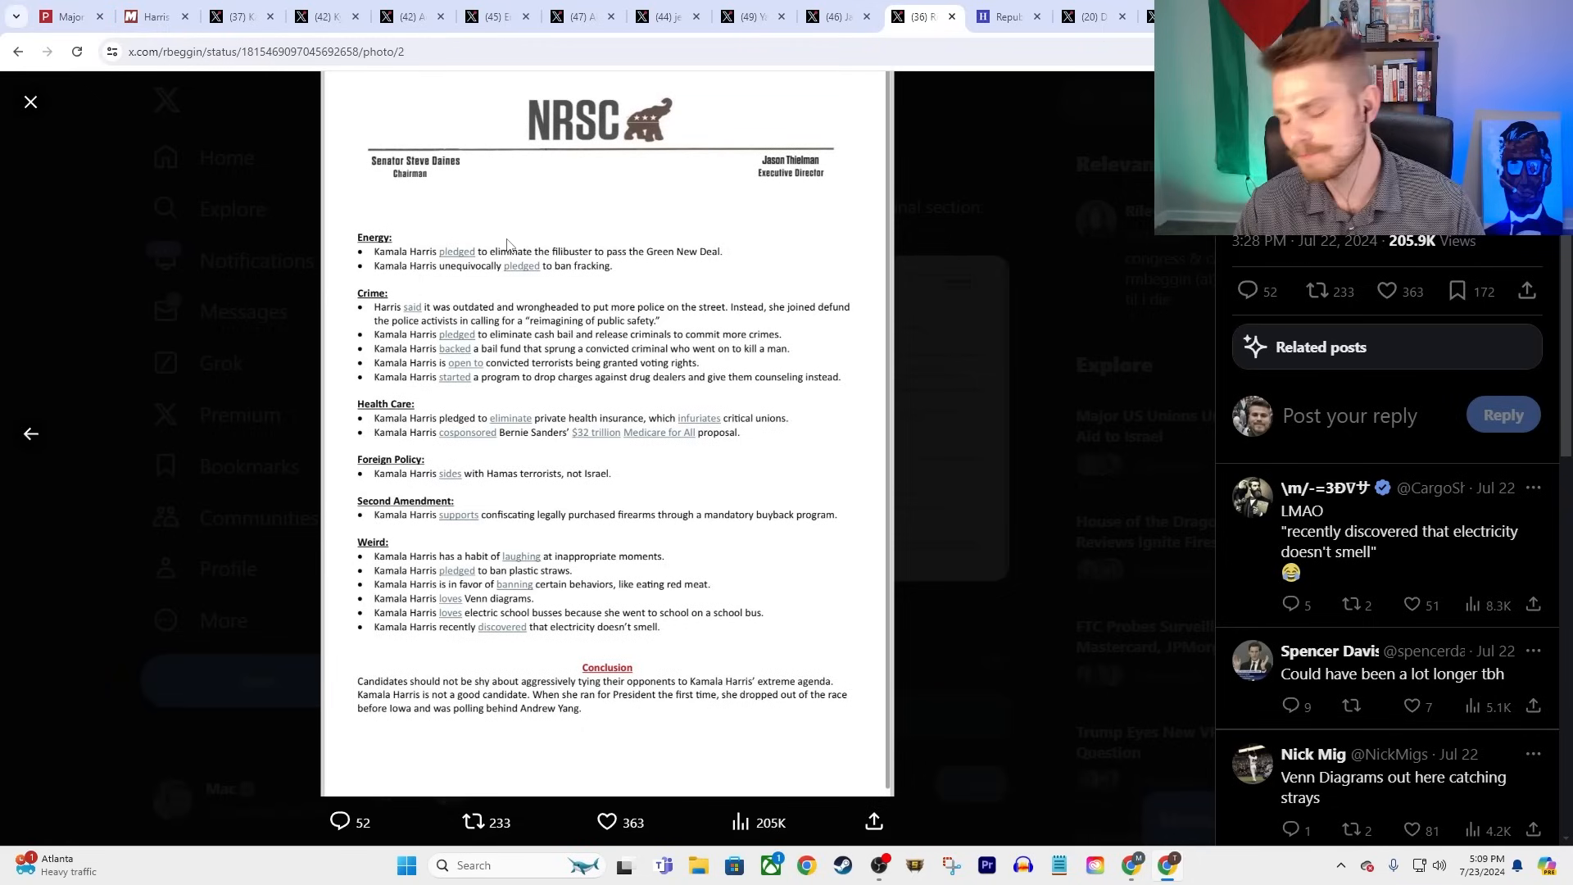
mouse_move(264, 341)
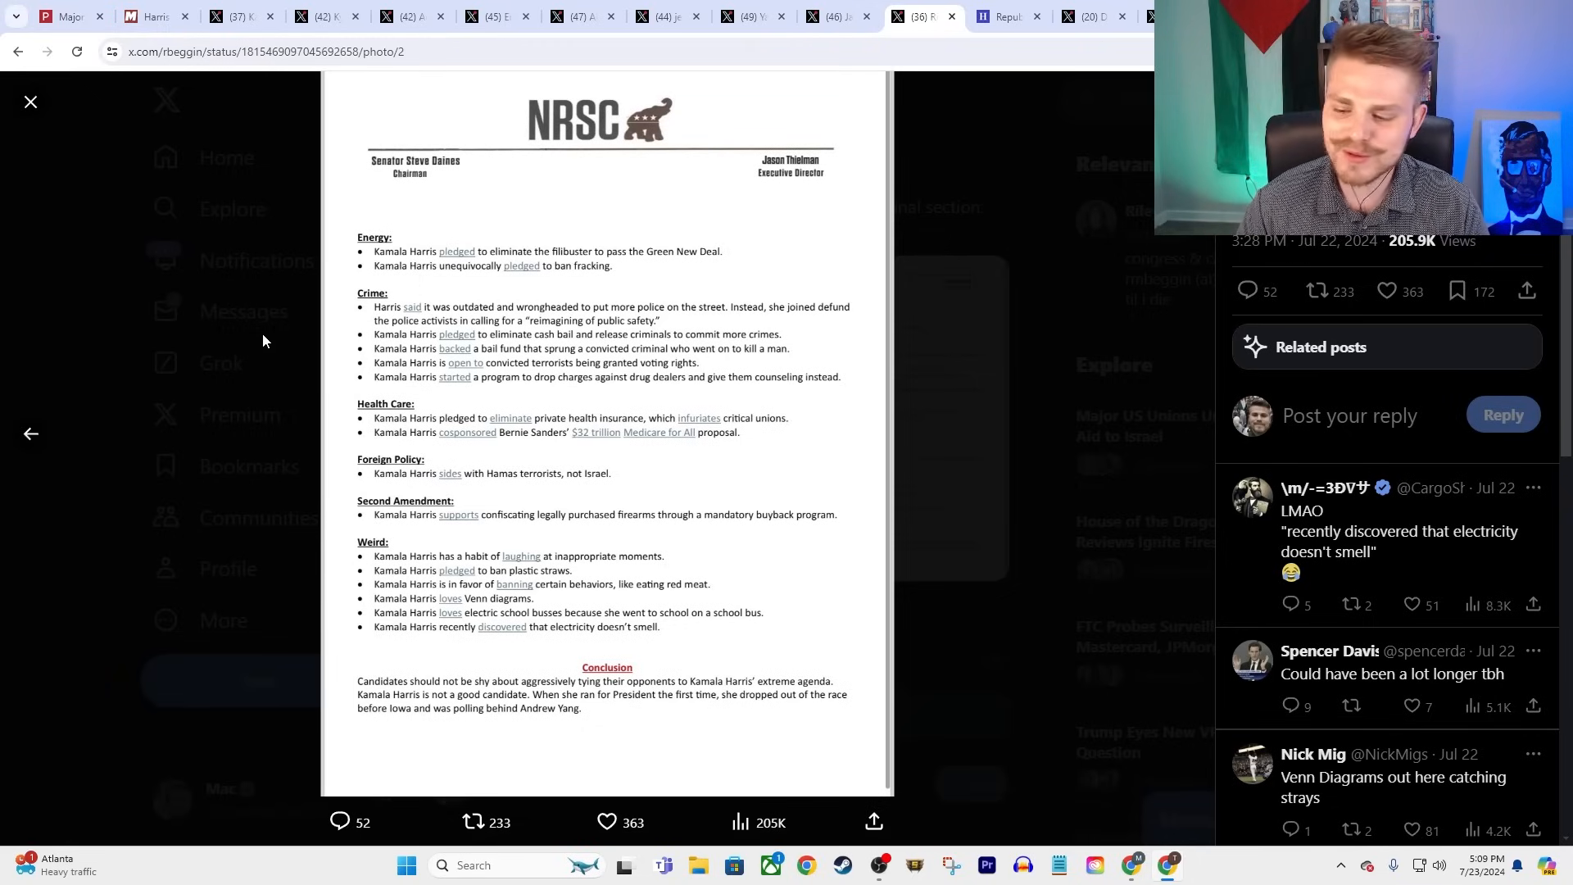
mouse_move(924, 365)
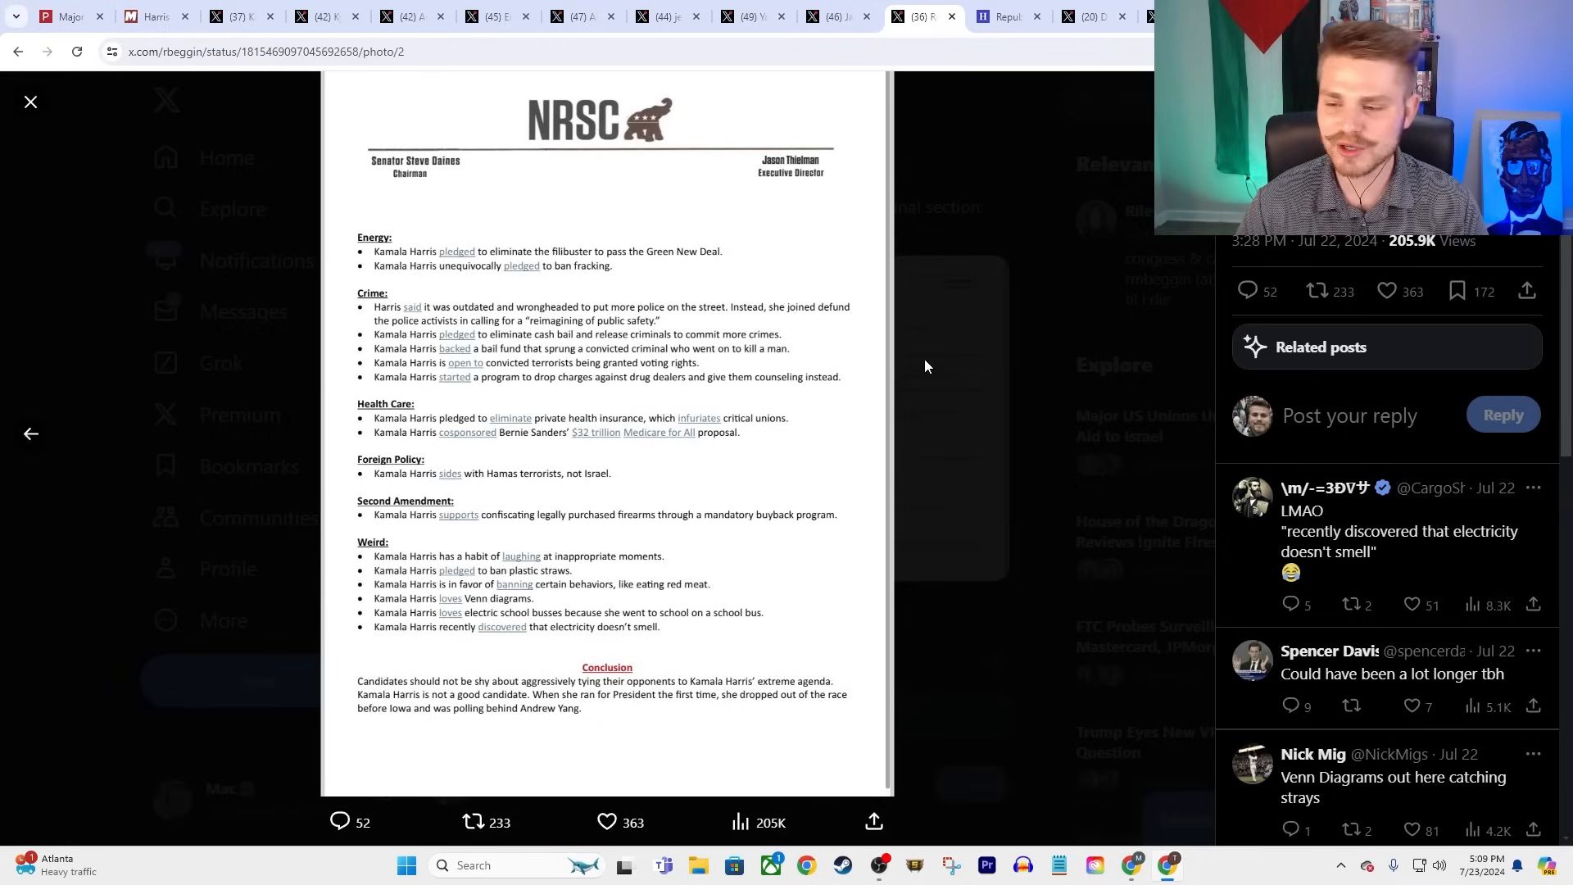
mouse_move(893, 371)
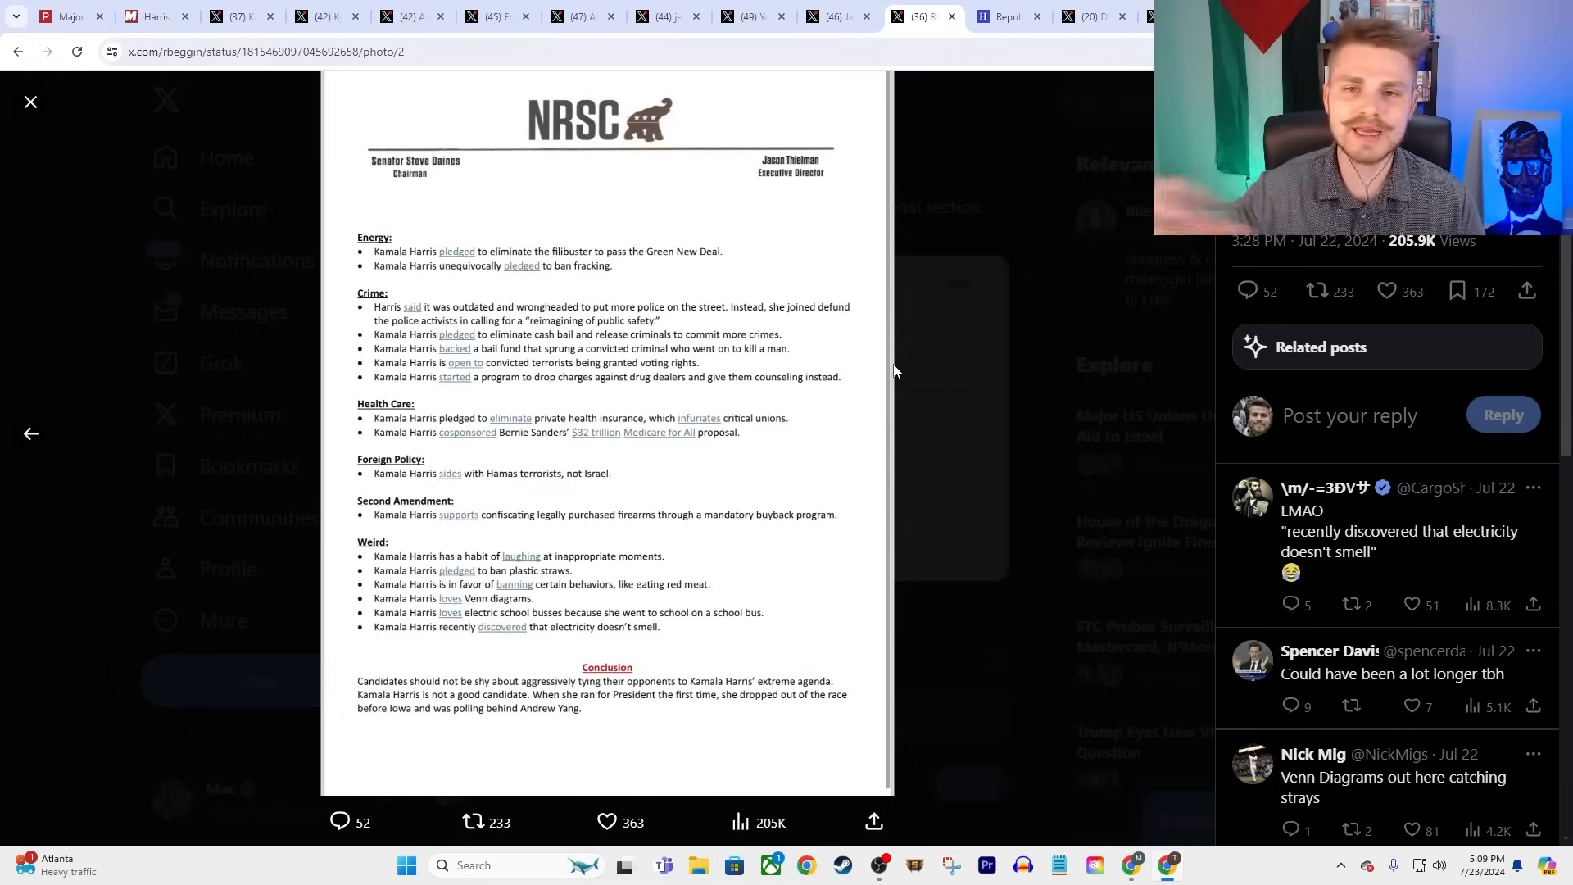
mouse_move(787, 373)
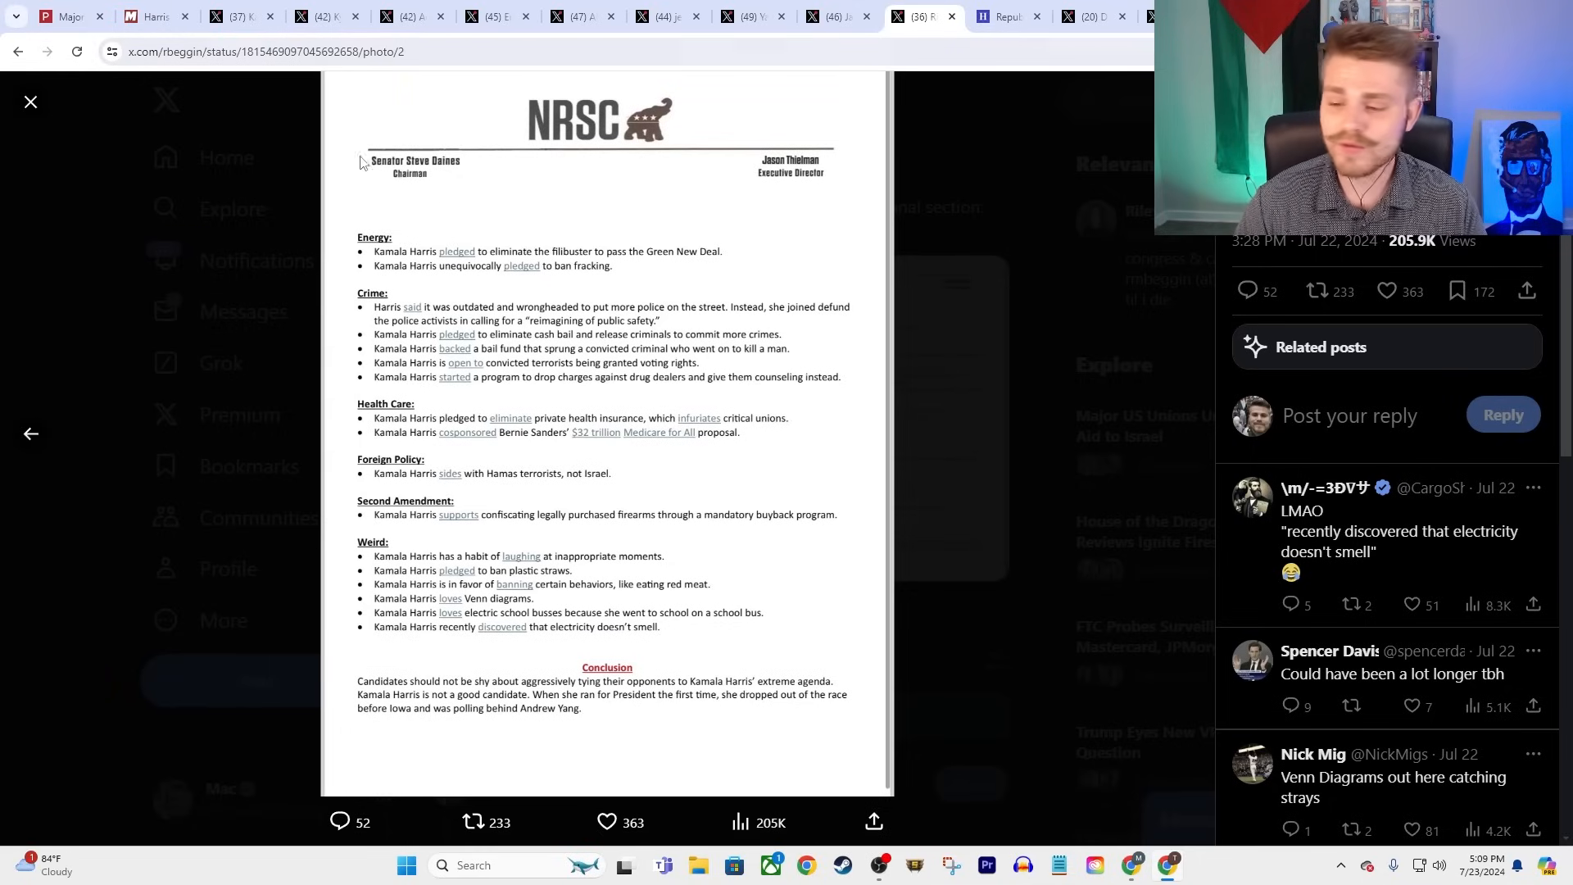
mouse_move(206, 259)
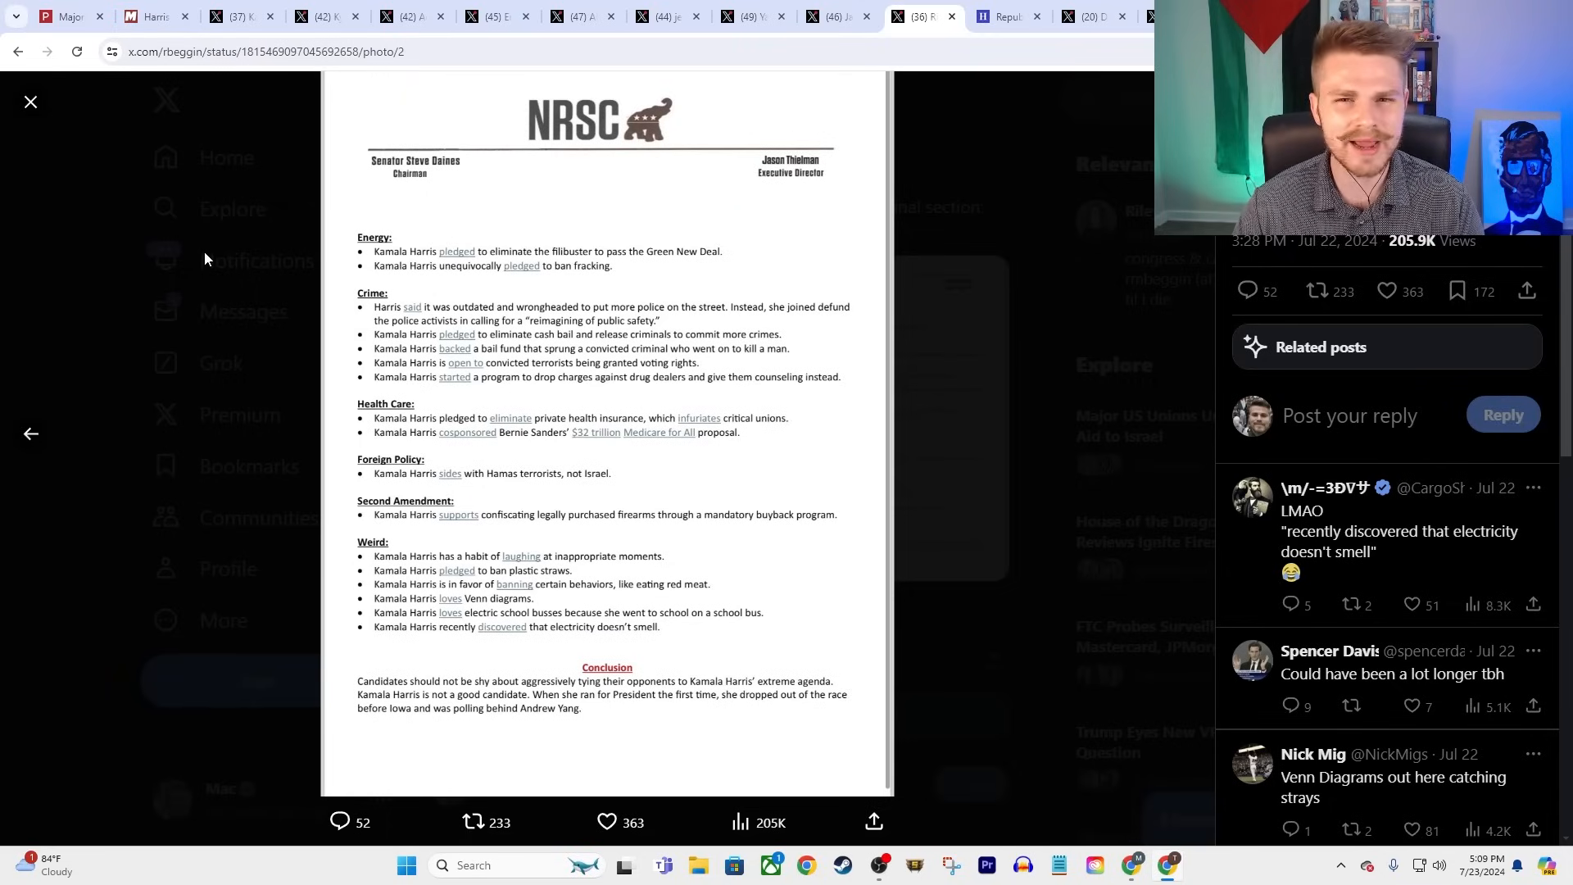
mouse_move(196, 253)
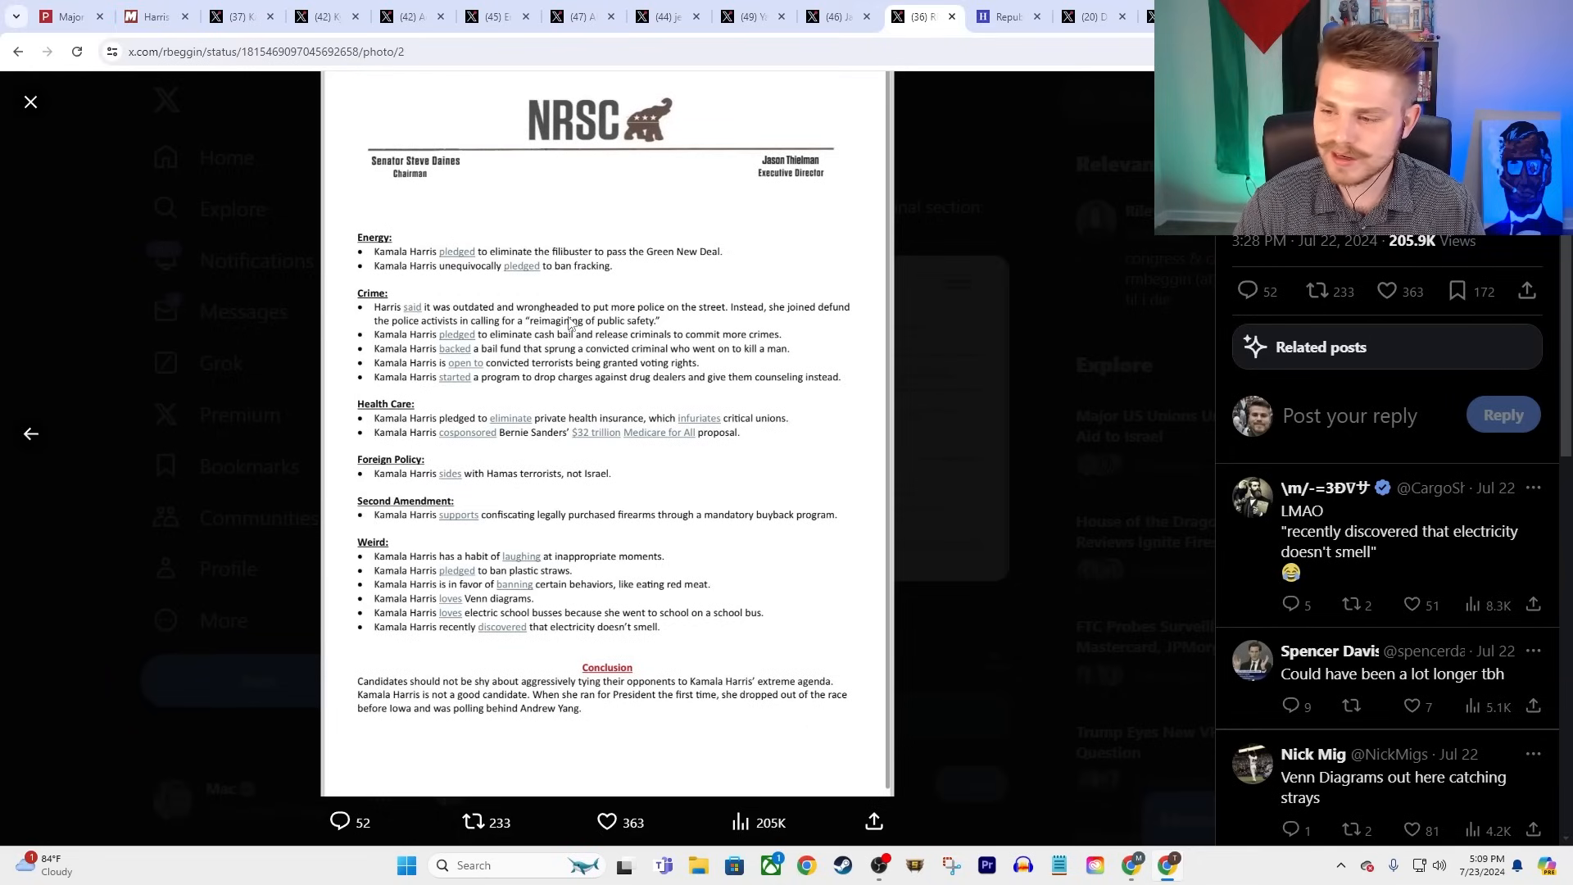
mouse_move(787, 313)
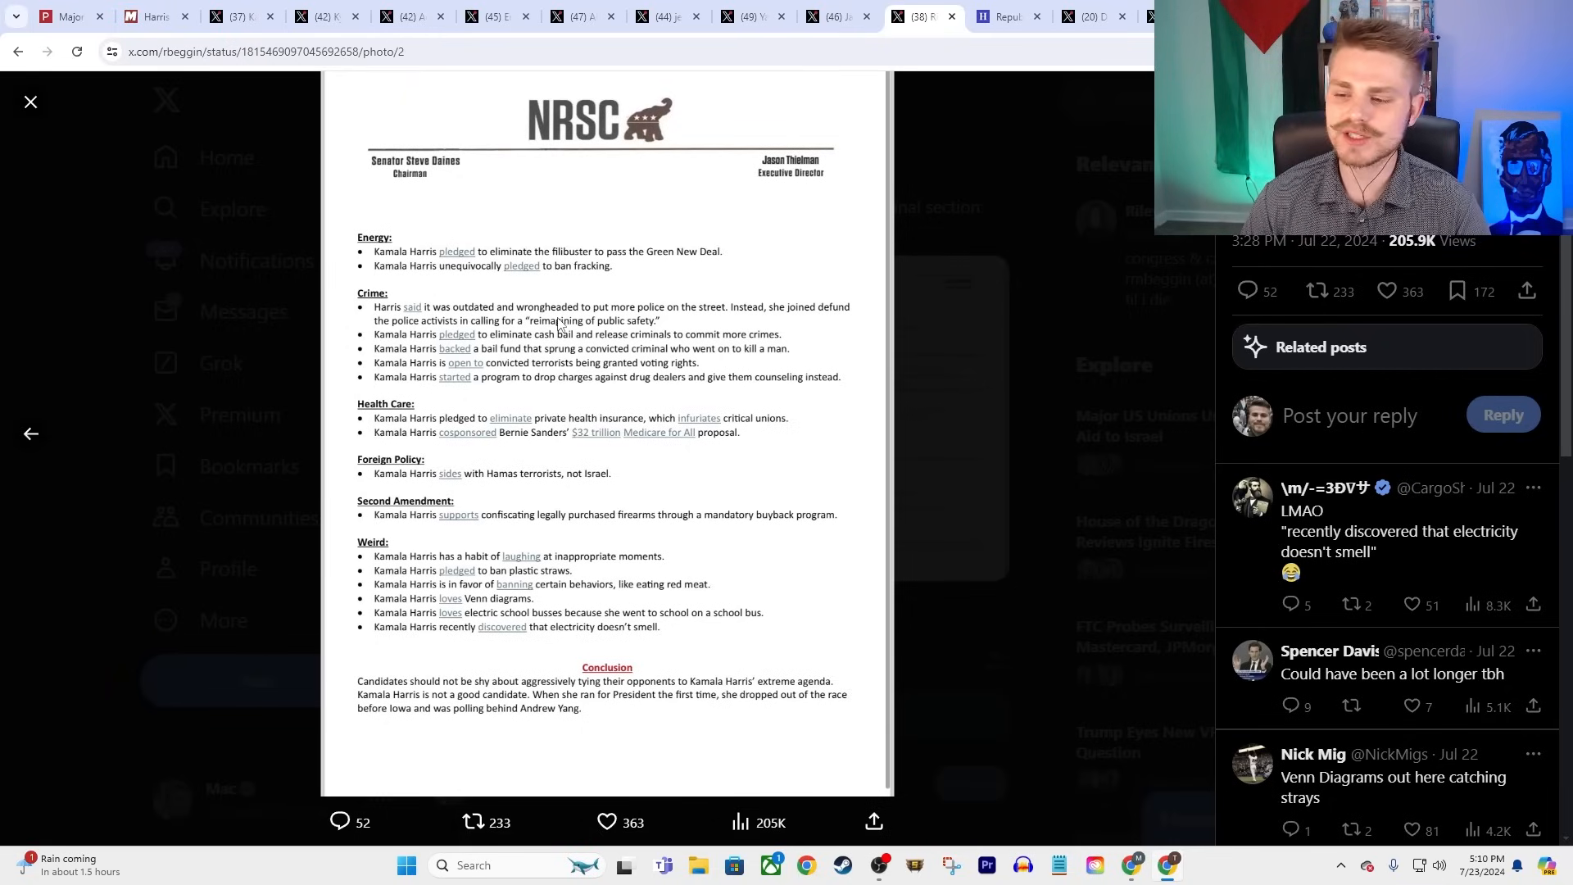
mouse_move(617, 593)
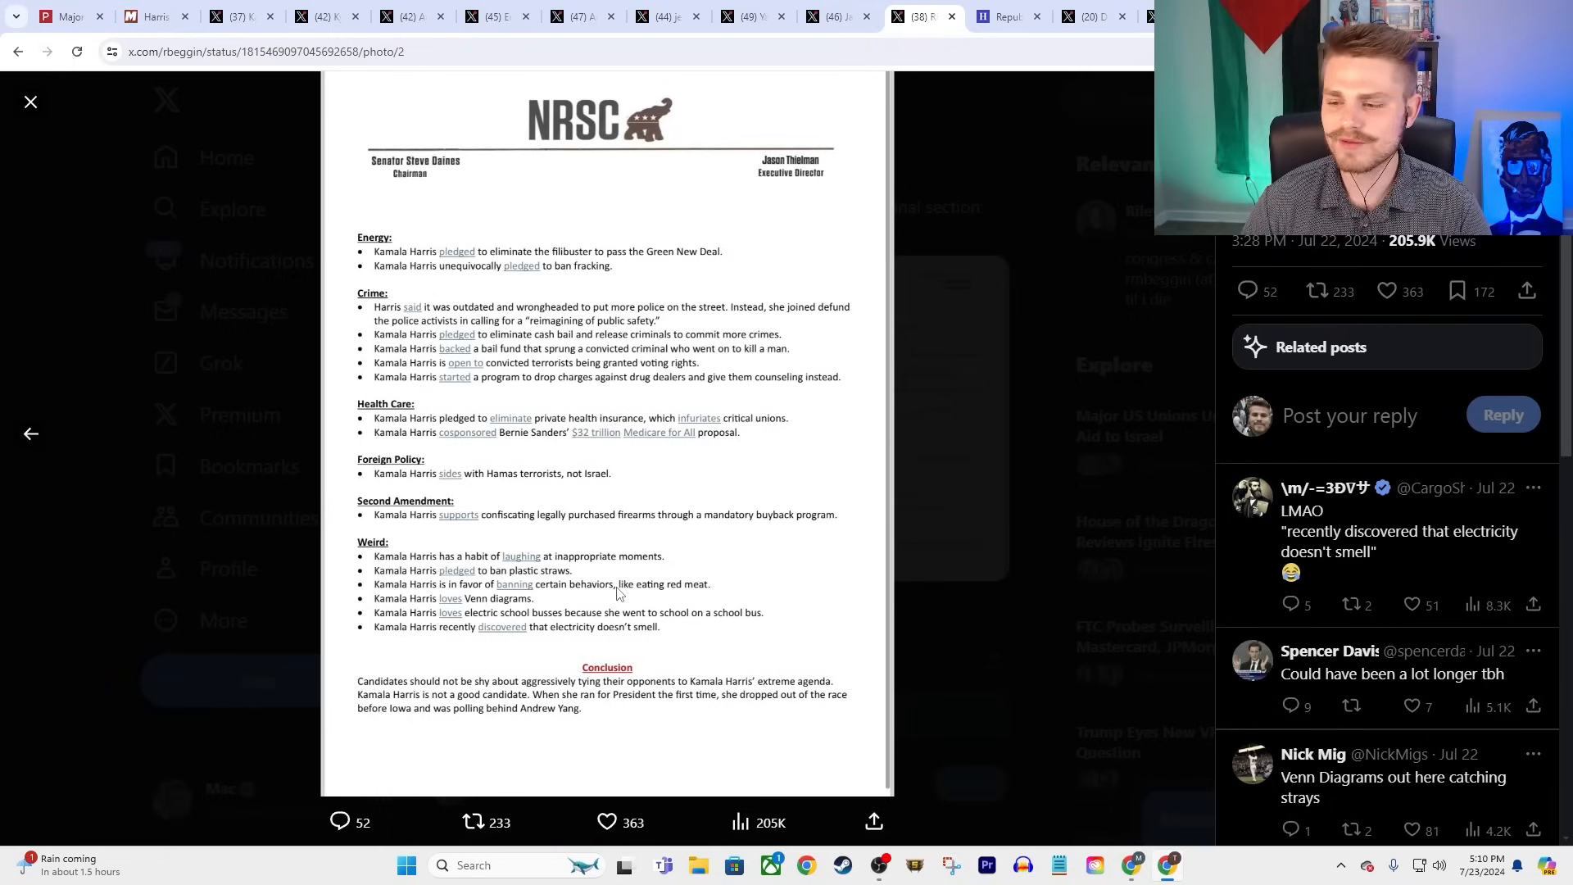
mouse_move(542, 341)
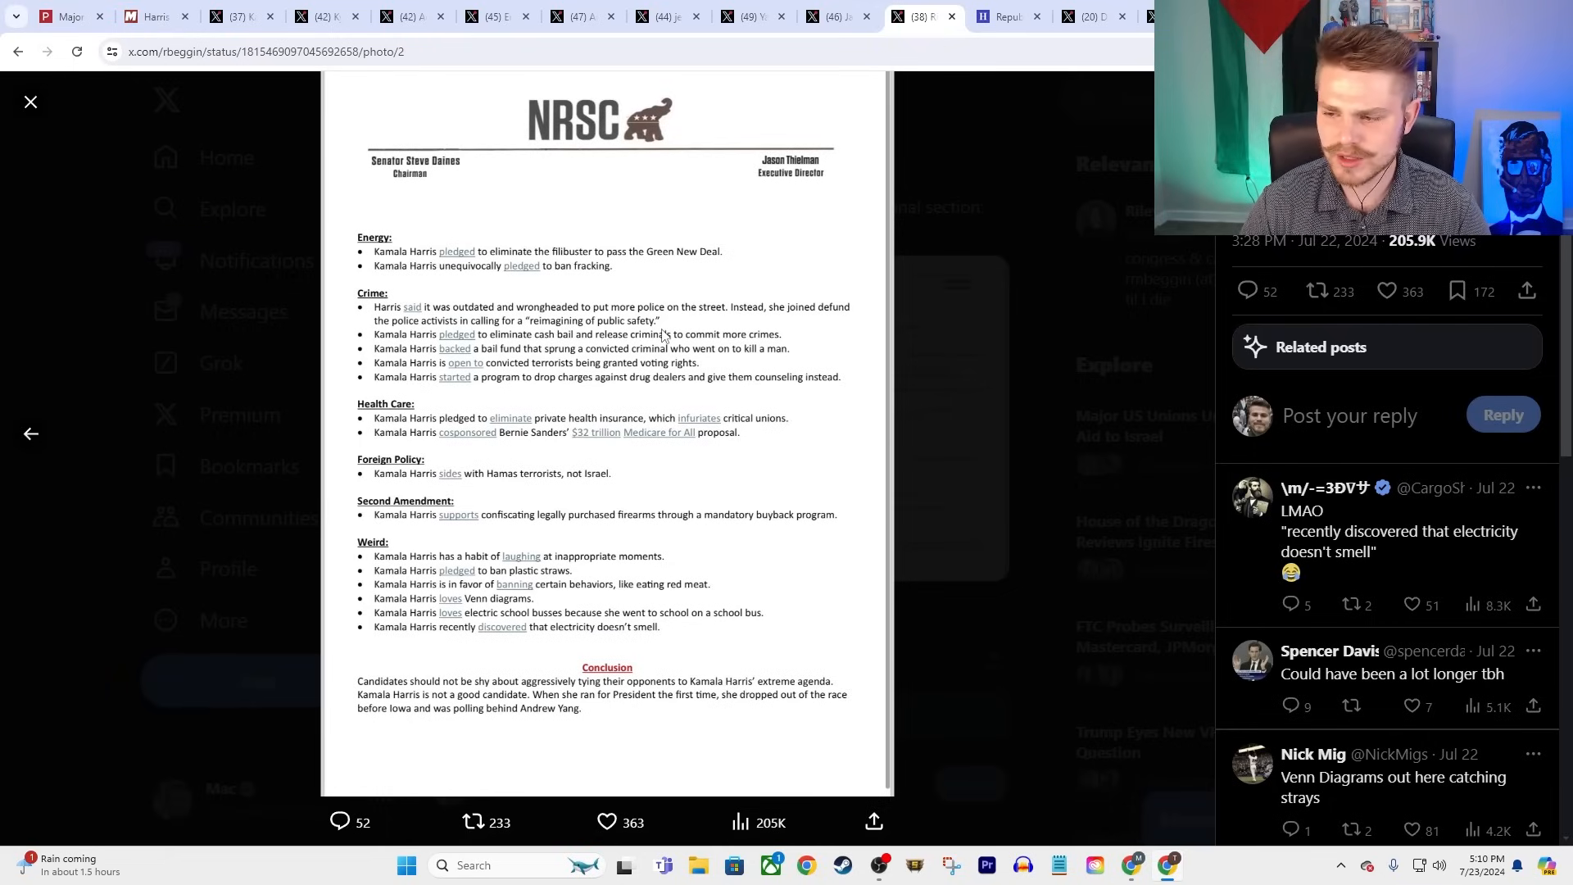
mouse_move(762, 339)
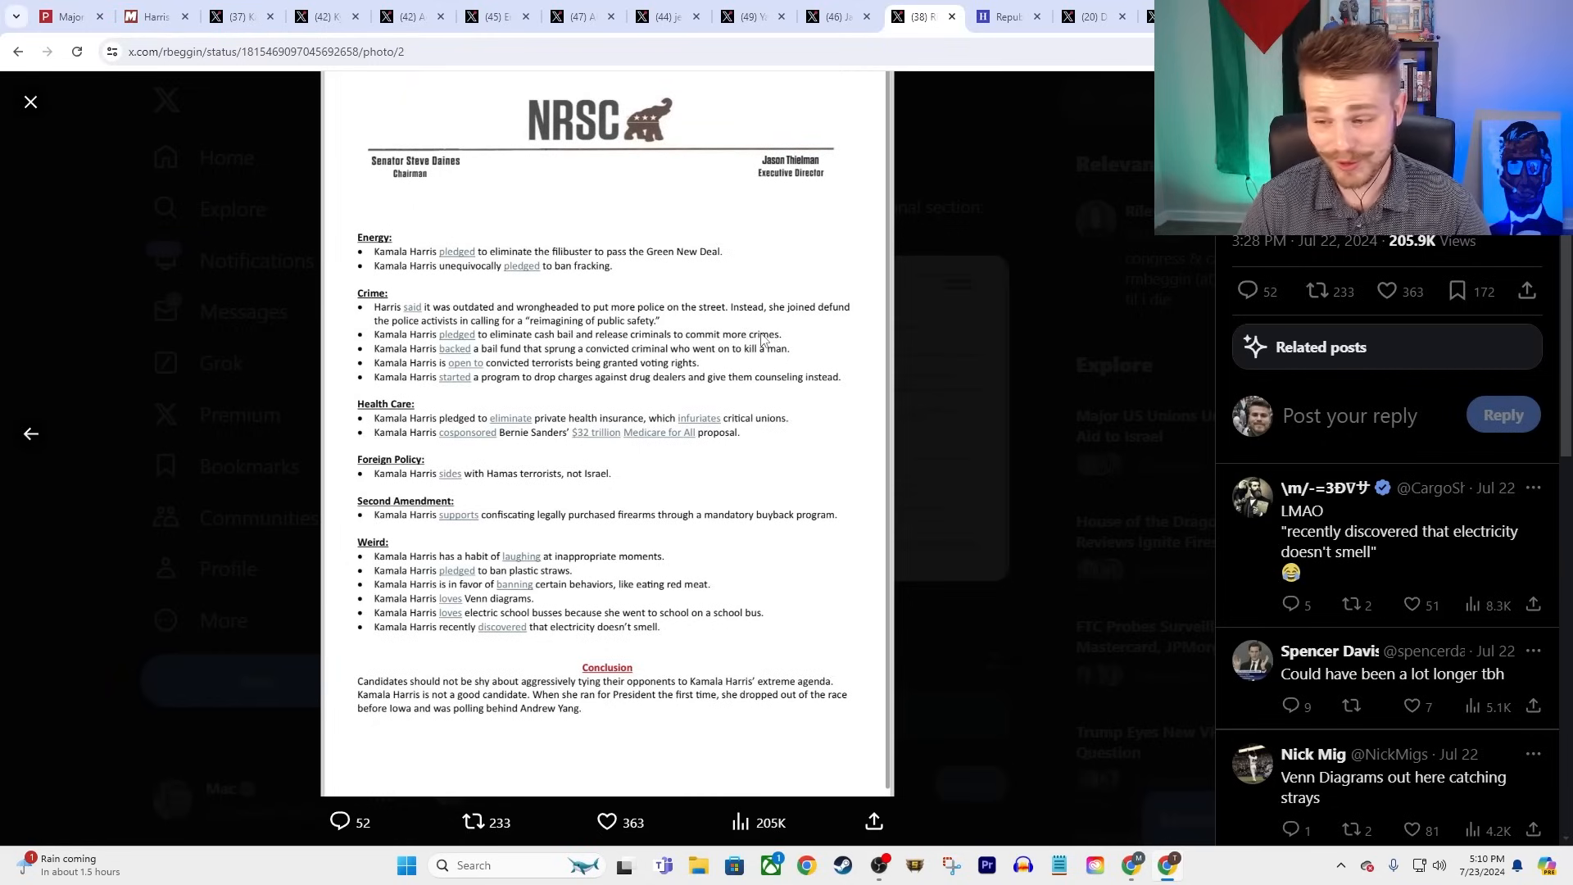
mouse_move(560, 421)
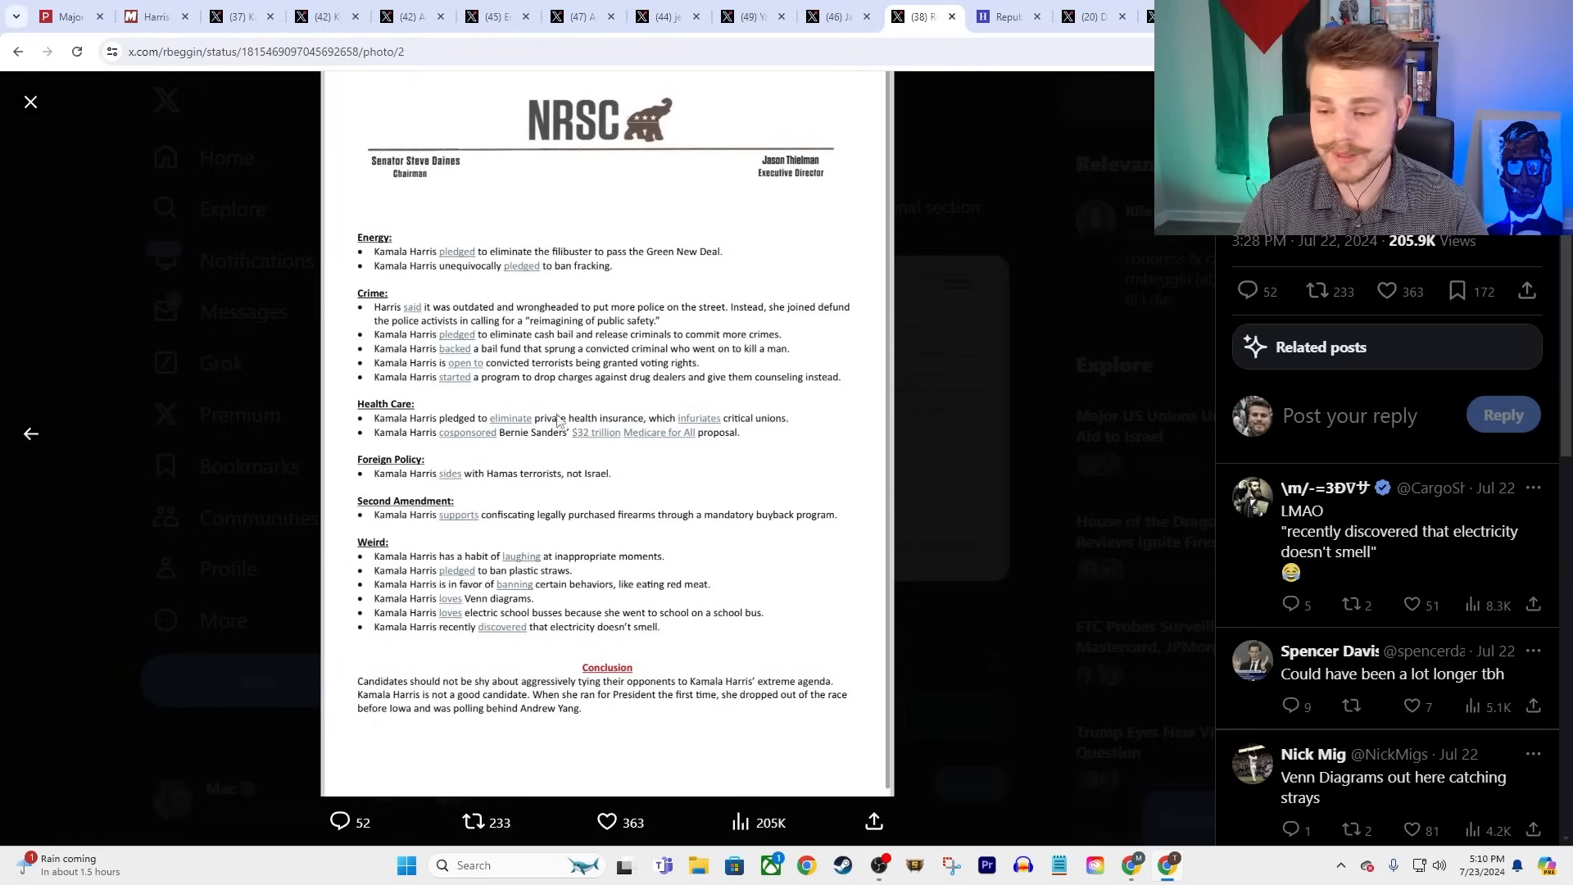
mouse_move(345, 401)
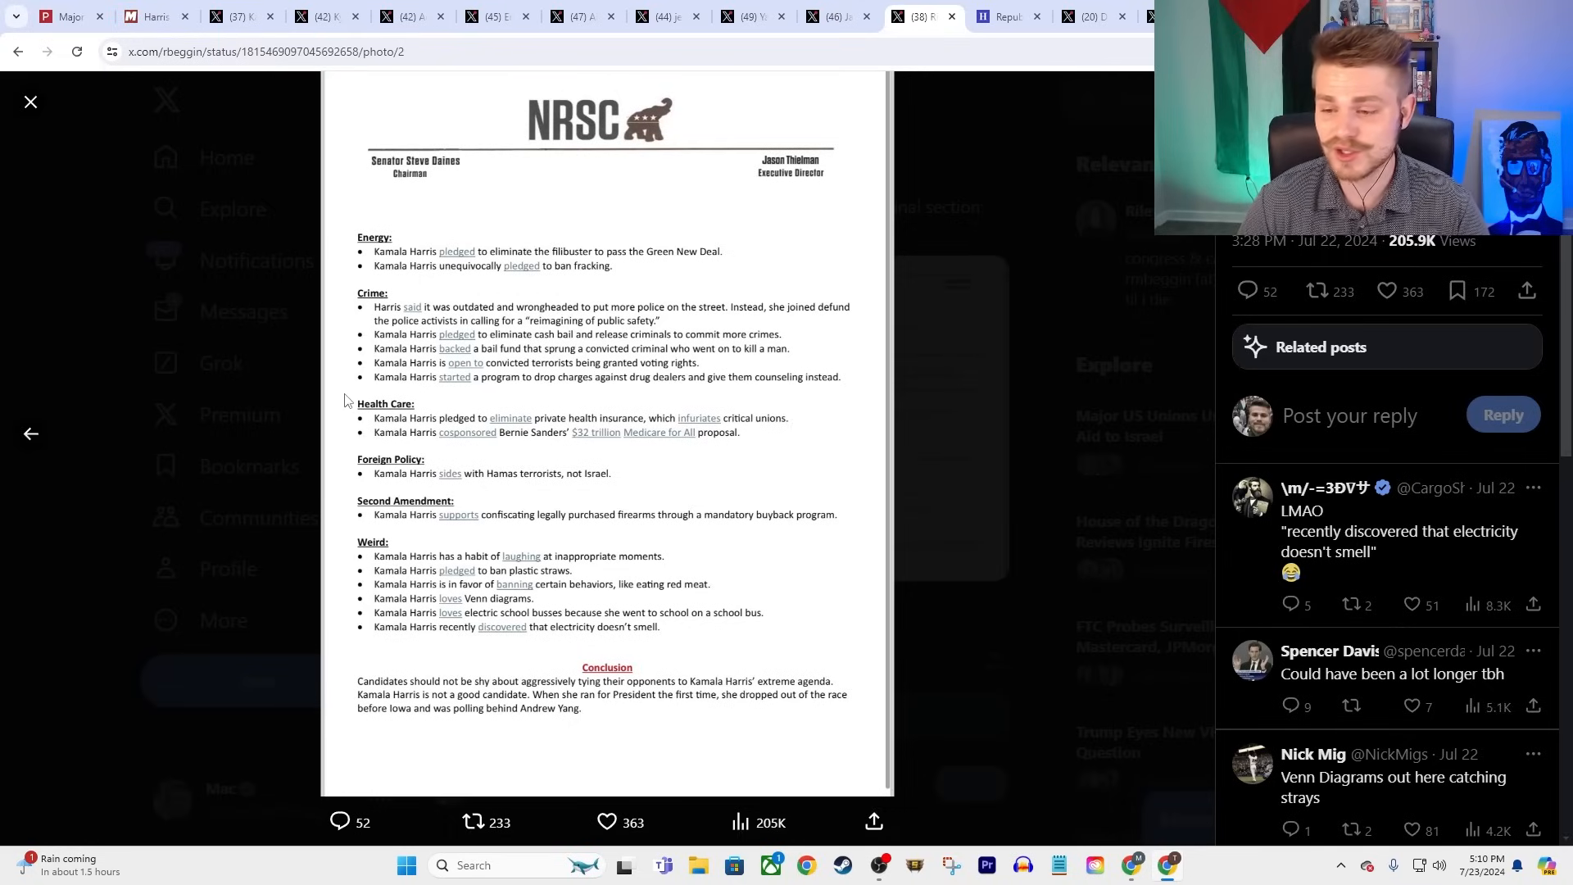
mouse_move(576, 366)
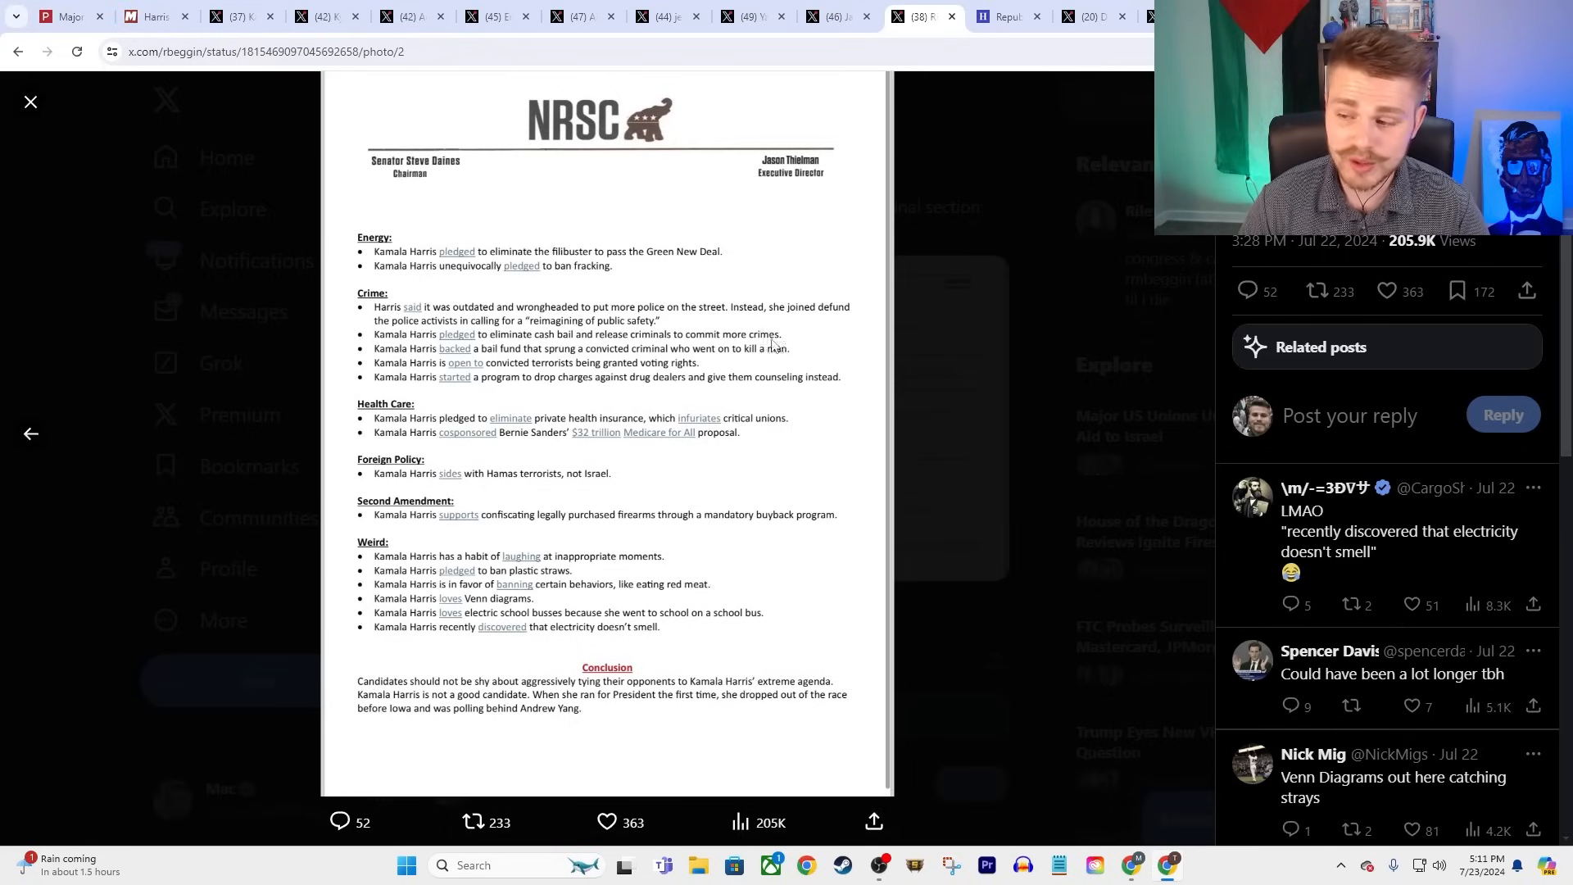
mouse_move(455, 335)
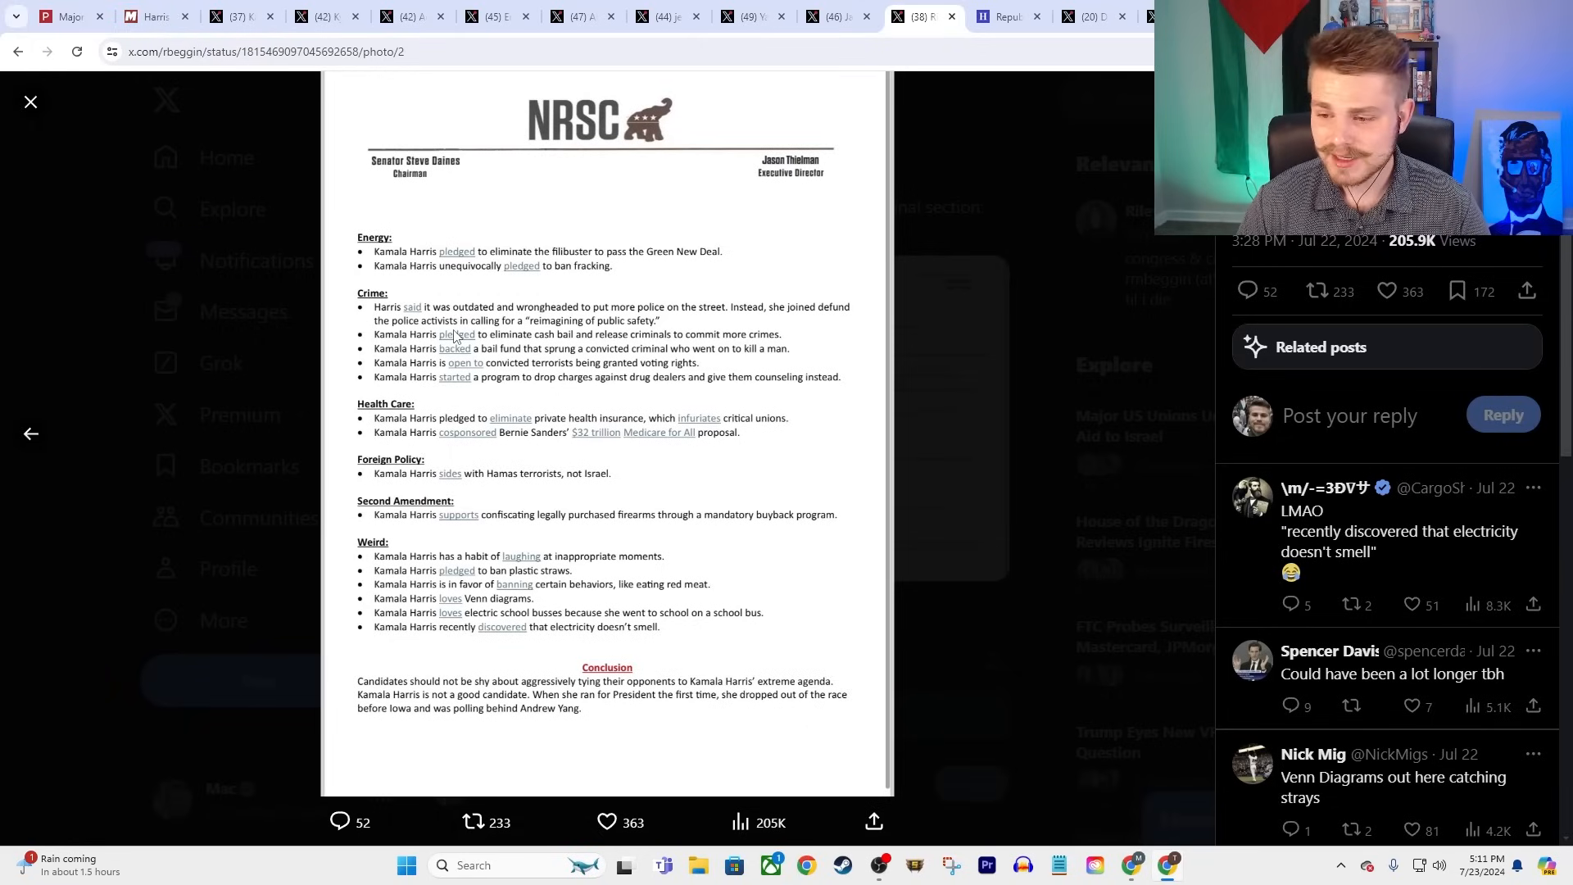
mouse_move(662, 380)
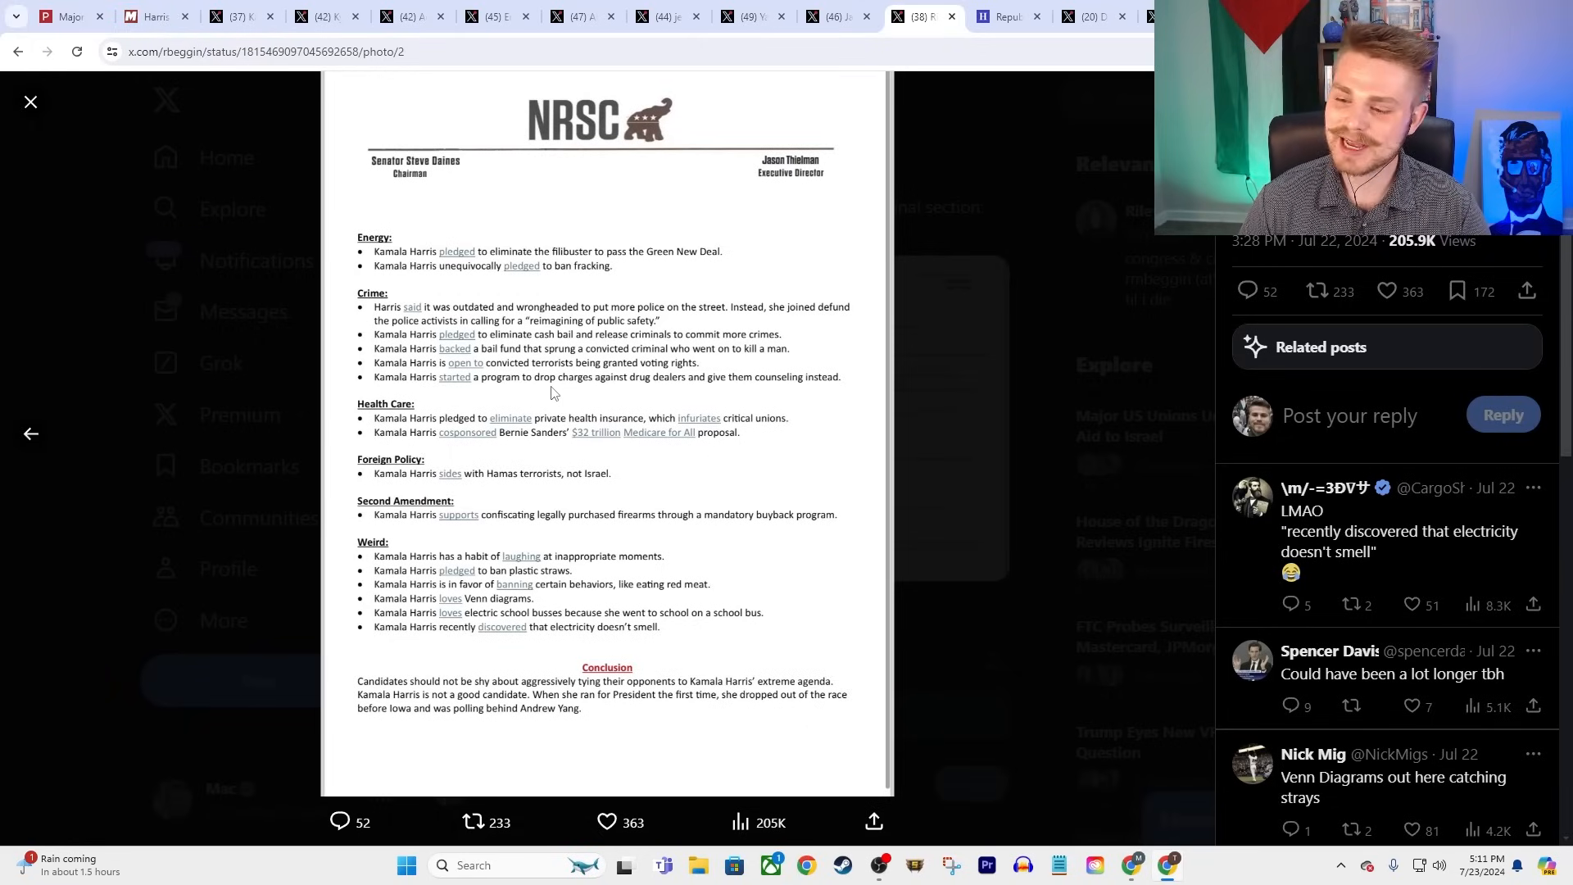
mouse_move(754, 372)
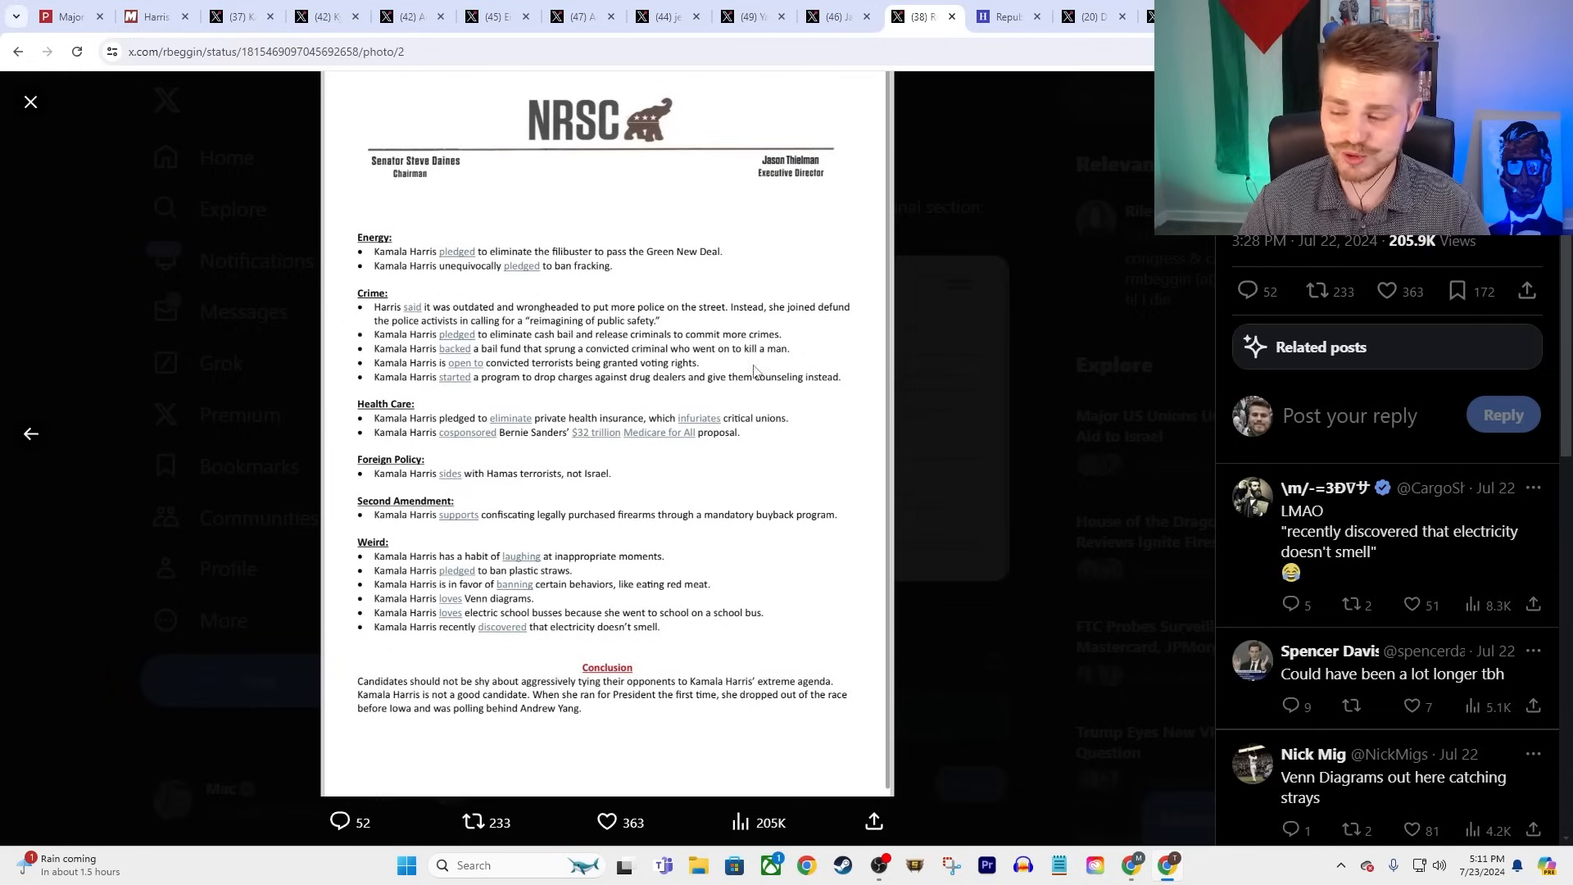
mouse_move(861, 394)
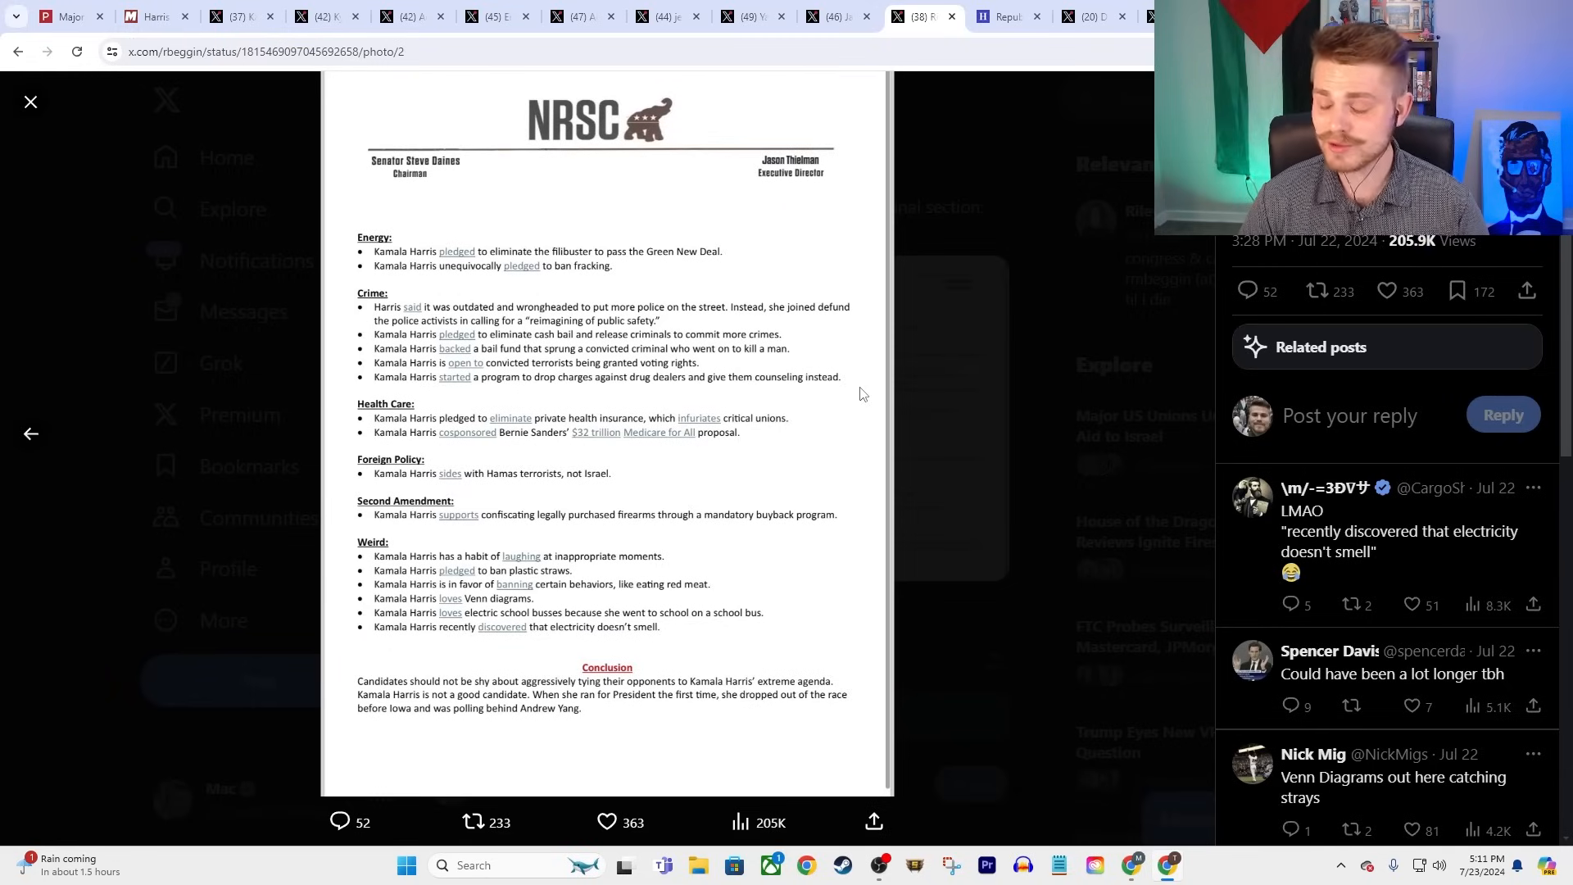
mouse_move(697, 453)
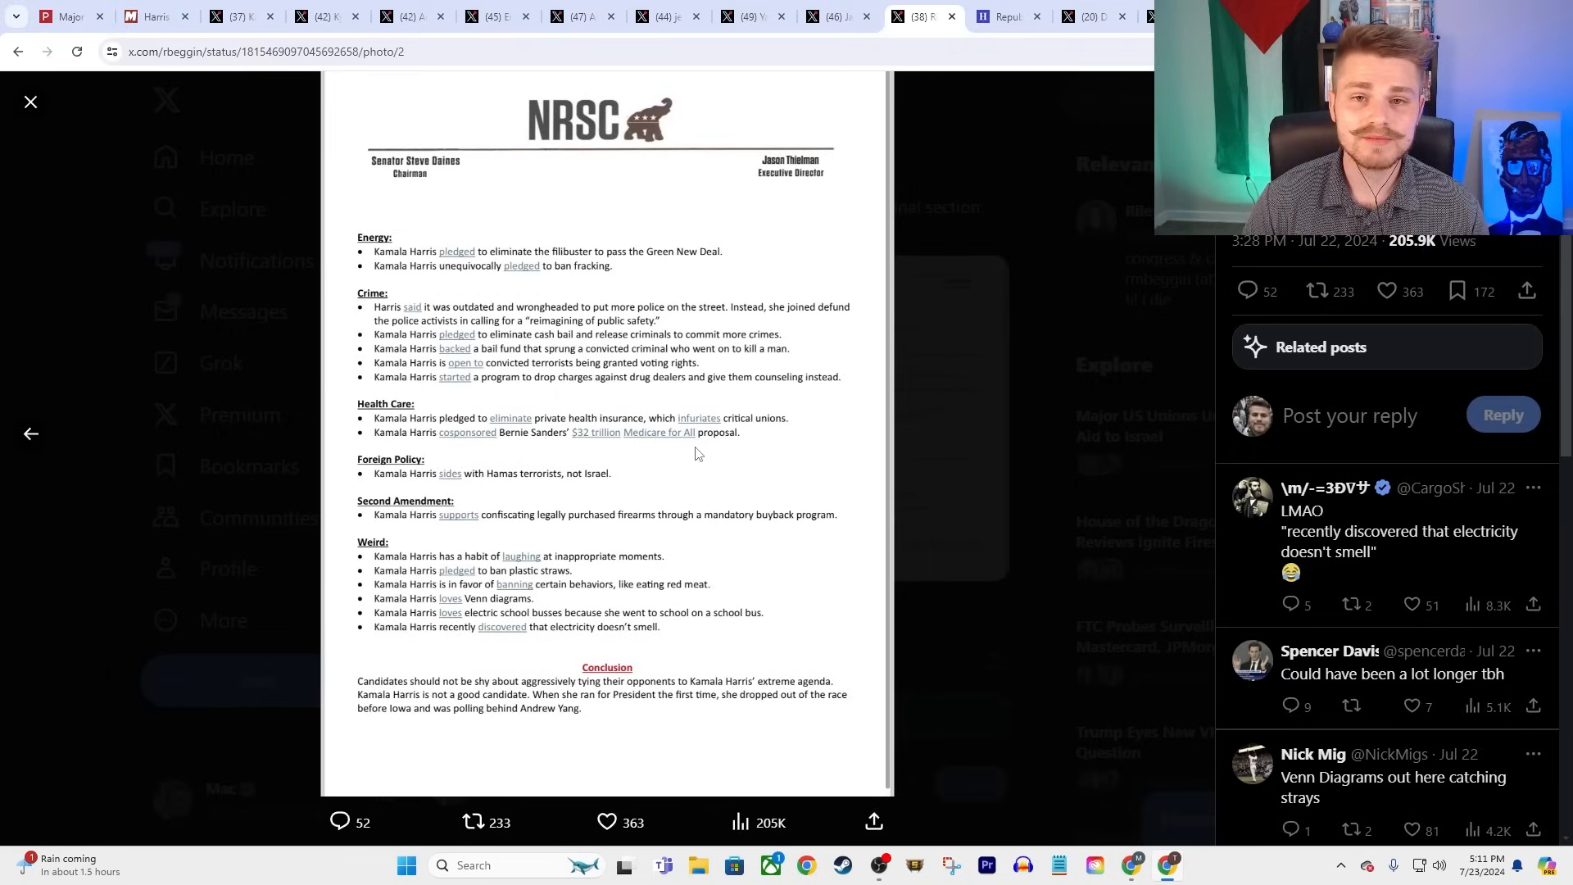
mouse_move(304, 383)
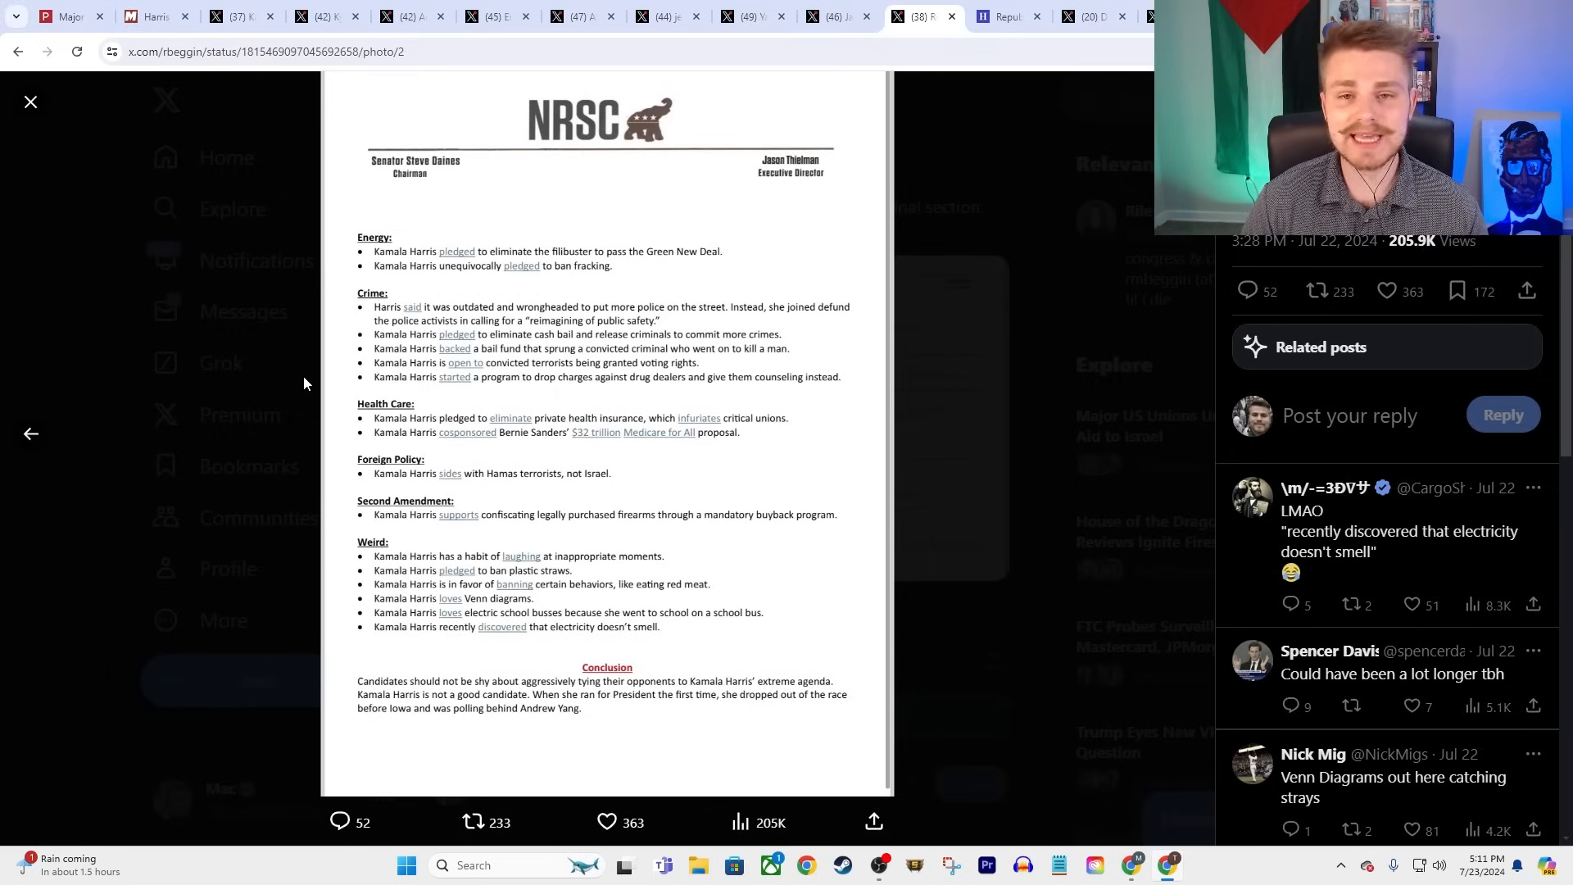
mouse_move(259, 265)
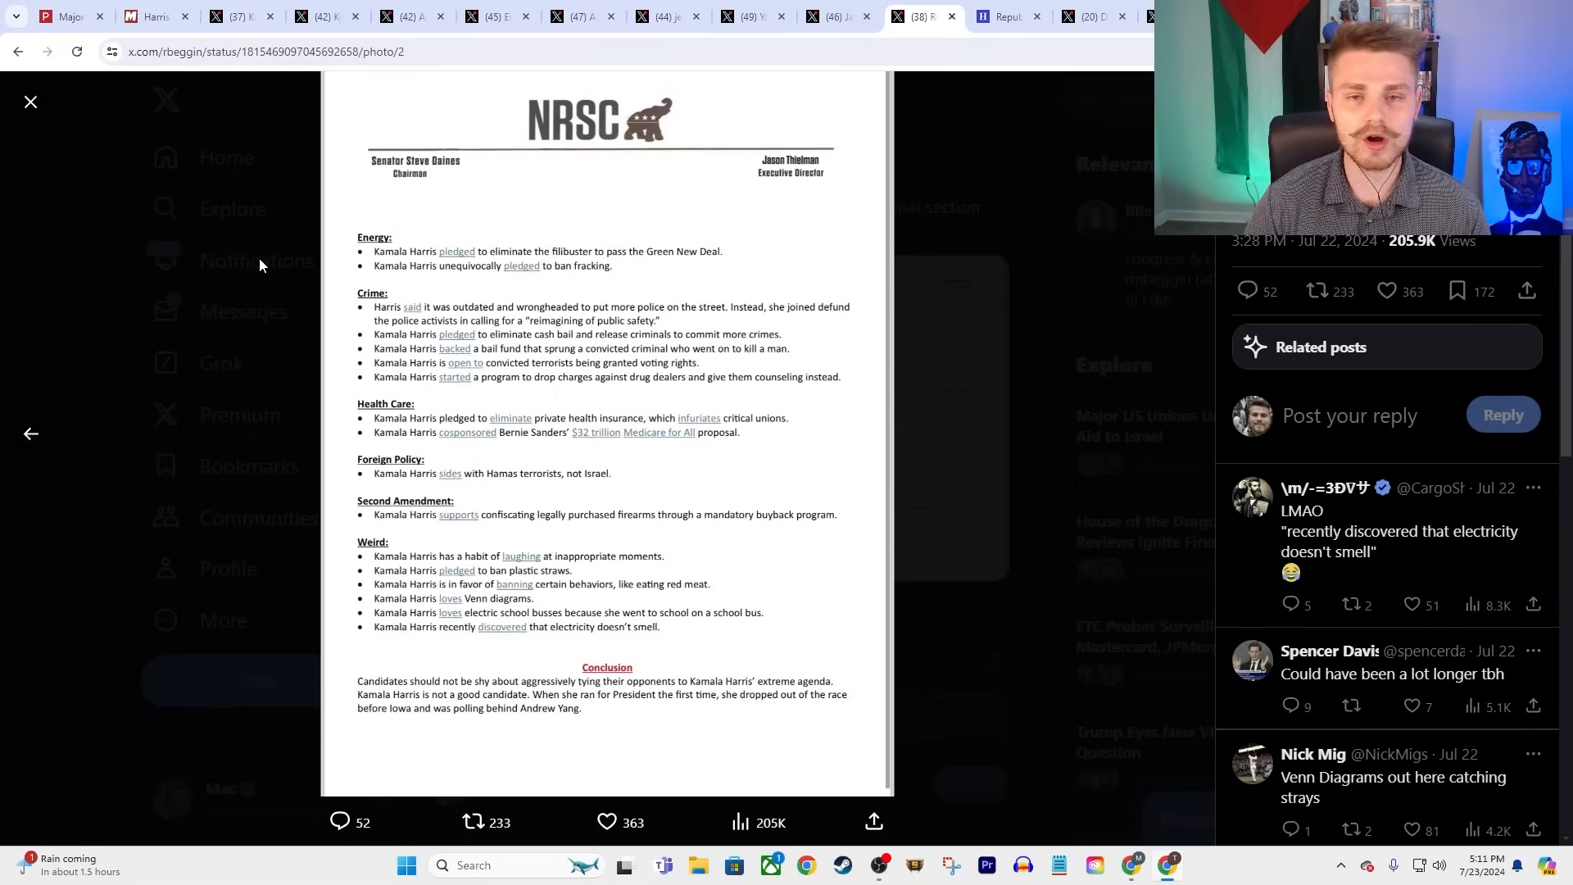
mouse_move(785, 189)
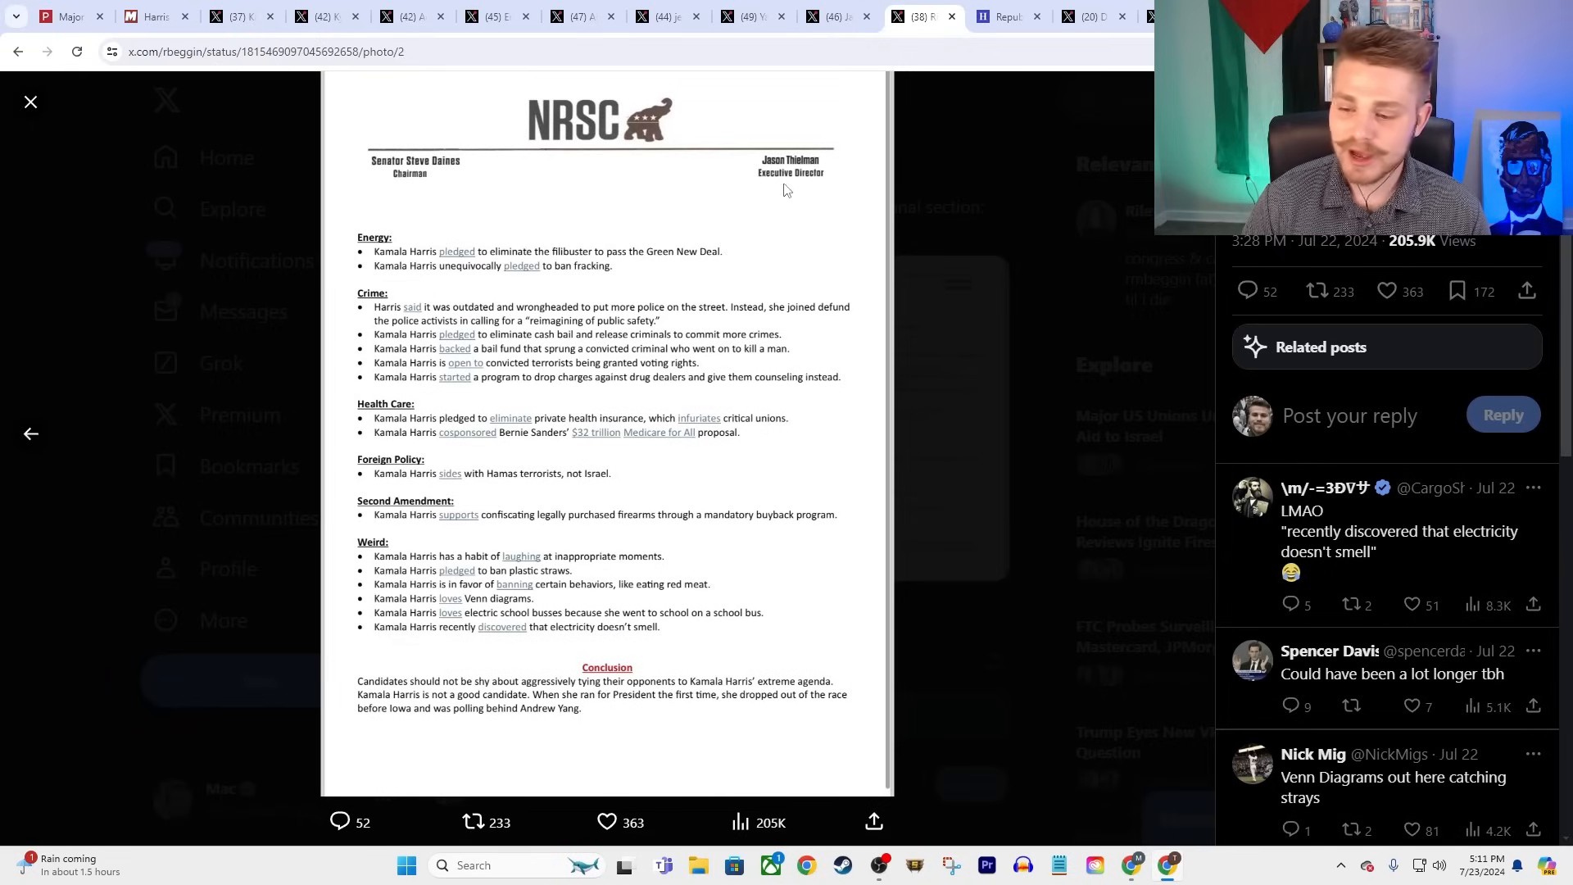
mouse_move(542, 419)
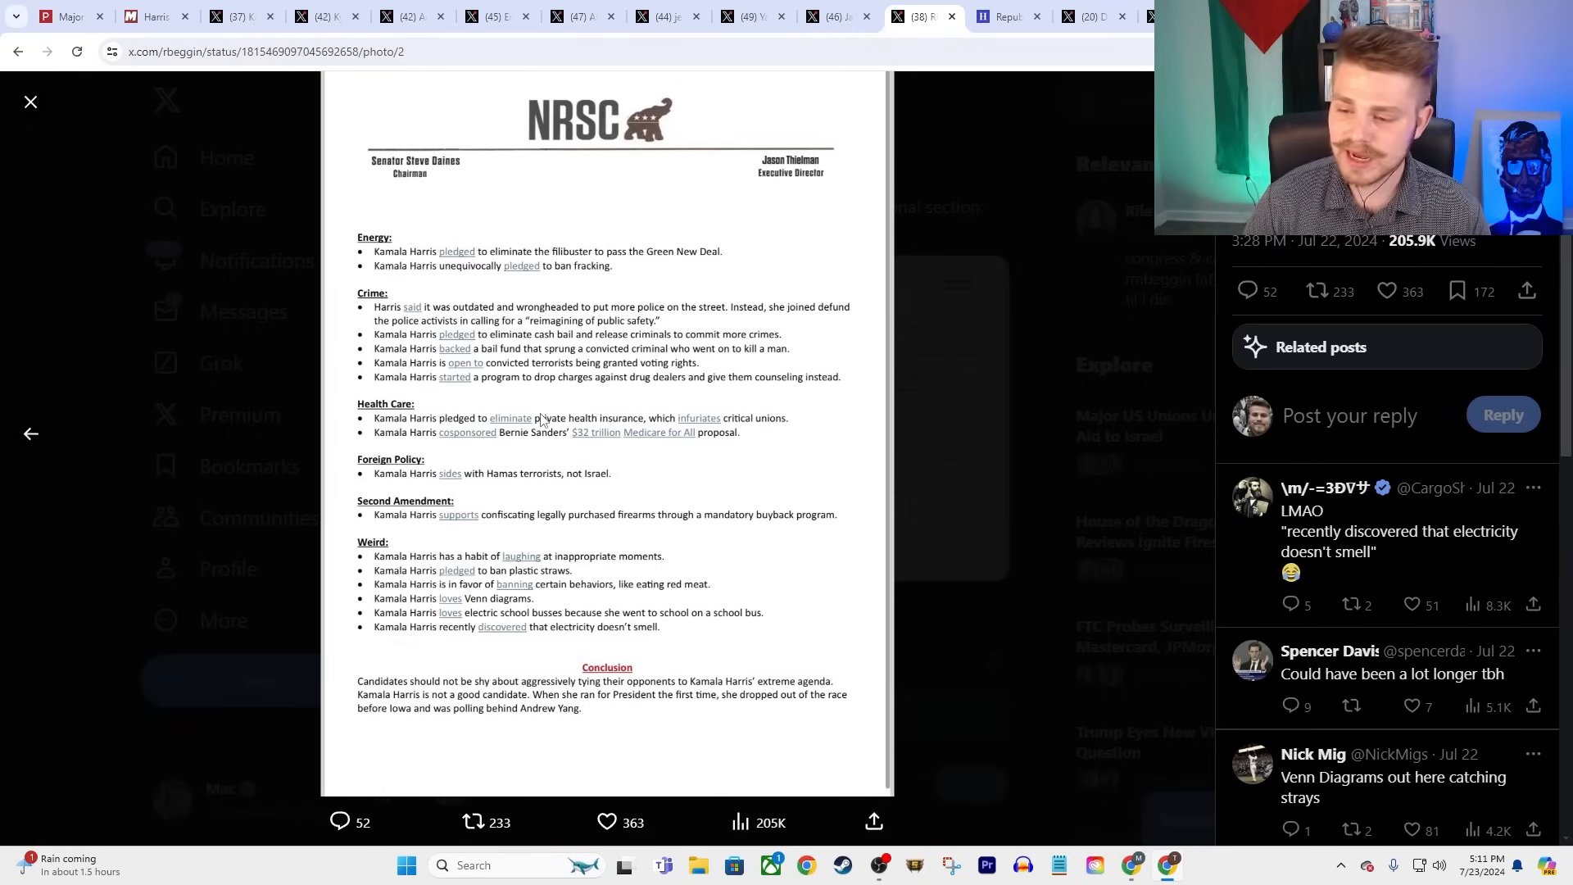
mouse_move(693, 441)
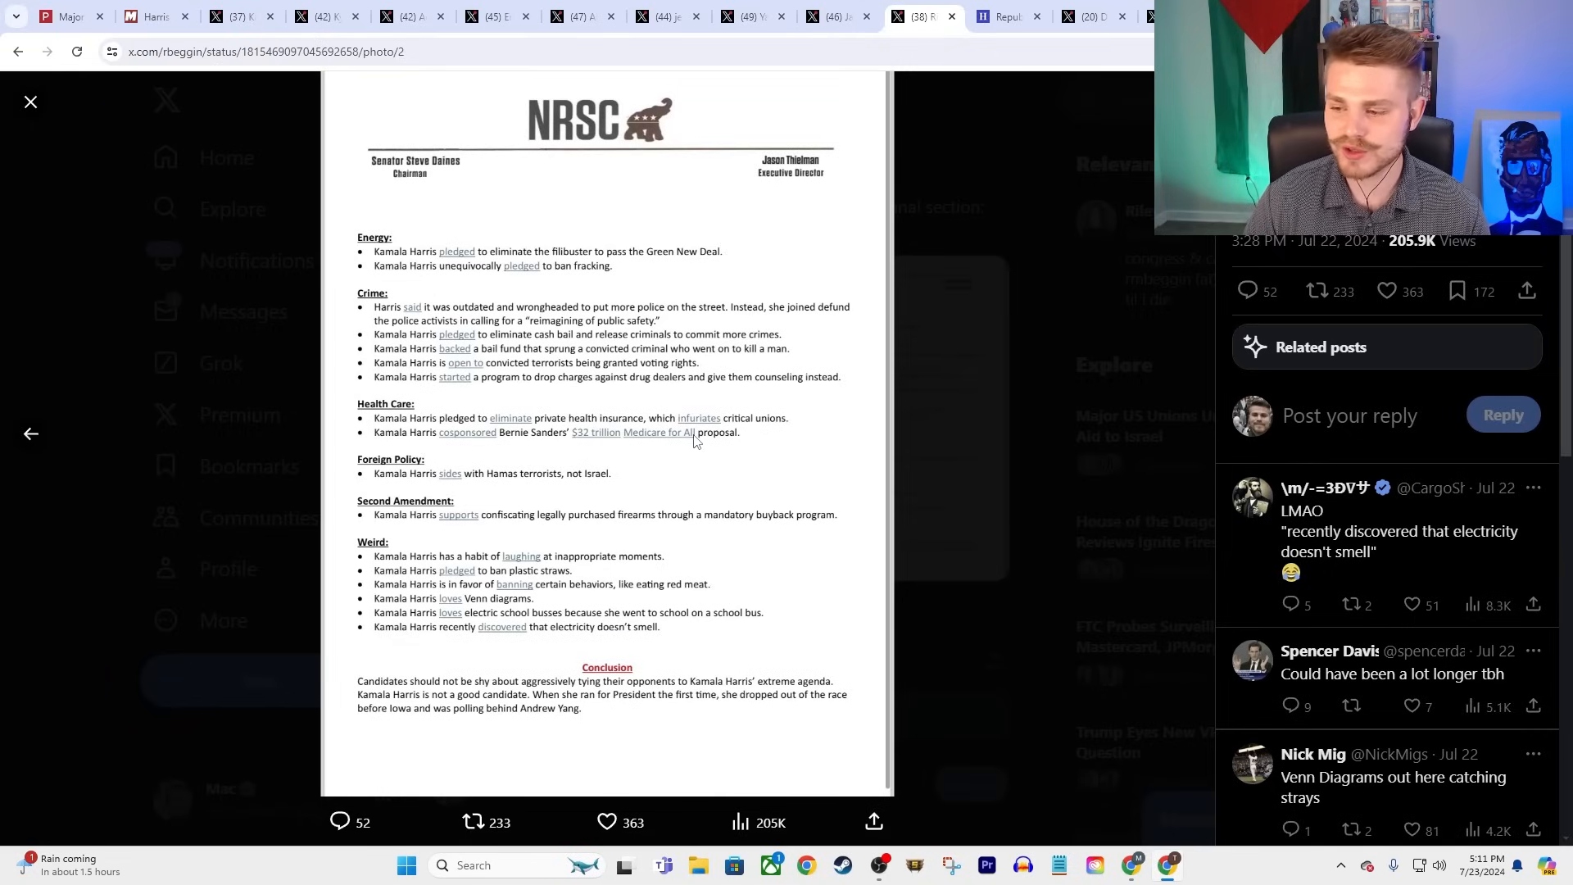
mouse_move(818, 401)
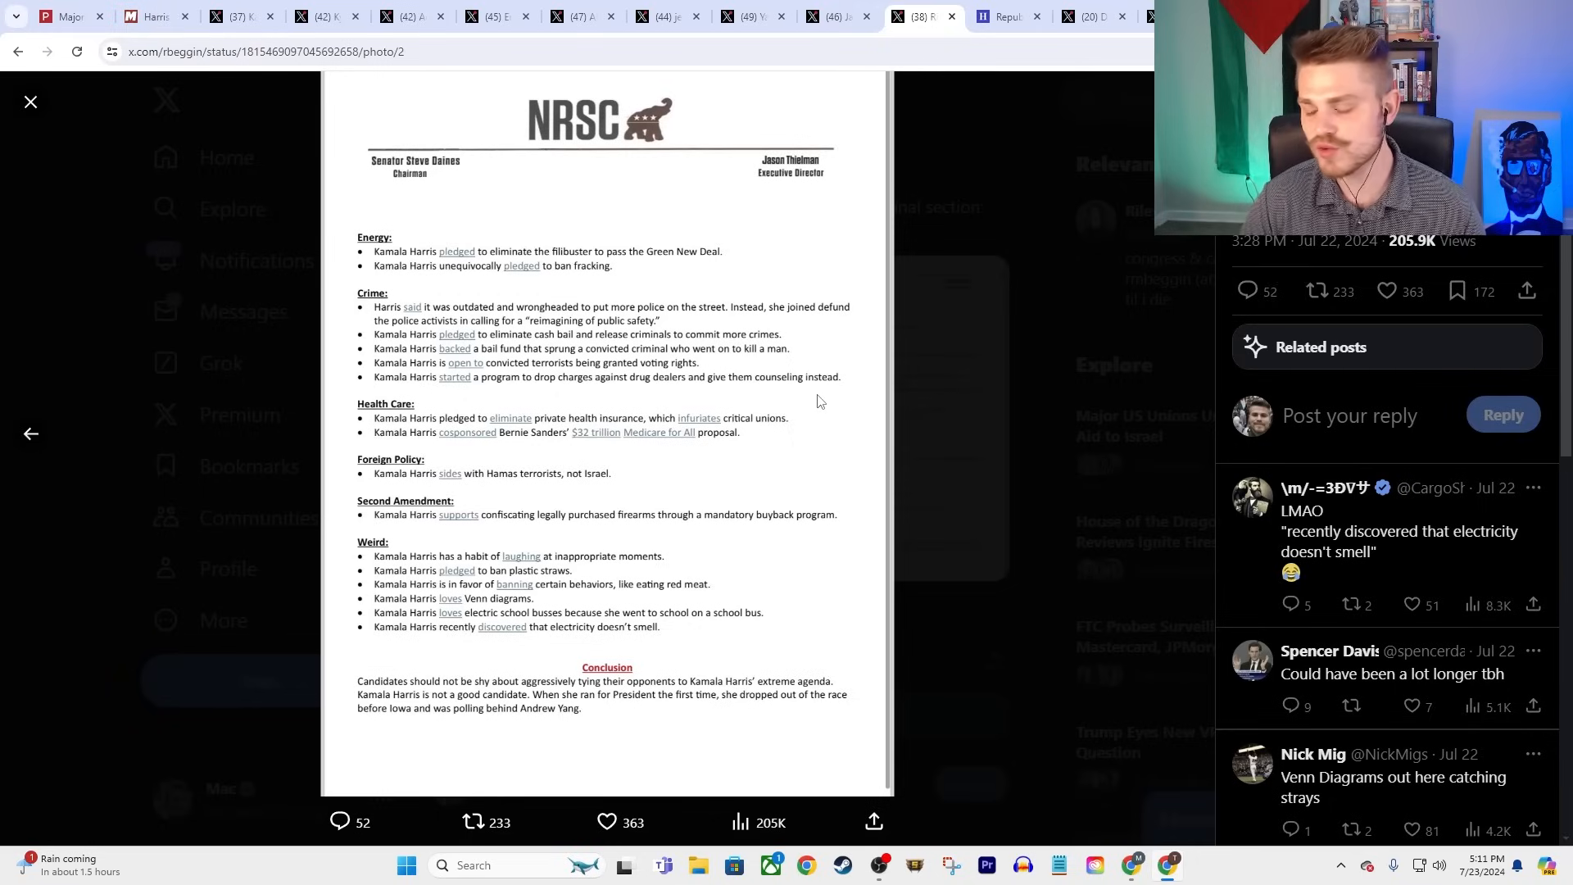
mouse_move(661, 431)
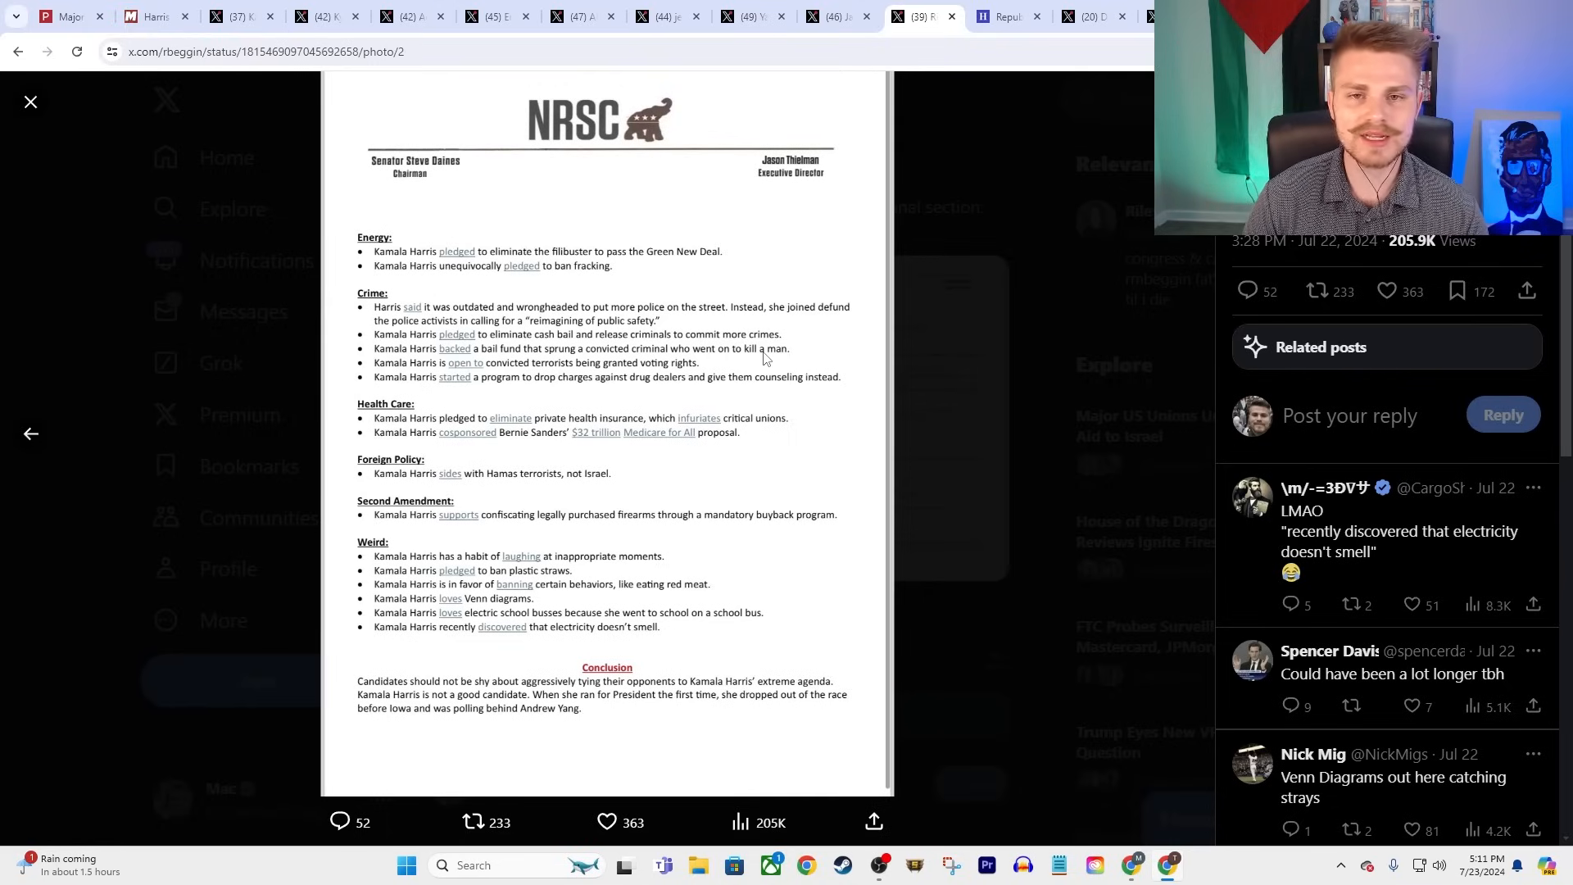
mouse_move(612, 476)
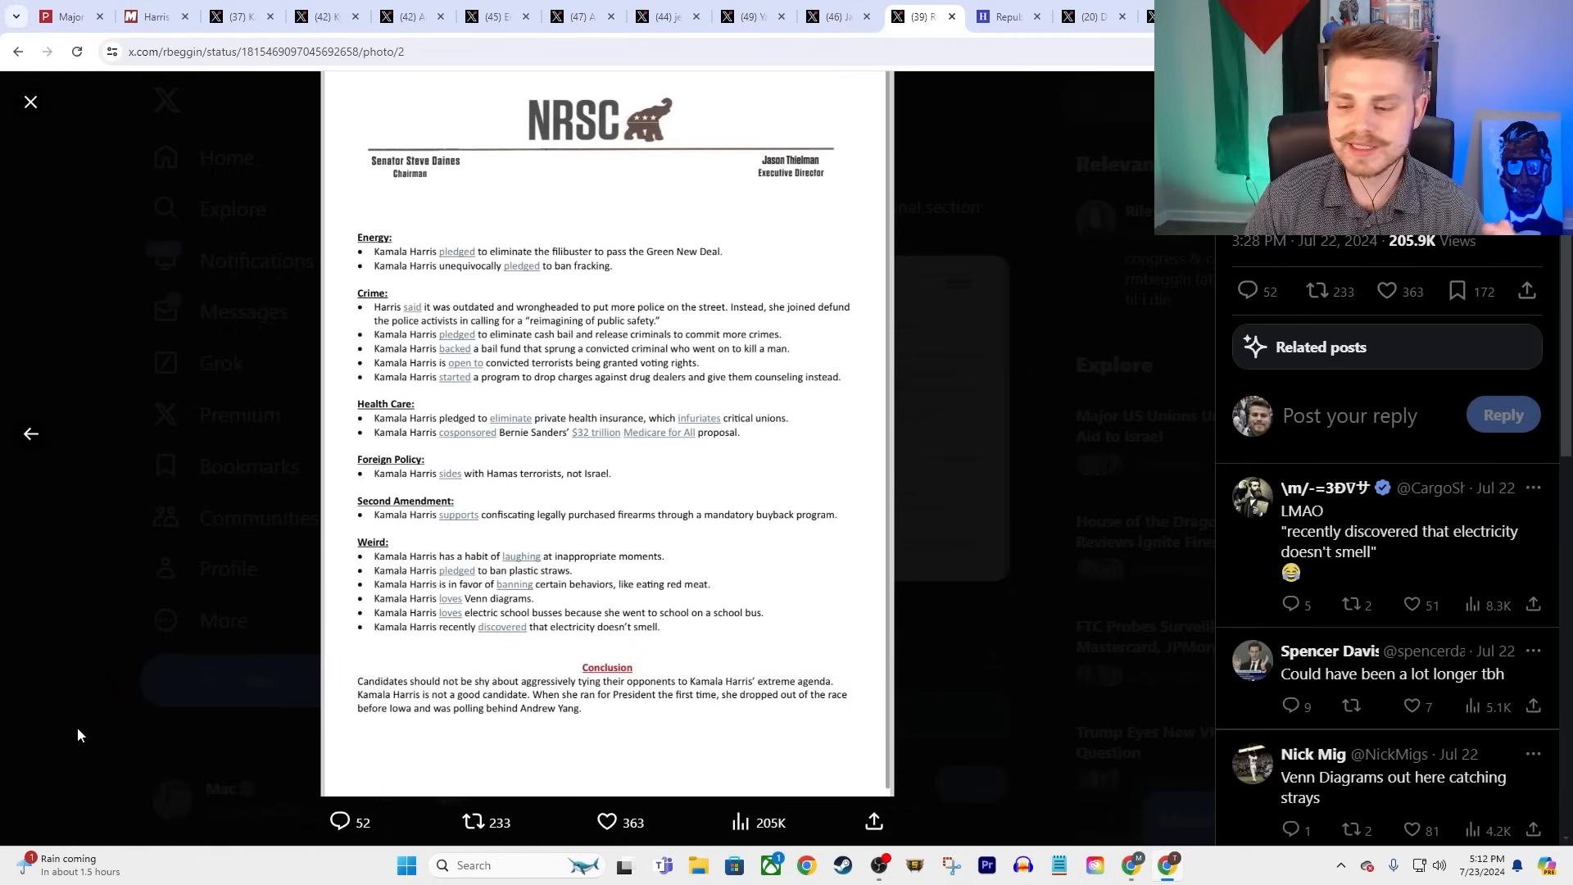
mouse_move(947, 370)
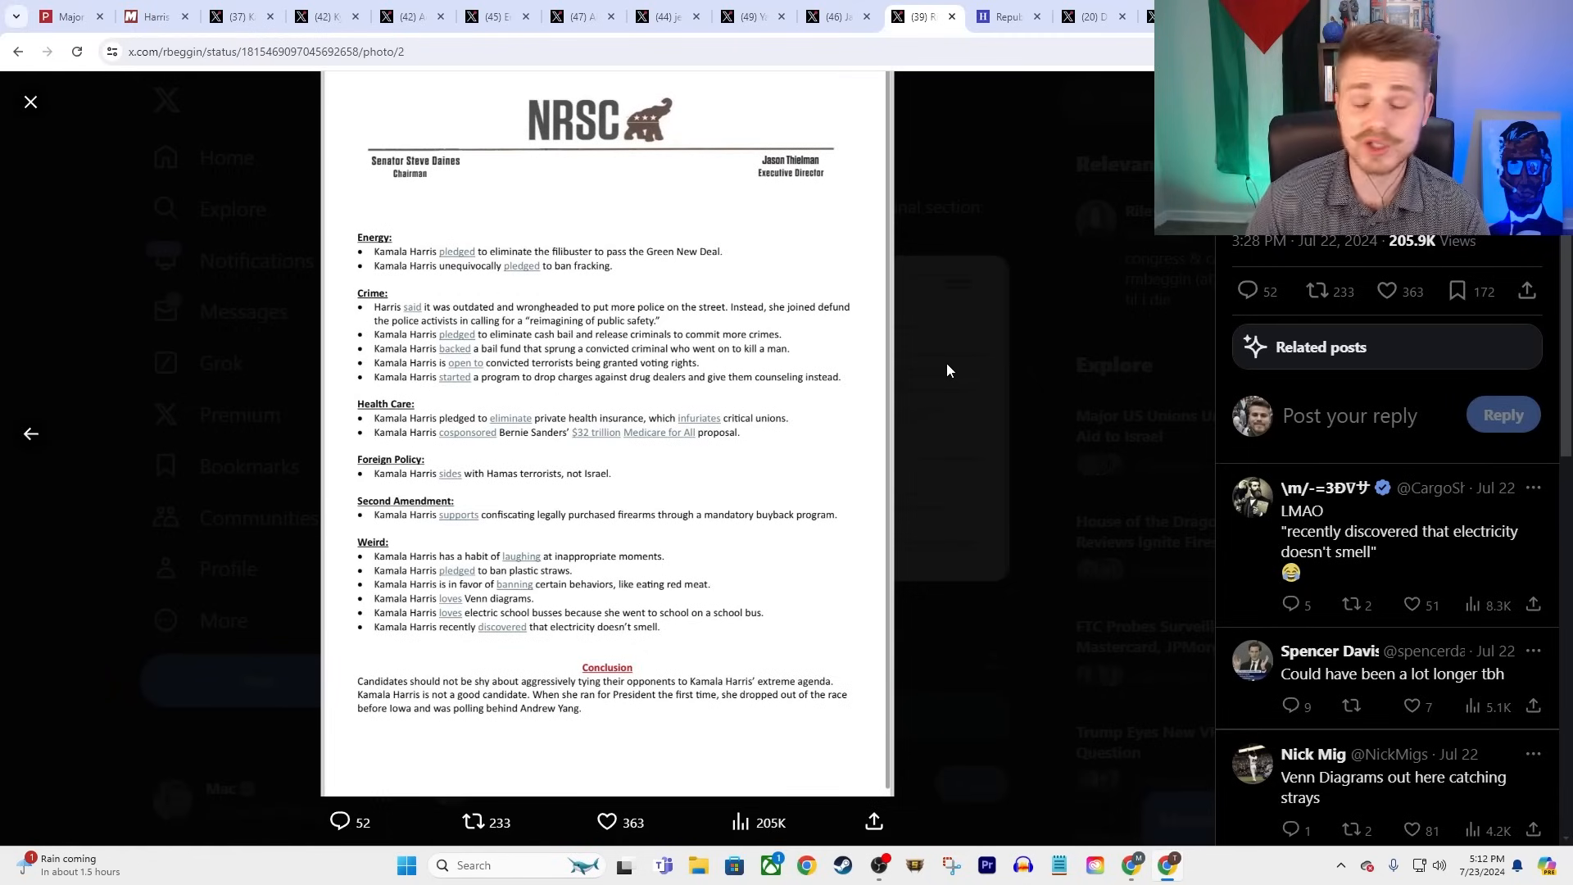
mouse_move(965, 397)
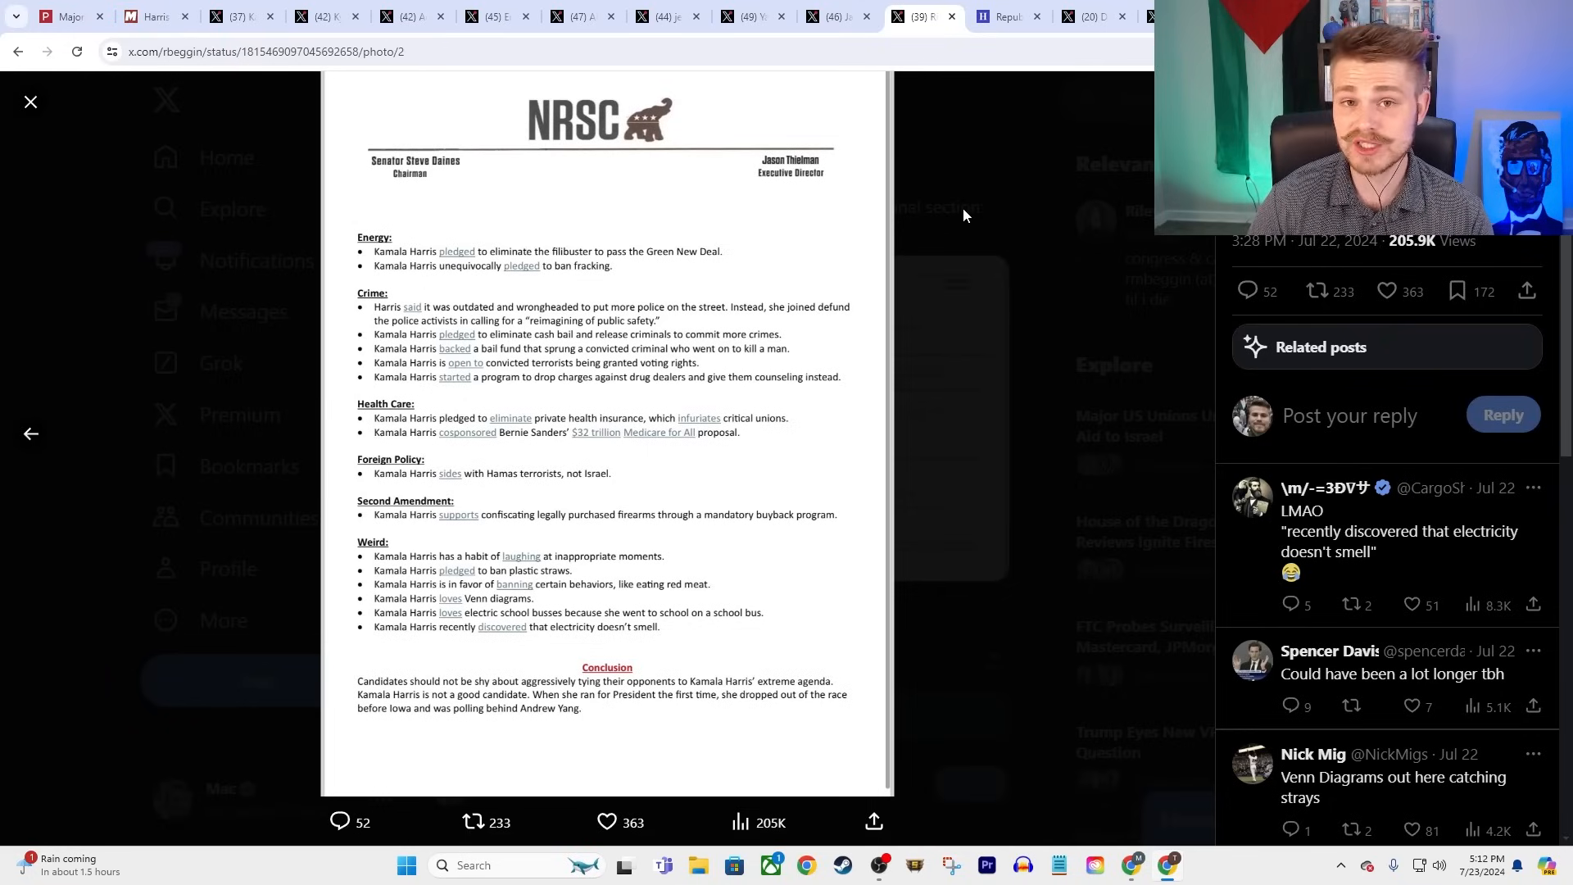
mouse_move(936, 231)
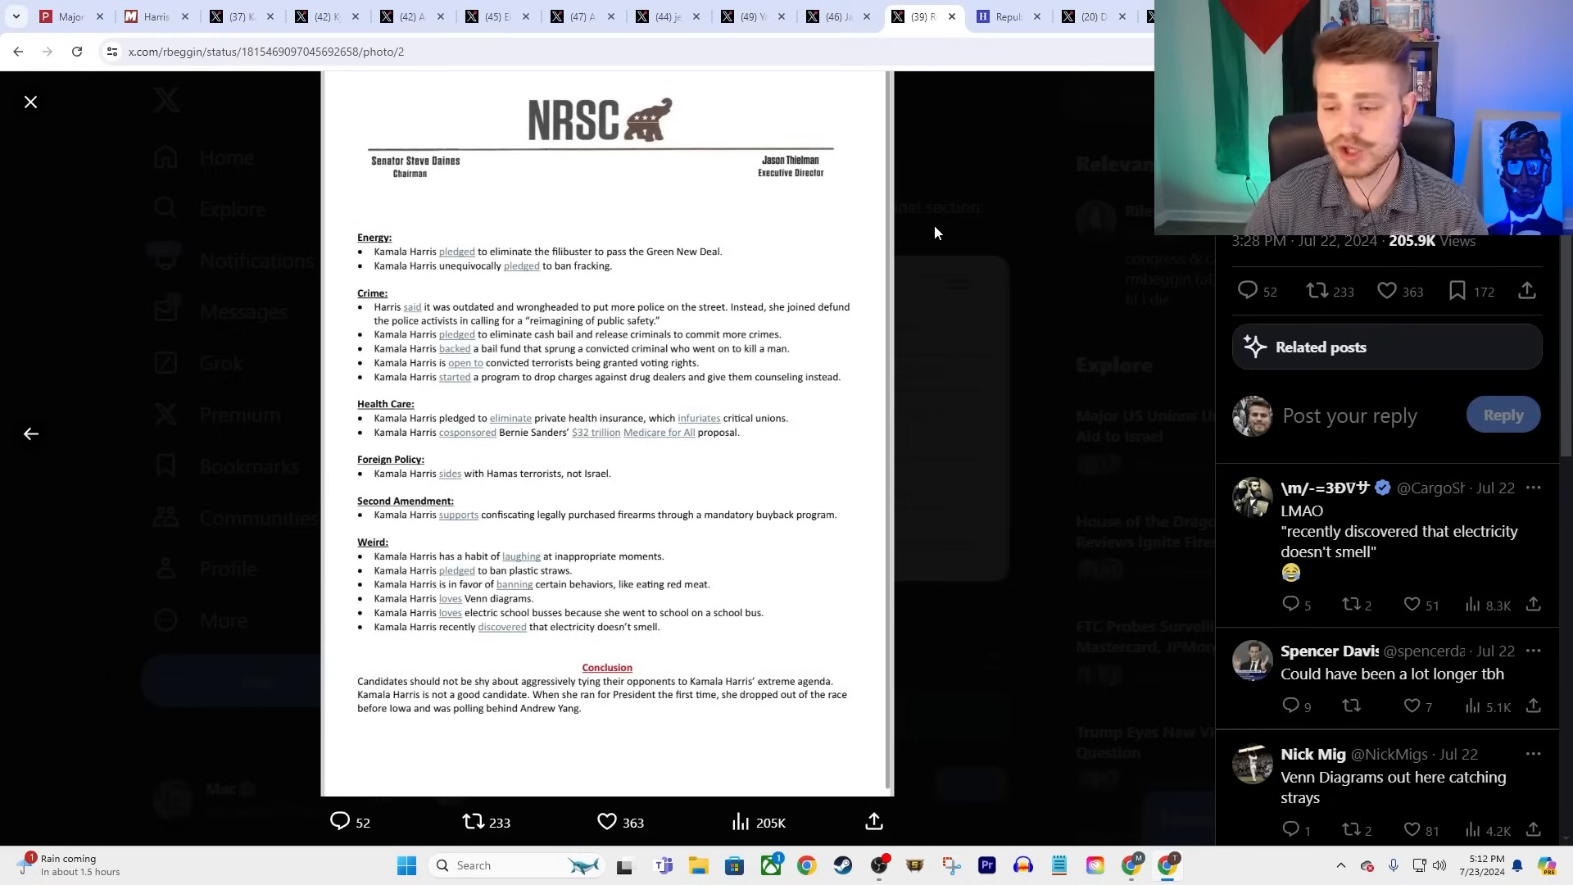
mouse_move(819, 291)
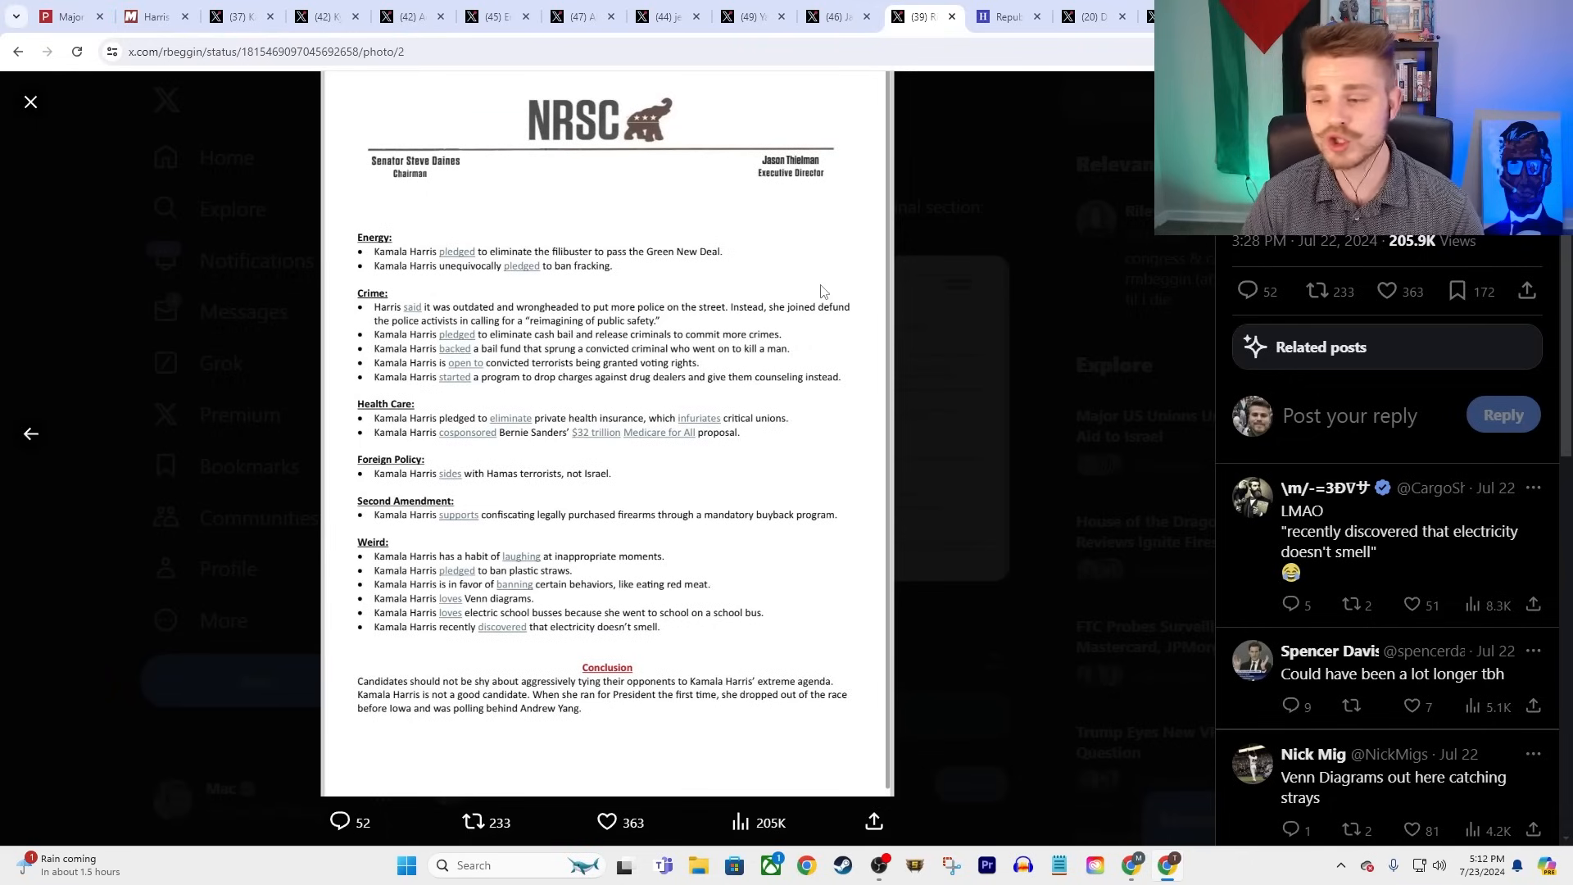
mouse_move(840, 187)
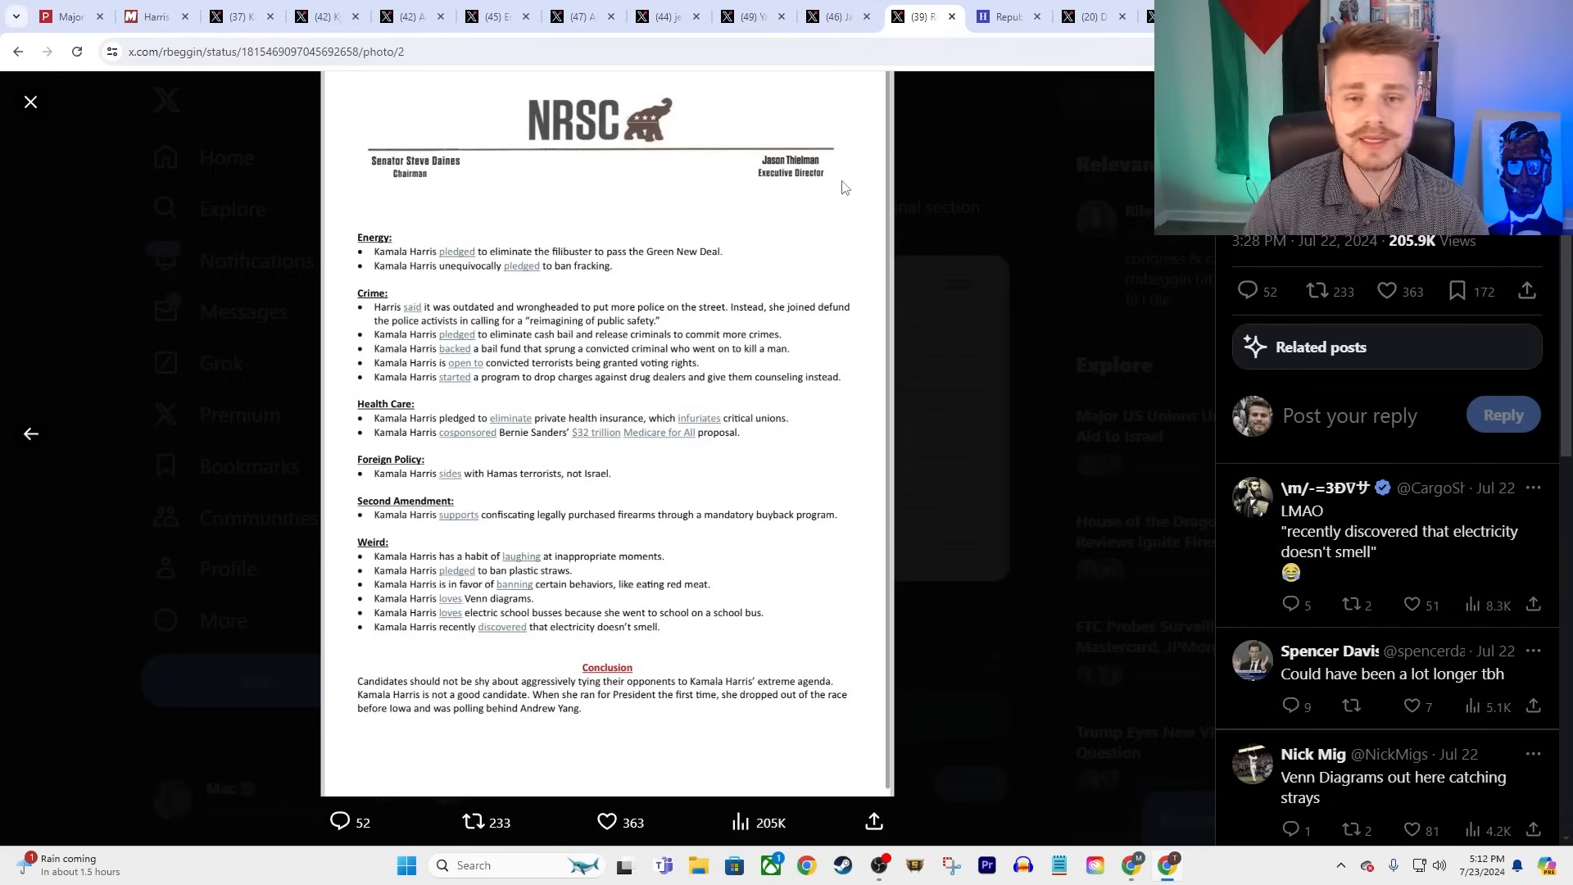
mouse_move(816, 177)
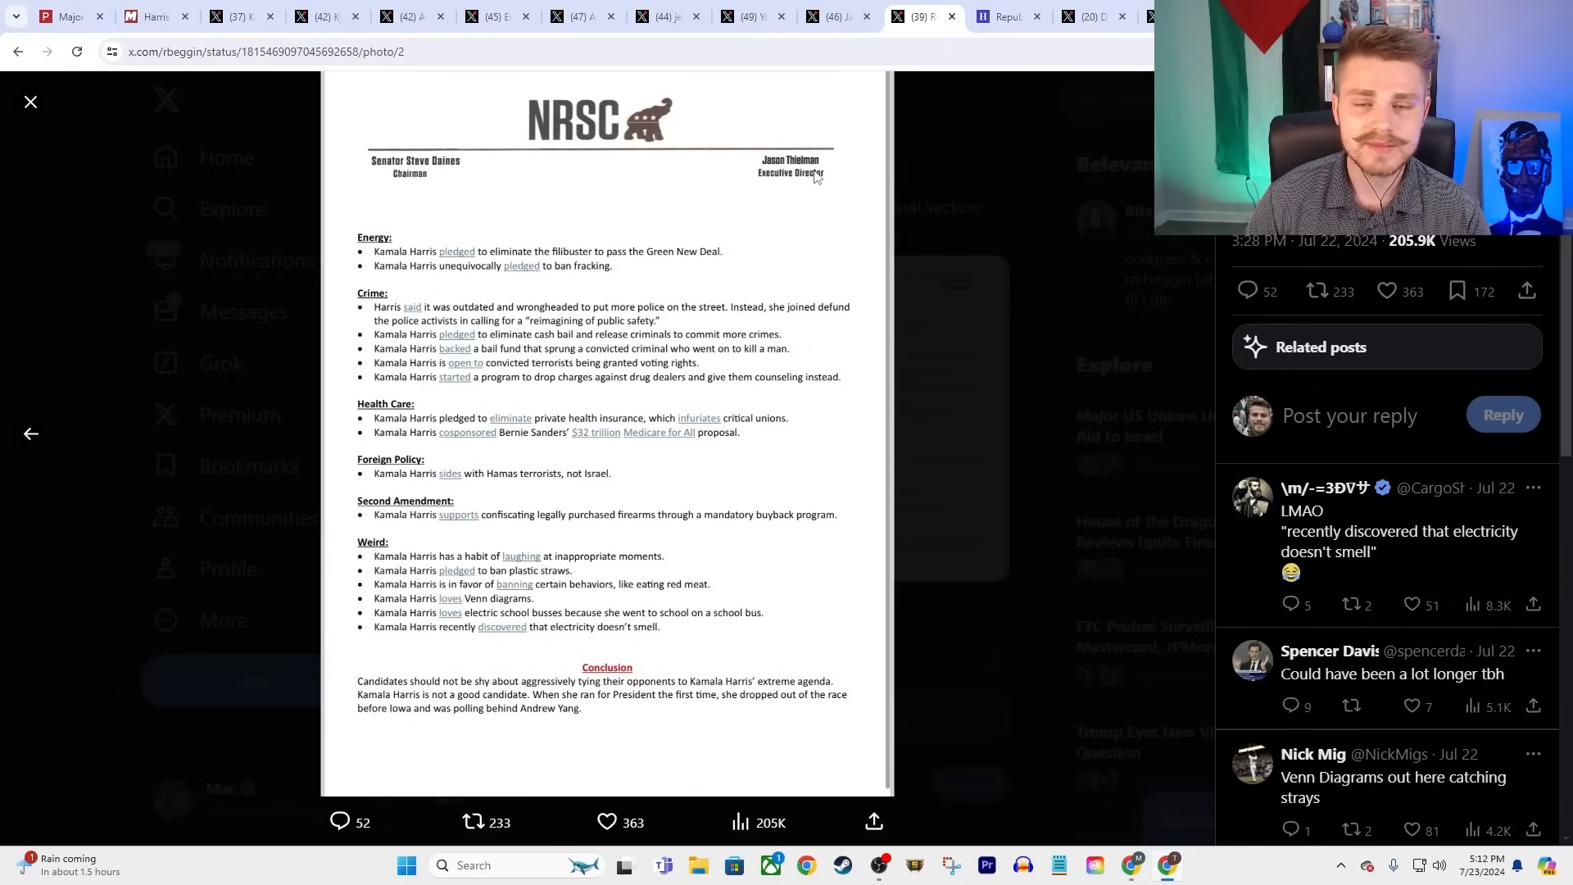
mouse_move(810, 533)
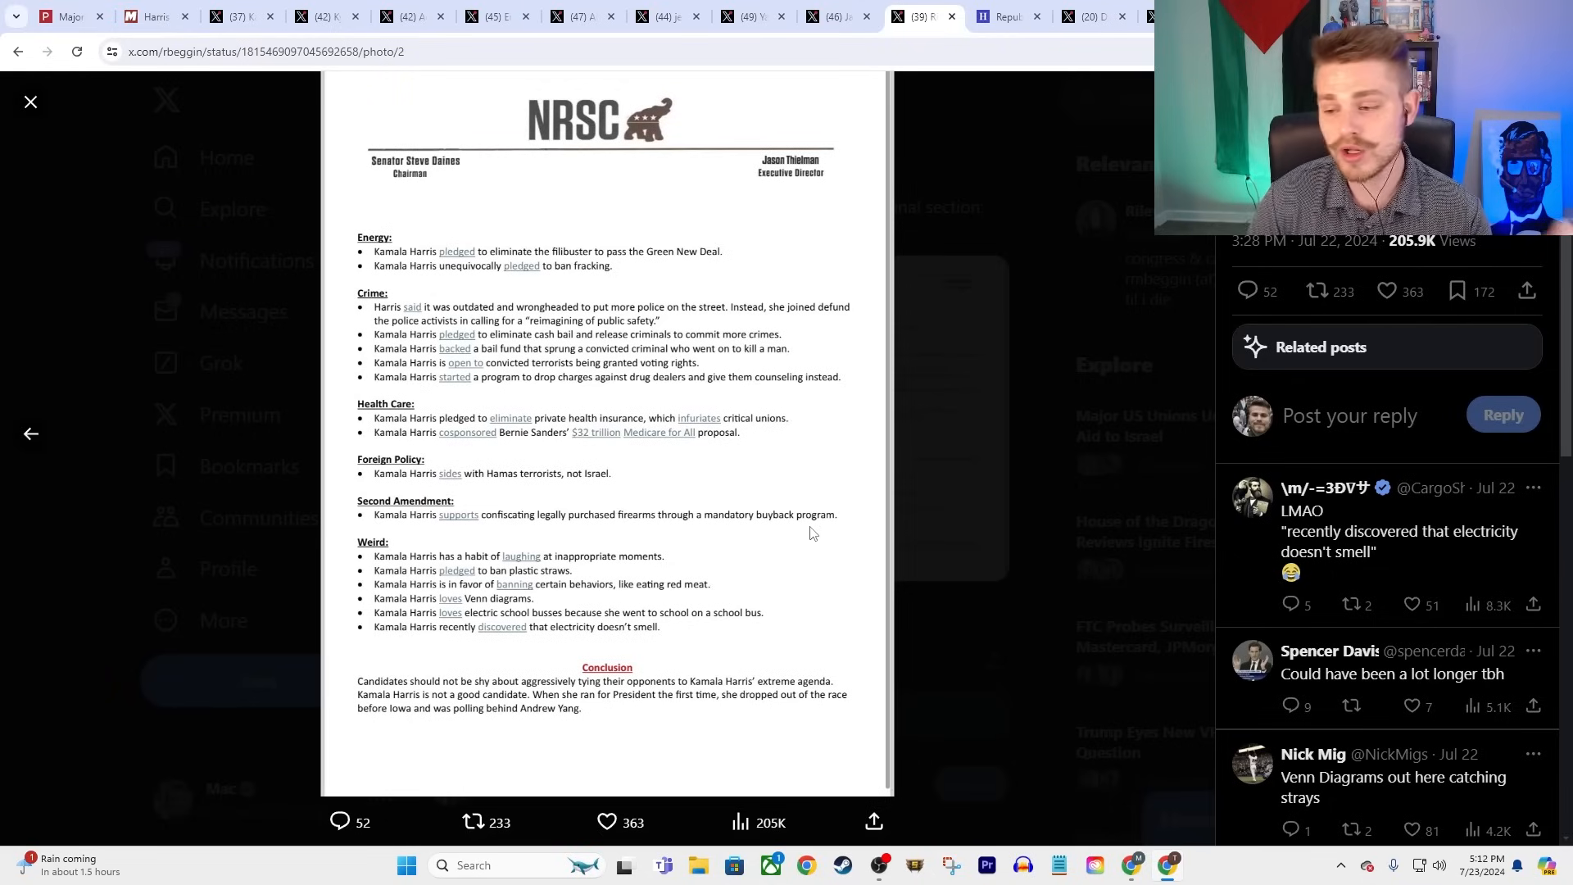
mouse_move(858, 8)
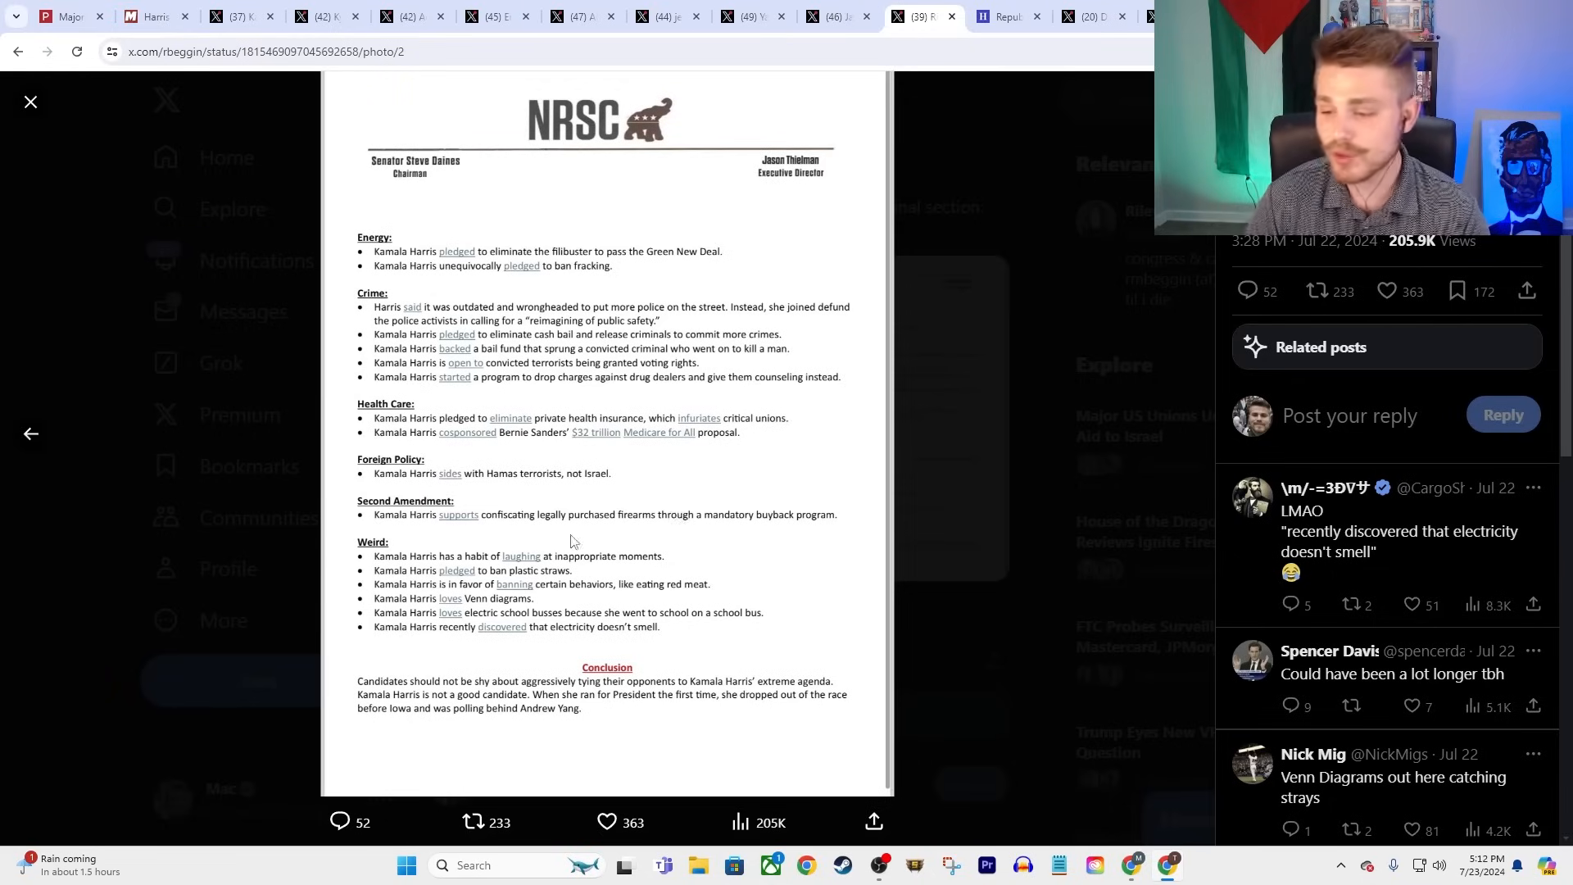
mouse_move(719, 449)
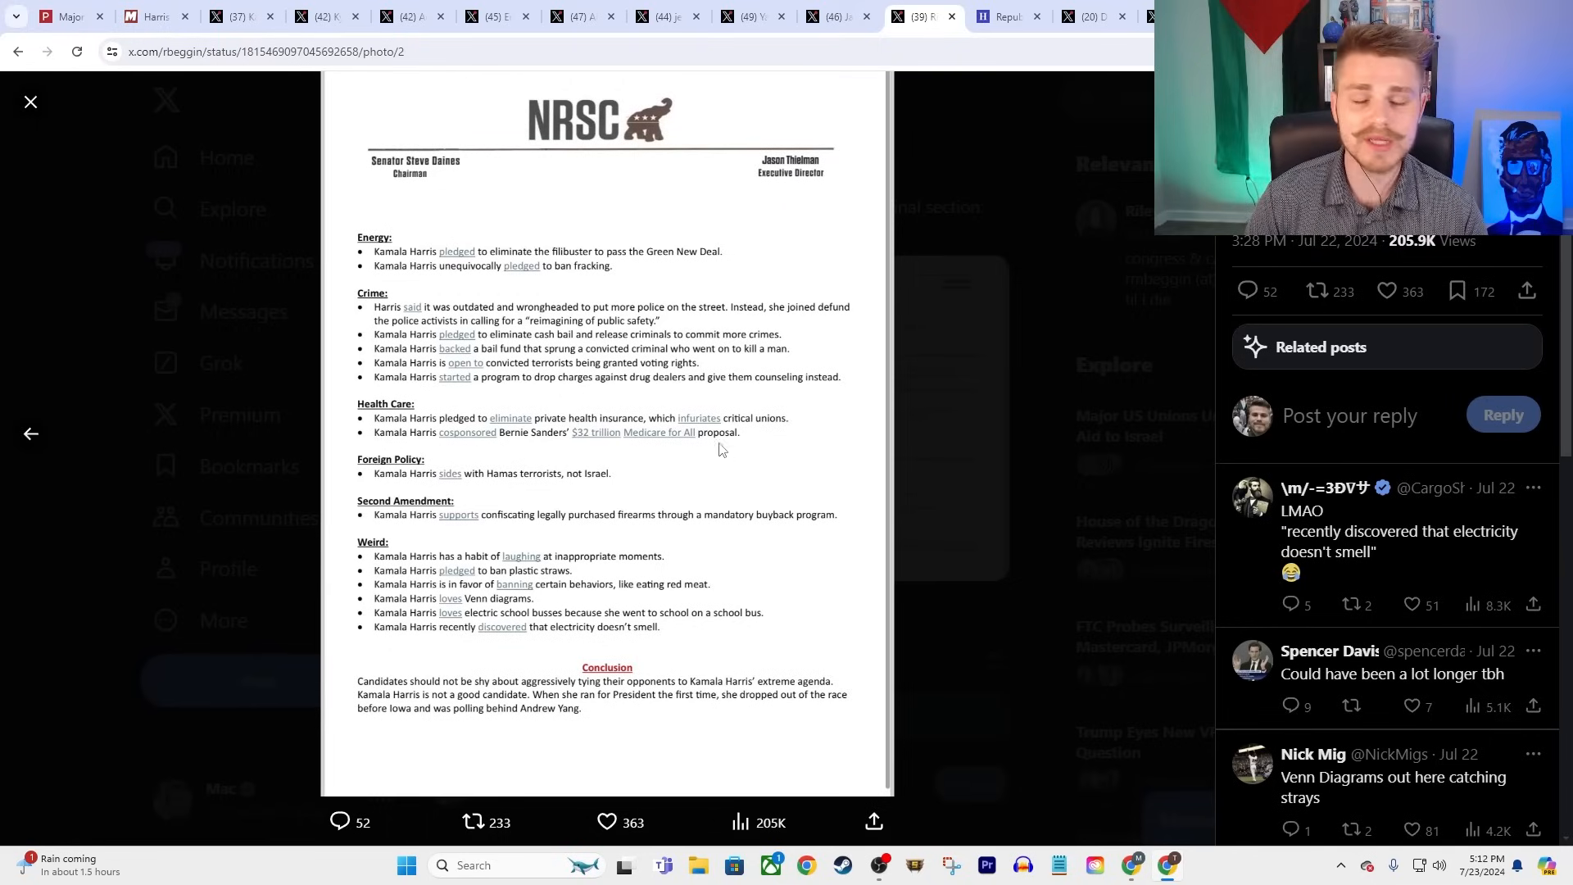
mouse_move(689, 406)
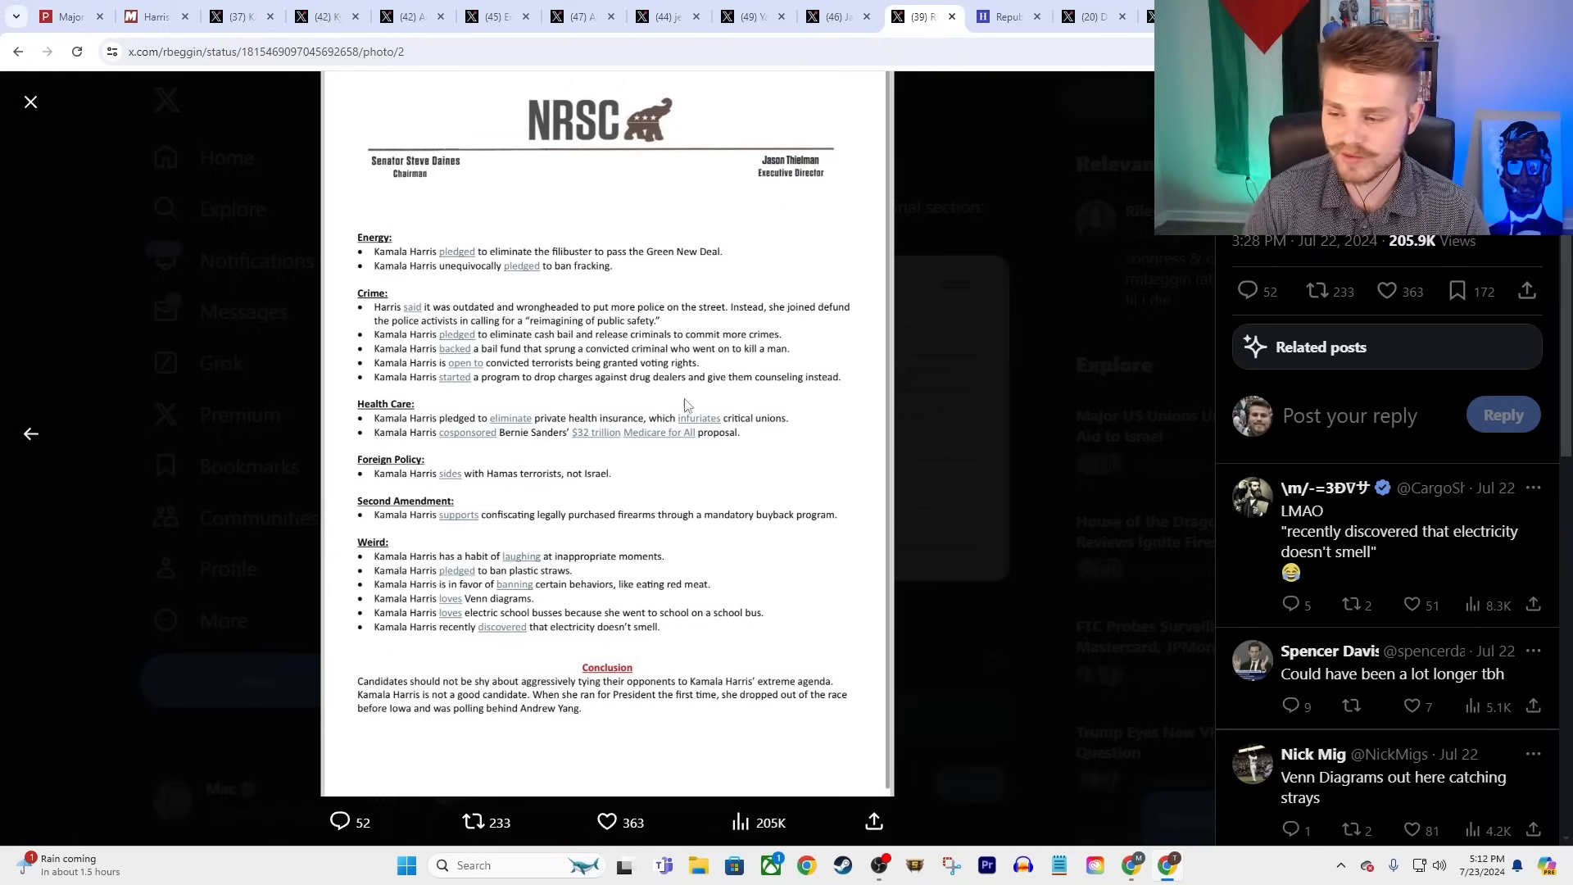
mouse_move(483, 487)
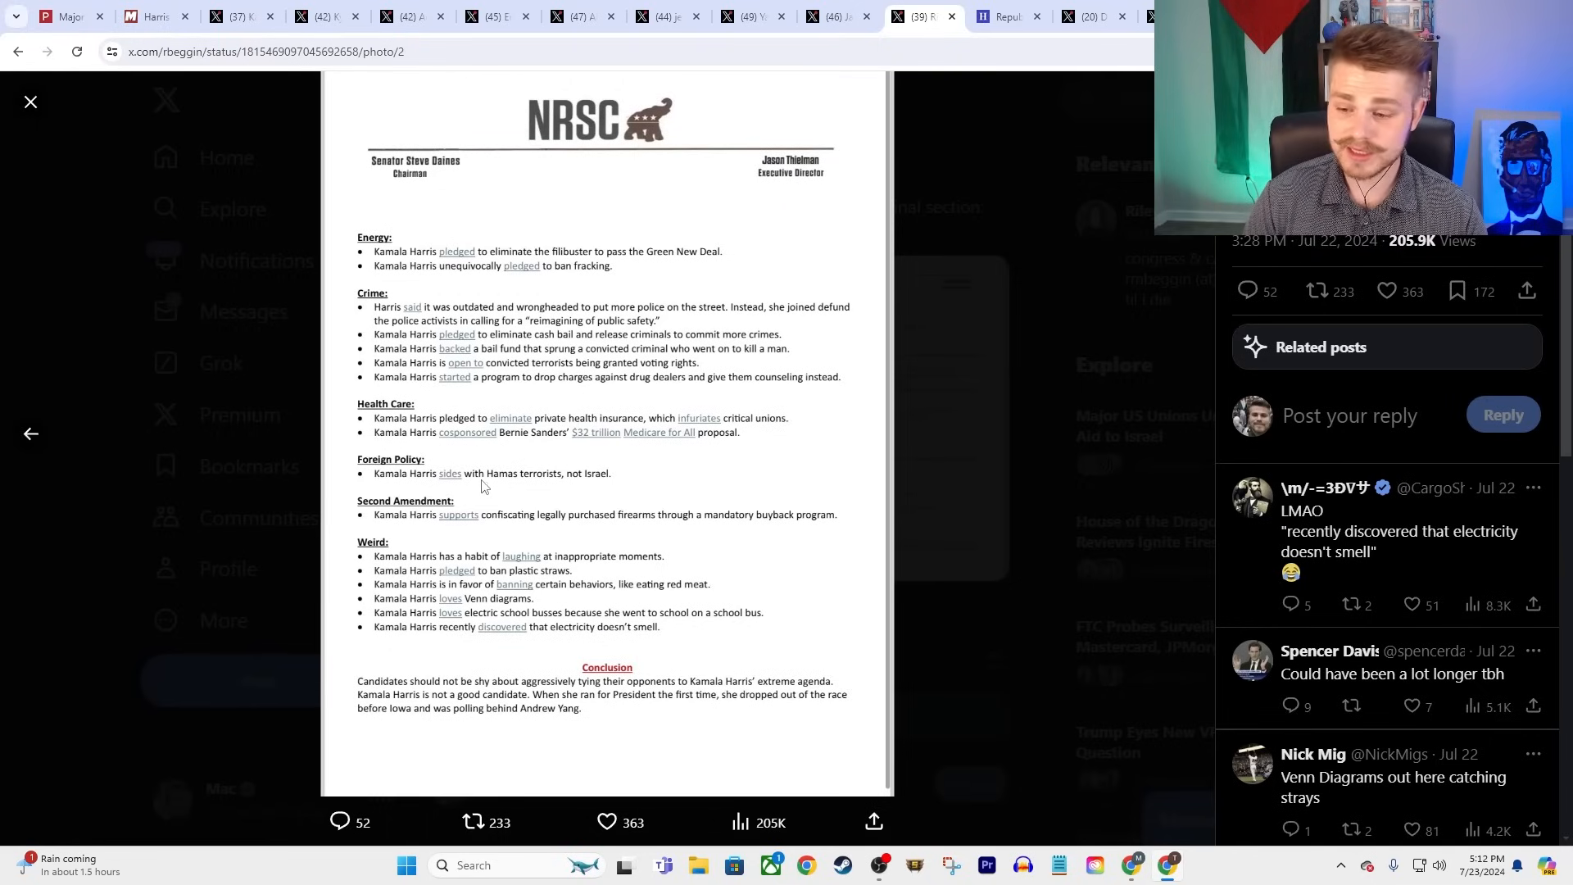
mouse_move(563, 478)
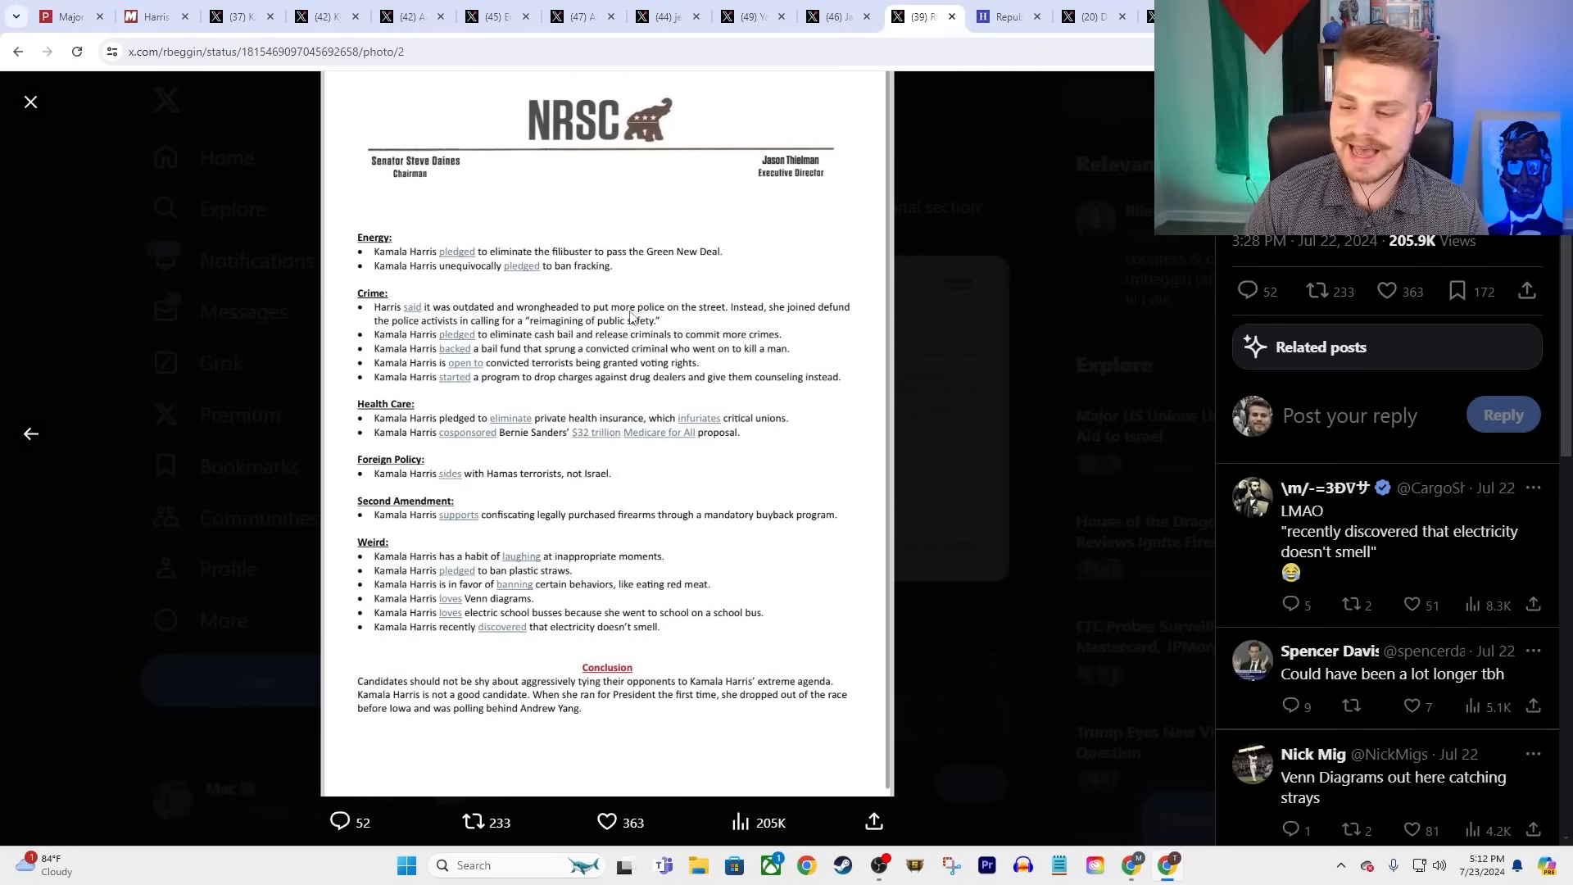
mouse_move(604, 279)
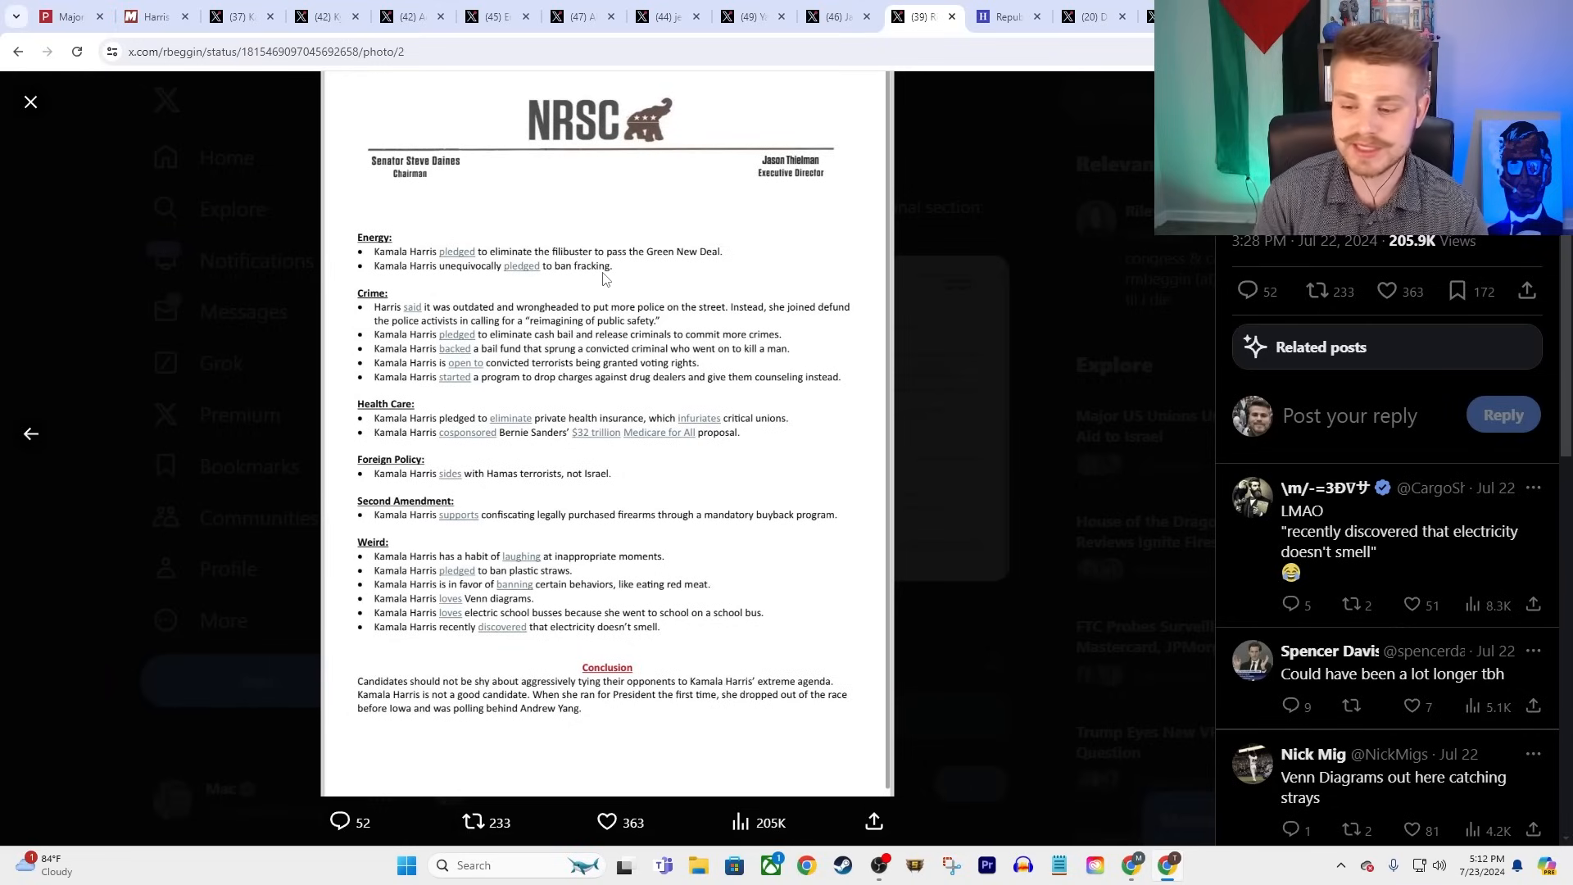
mouse_move(635, 420)
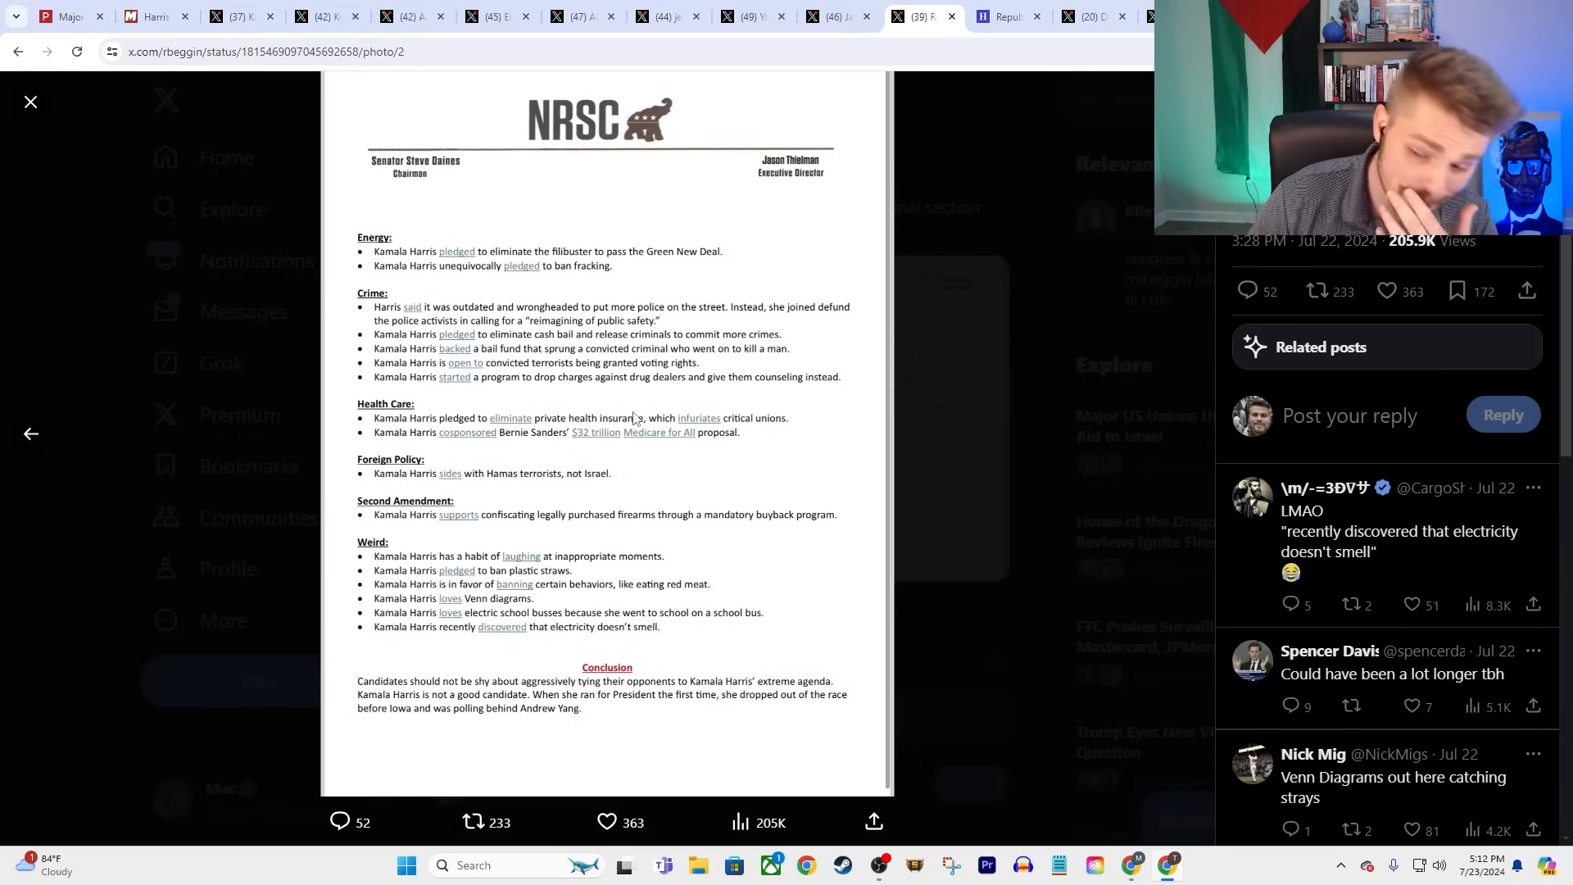
mouse_move(415, 562)
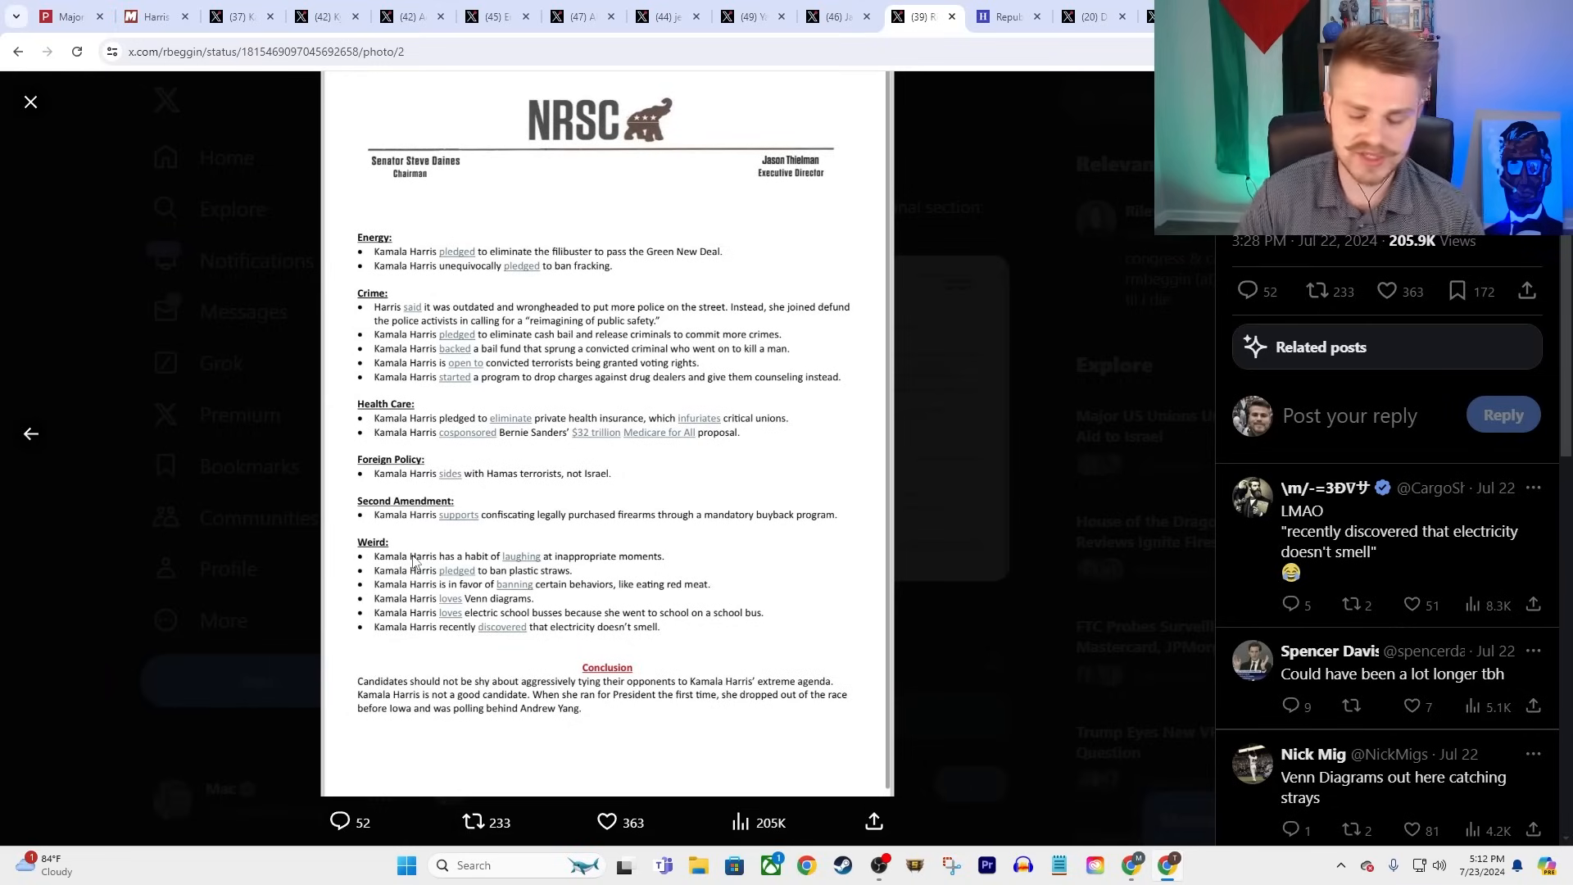
mouse_move(431, 537)
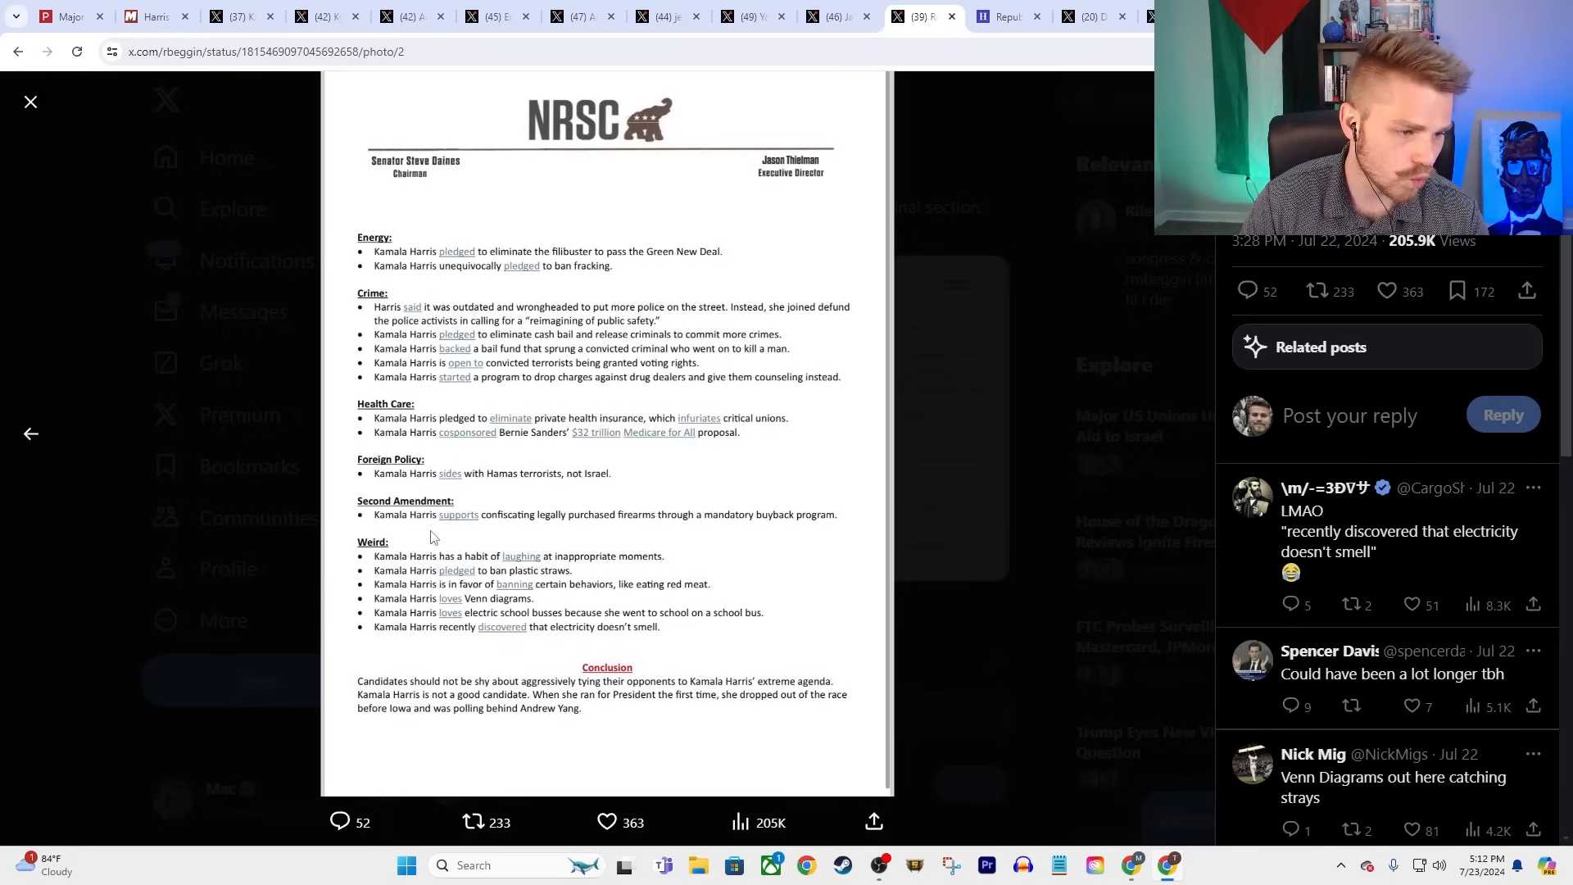
mouse_move(577, 572)
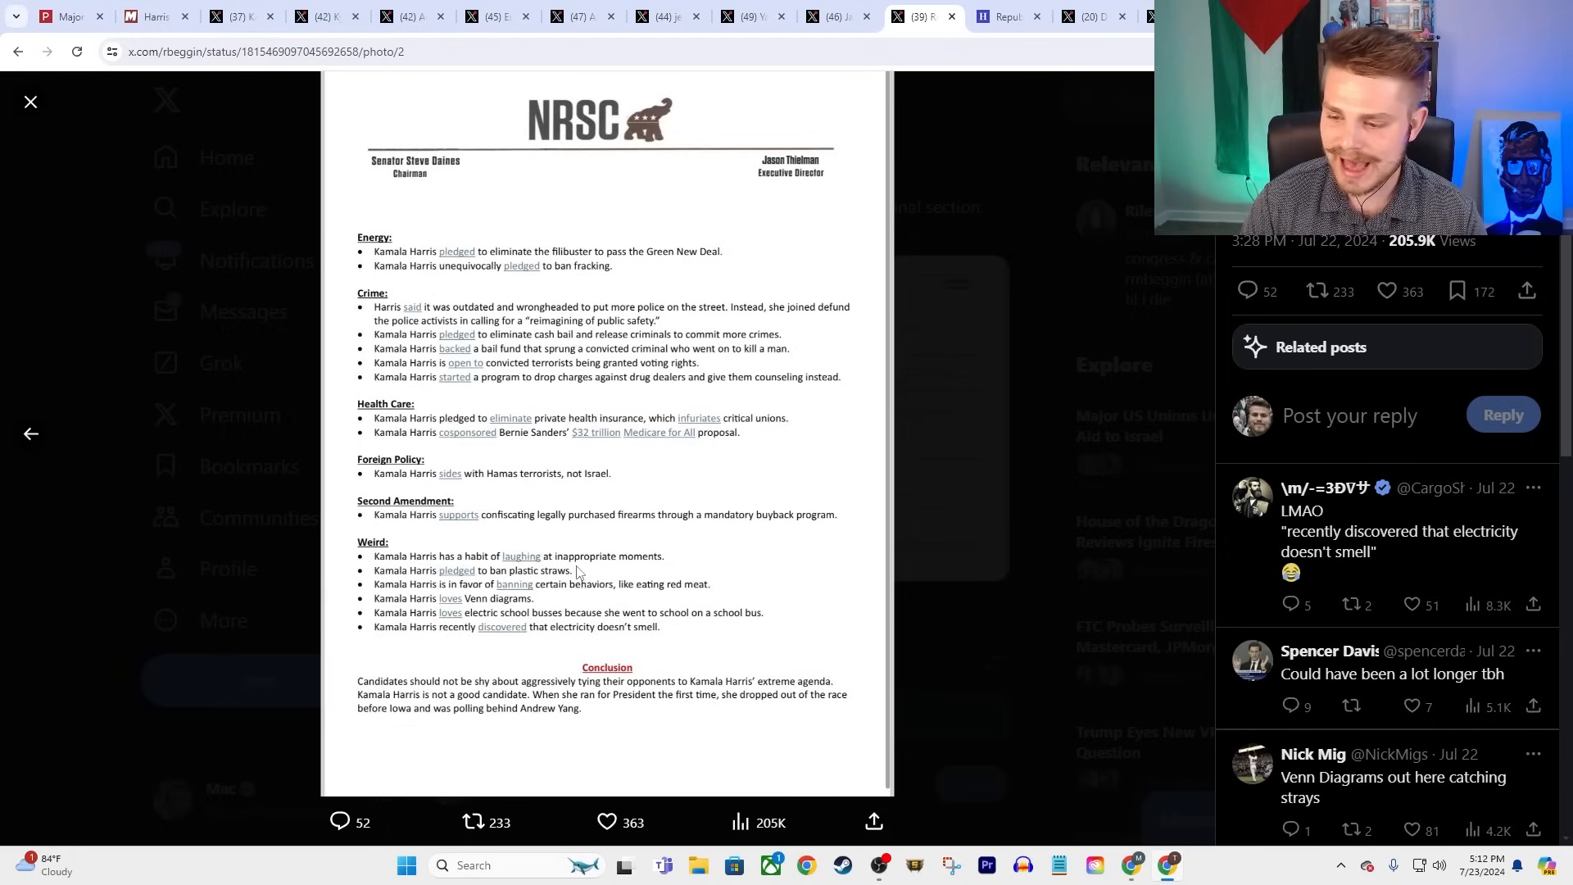
mouse_move(419, 551)
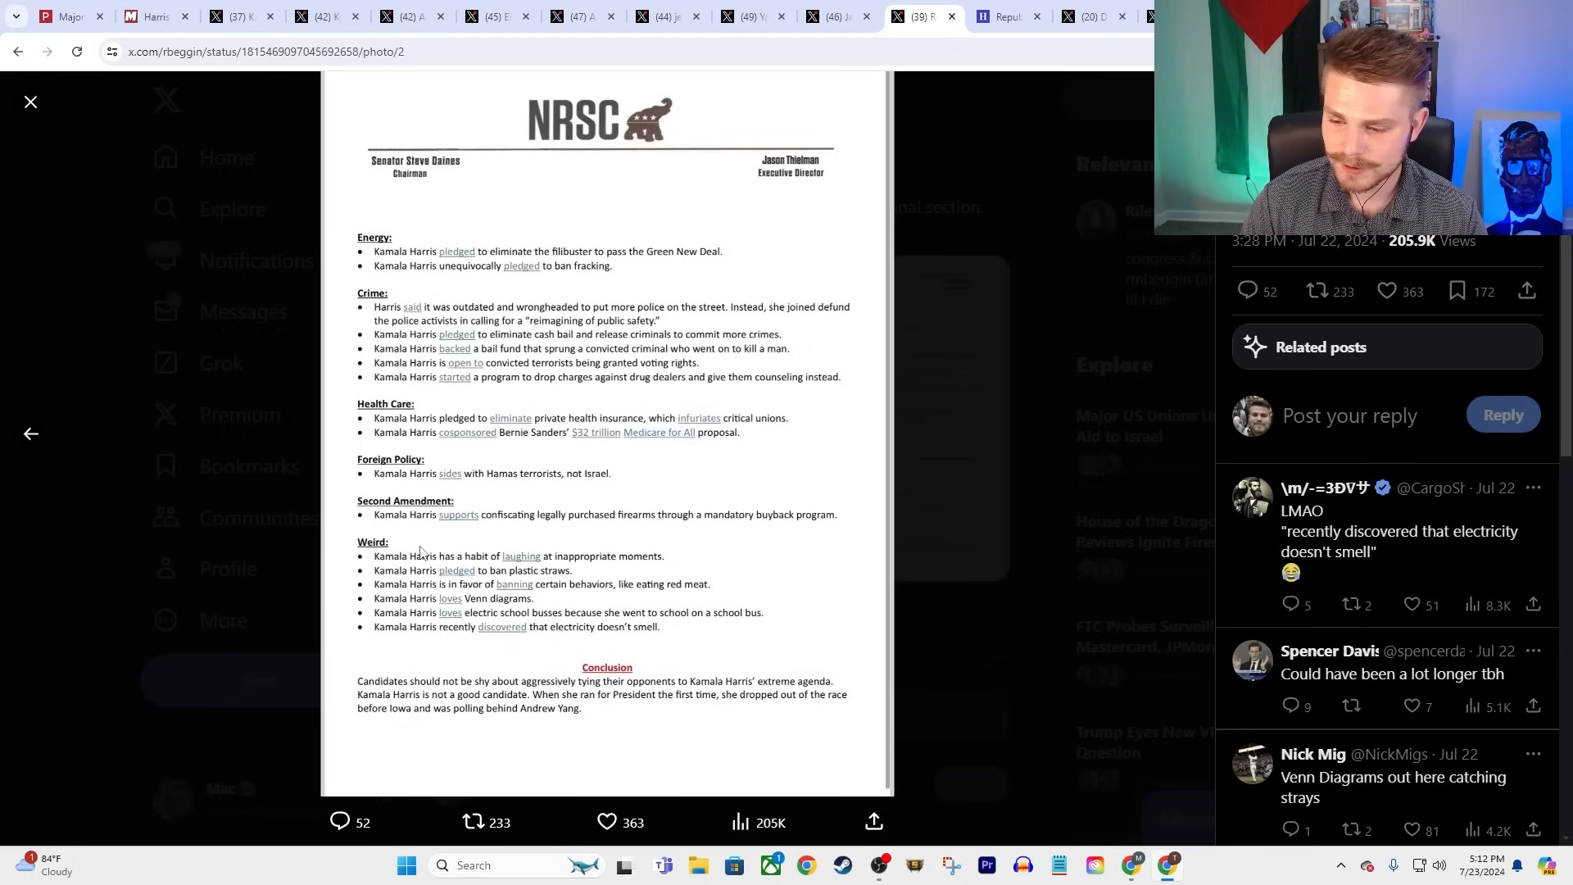
mouse_move(612, 537)
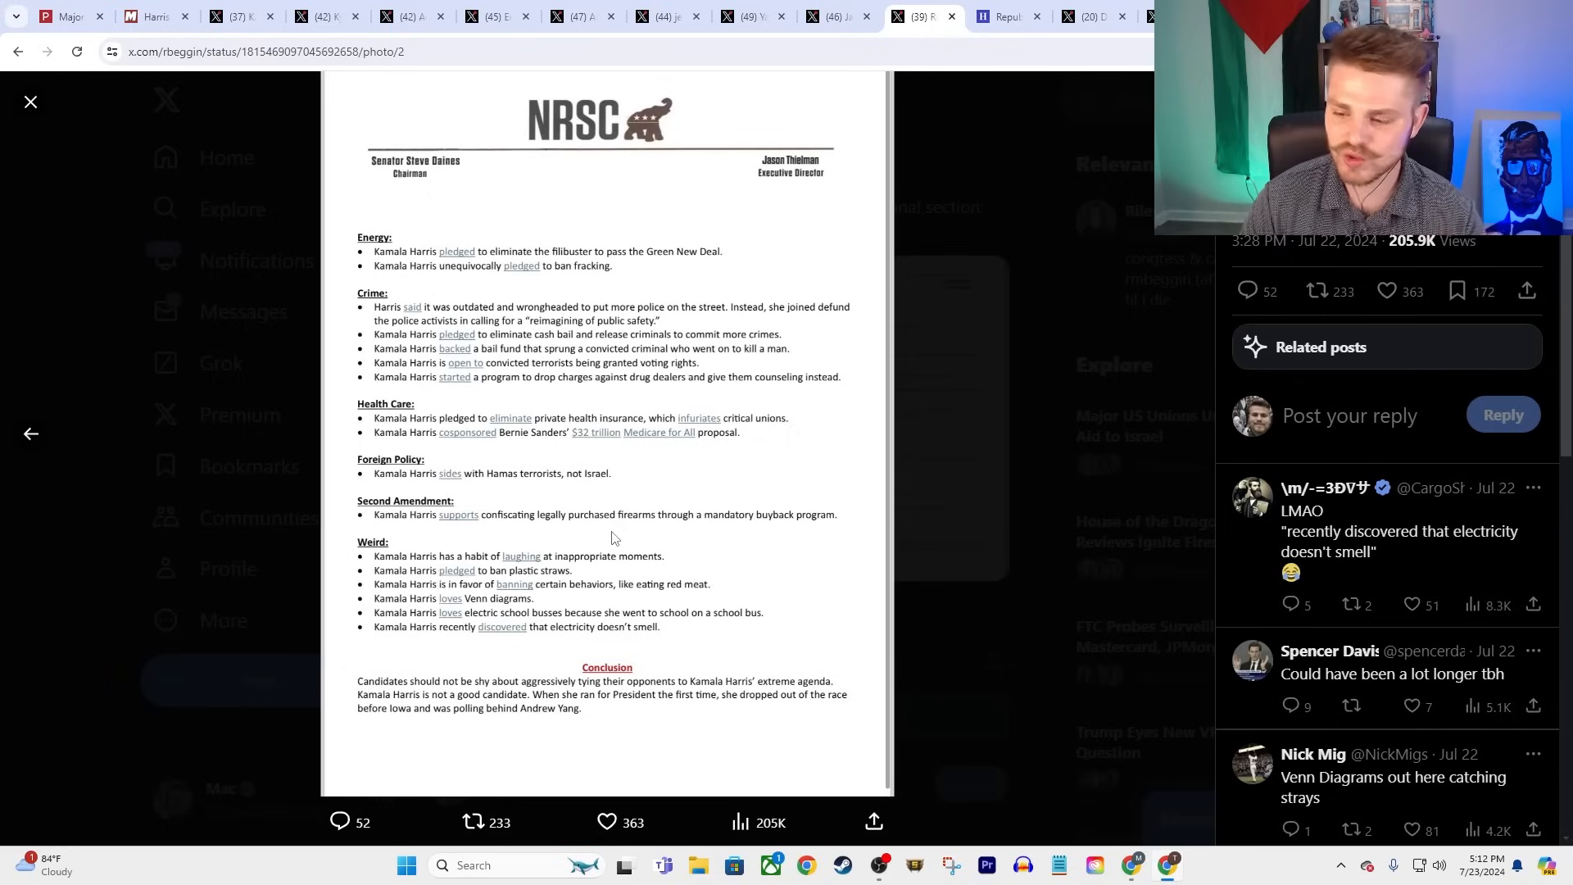
mouse_move(666, 555)
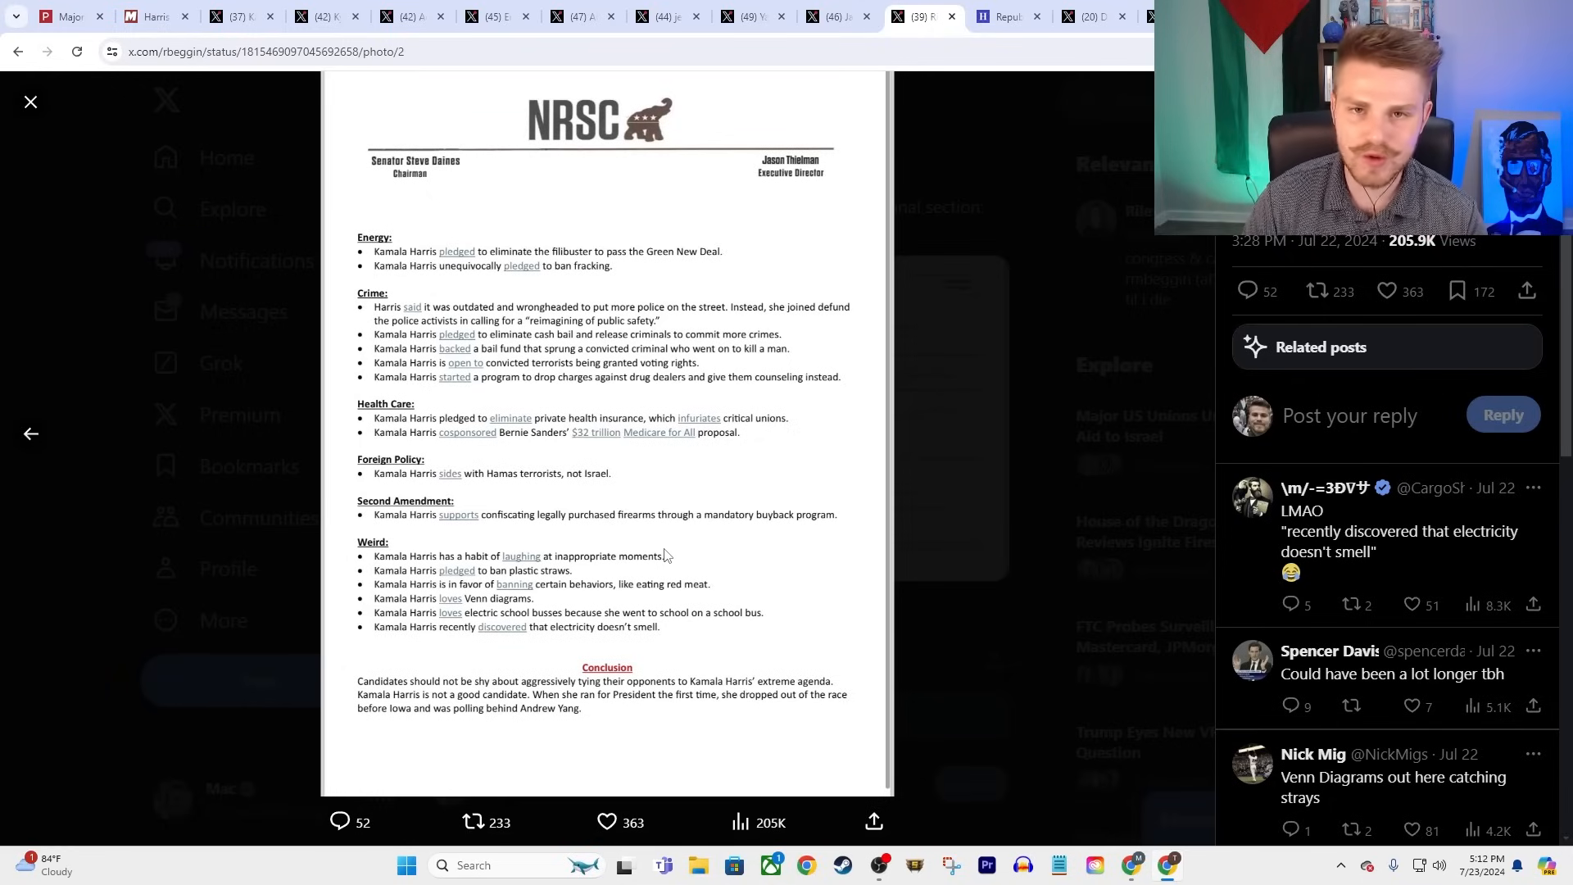
mouse_move(484, 603)
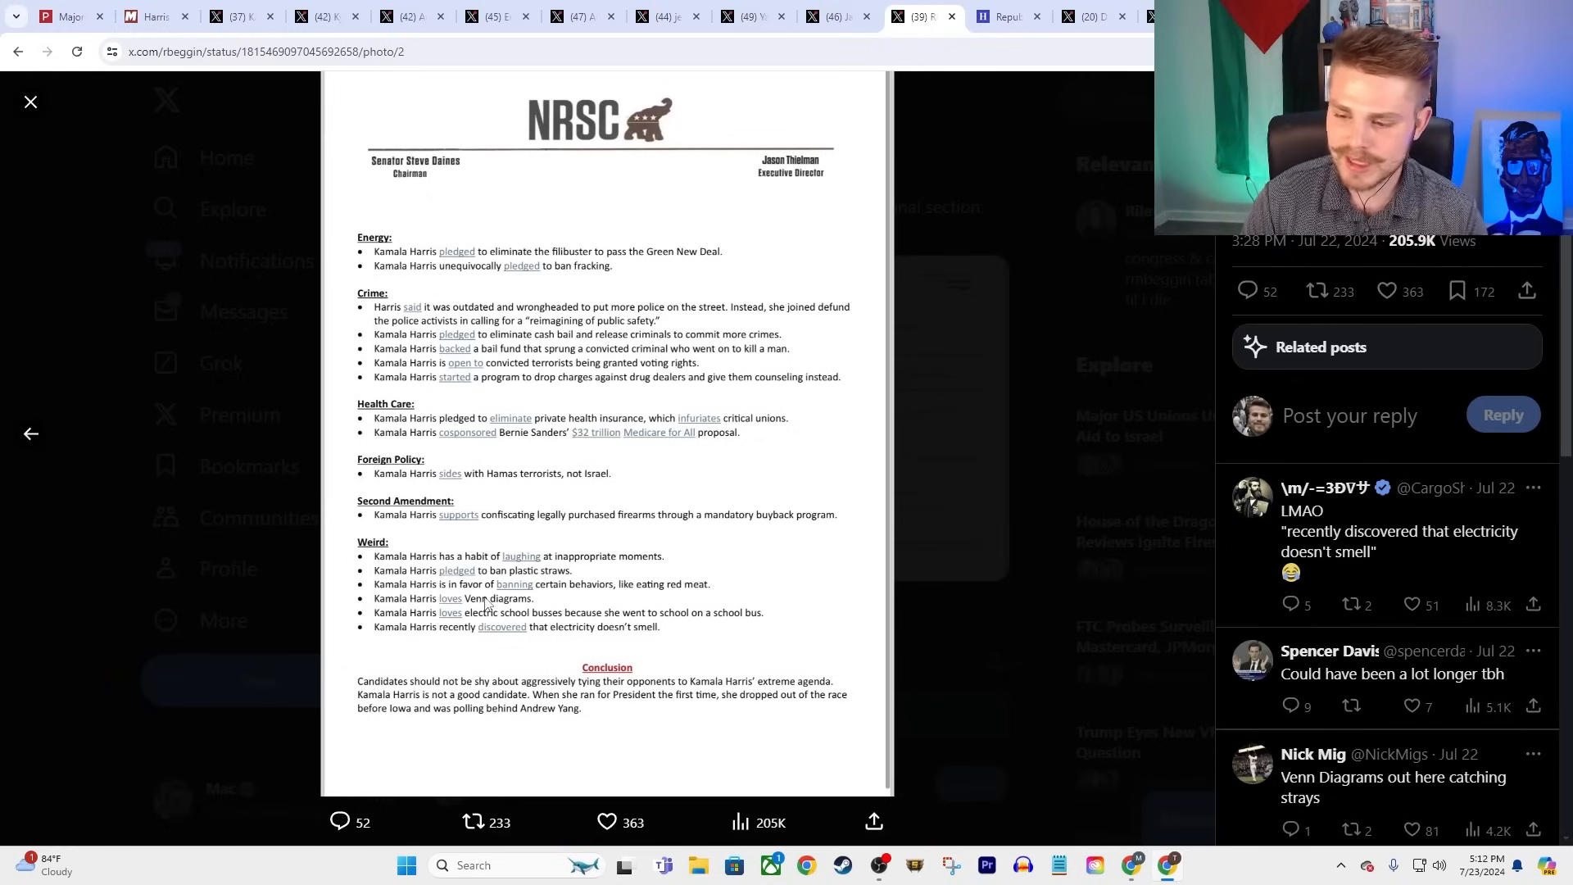
mouse_move(738, 590)
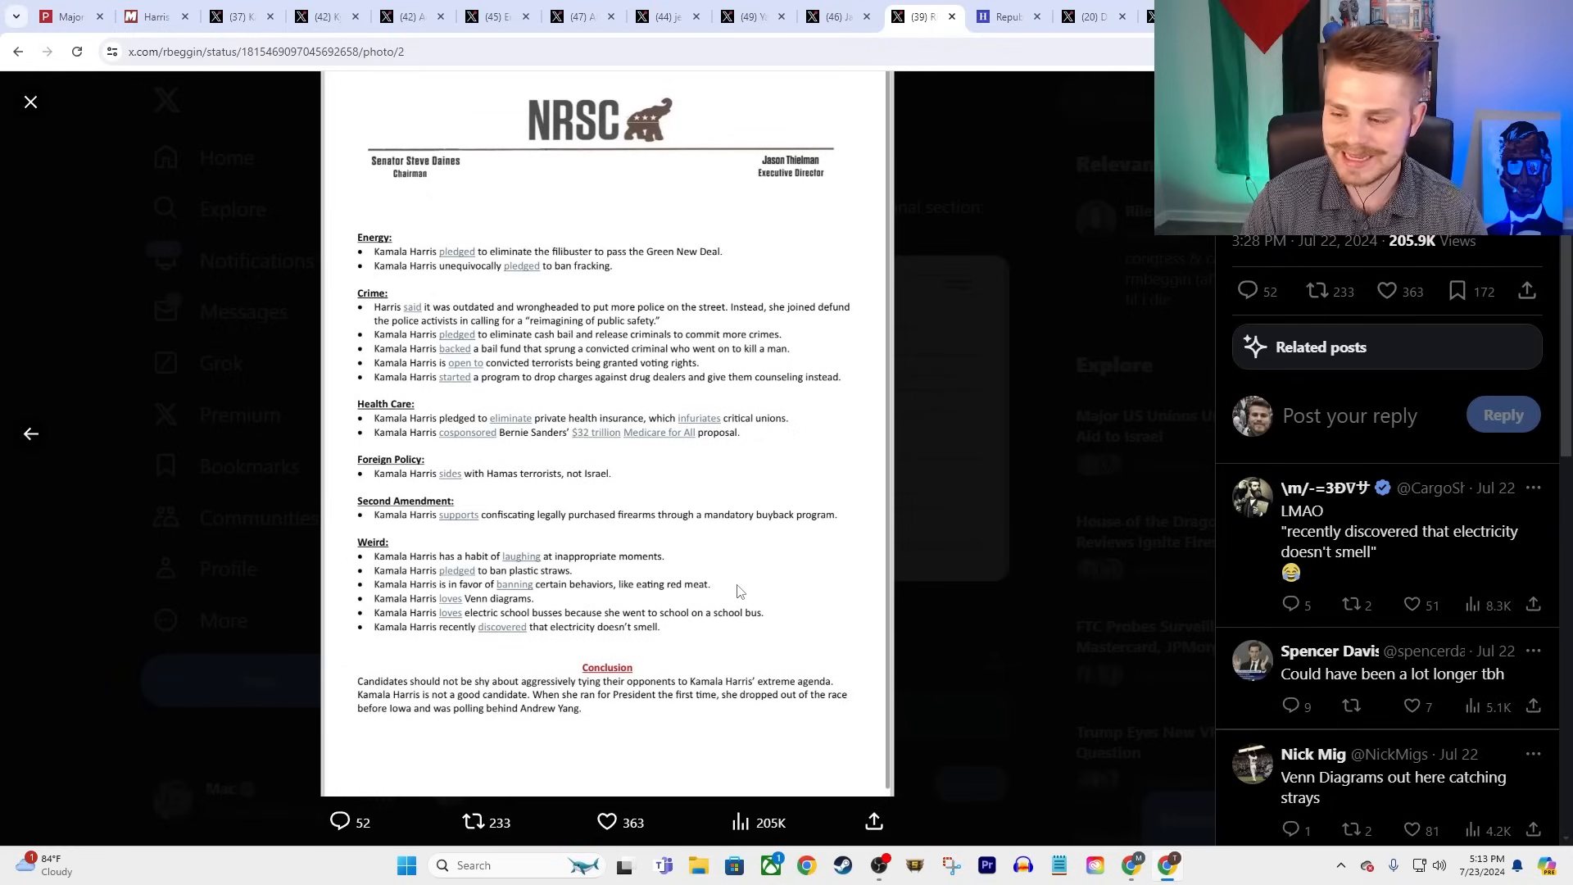
mouse_move(792, 585)
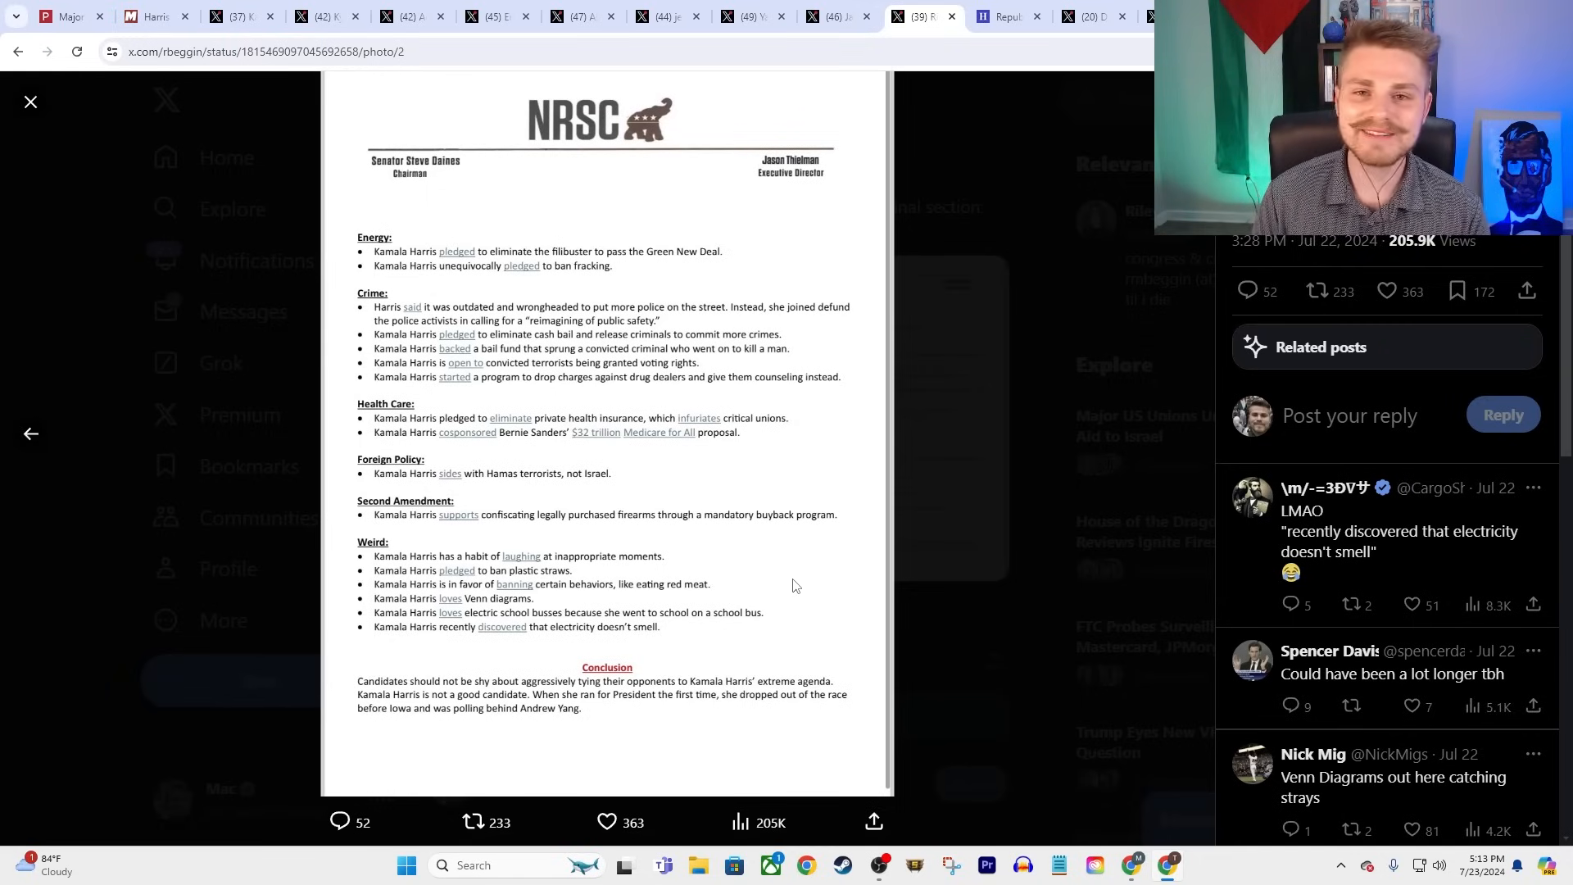
mouse_move(597, 241)
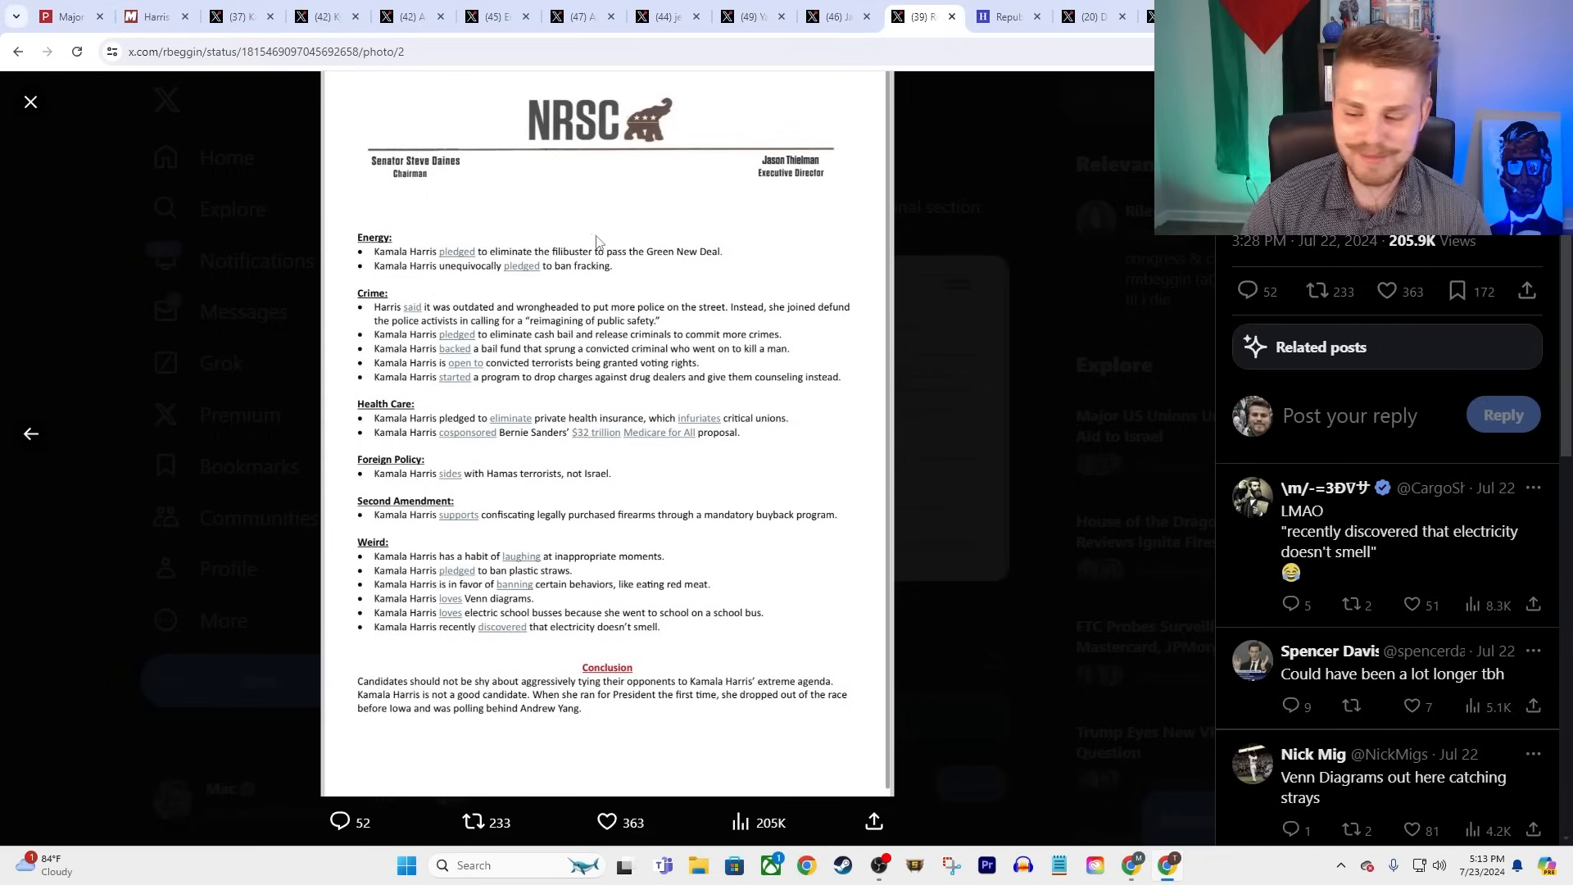
mouse_move(559, 593)
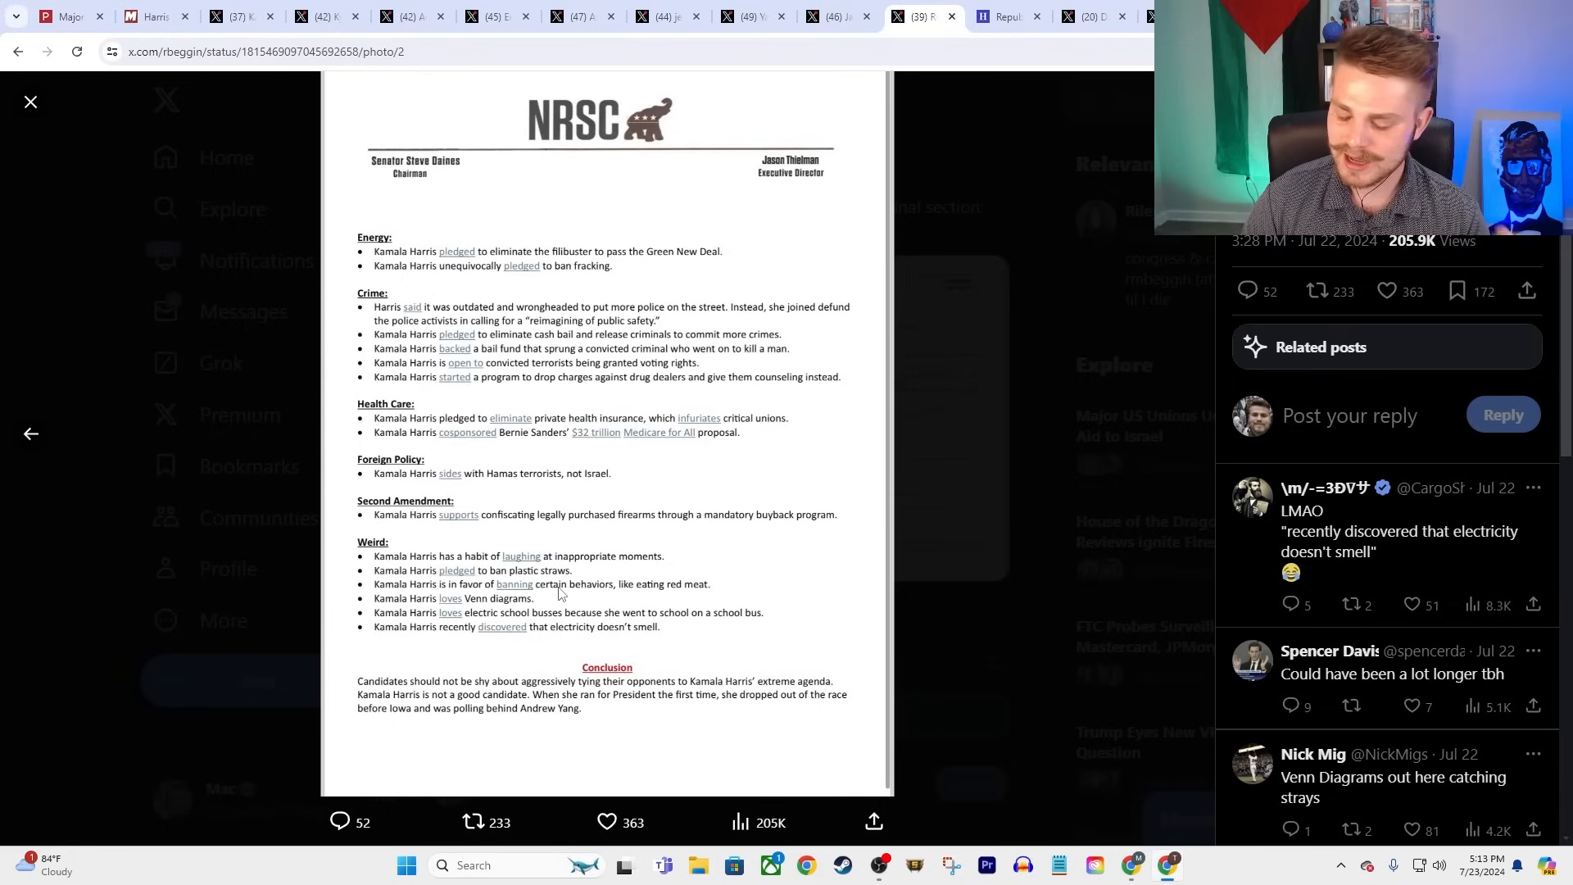
mouse_move(516, 459)
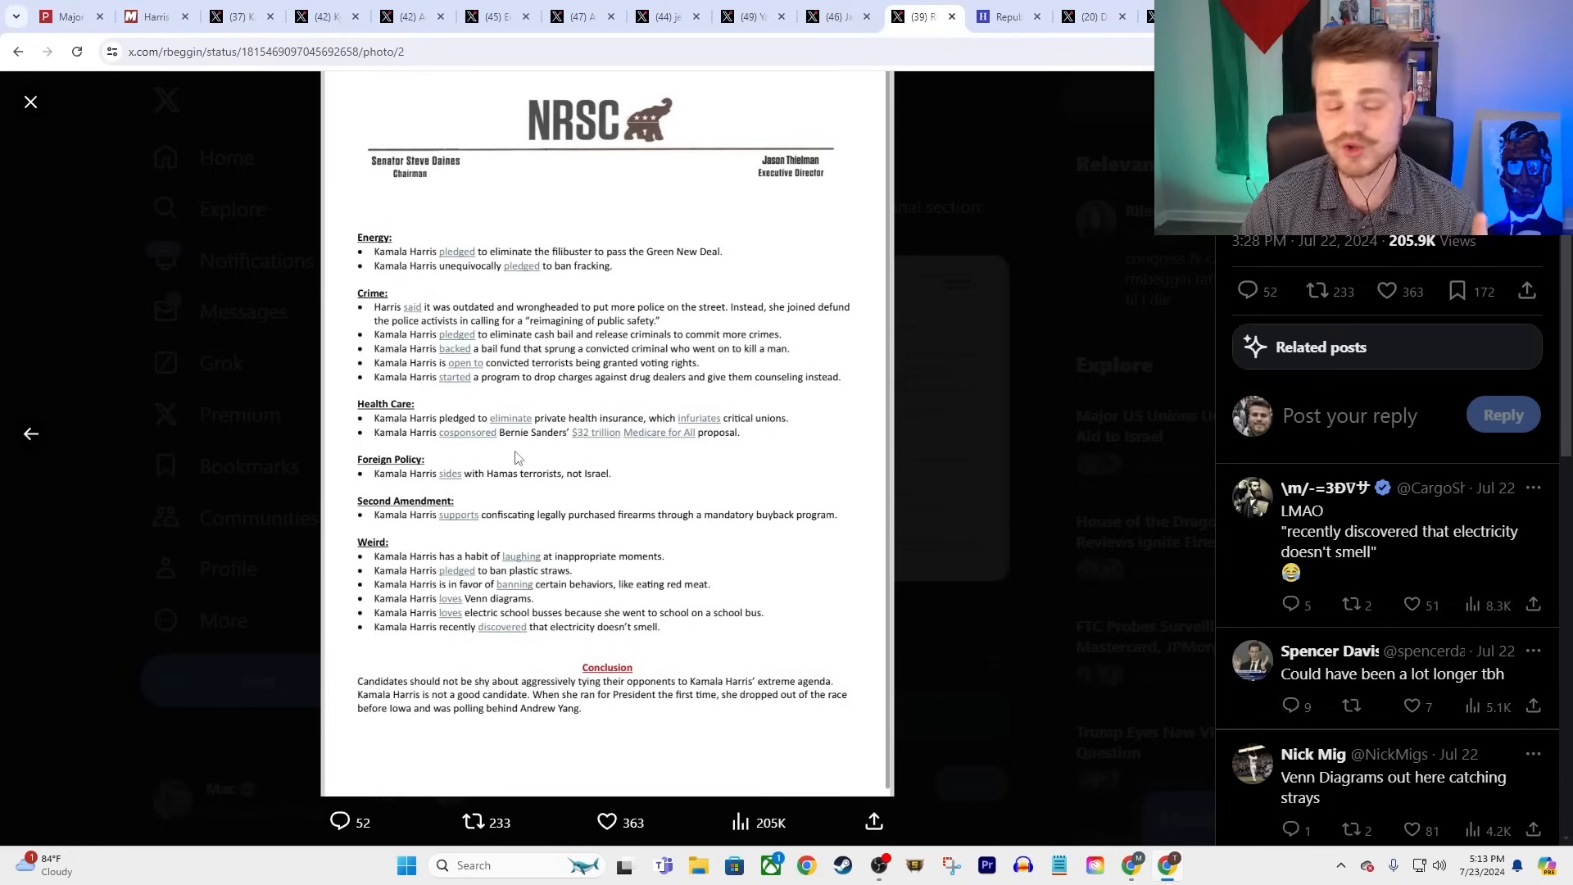
mouse_move(476, 672)
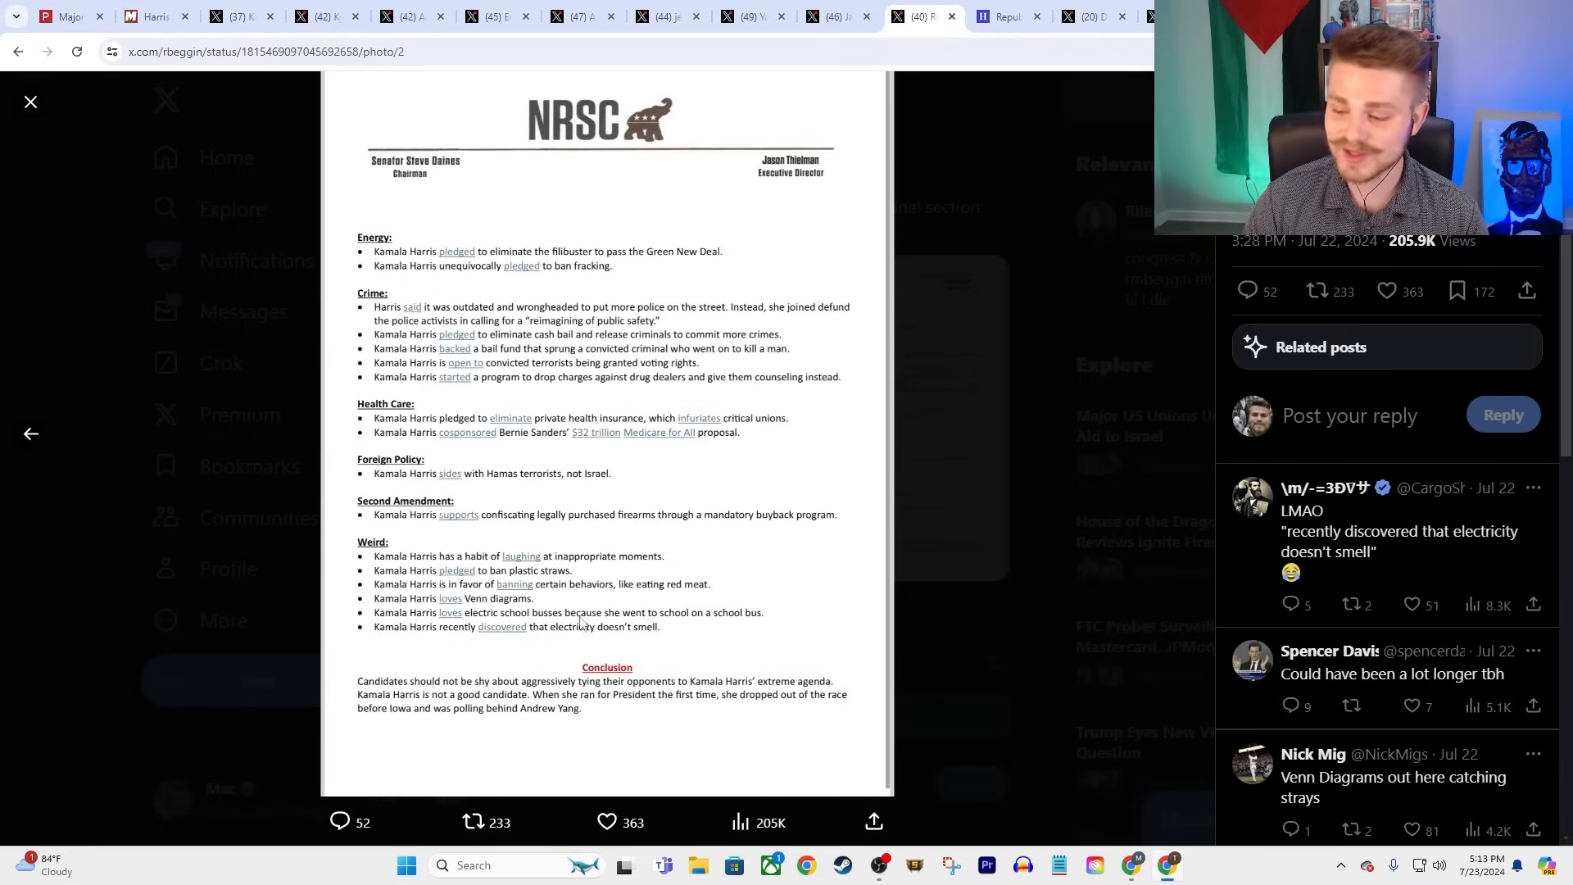
mouse_move(716, 625)
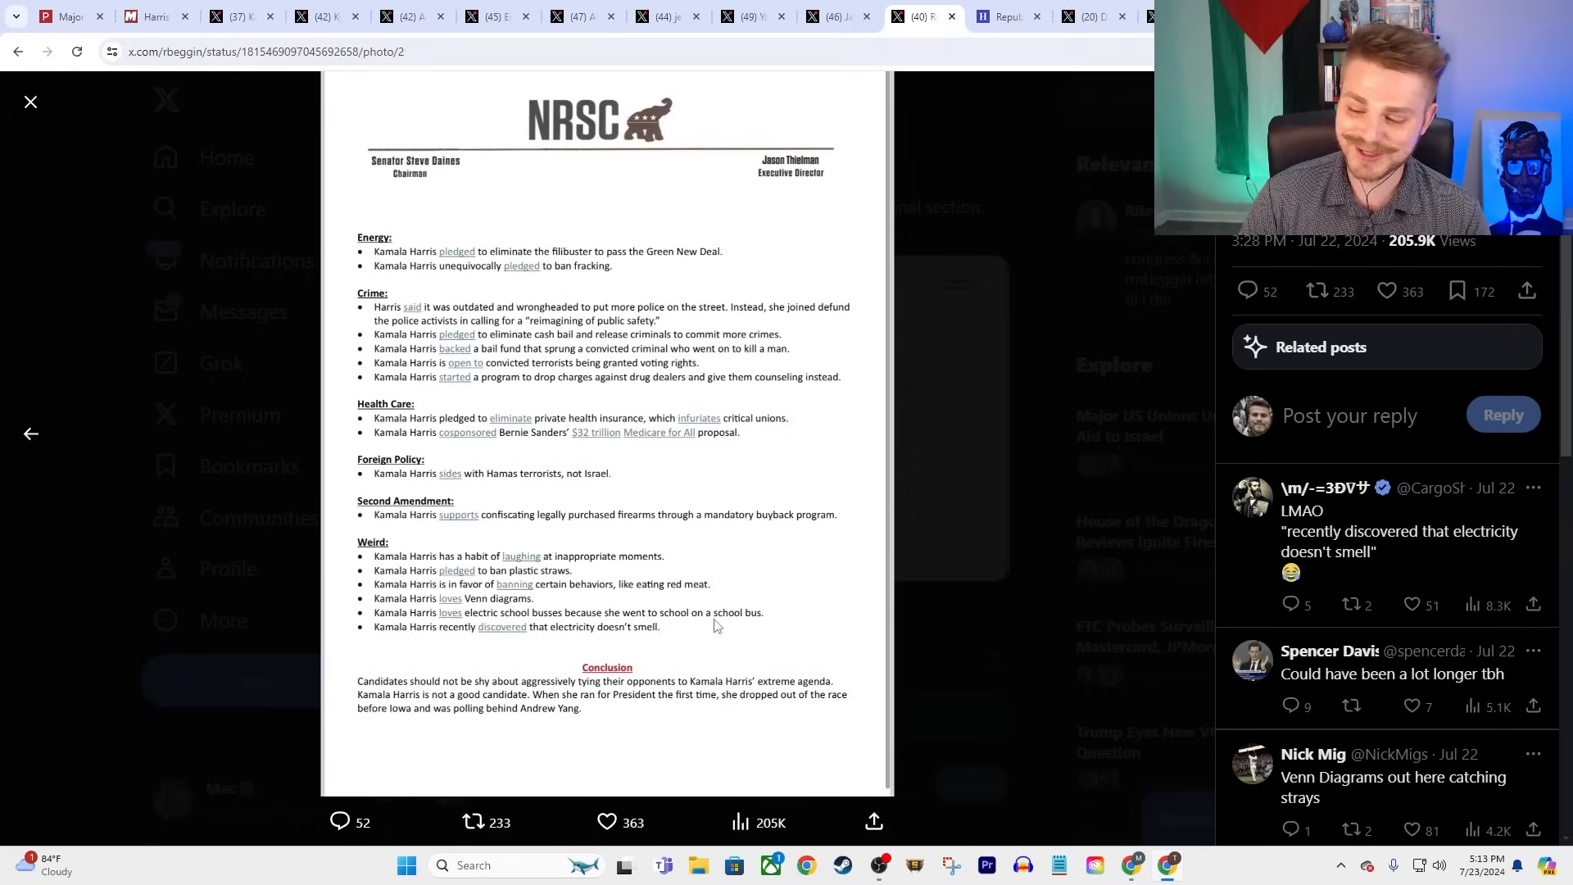
mouse_move(861, 576)
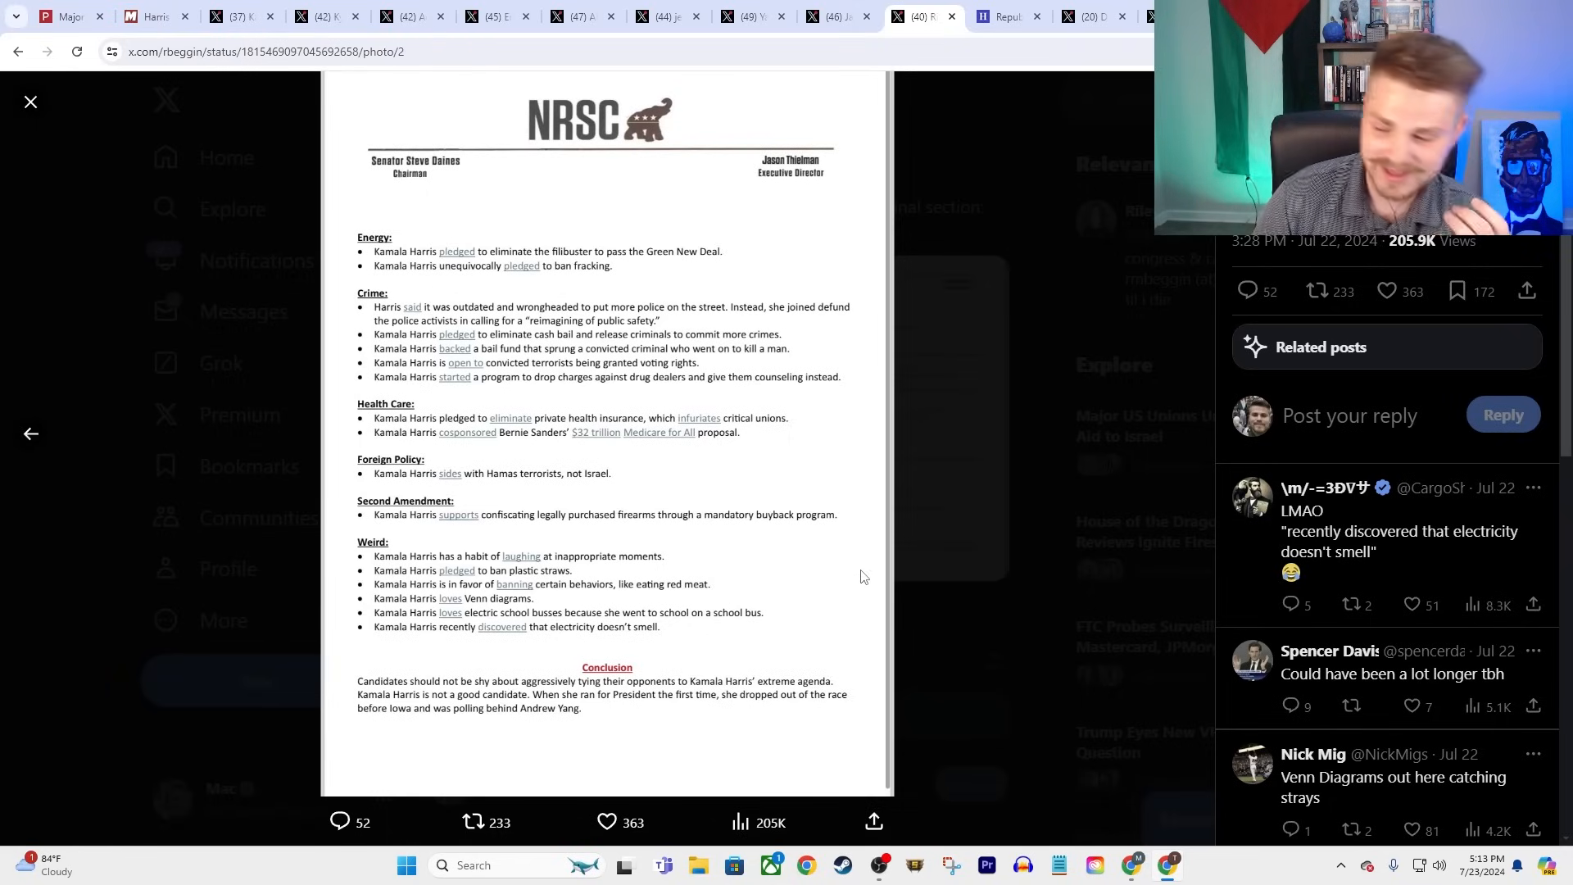
mouse_move(429, 639)
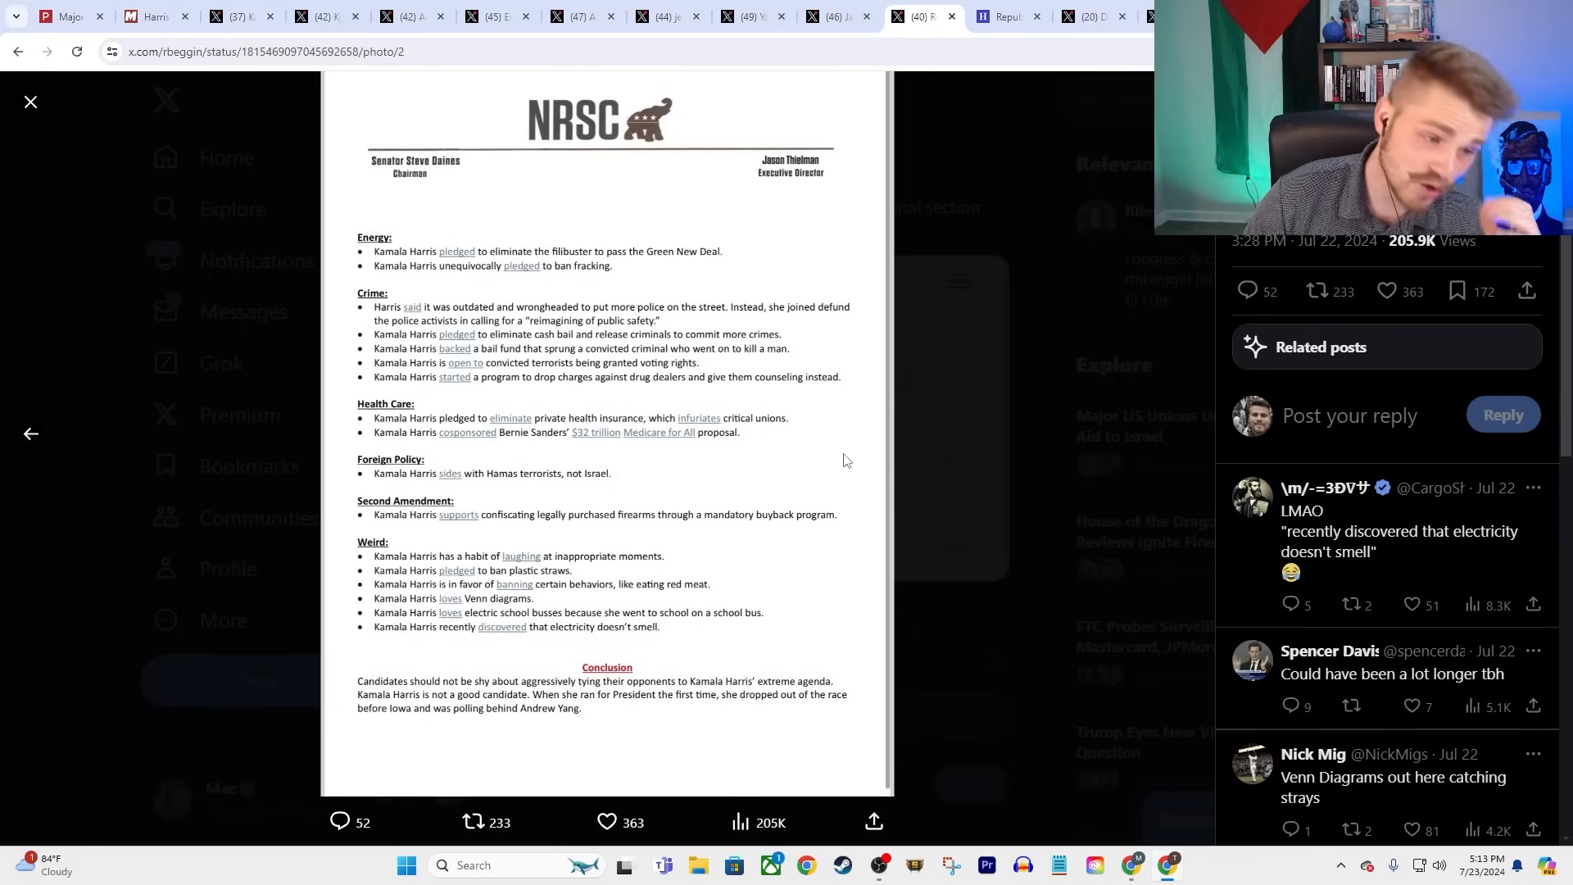
mouse_move(425, 237)
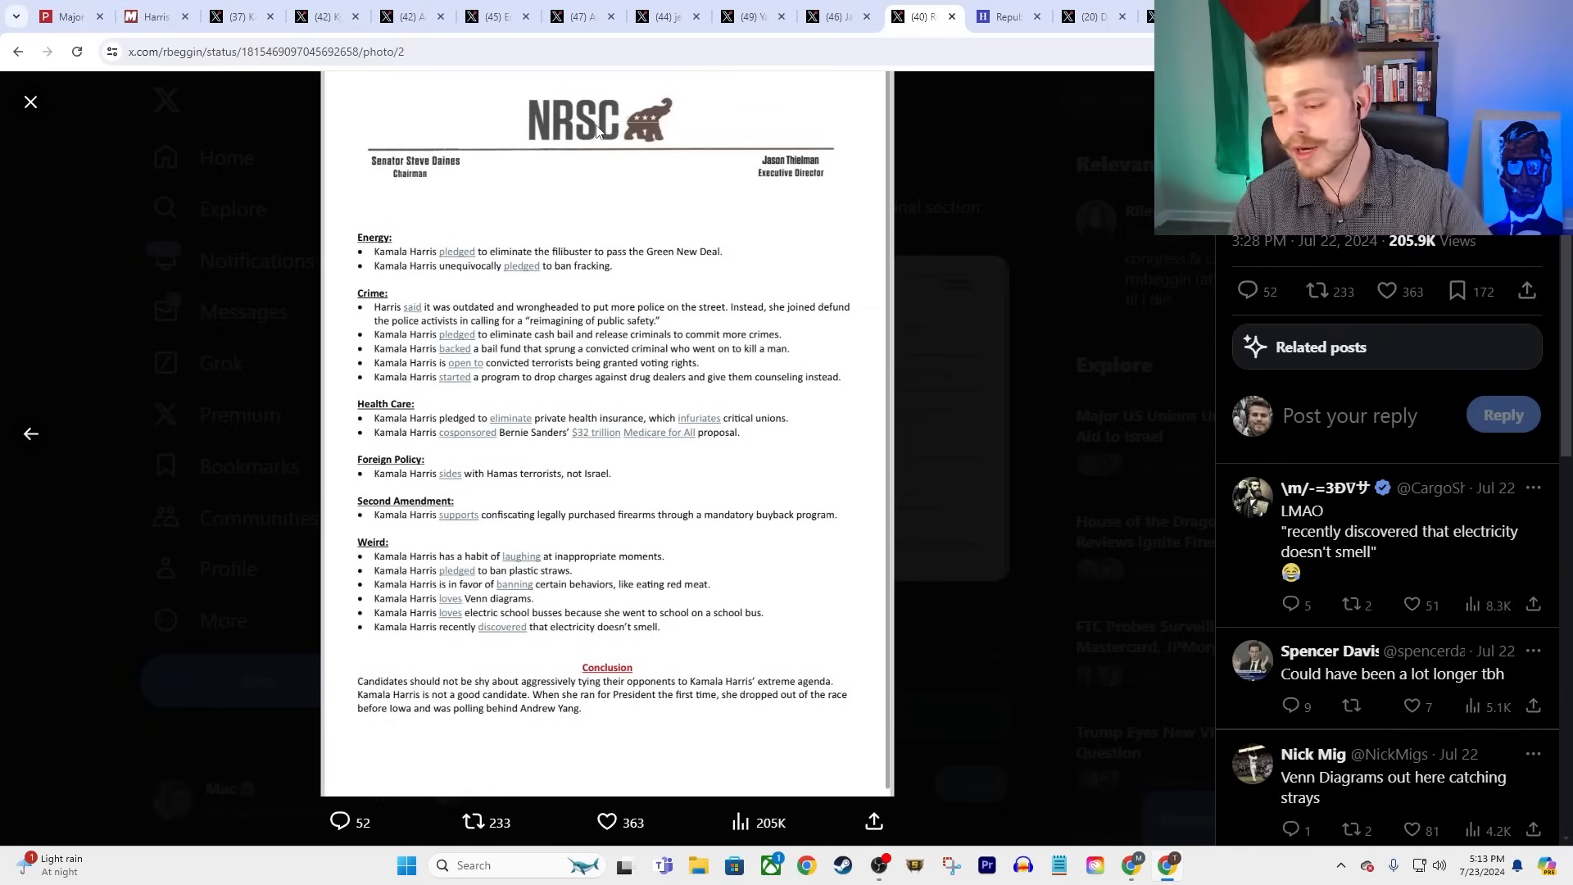
mouse_move(1006, 16)
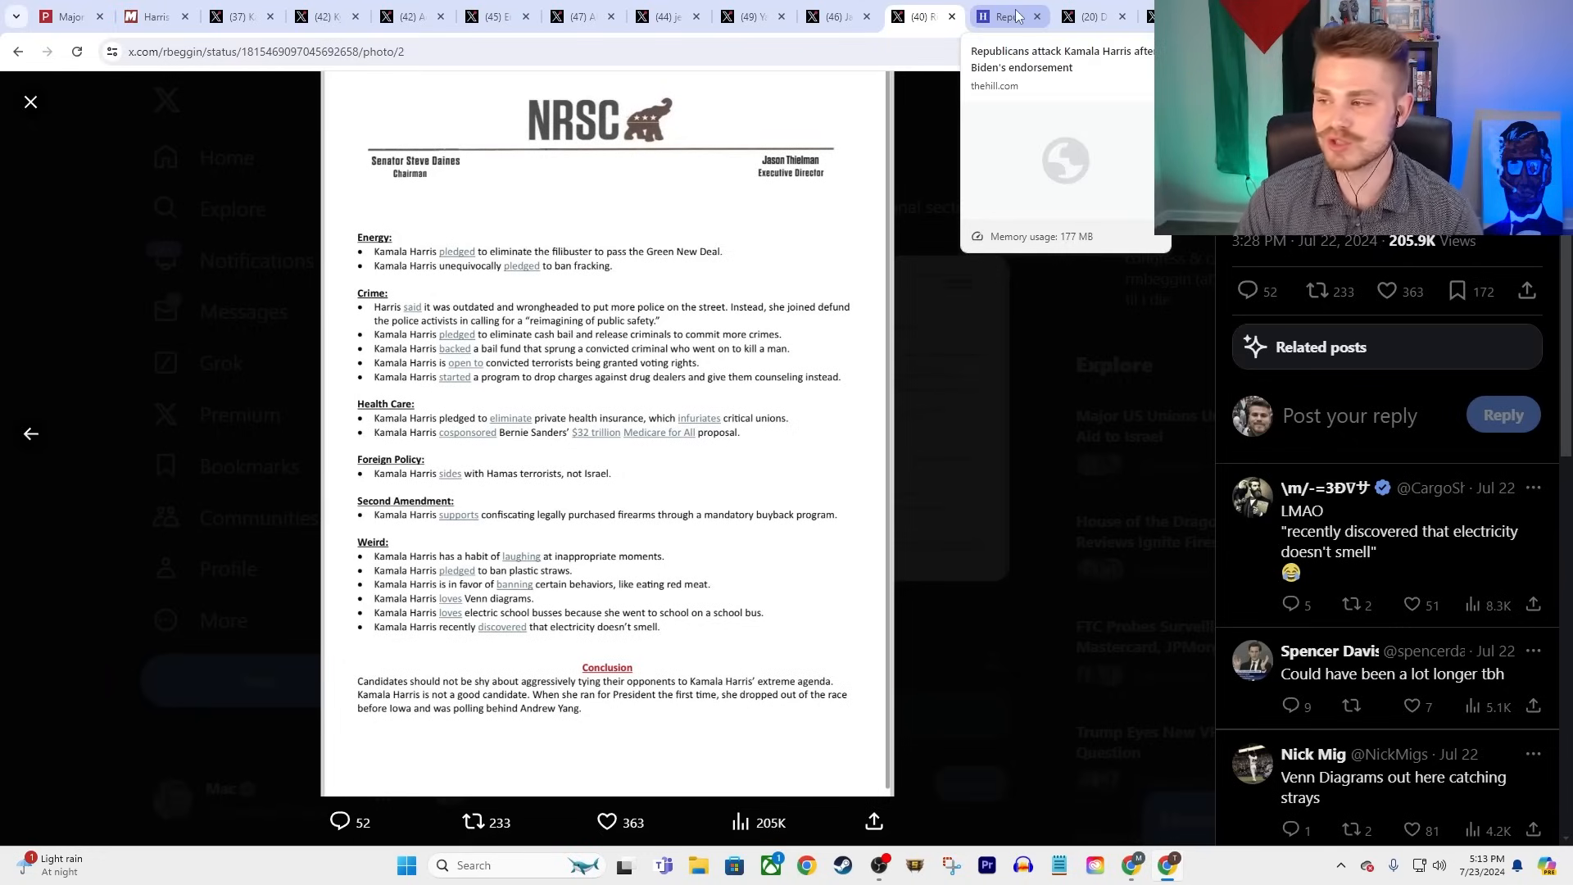
mouse_move(1092, 16)
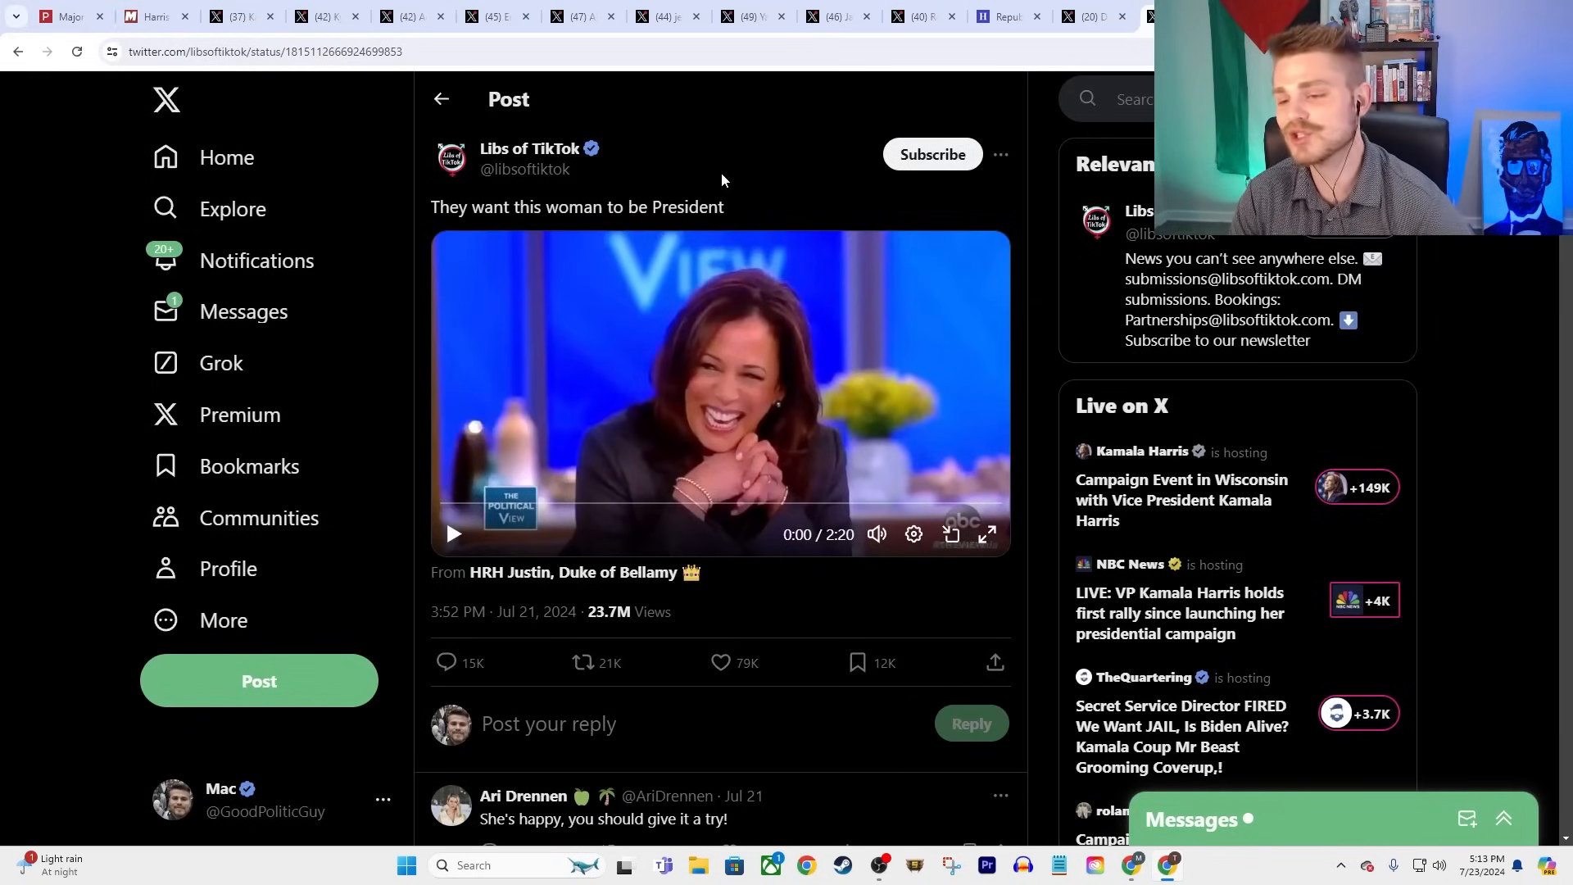
mouse_move(760, 115)
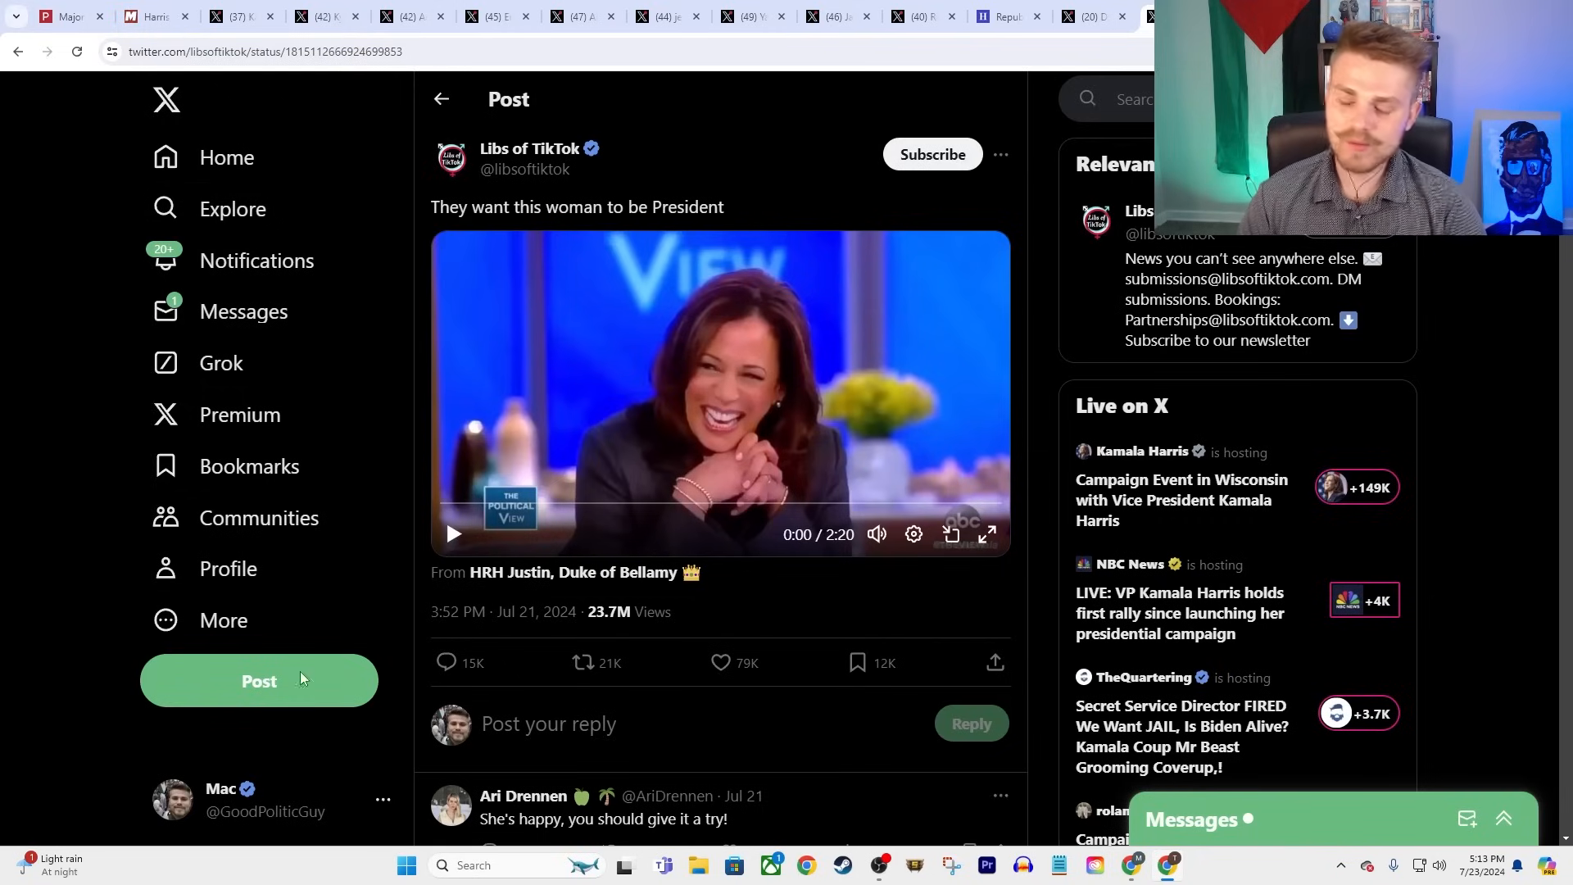
mouse_move(277, 260)
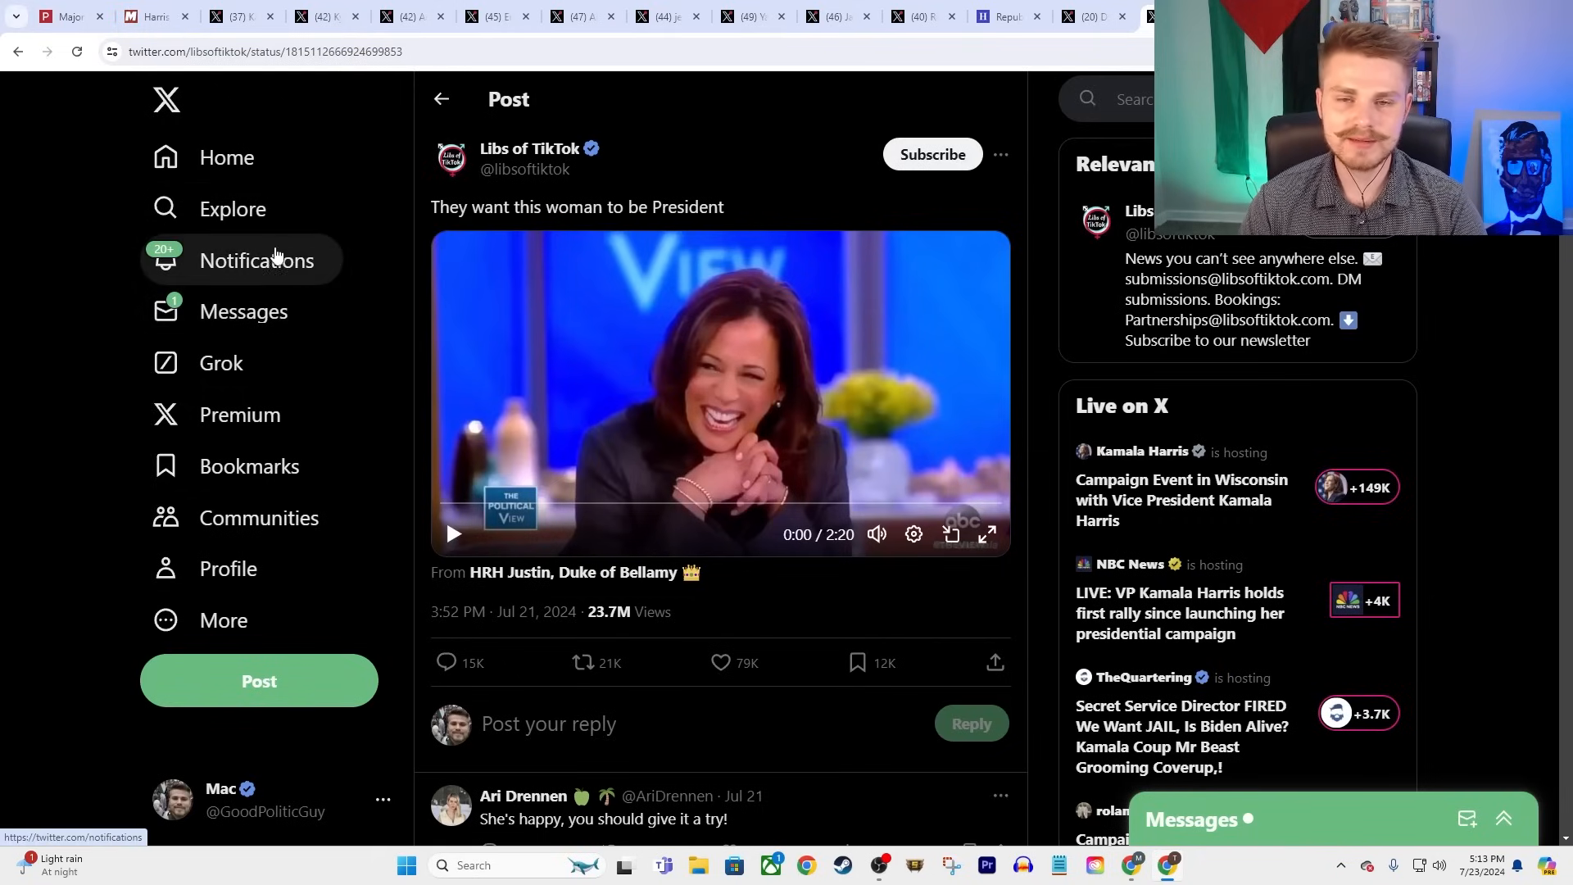
mouse_move(418, 112)
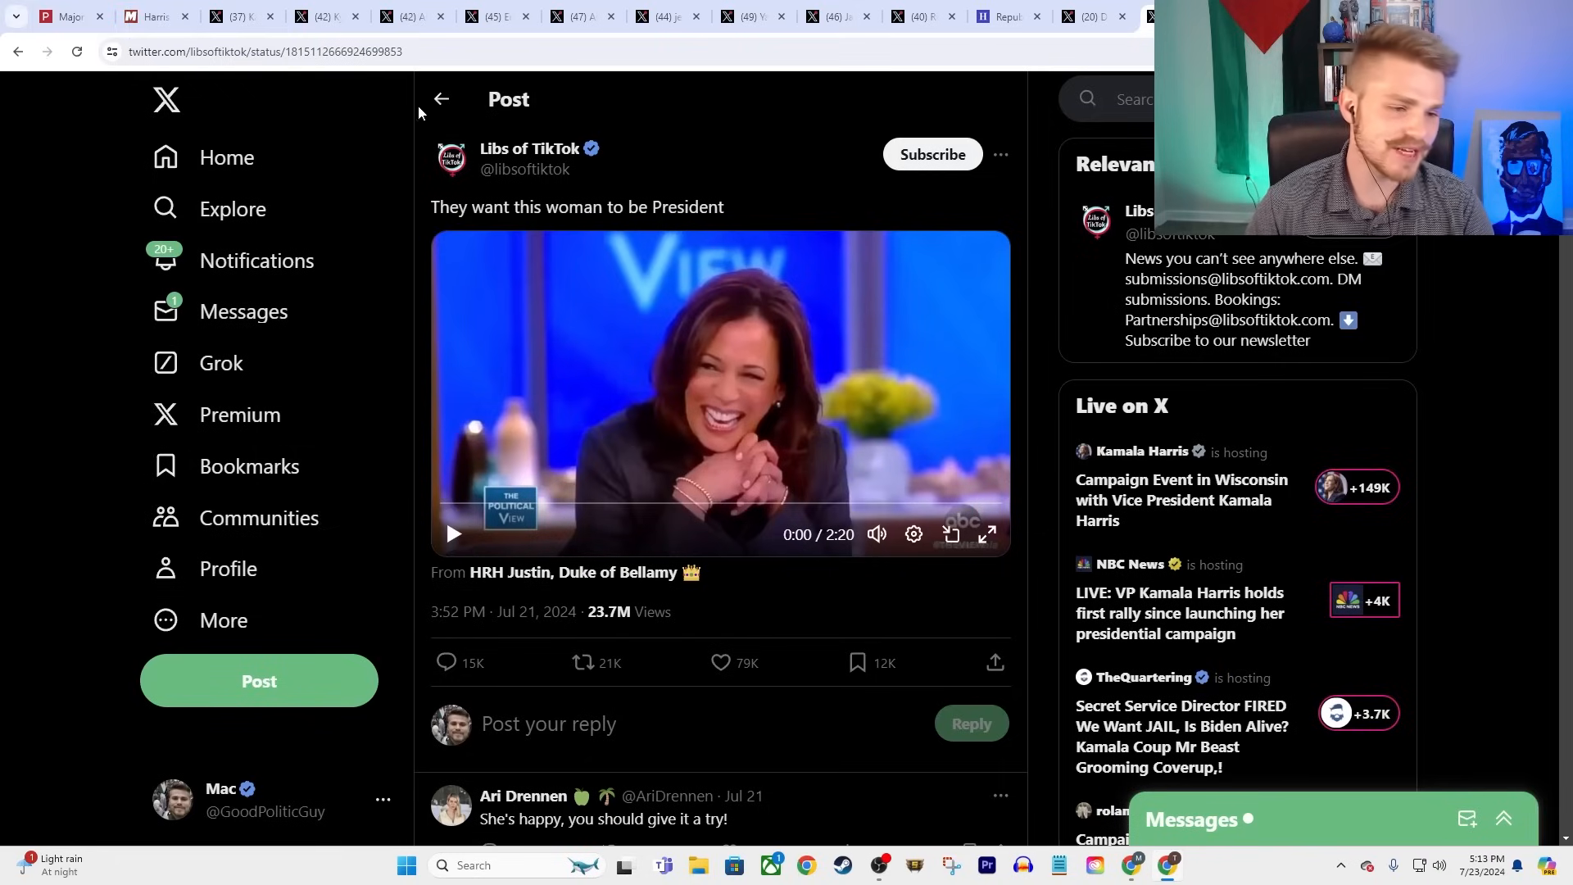
mouse_move(881, 672)
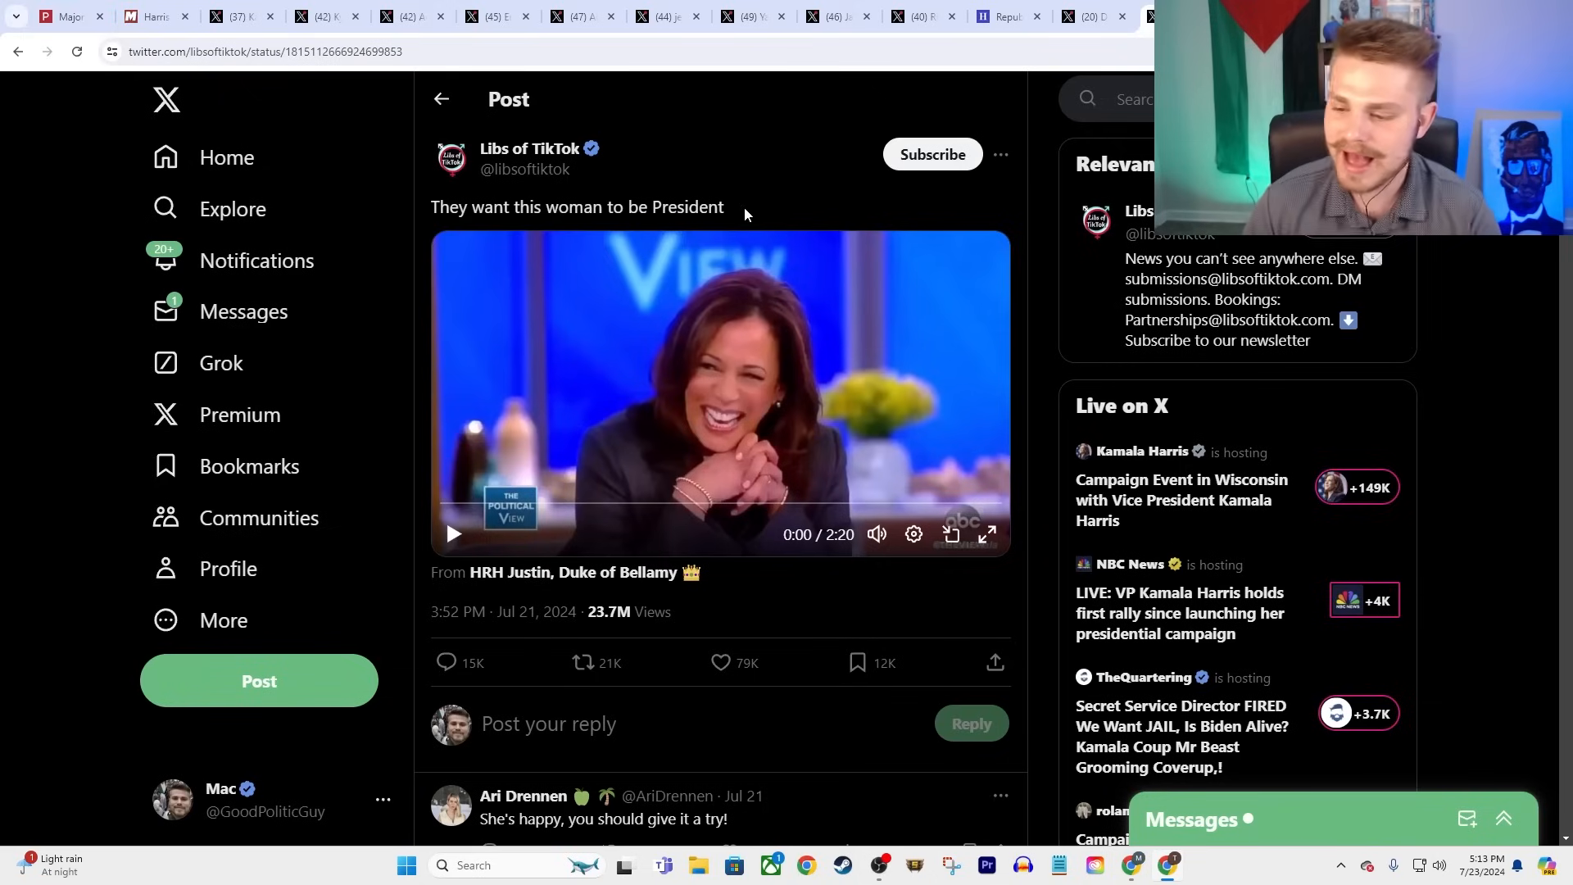
mouse_move(876, 532)
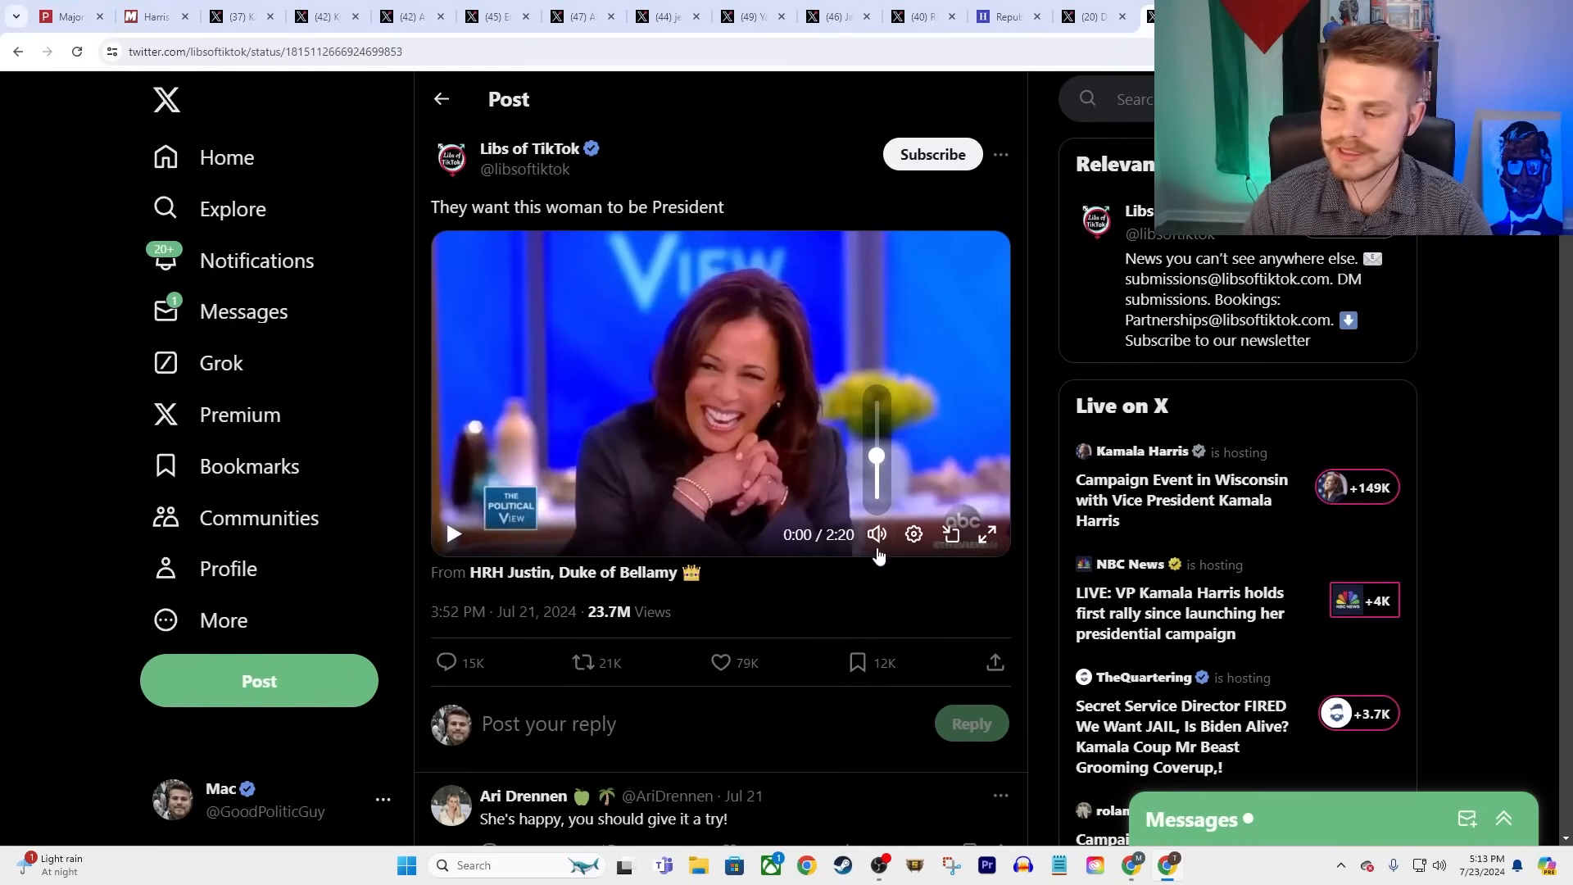
- Start the 2:20 Harris video in Libs of TikTok's post
left_click(453, 534)
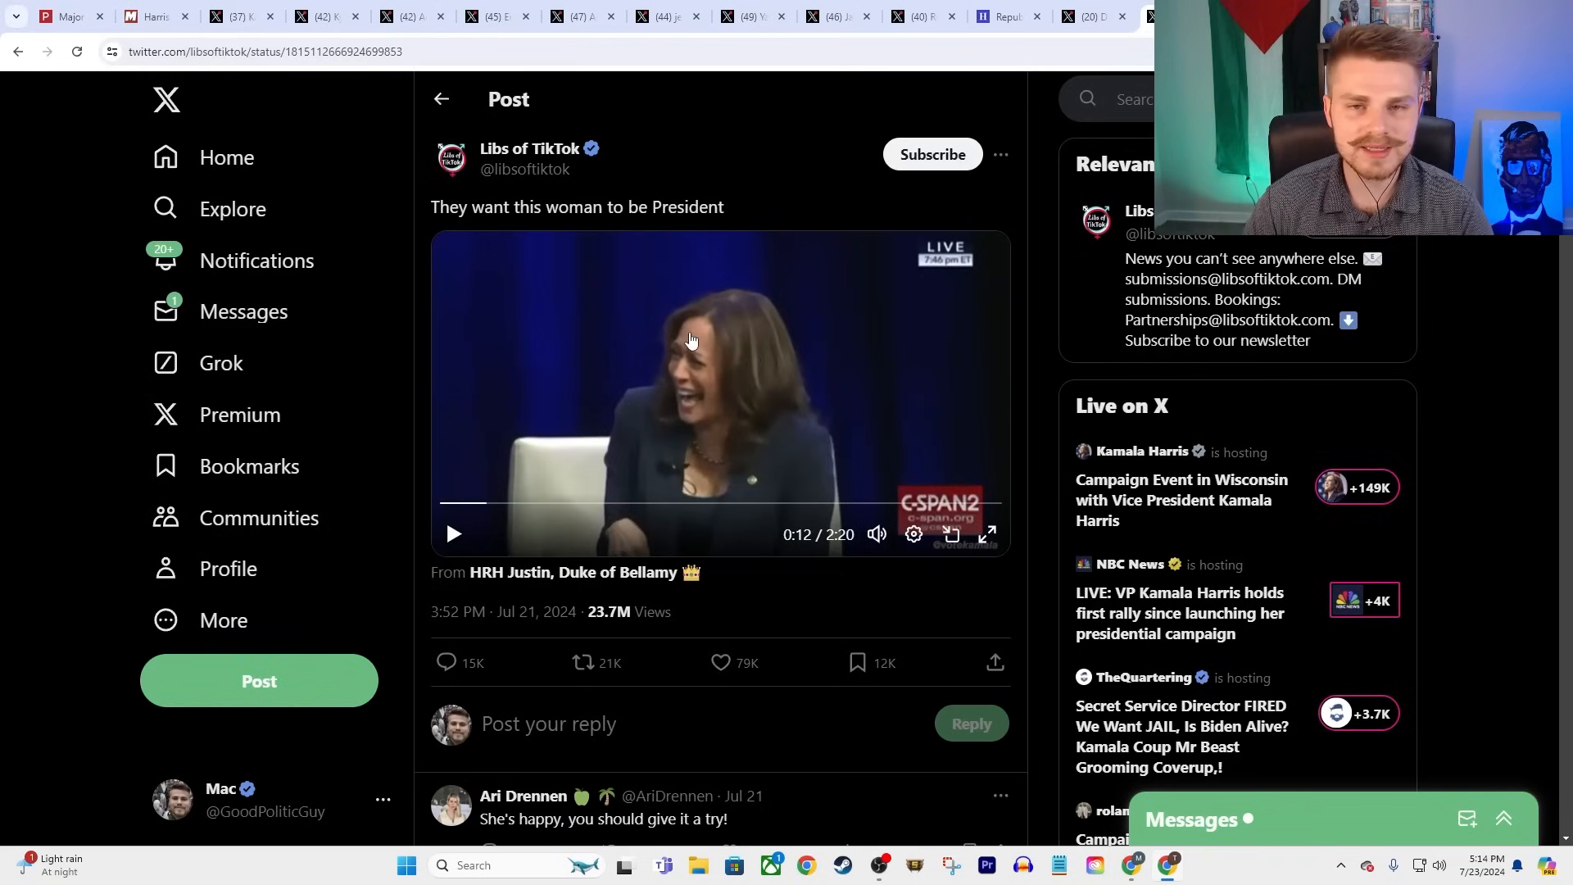
mouse_move(554, 370)
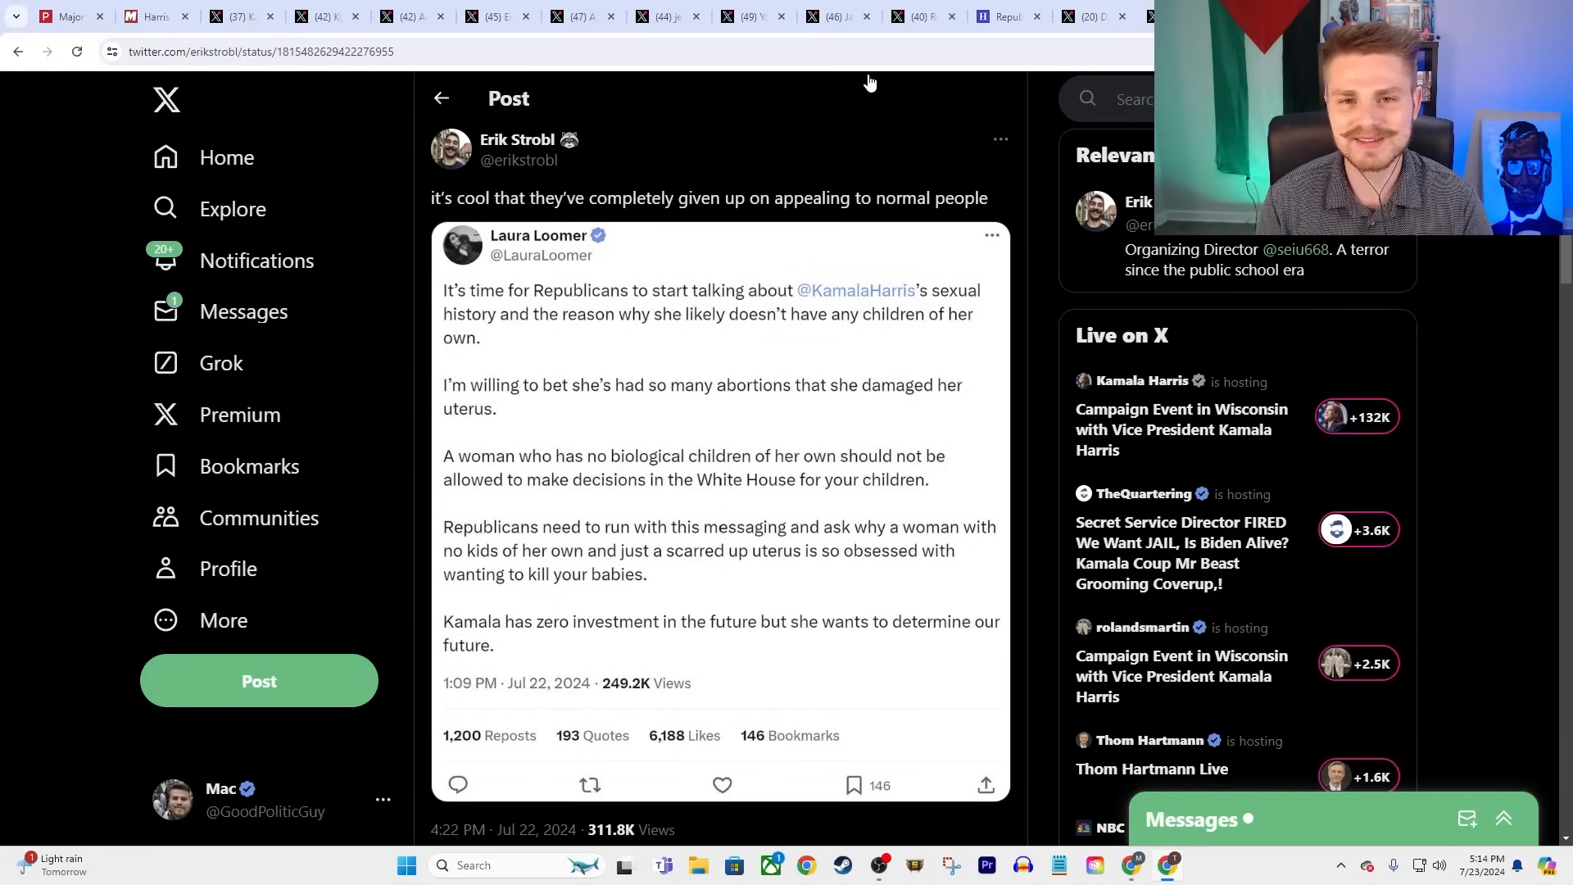
mouse_move(921, 384)
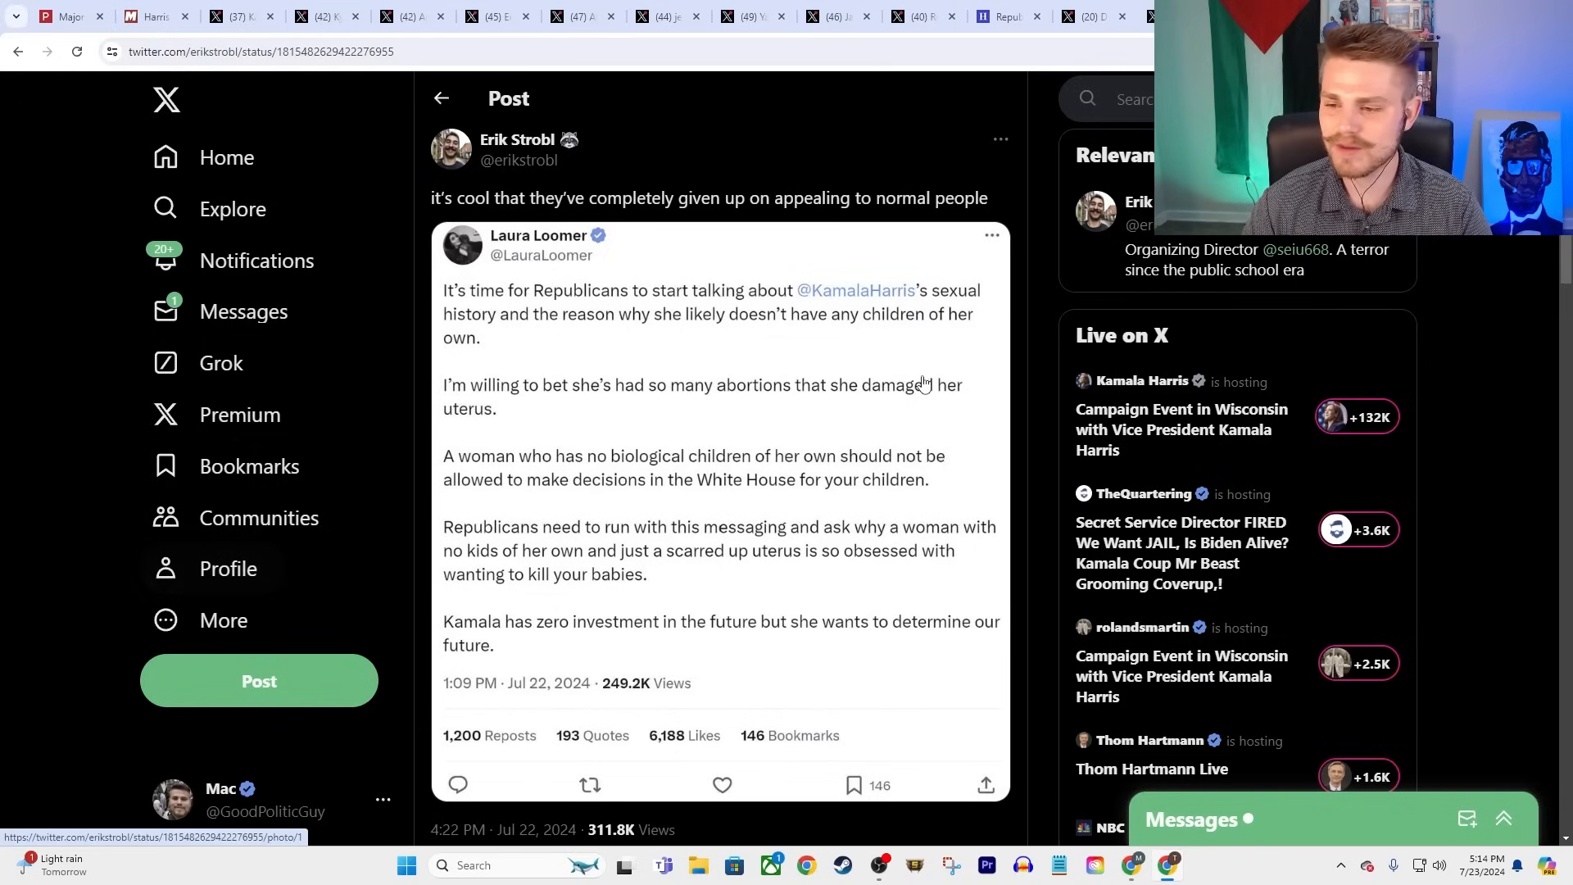
left_click(720, 401)
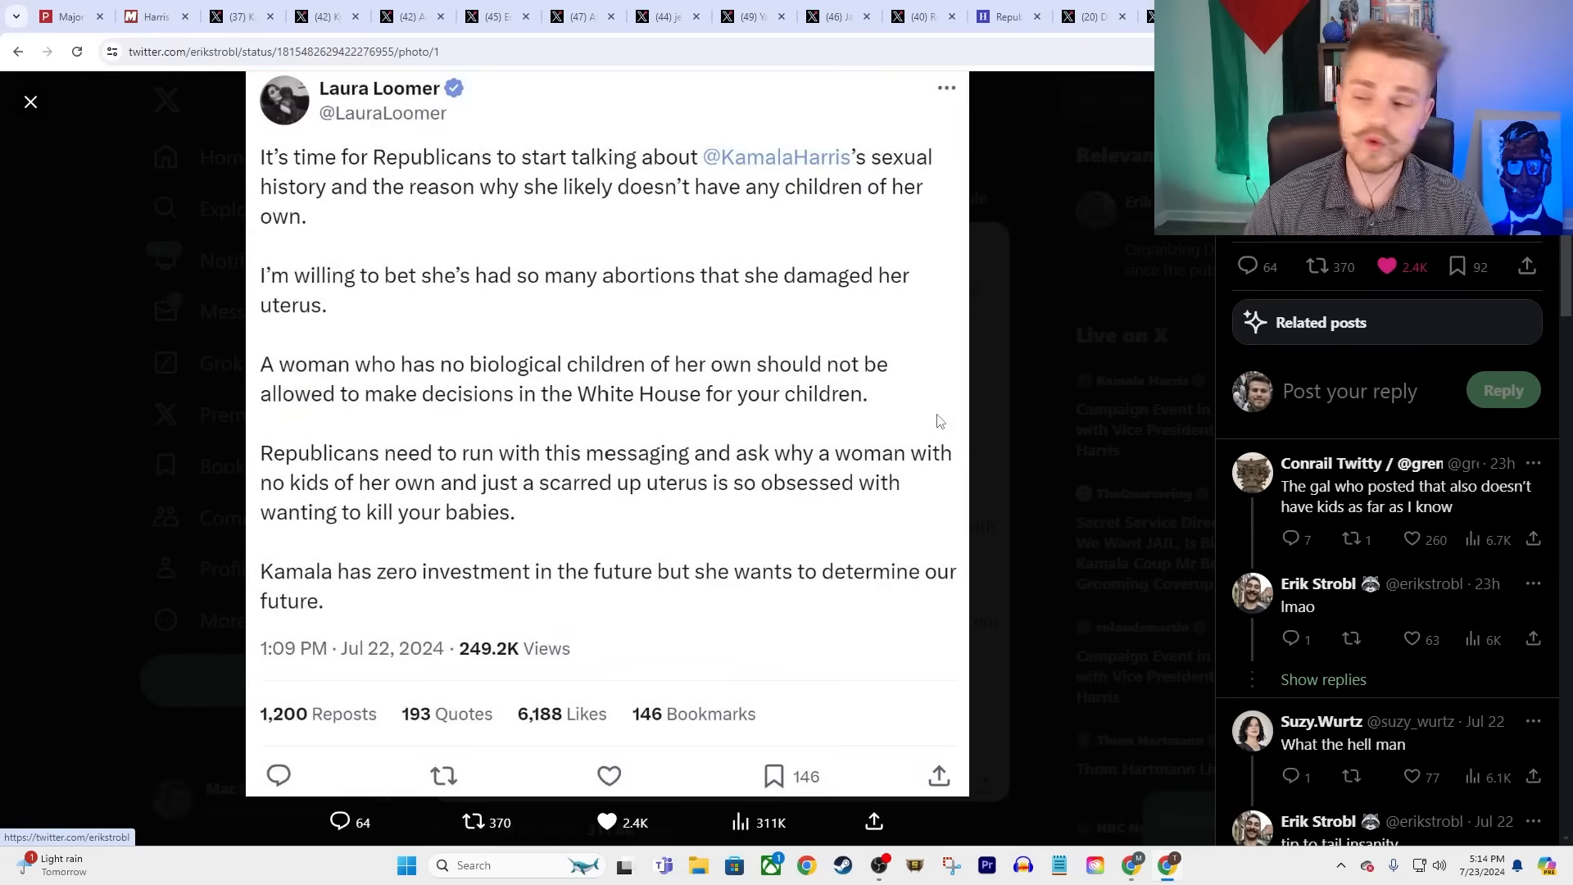
mouse_move(343, 150)
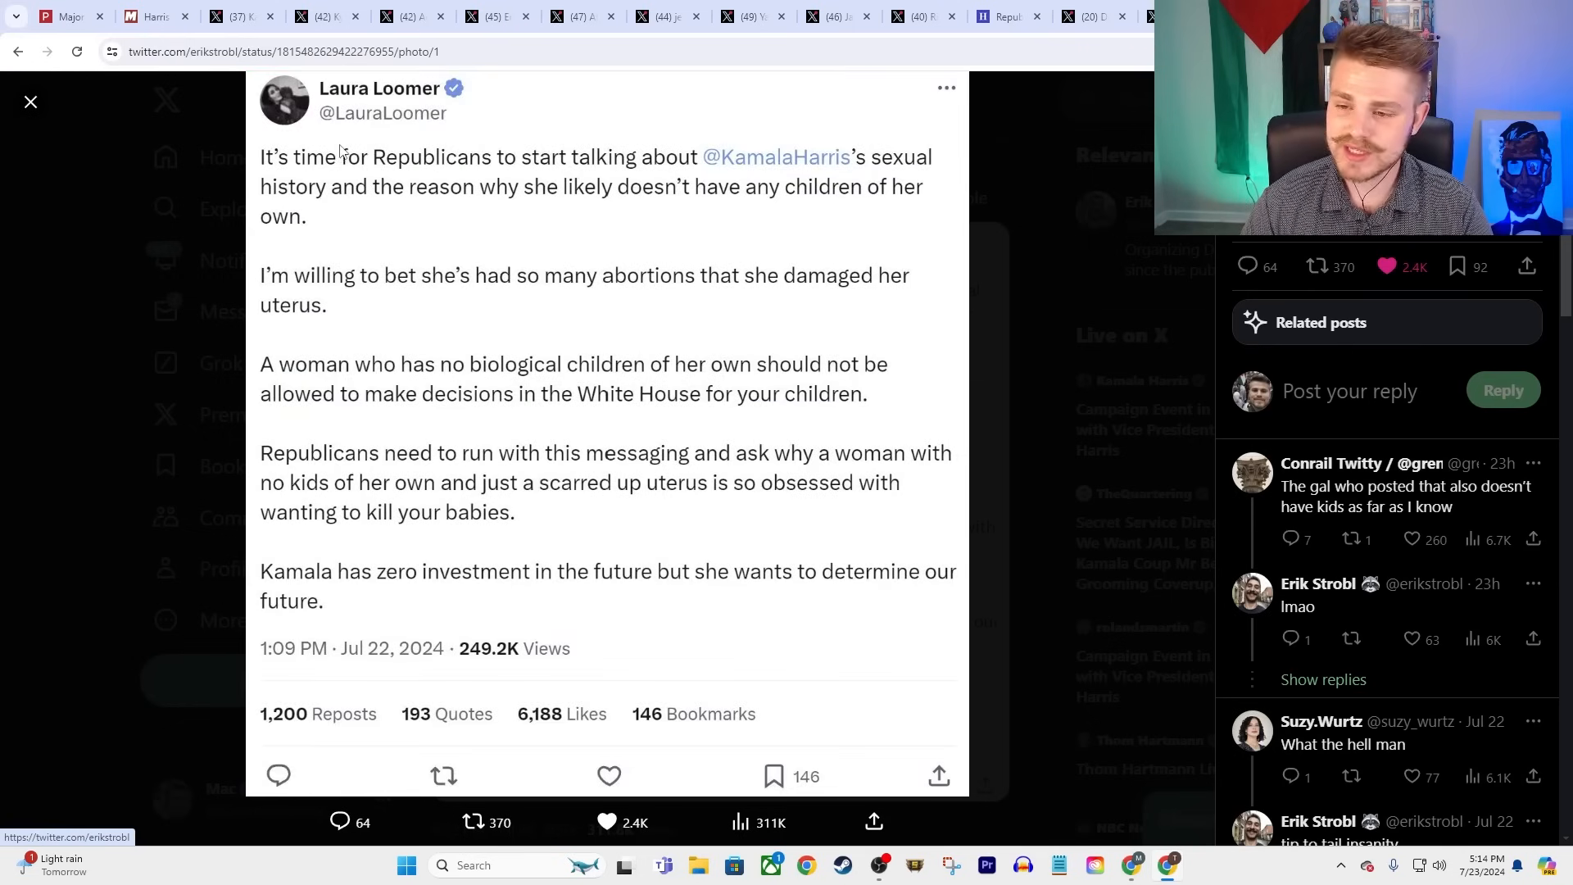
mouse_move(783, 191)
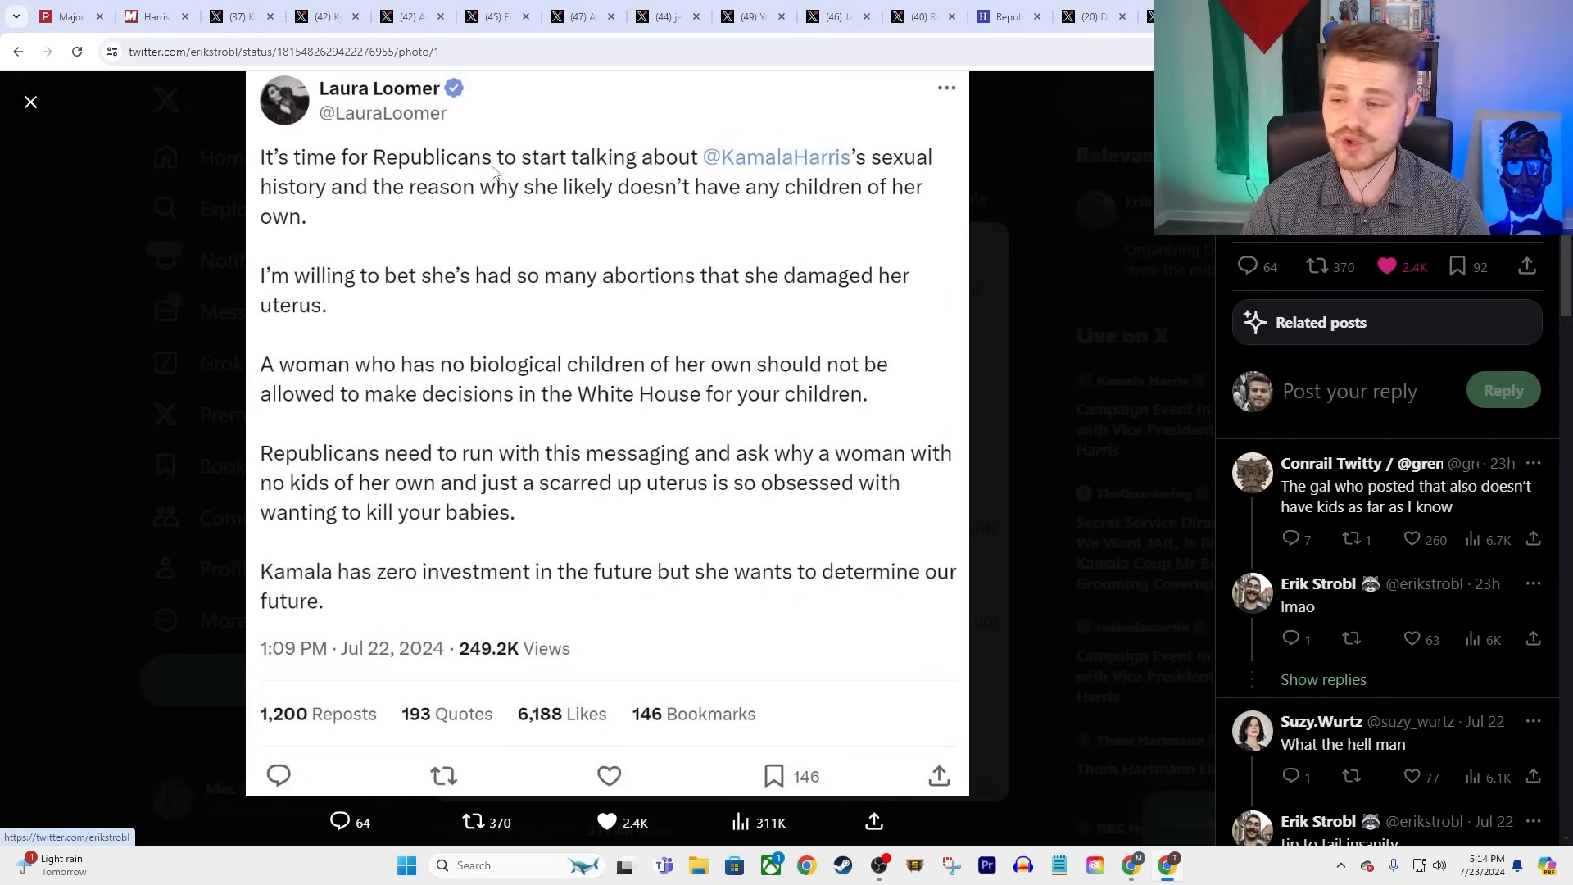
mouse_move(1056, 215)
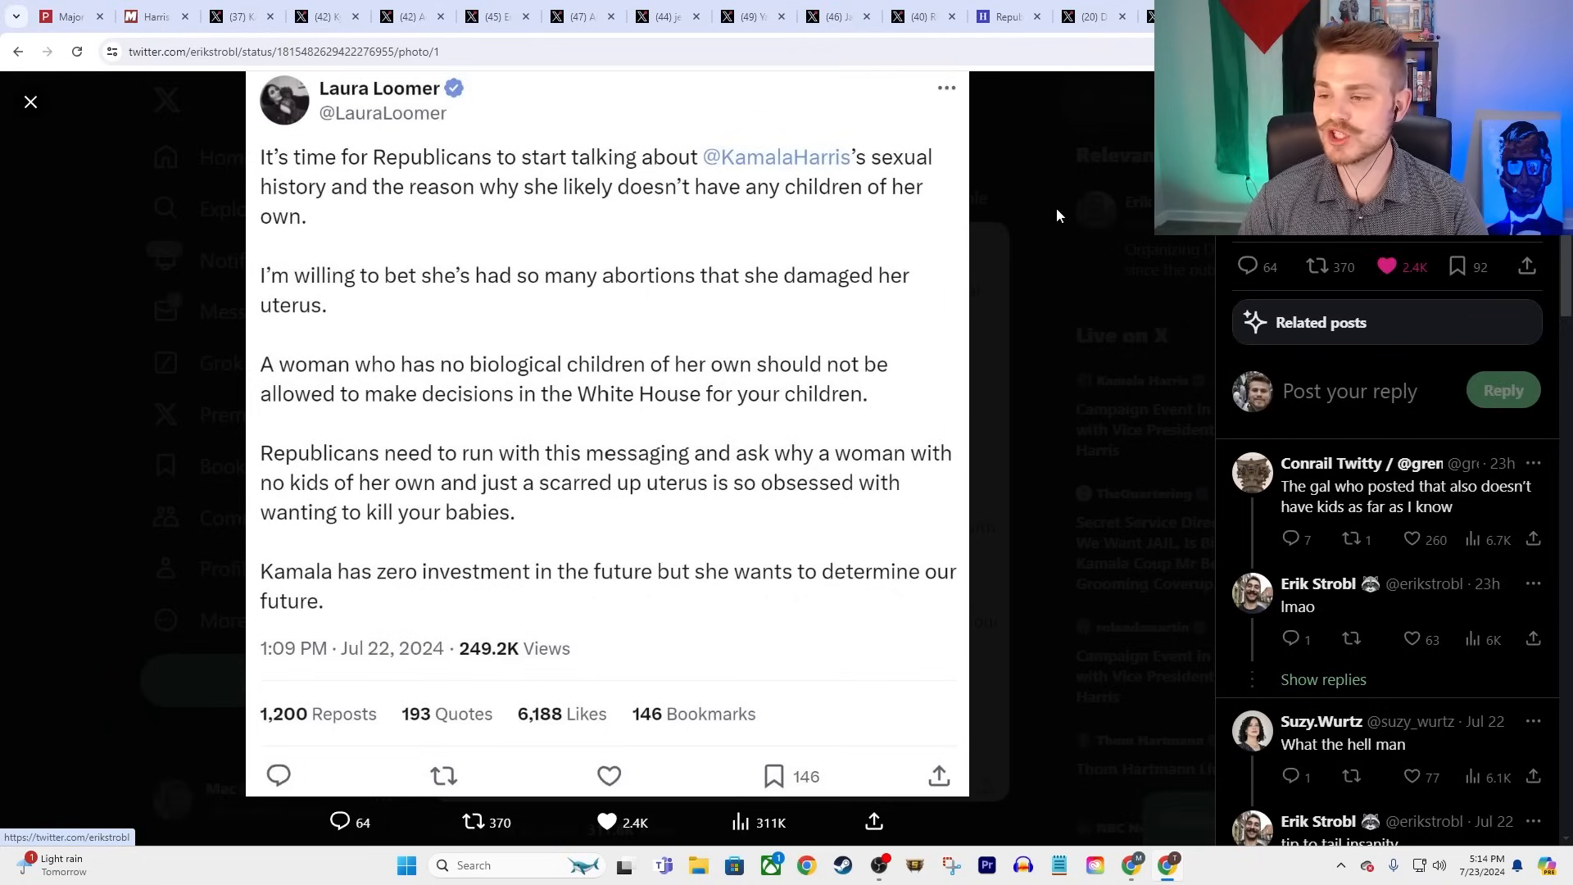
mouse_move(401, 295)
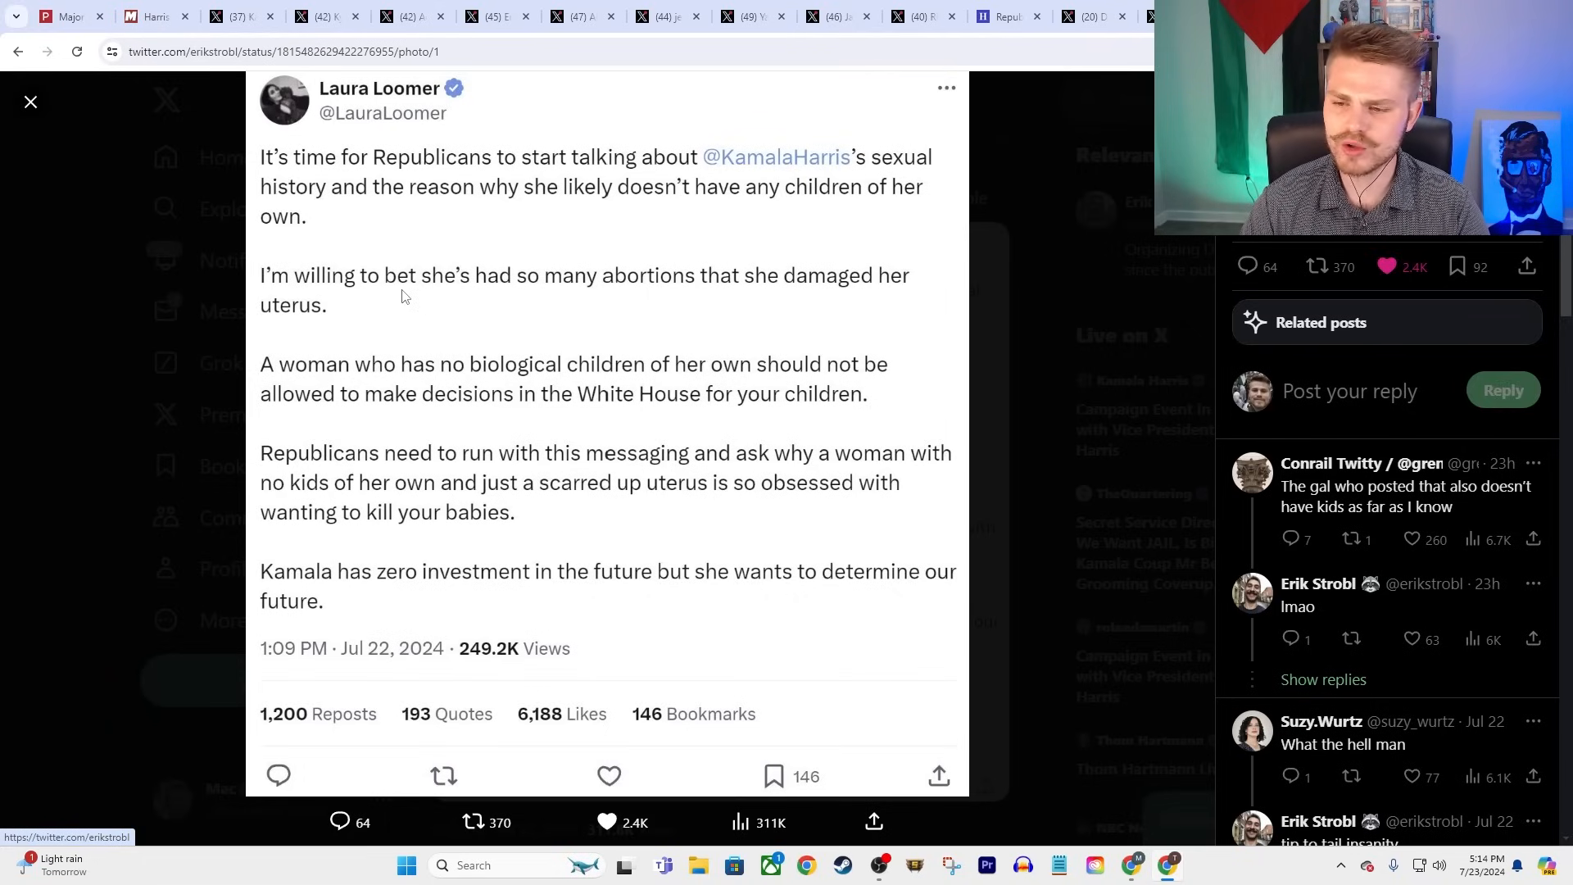
mouse_move(848, 302)
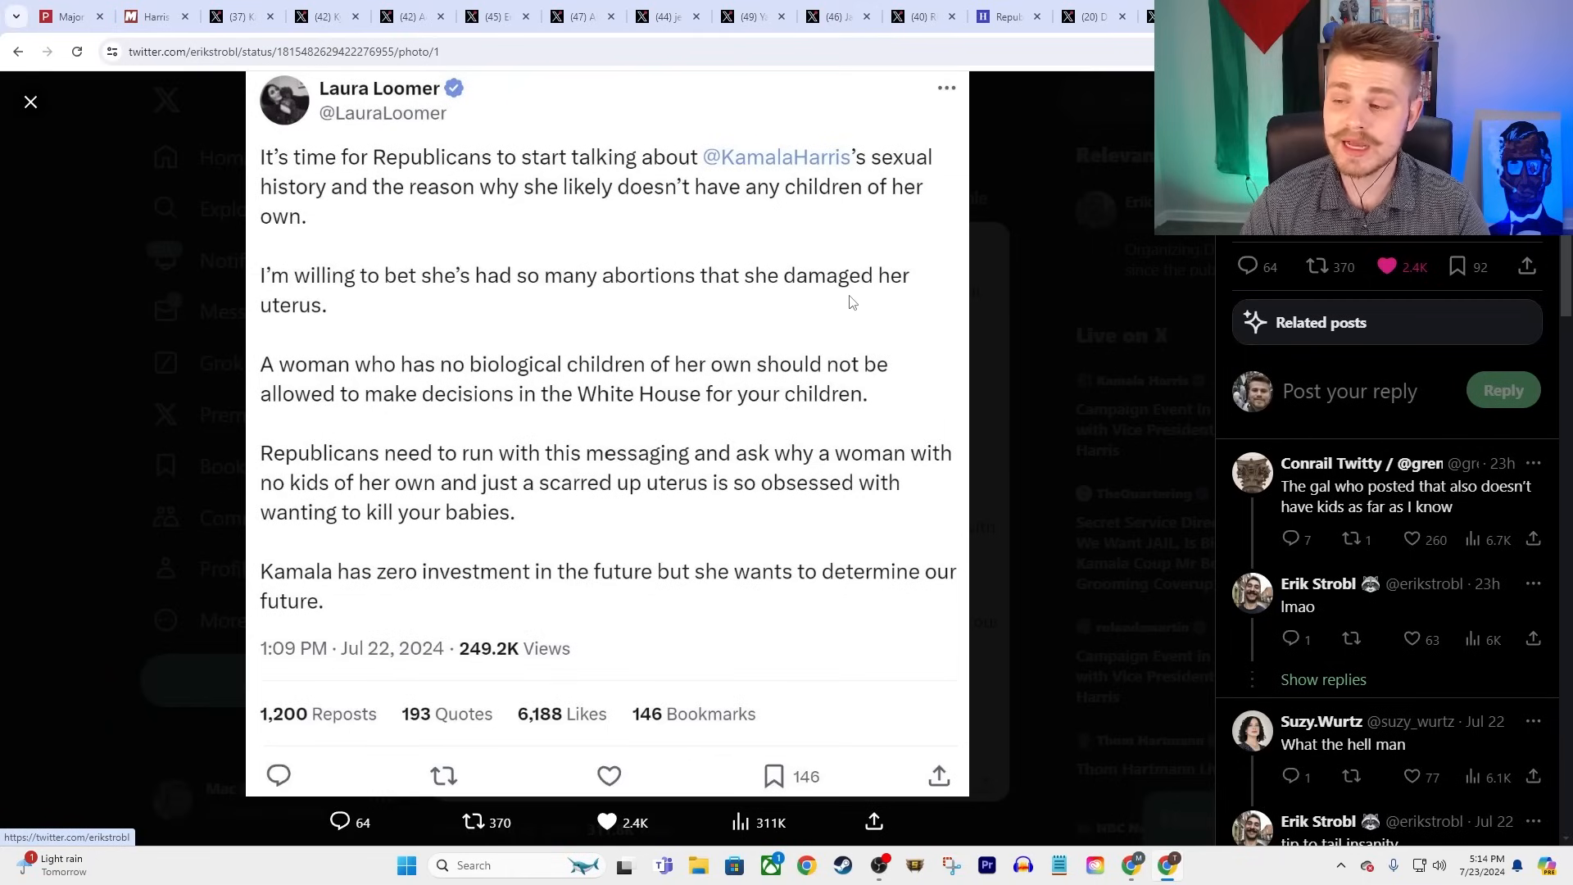
mouse_move(415, 167)
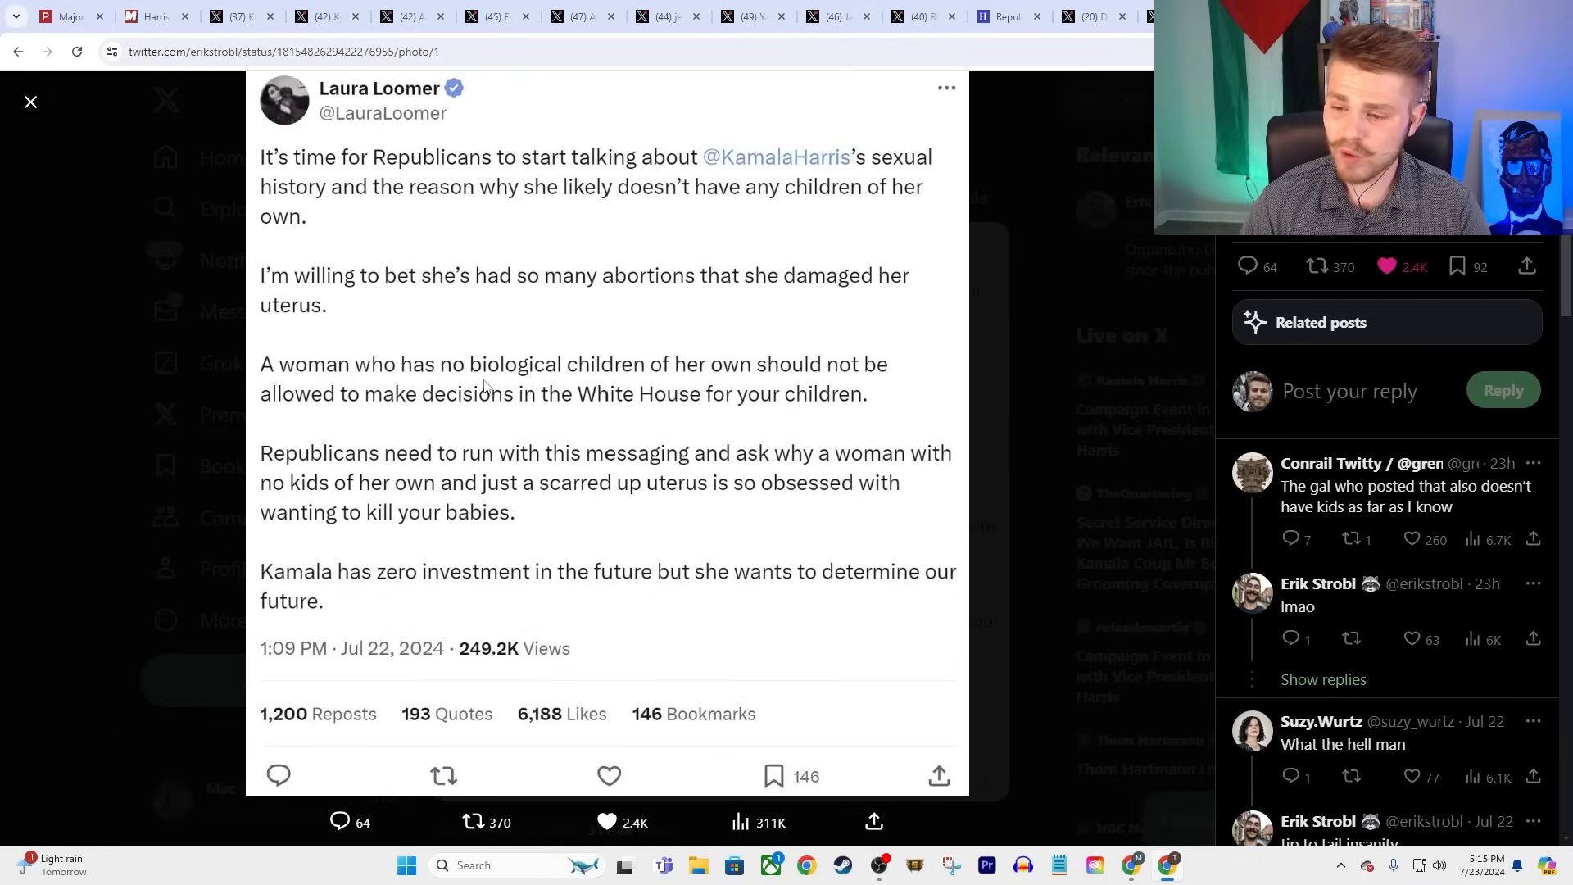
mouse_move(208, 431)
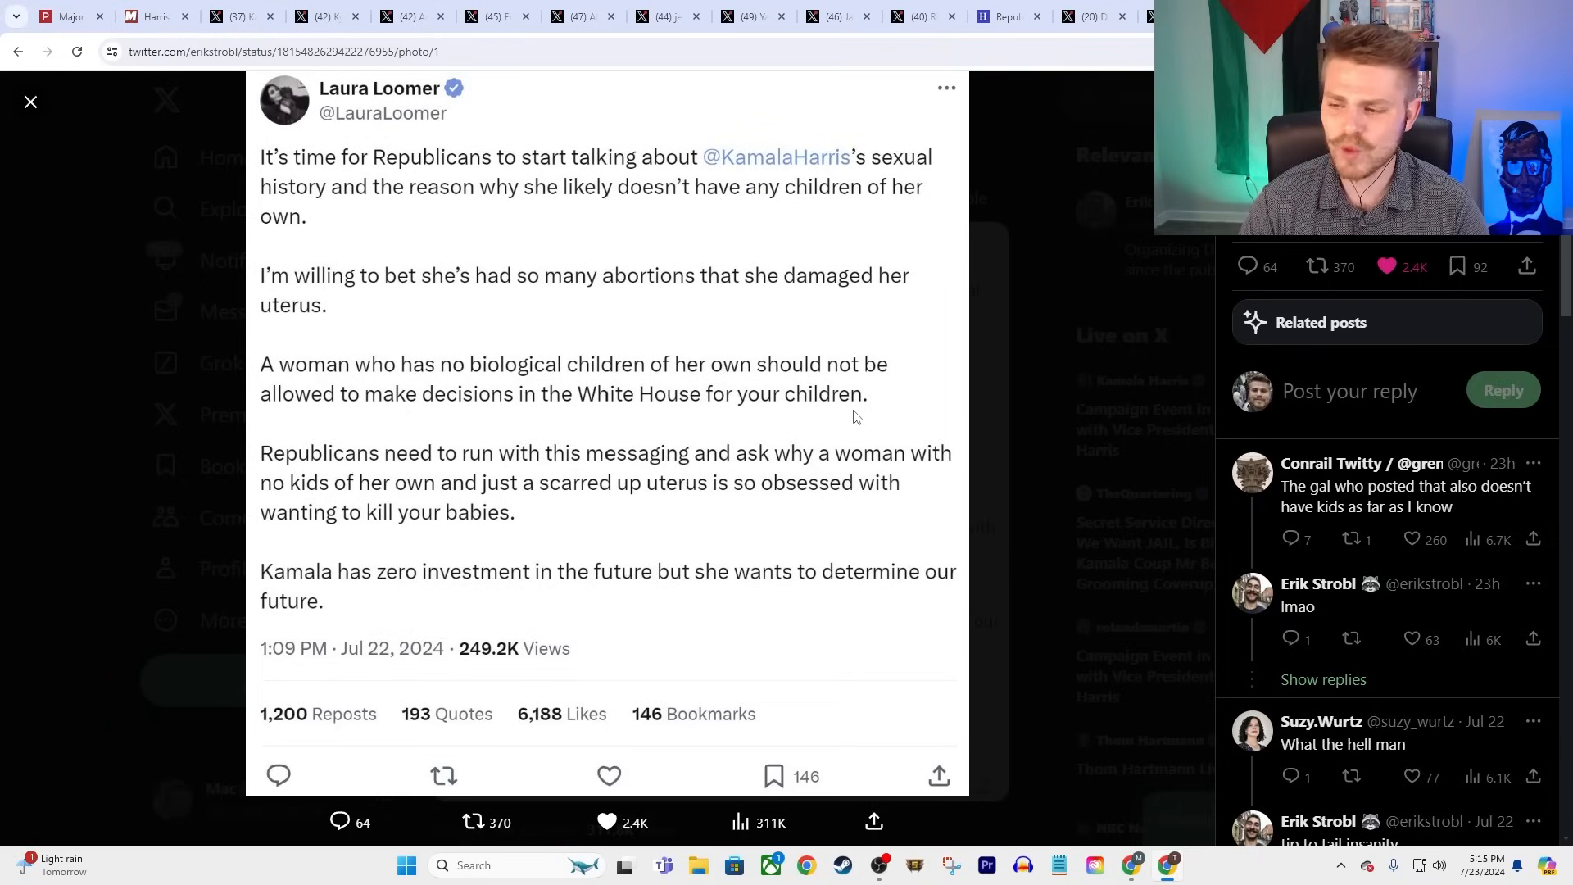
mouse_move(503, 472)
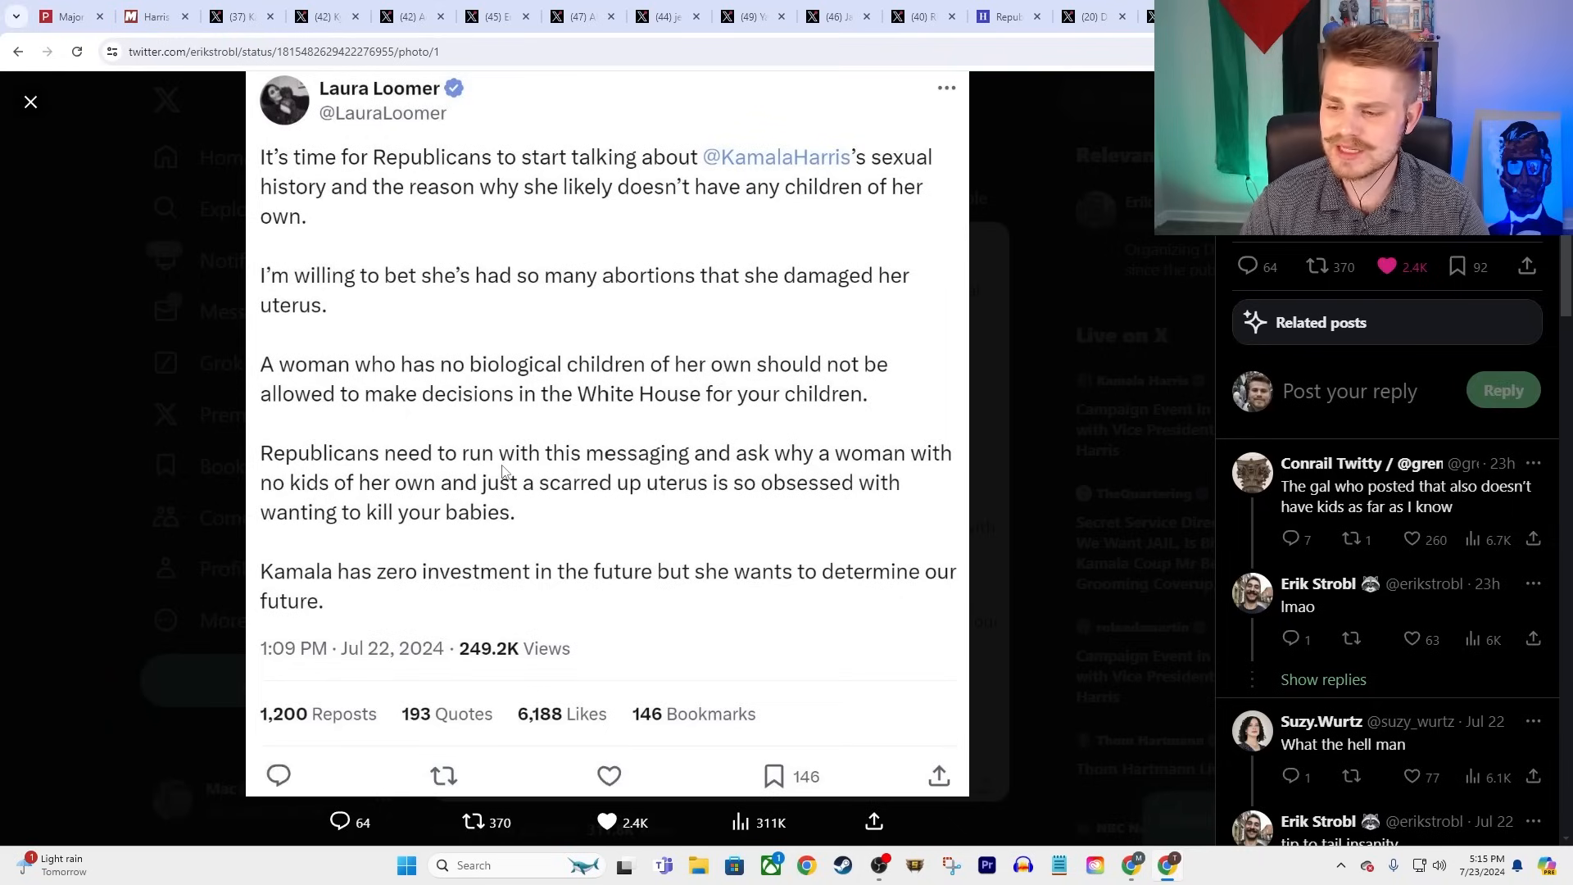
mouse_move(411, 369)
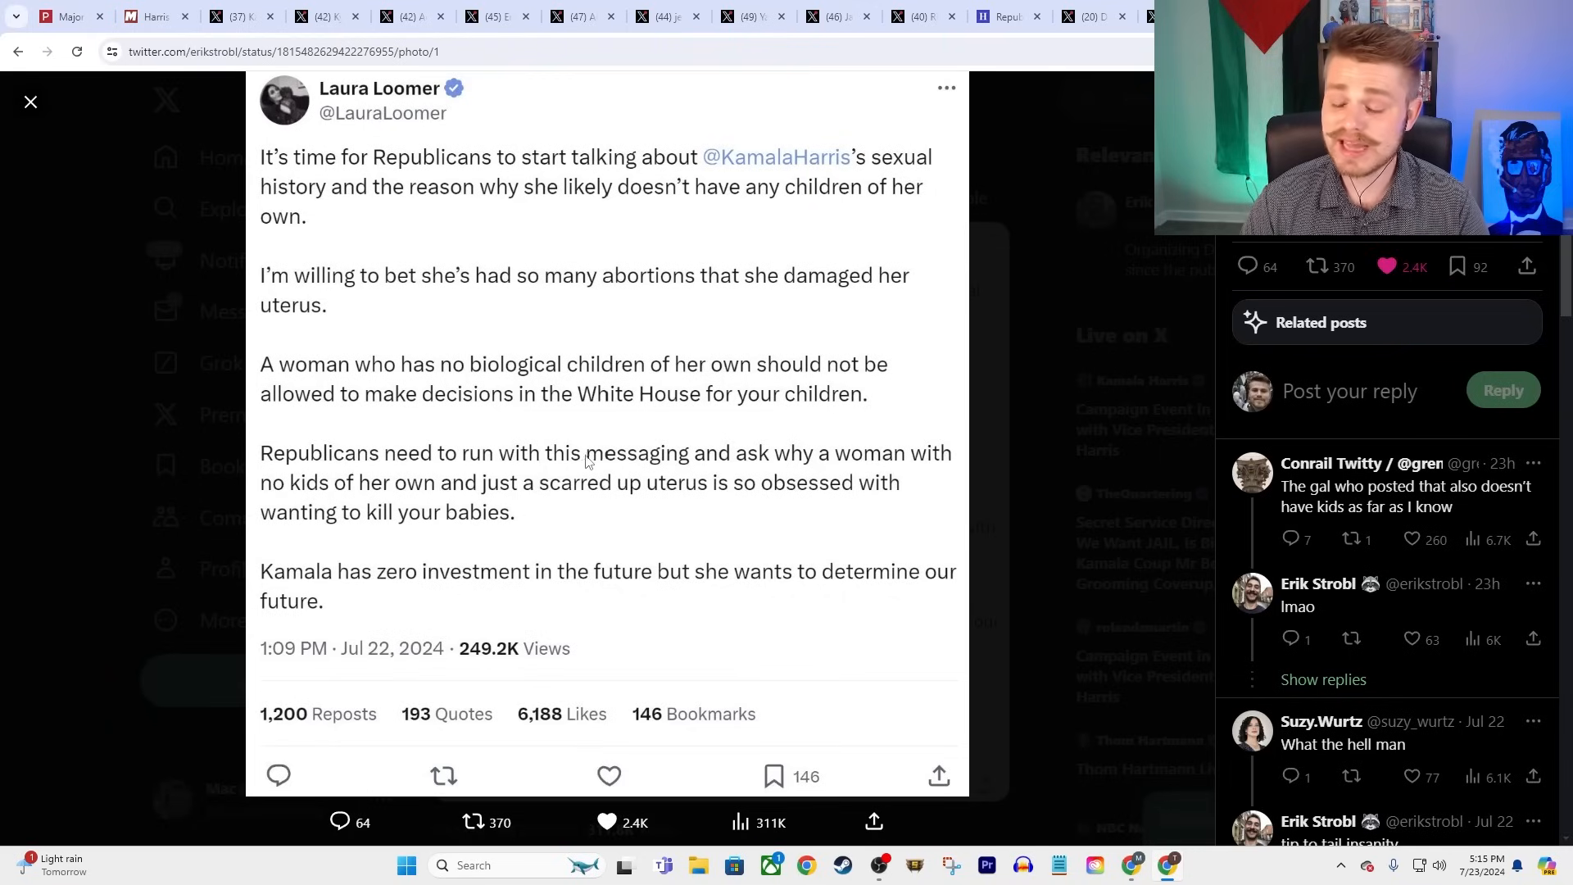
mouse_move(1074, 306)
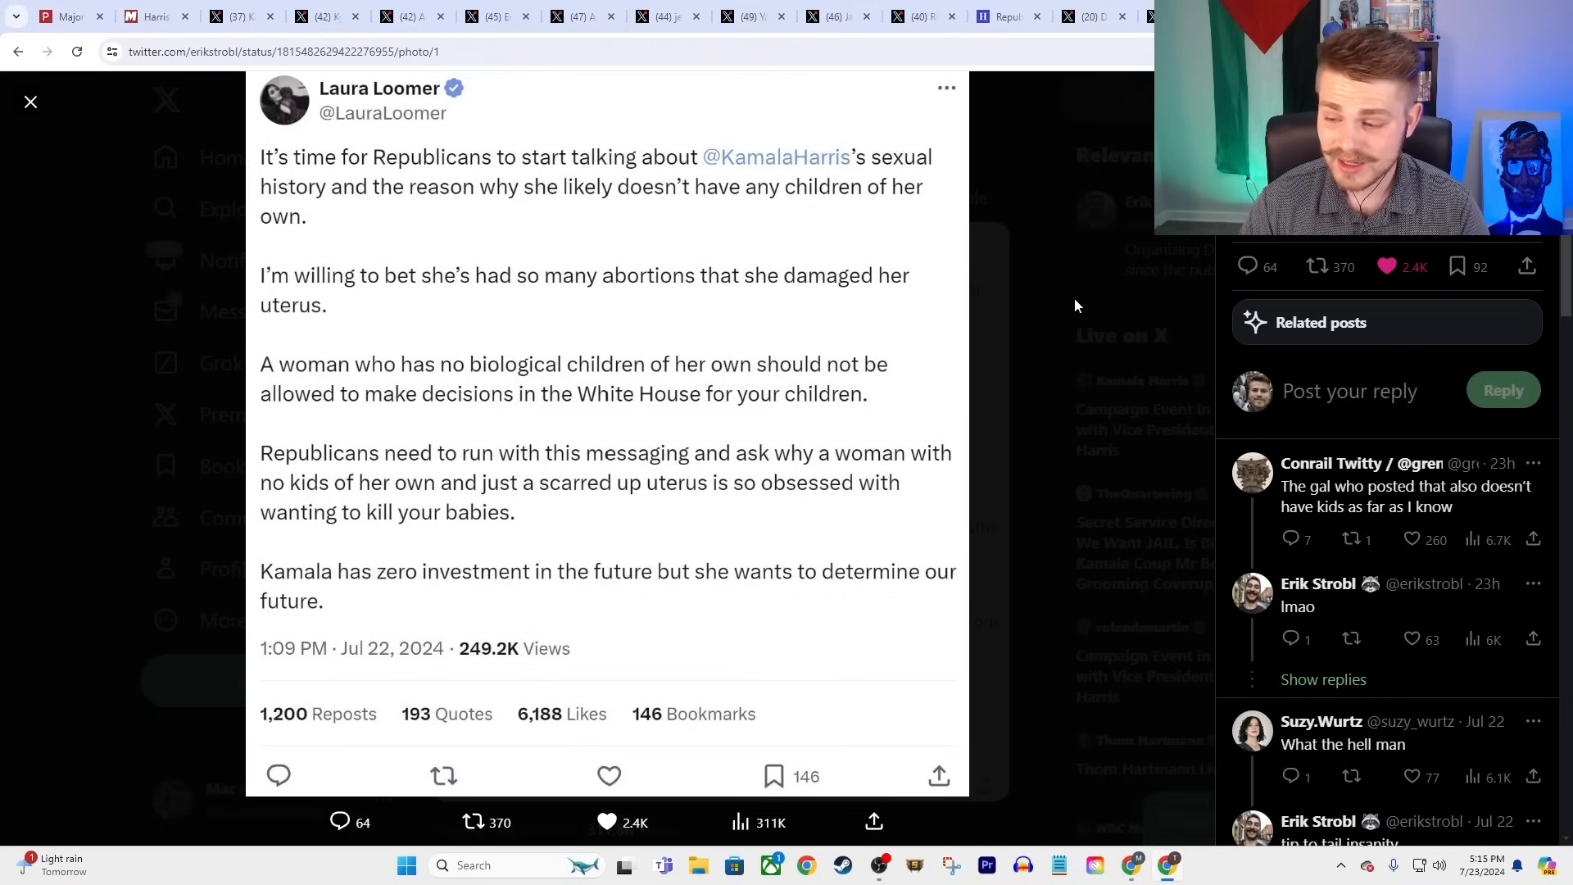
mouse_move(408, 506)
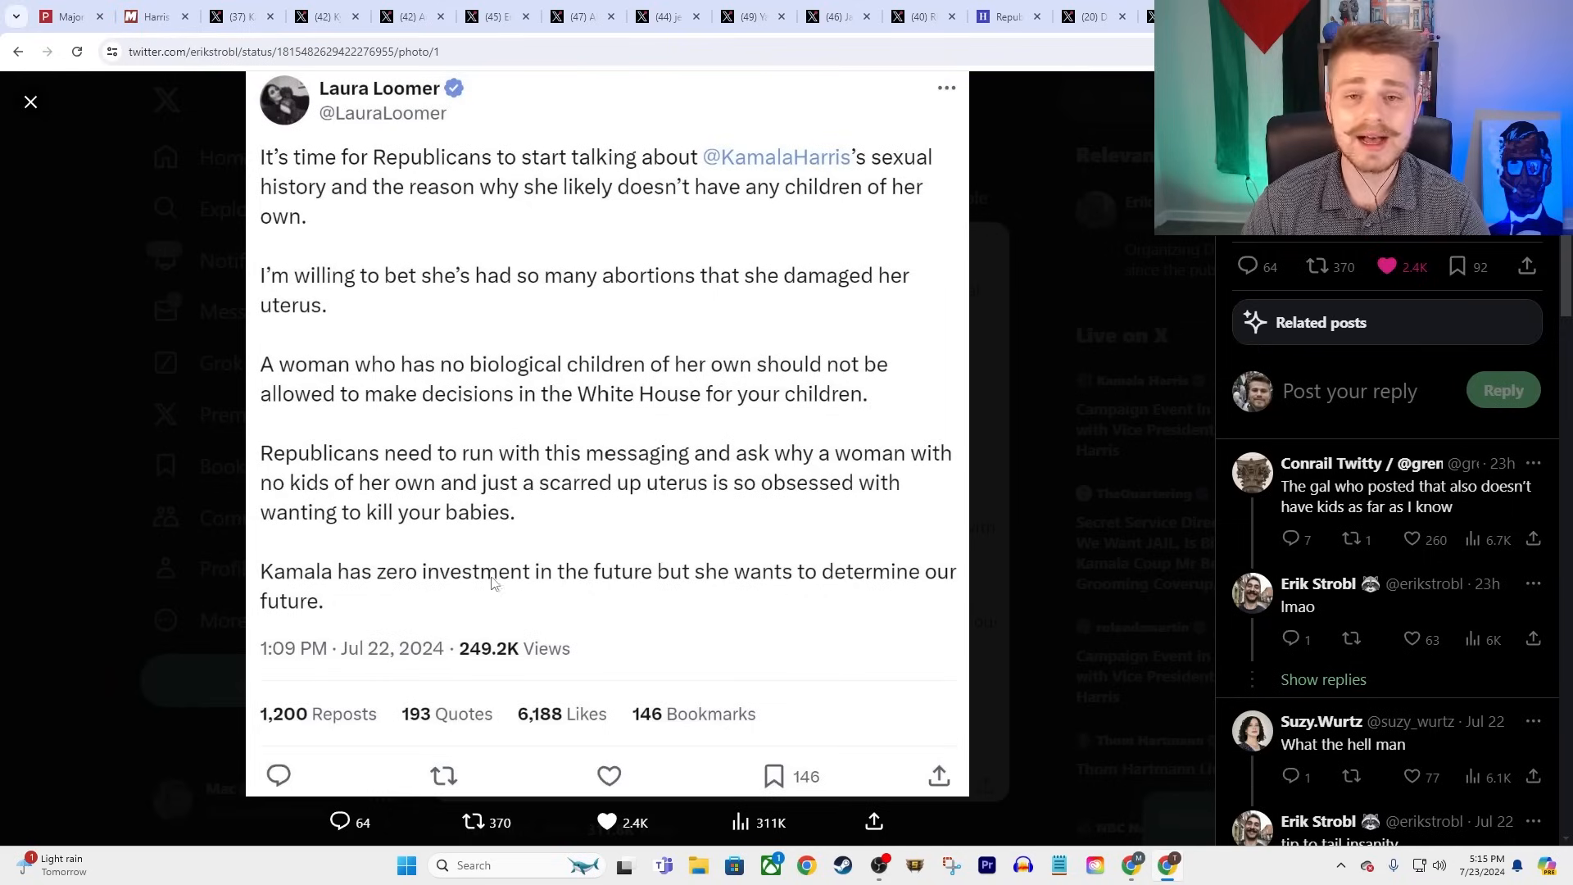
mouse_move(37, 331)
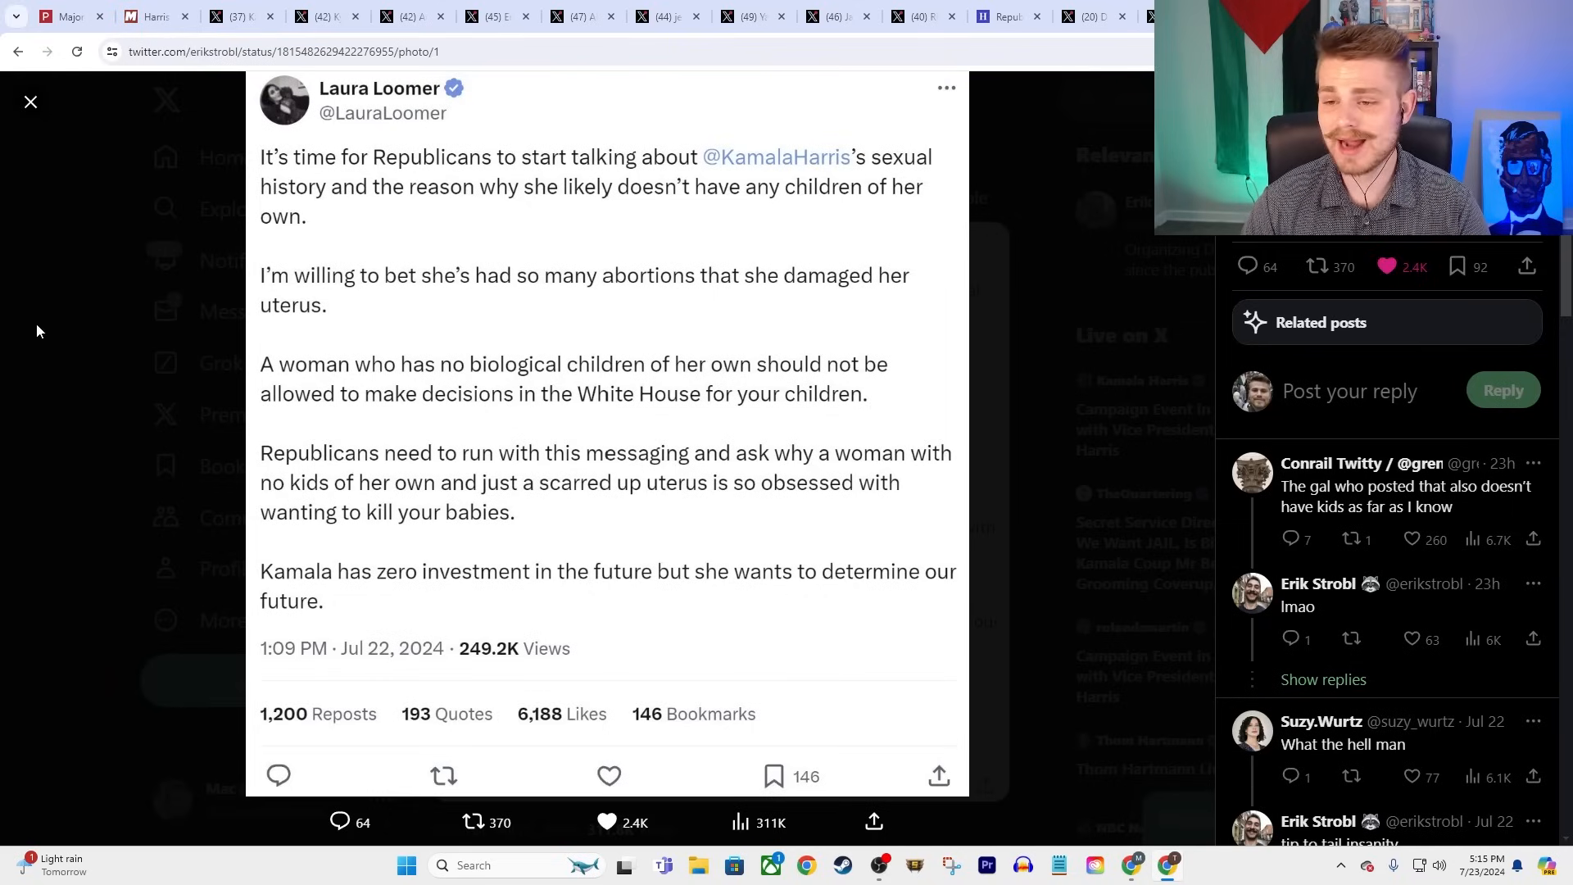
mouse_move(80, 170)
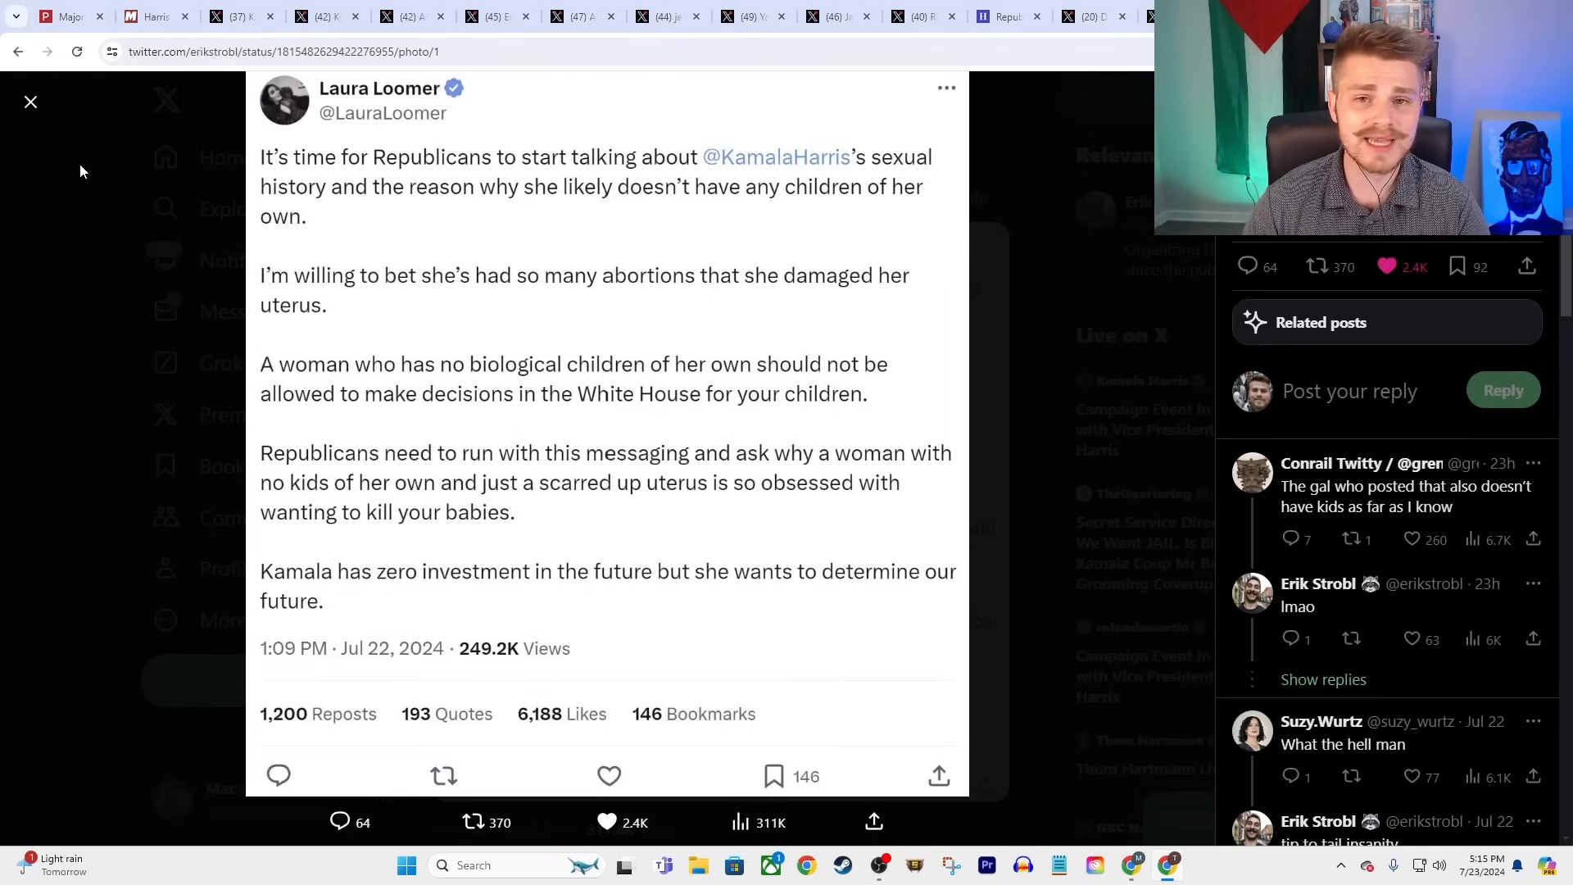
mouse_move(743, 220)
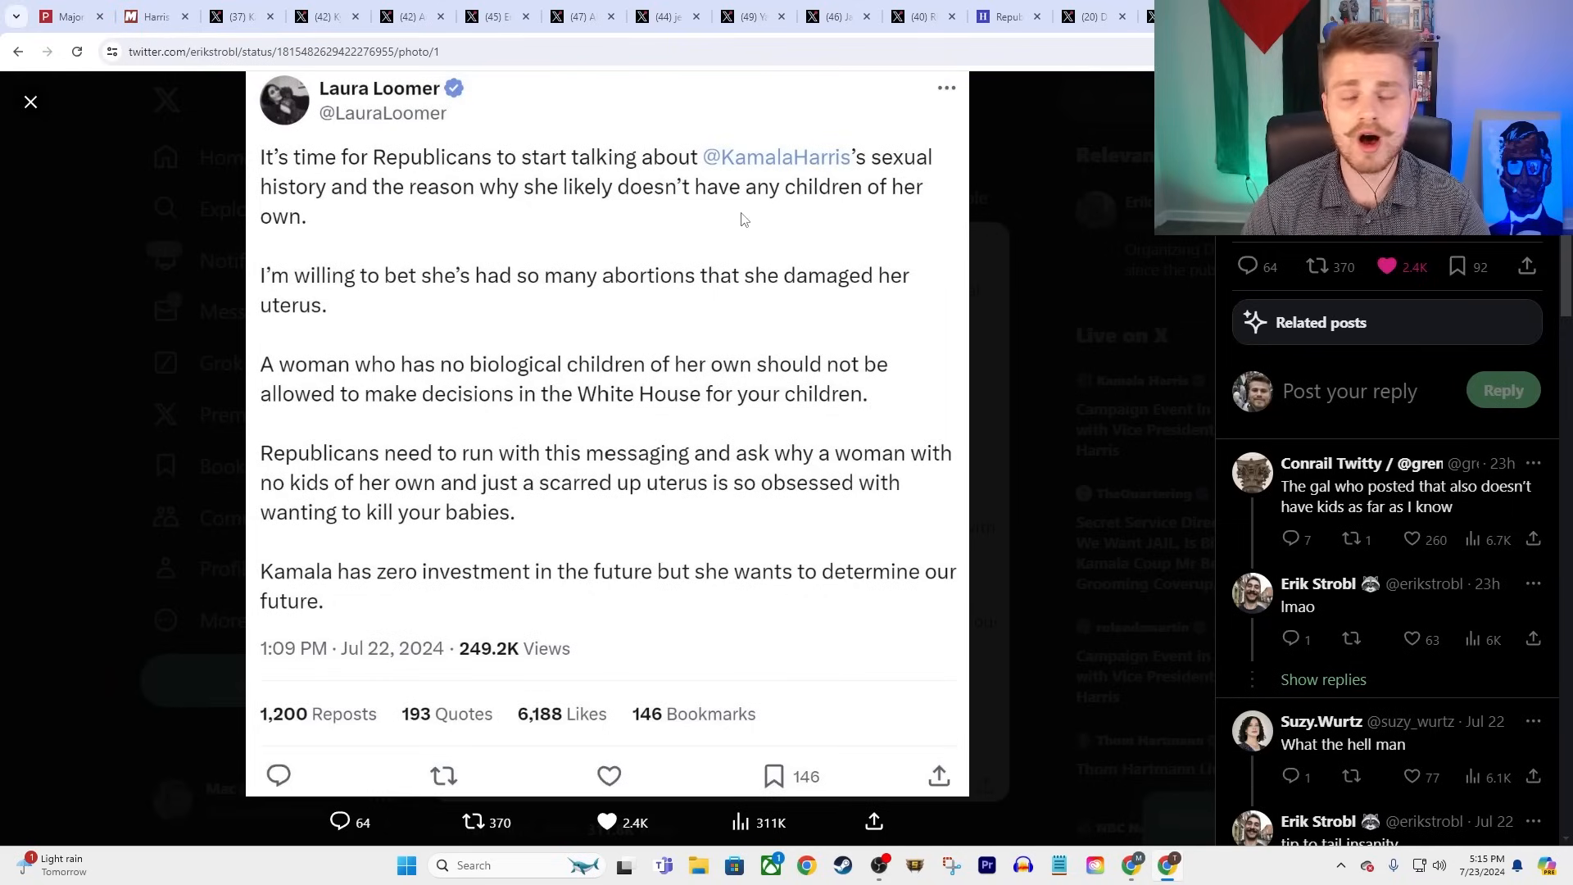
mouse_move(821, 206)
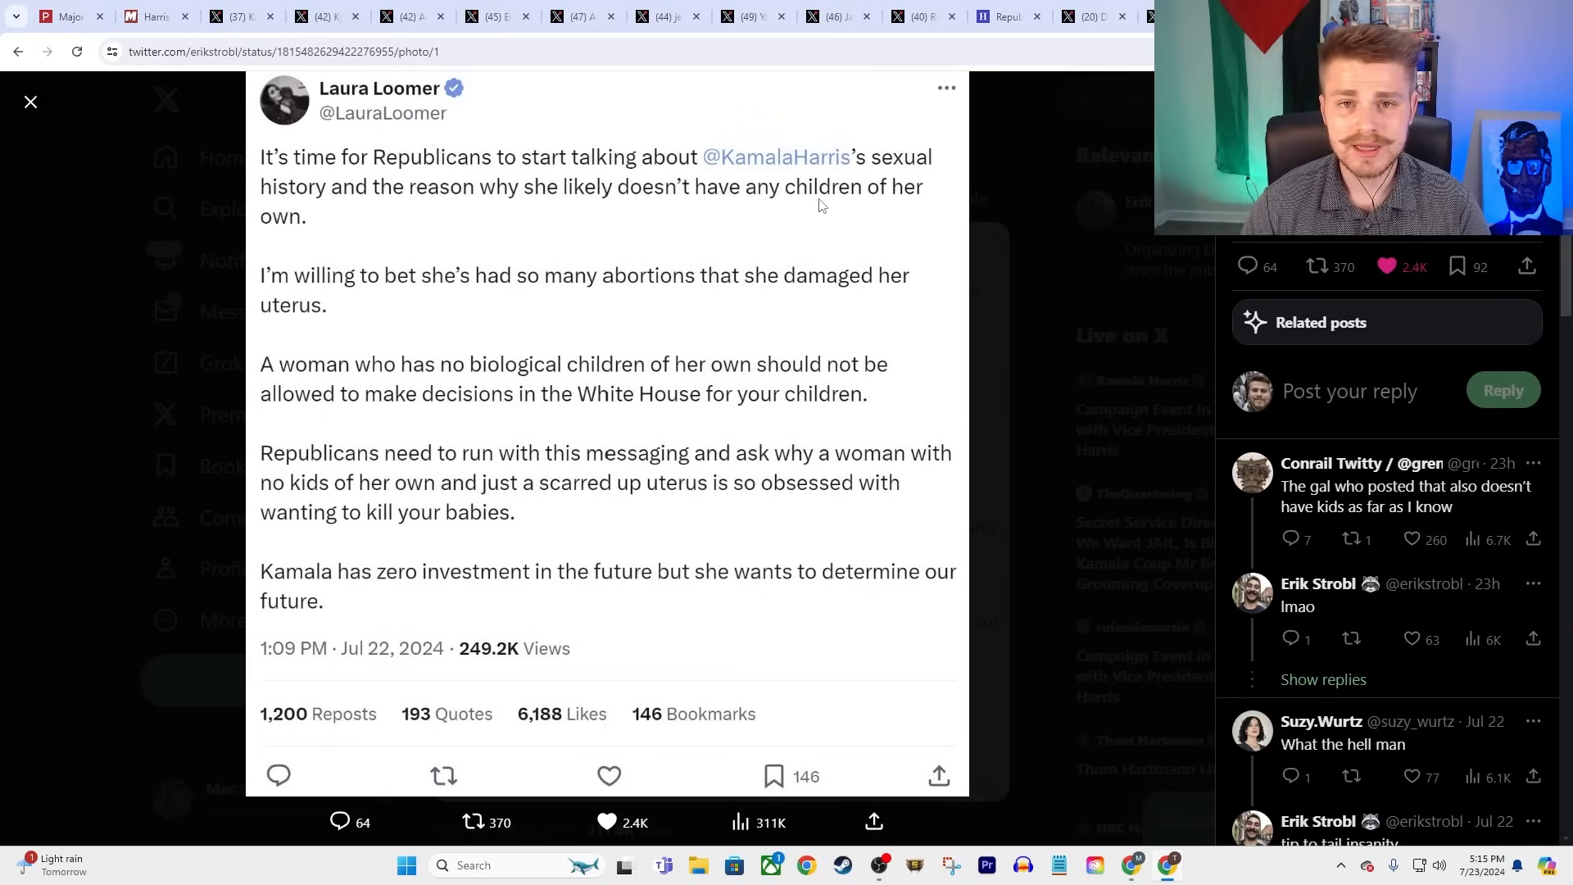
mouse_move(809, 209)
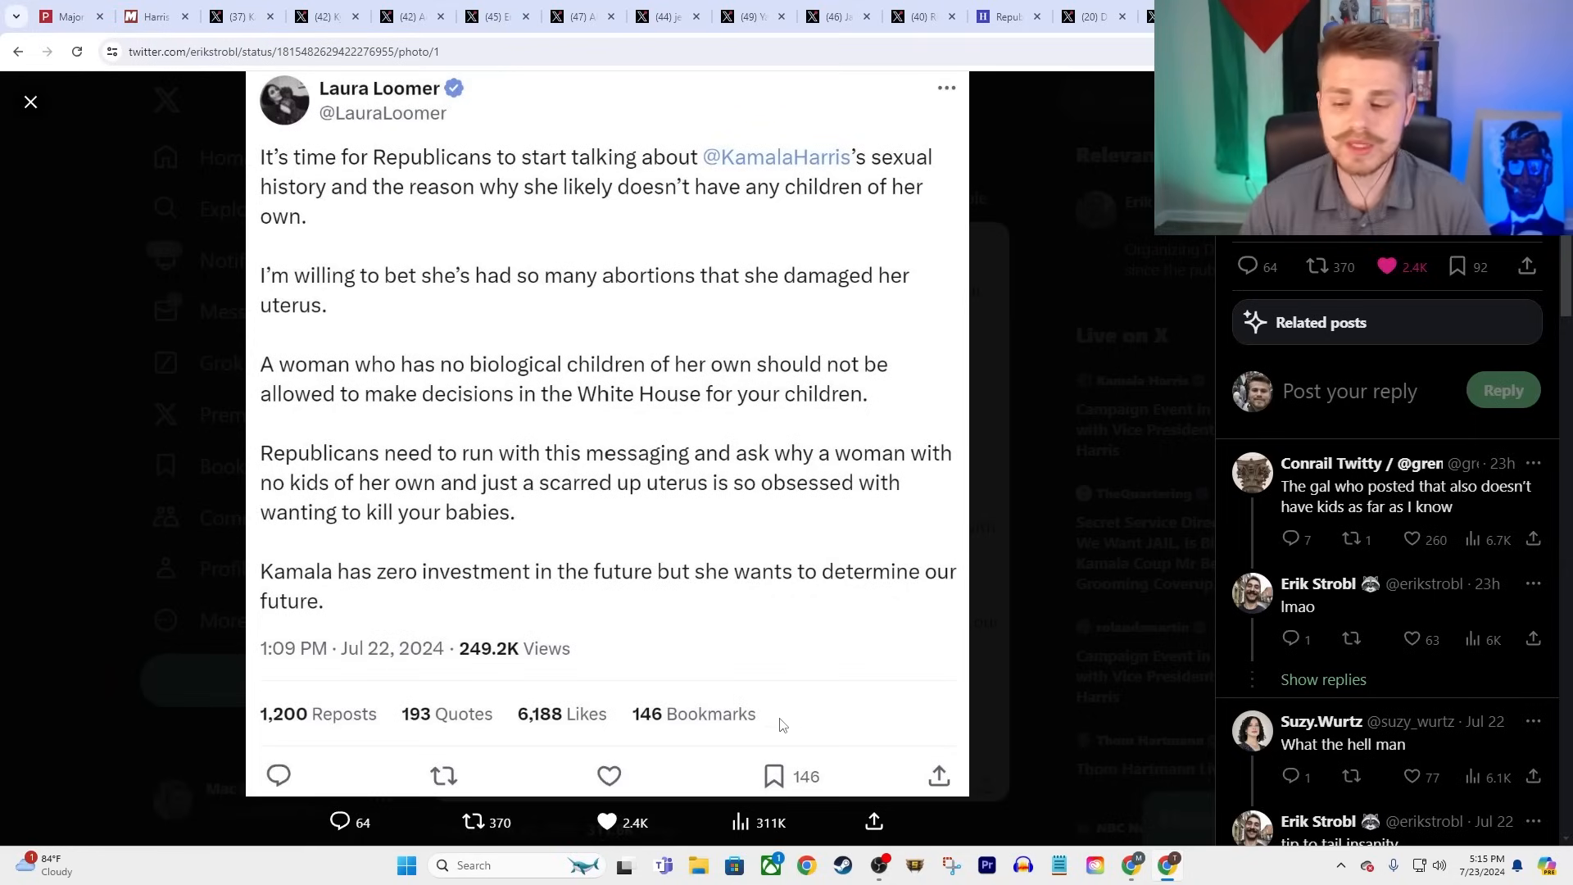
mouse_move(734, 770)
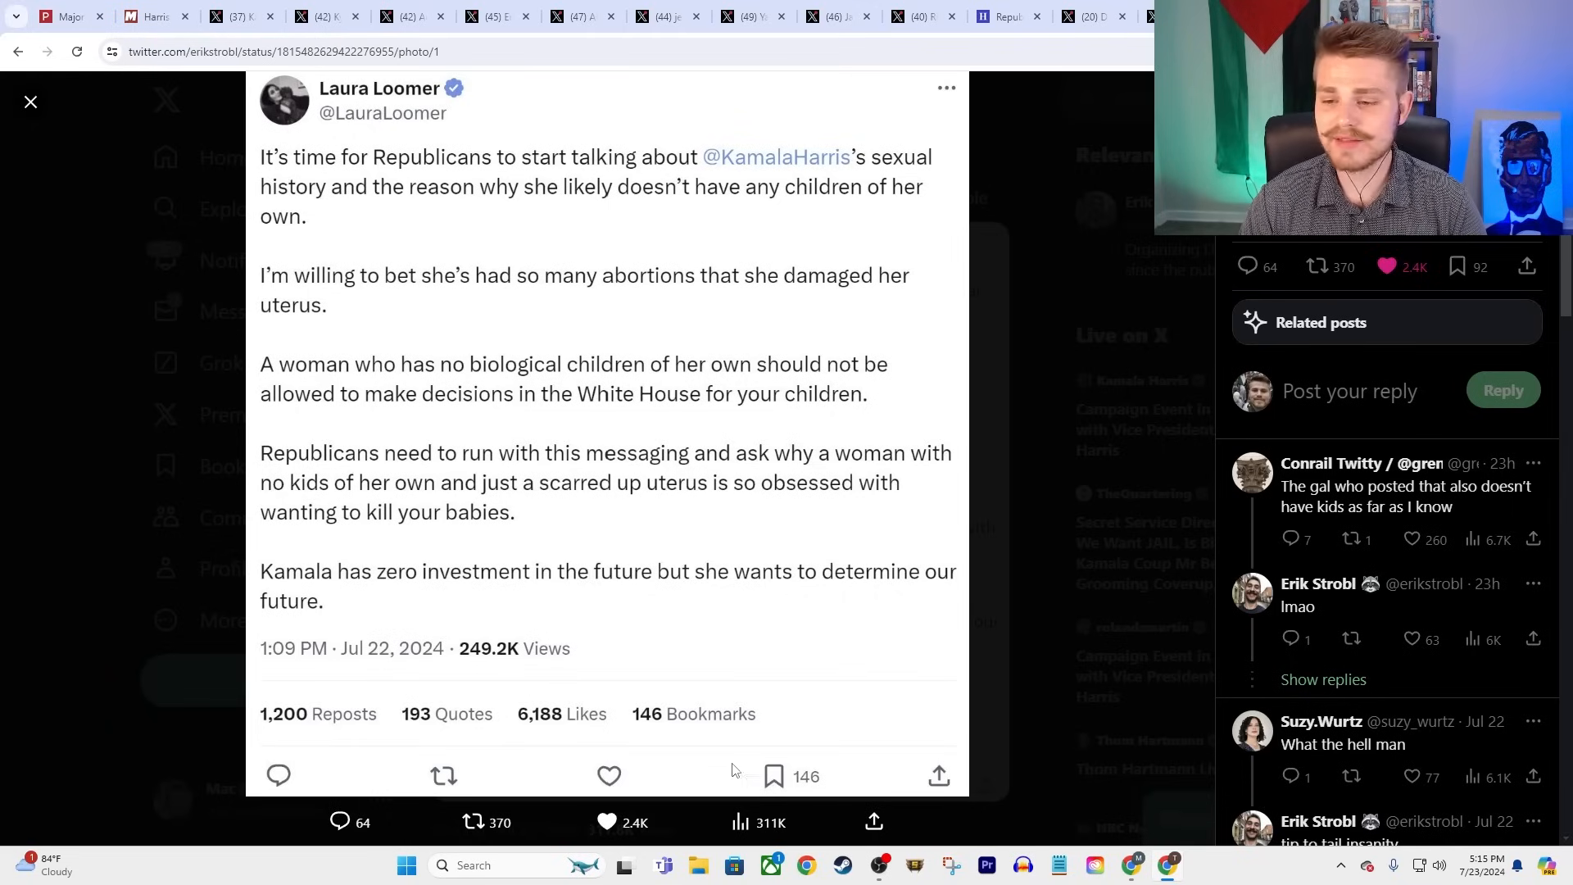
mouse_move(930, 244)
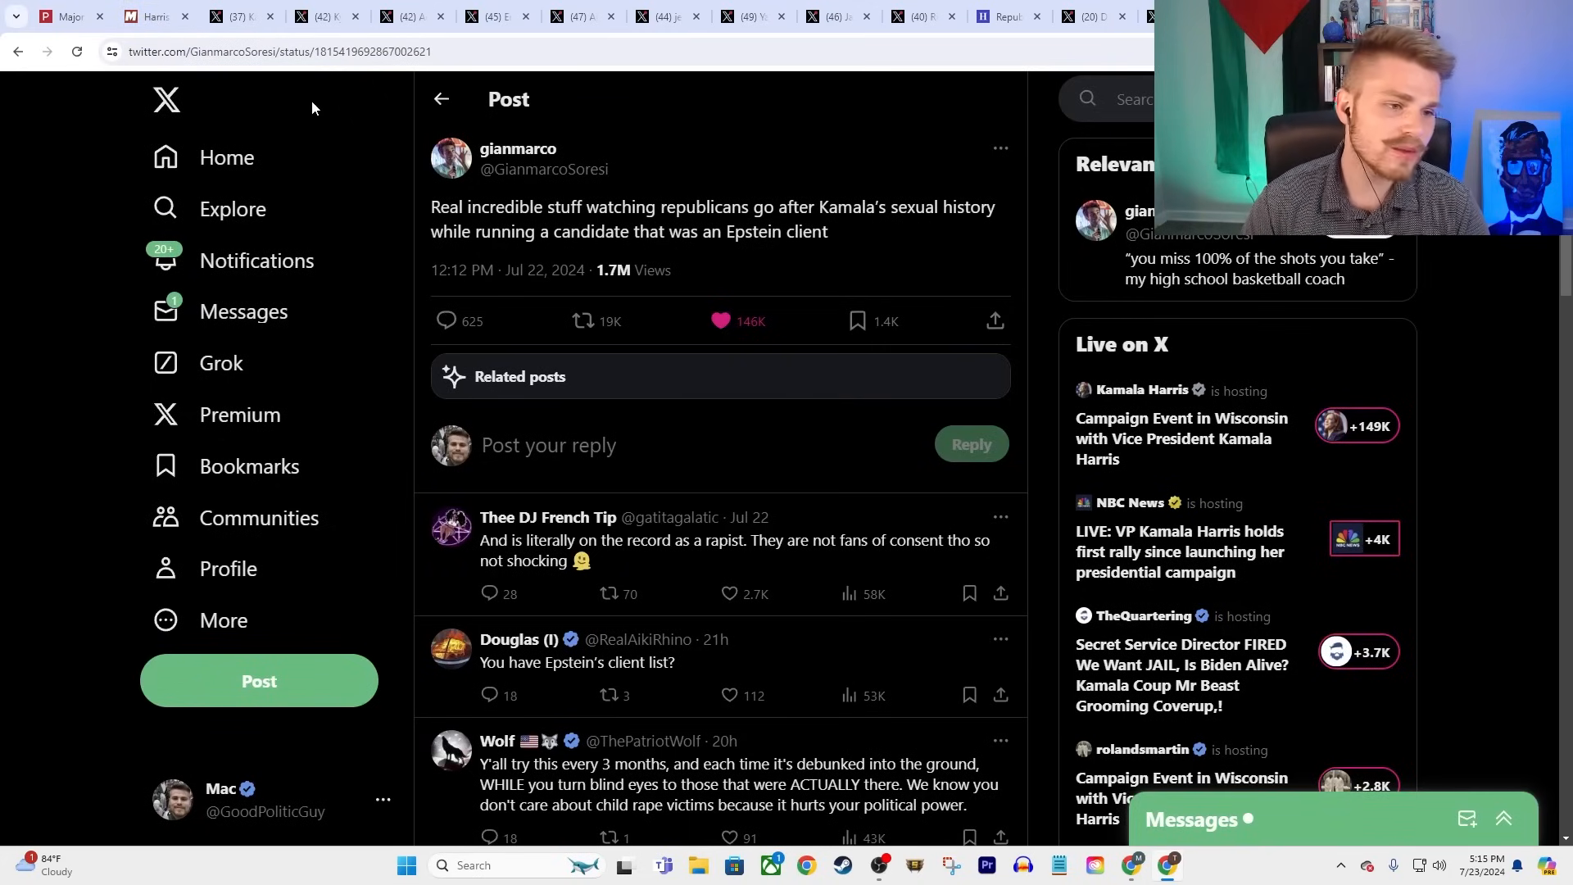
mouse_move(363, 79)
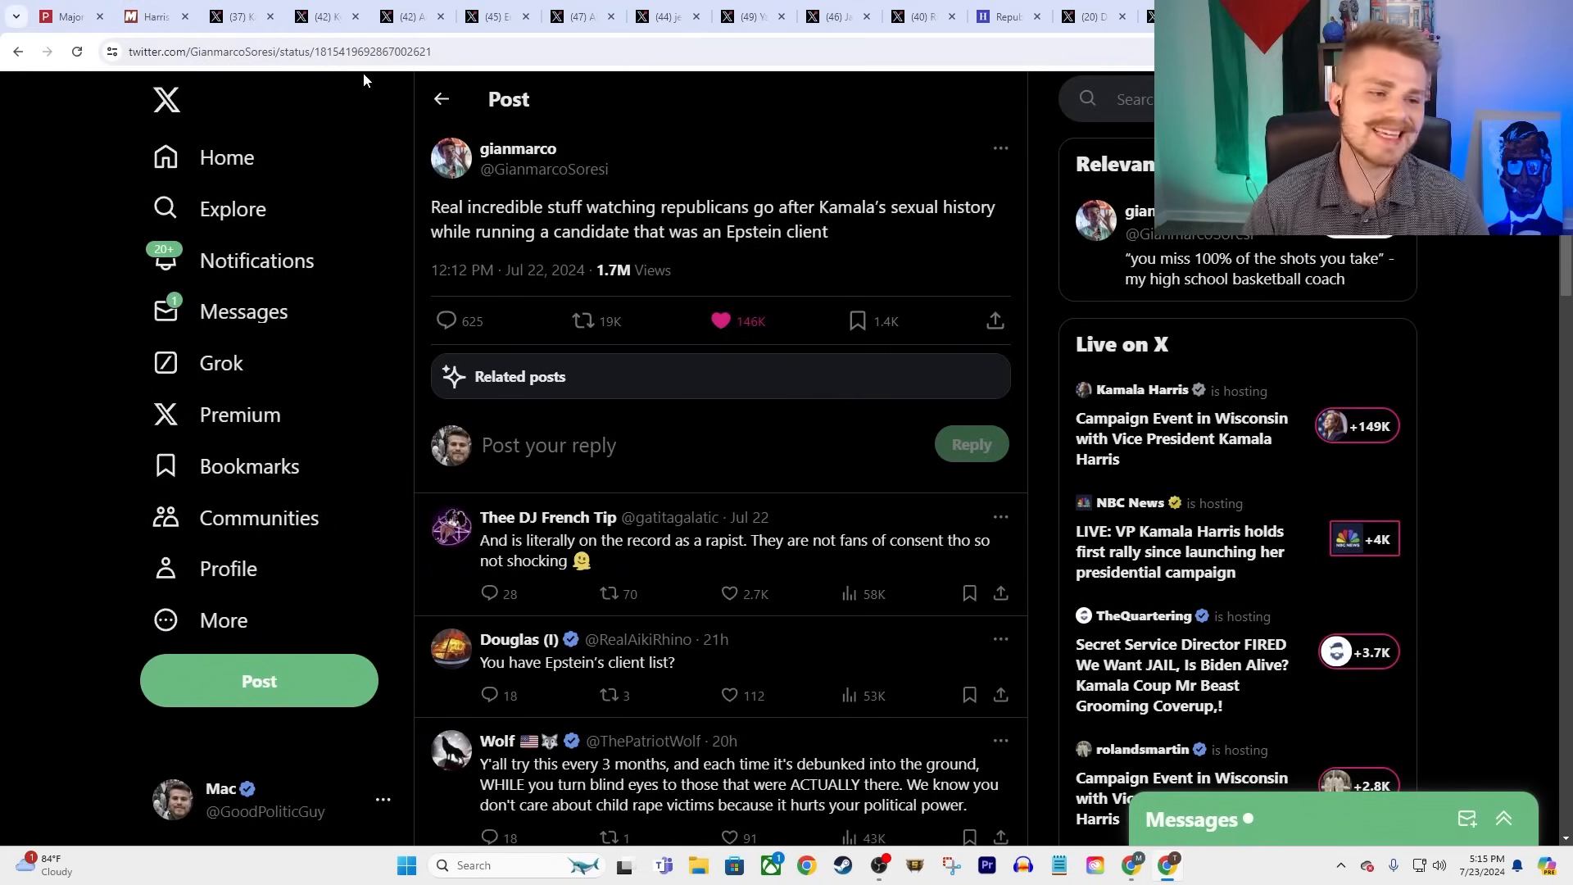